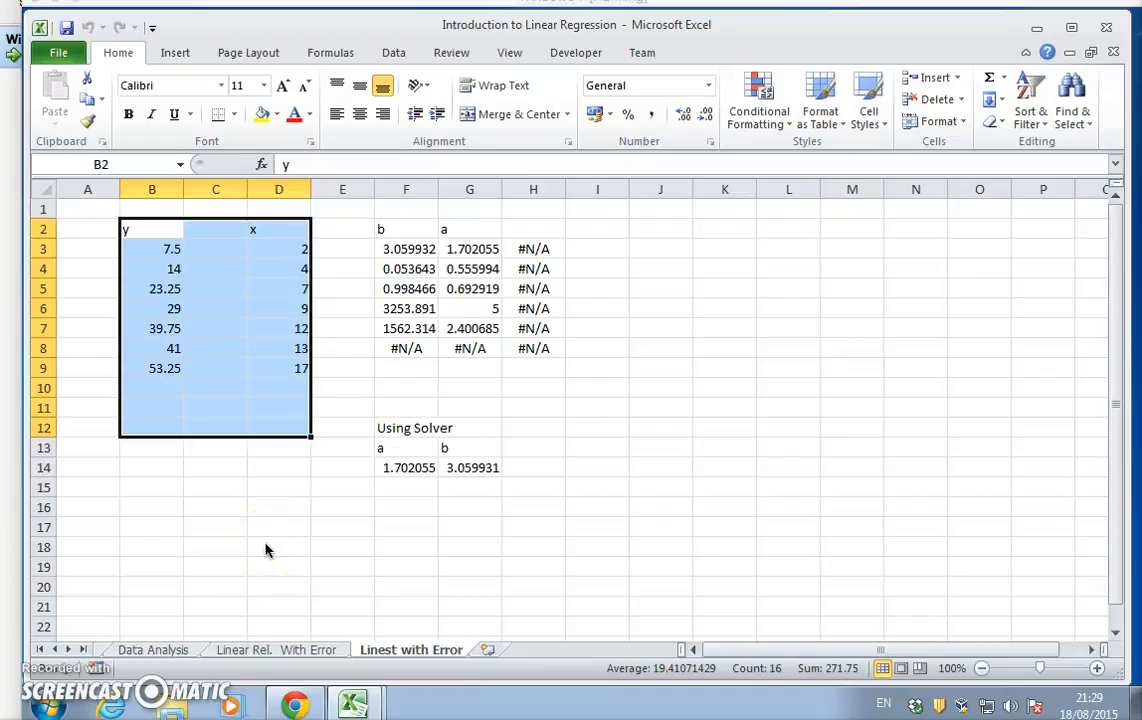
pyautogui.moveTo(296, 533)
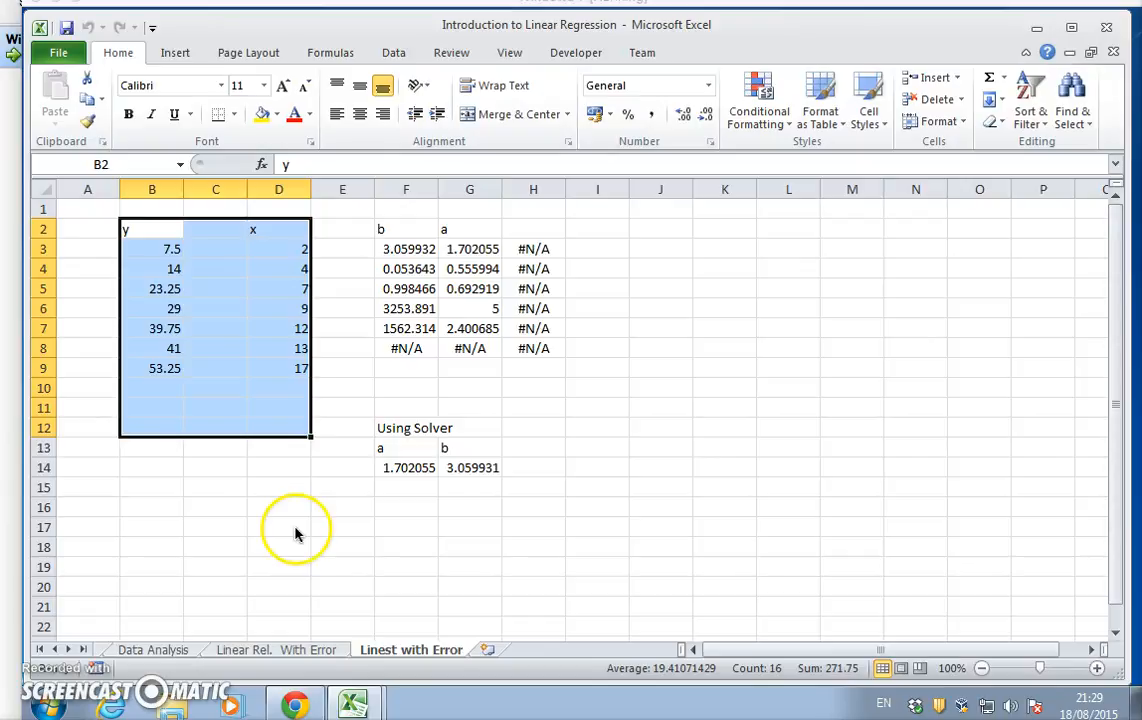
pyautogui.moveTo(585, 245)
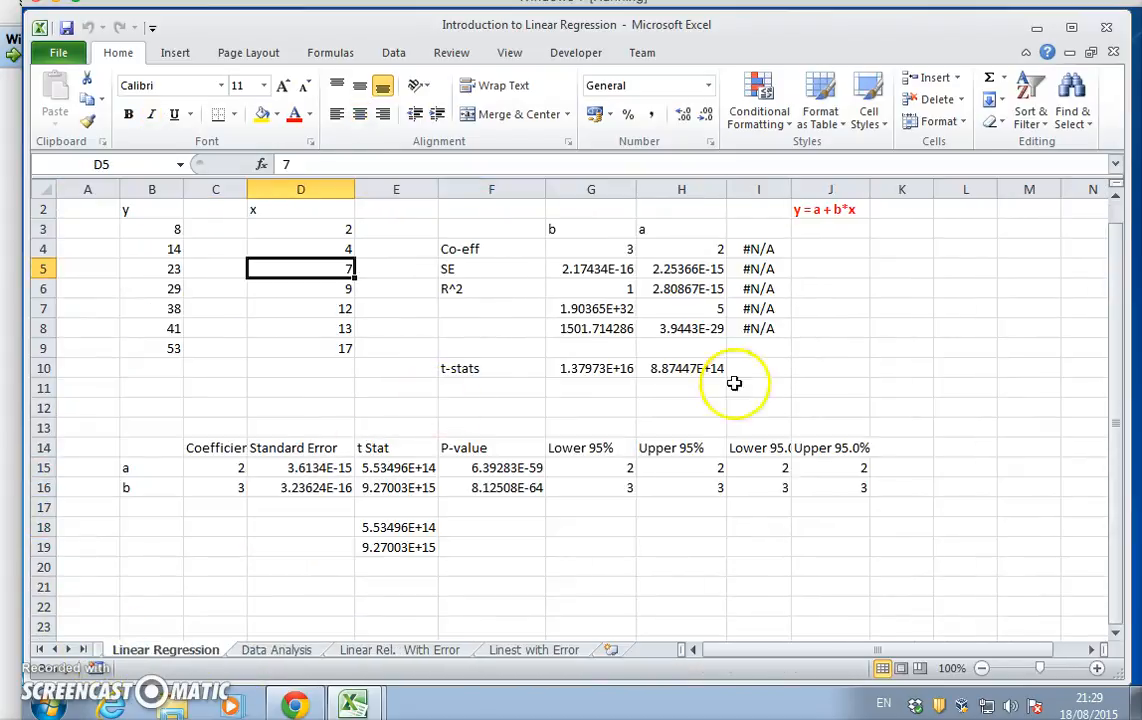
# Copy the red 'y = a + b*x' equation from J2 on Linear Regression, then return to Linest with Error.
pyautogui.click(830, 209)
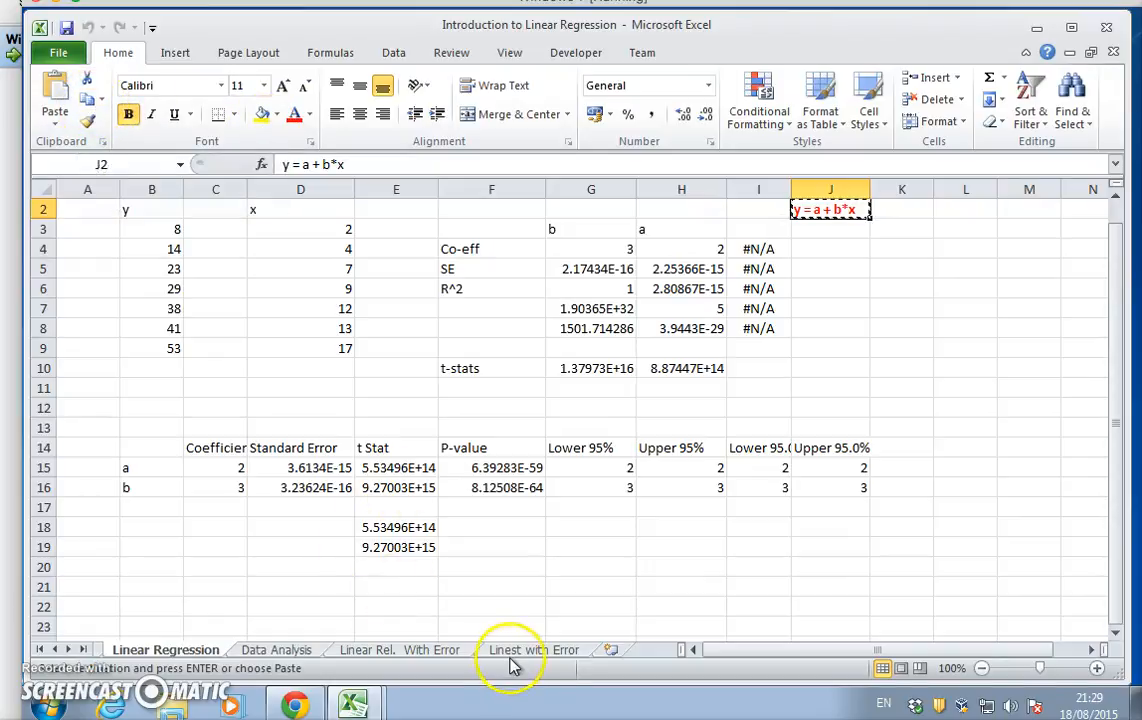
pyautogui.click(534, 649)
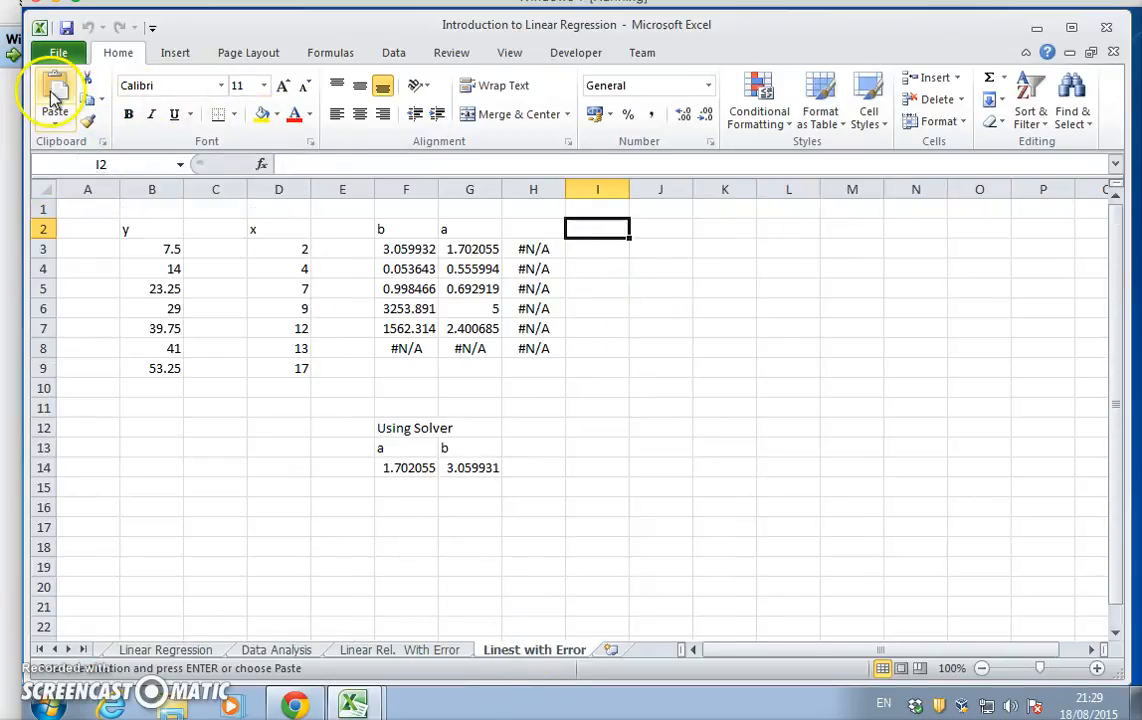
# Paste the red 'y = a + b*x' label into cell I2 of the Linest with Error sheet.
pyautogui.click(54, 95)
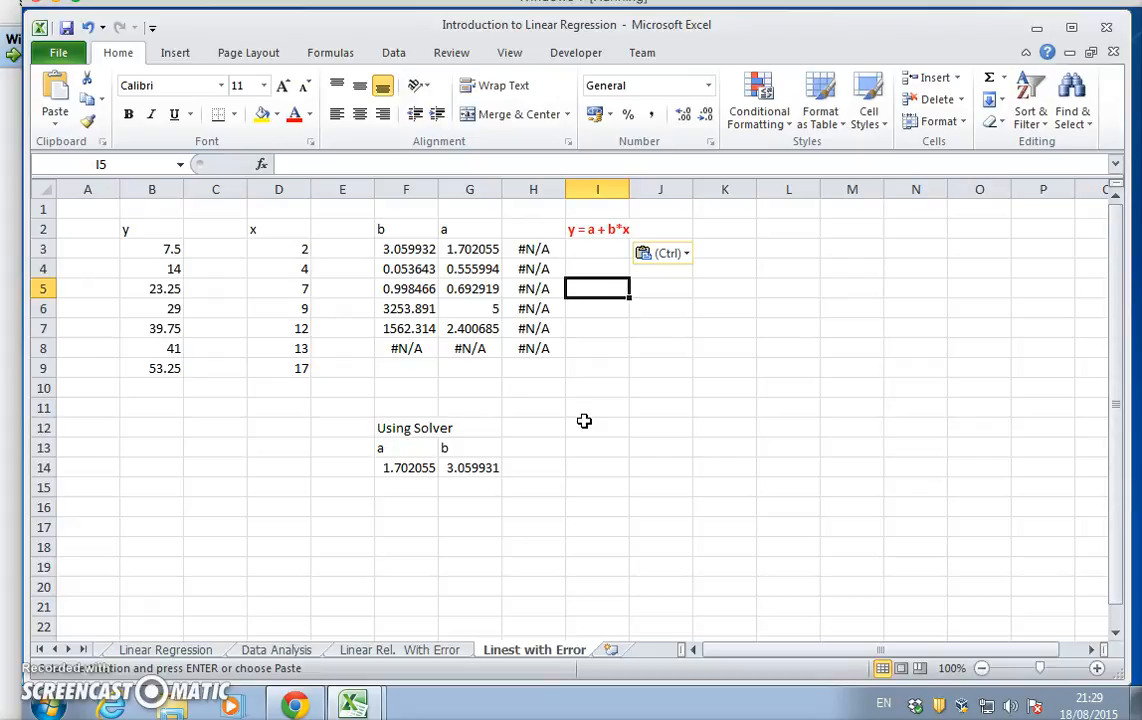
pyautogui.moveTo(663, 356)
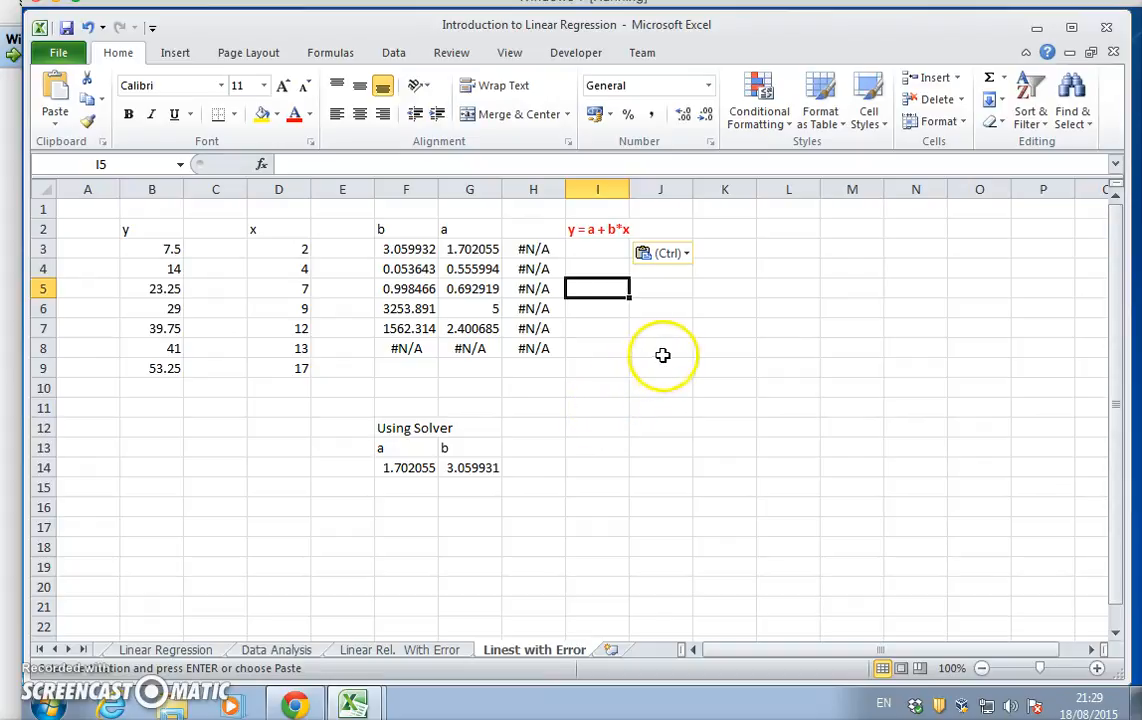
pyautogui.moveTo(673, 350)
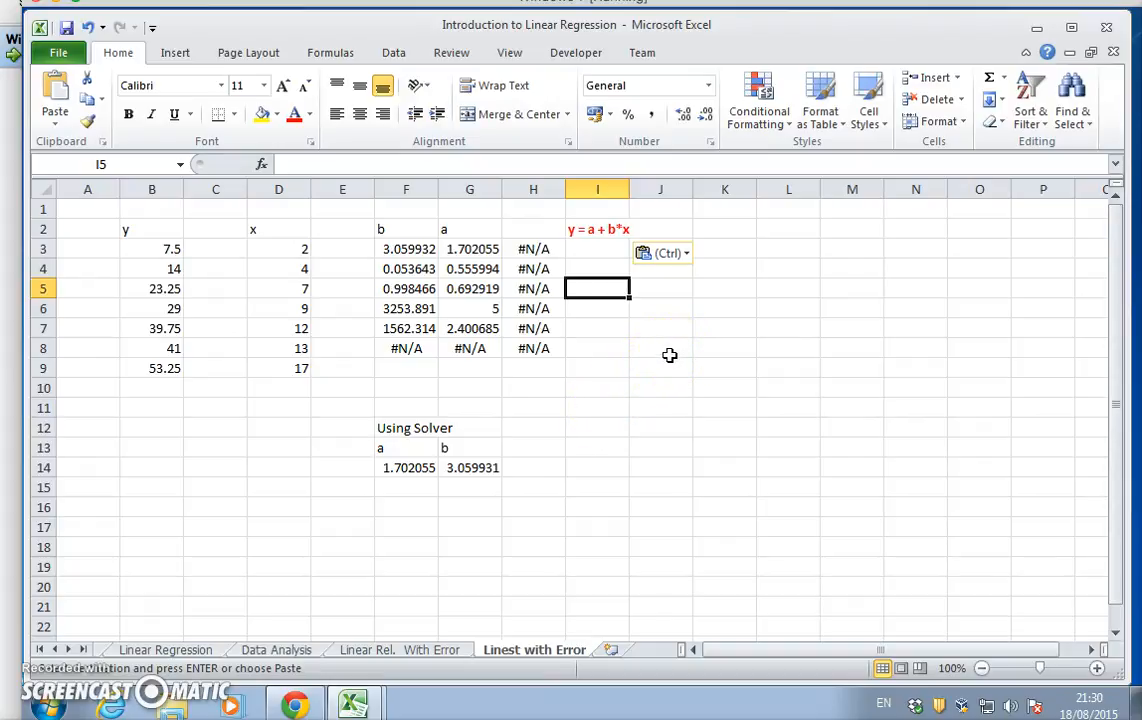
pyautogui.moveTo(660, 368)
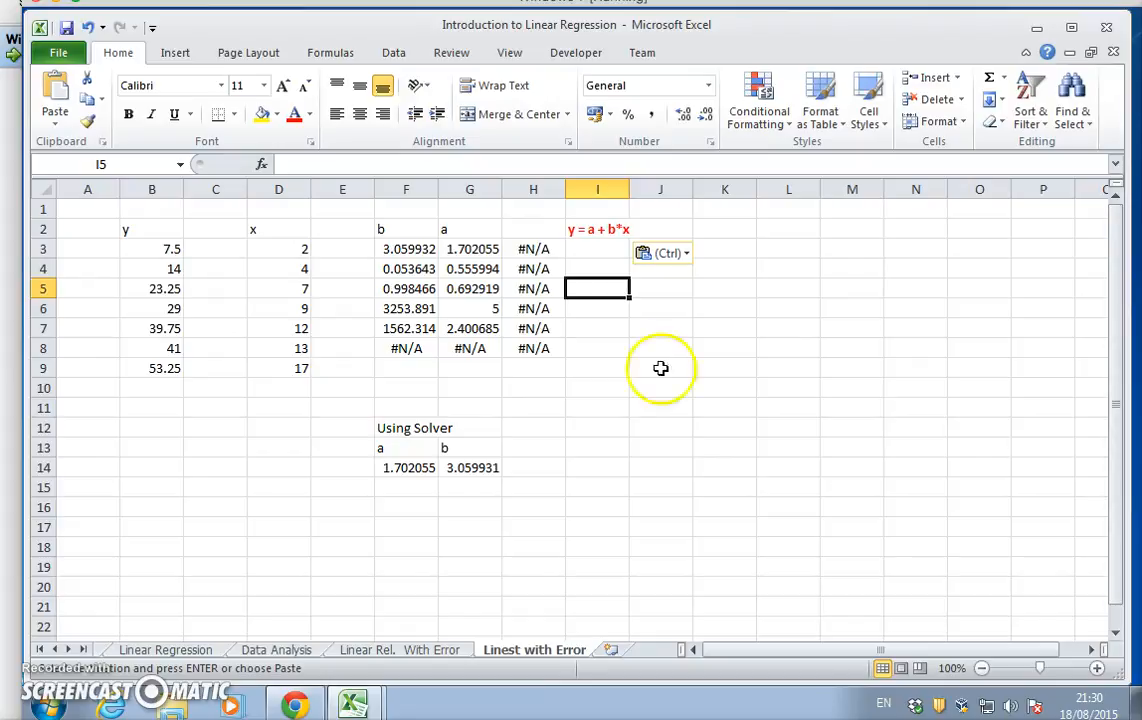
pyautogui.moveTo(608, 557)
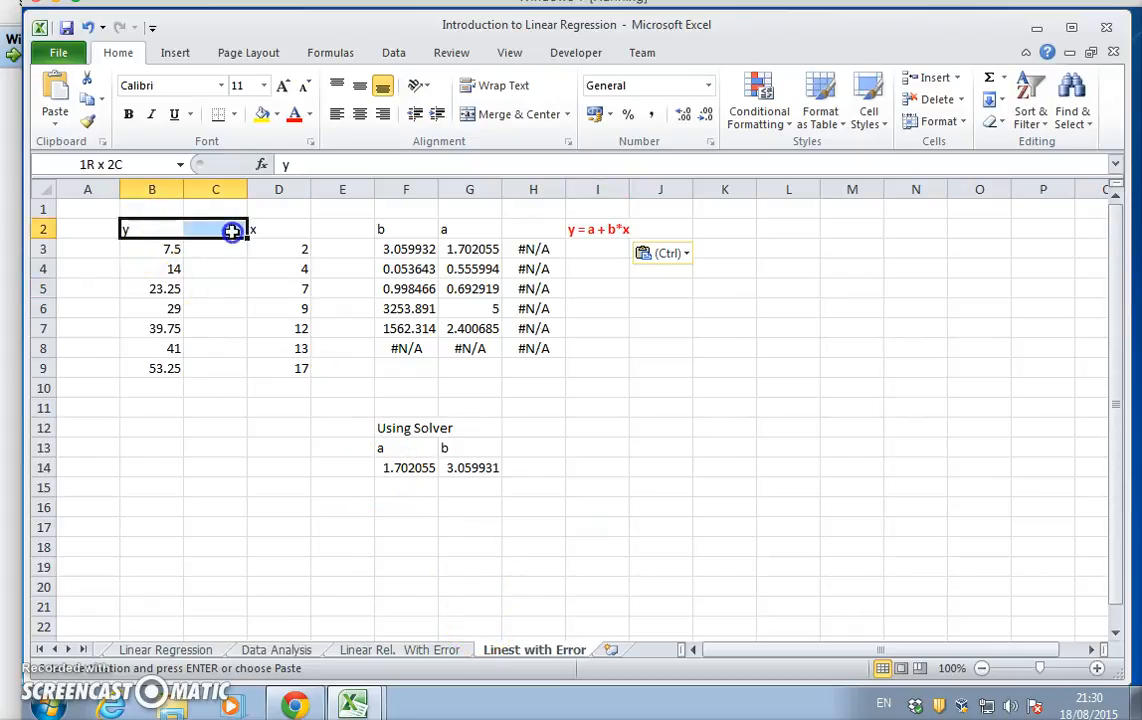
# Copy the y and x data (B2:D9) and create a new blank workbook.
pyautogui.rightClick(265, 368)
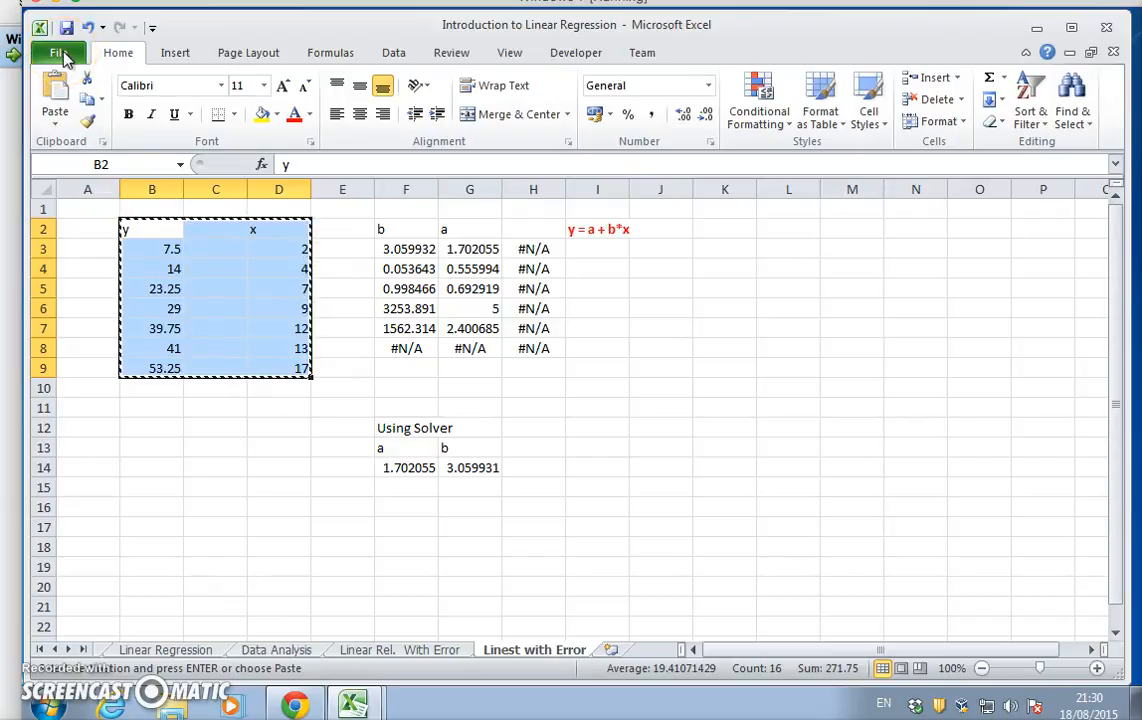
pyautogui.click(58, 52)
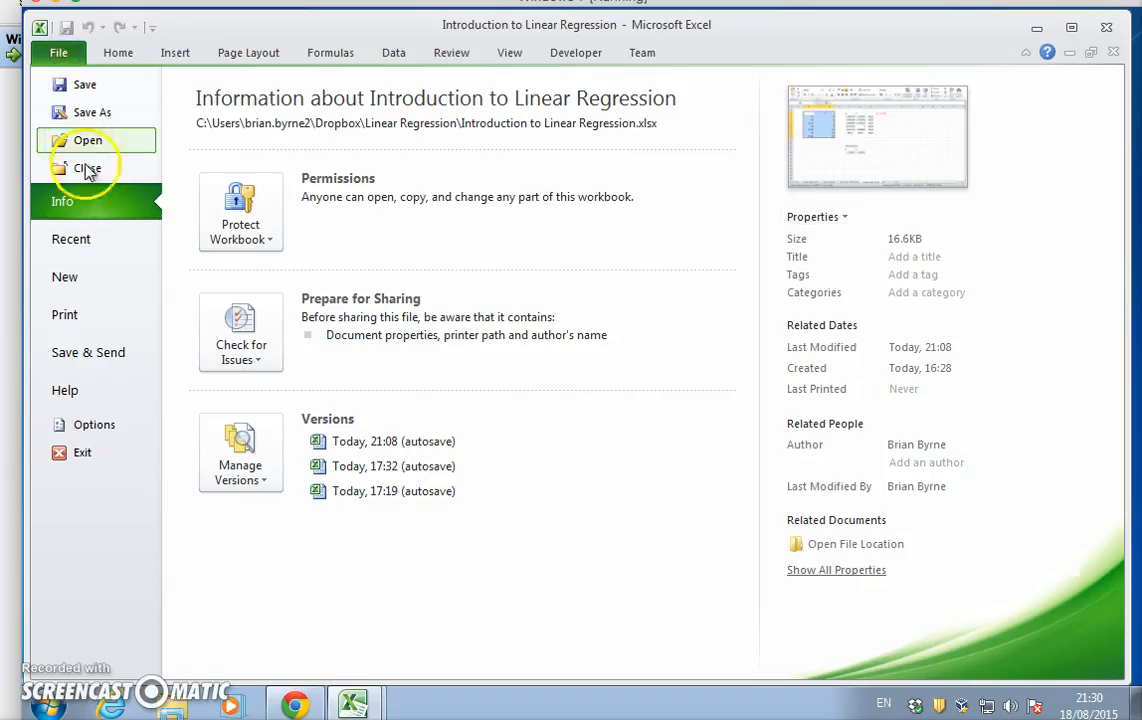
pyautogui.click(64, 277)
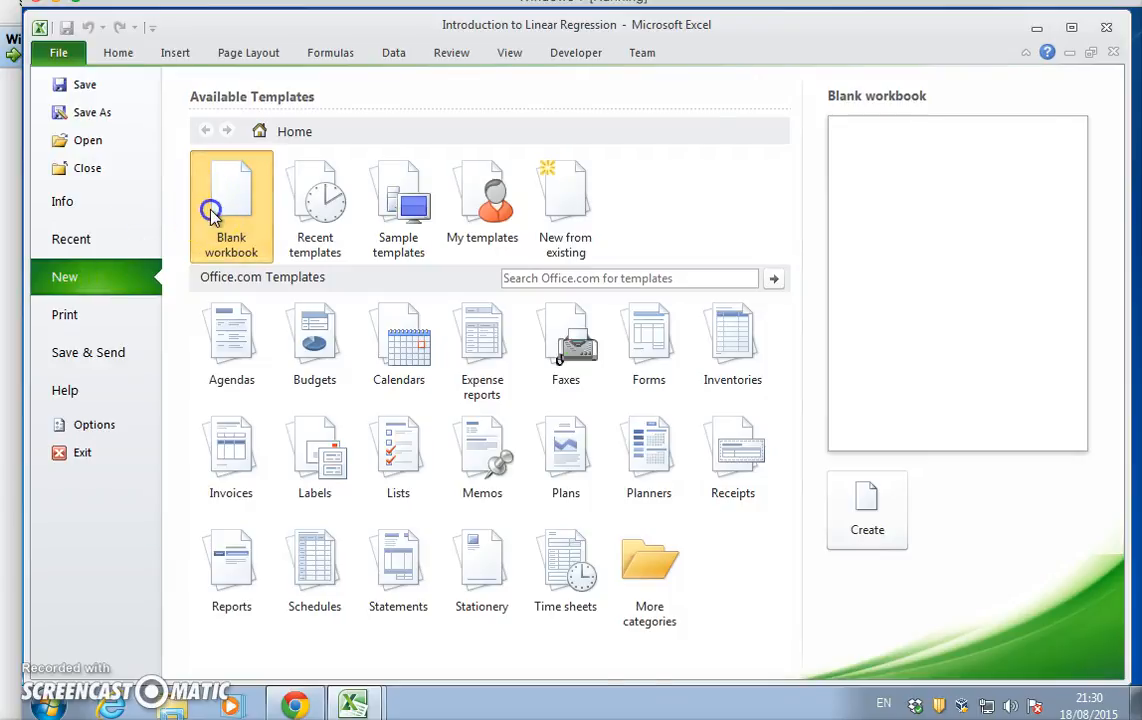
pyautogui.click(866, 510)
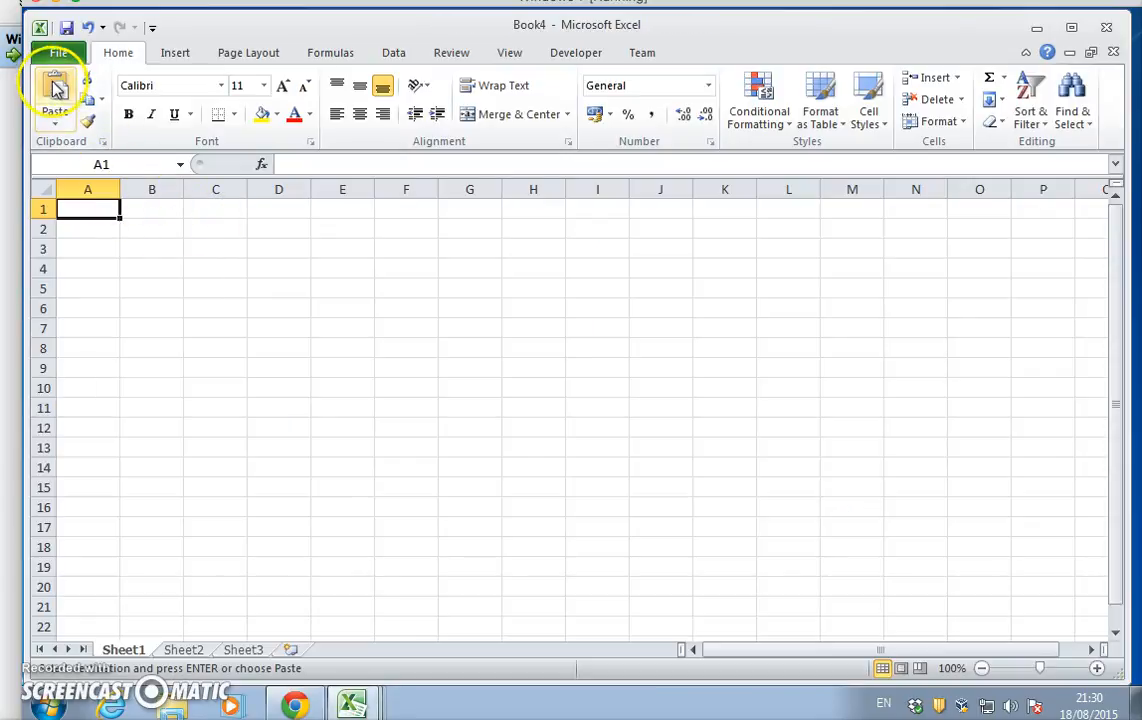
# Paste the data as values only and delete the empty column B.
pyautogui.click(55, 120)
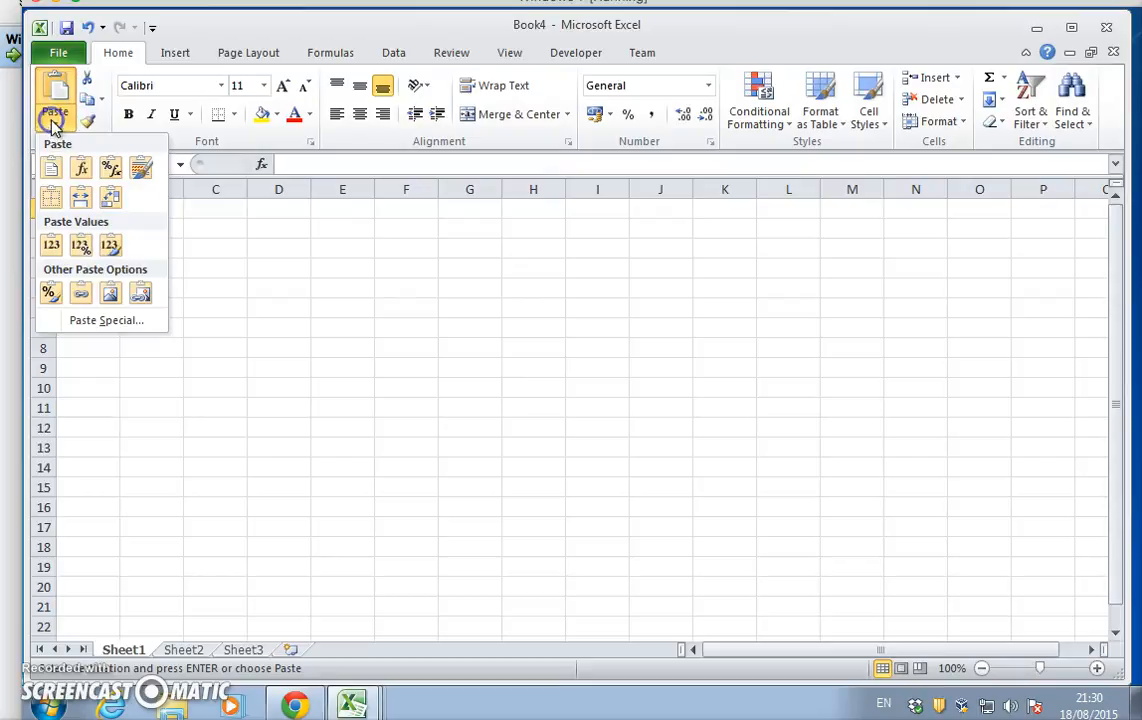
pyautogui.click(106, 320)
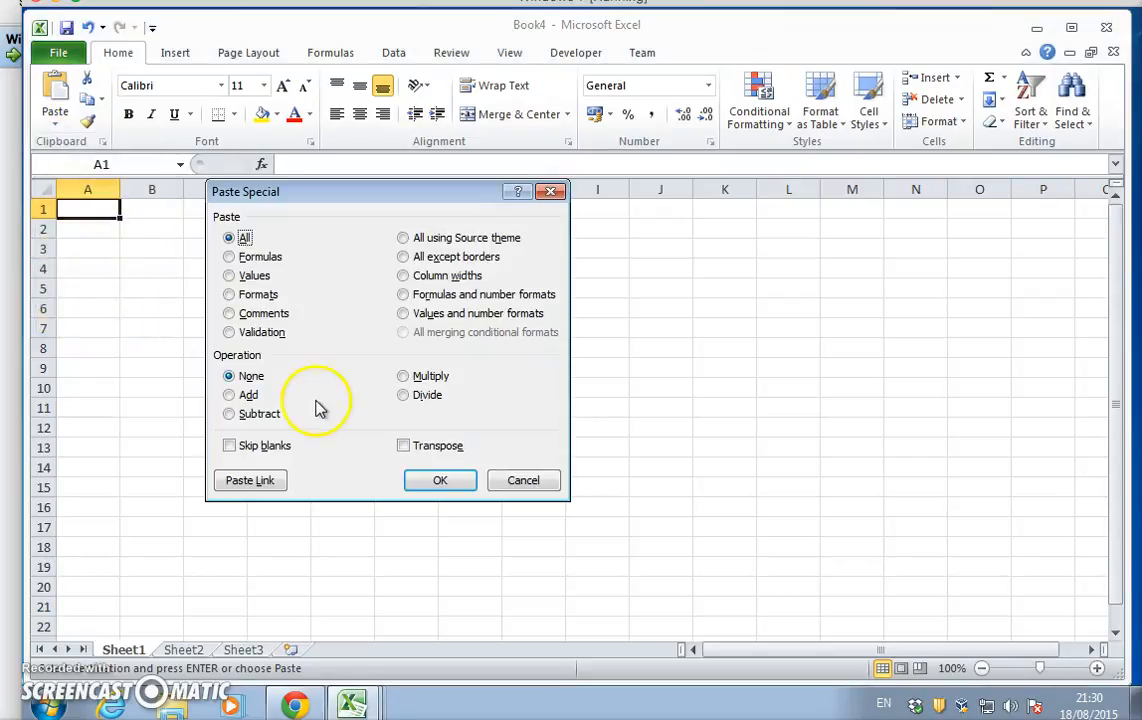
pyautogui.click(229, 275)
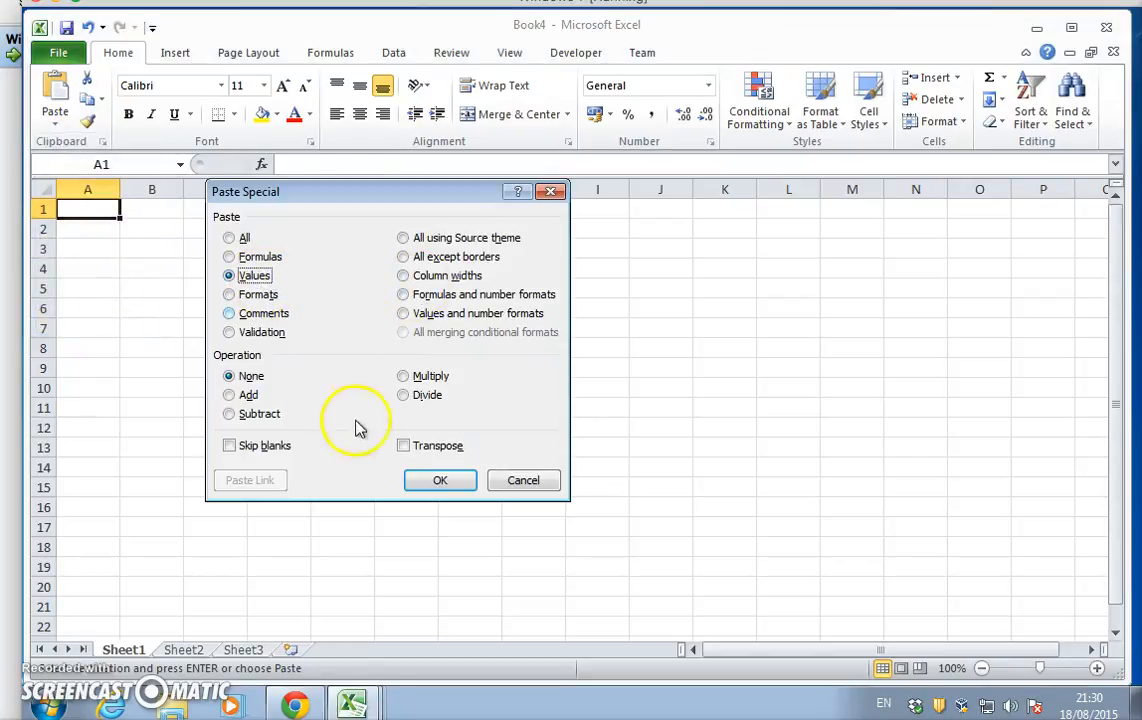
pyautogui.click(439, 480)
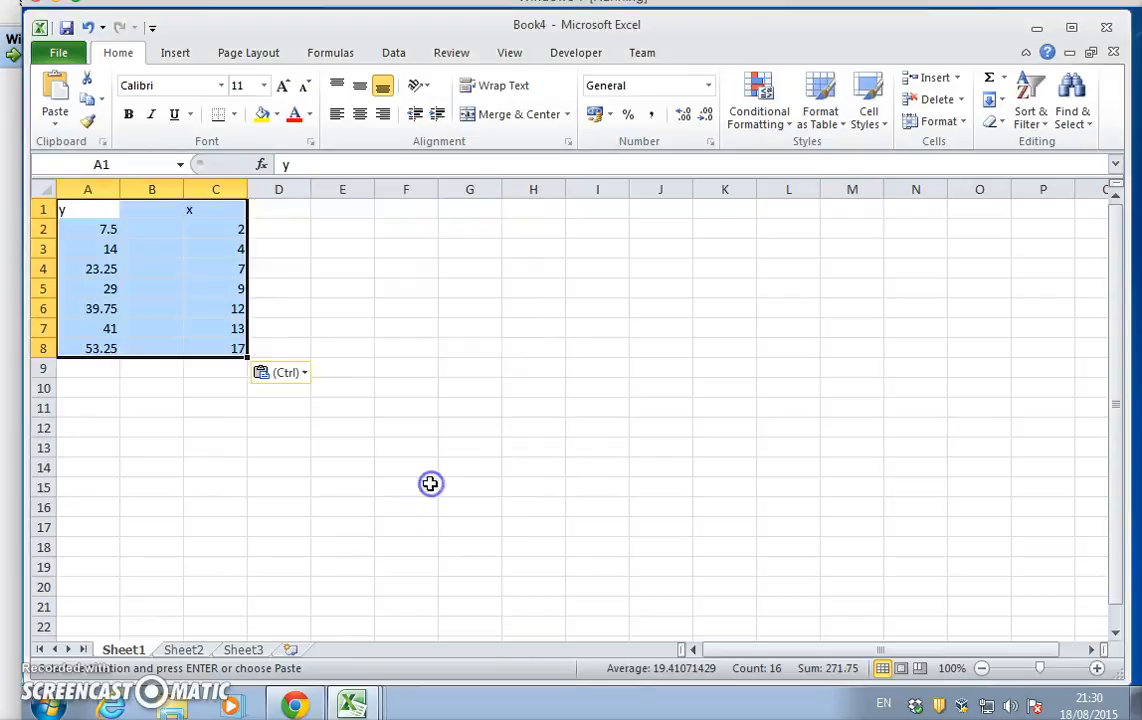
pyautogui.rightClick(151, 189)
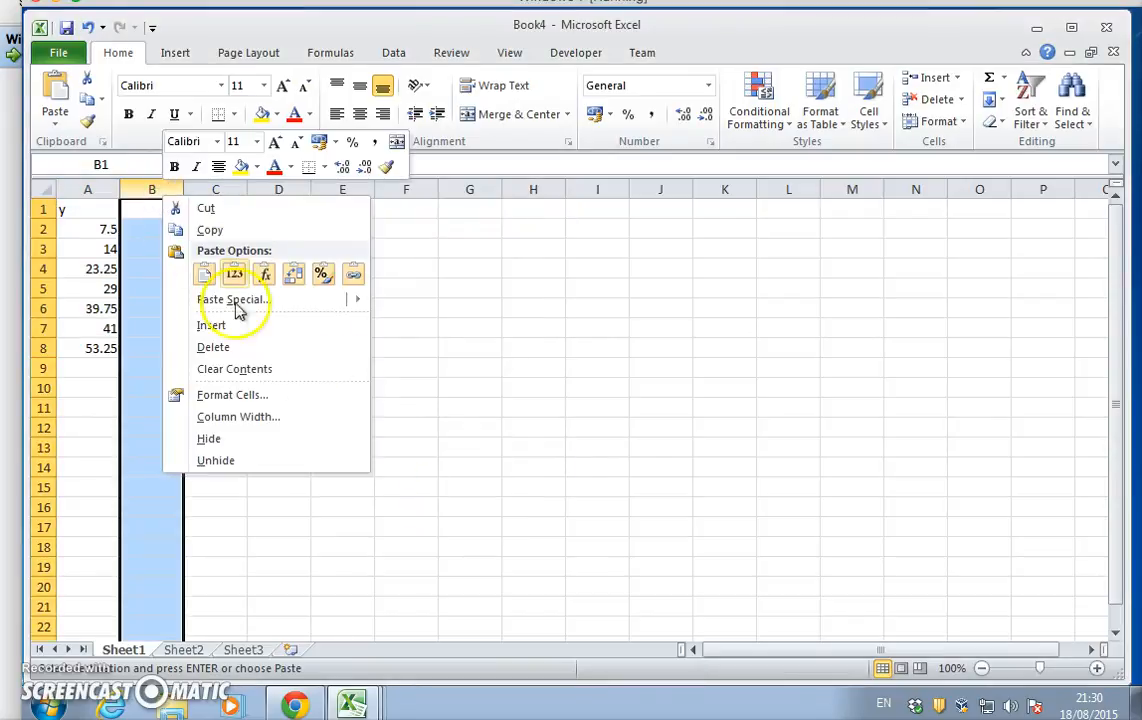
pyautogui.click(234, 273)
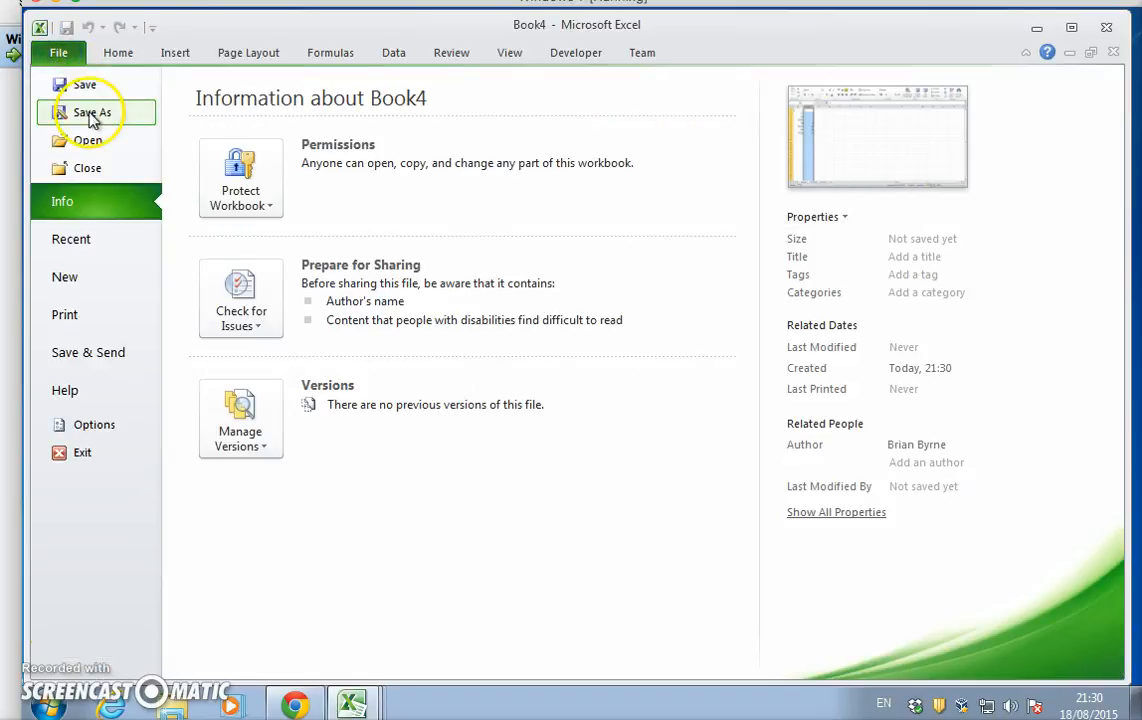
# Save the data as SimpleRegression.csv in CSV (MS-DOS) format, replacing the existing file.
pyautogui.click(91, 111)
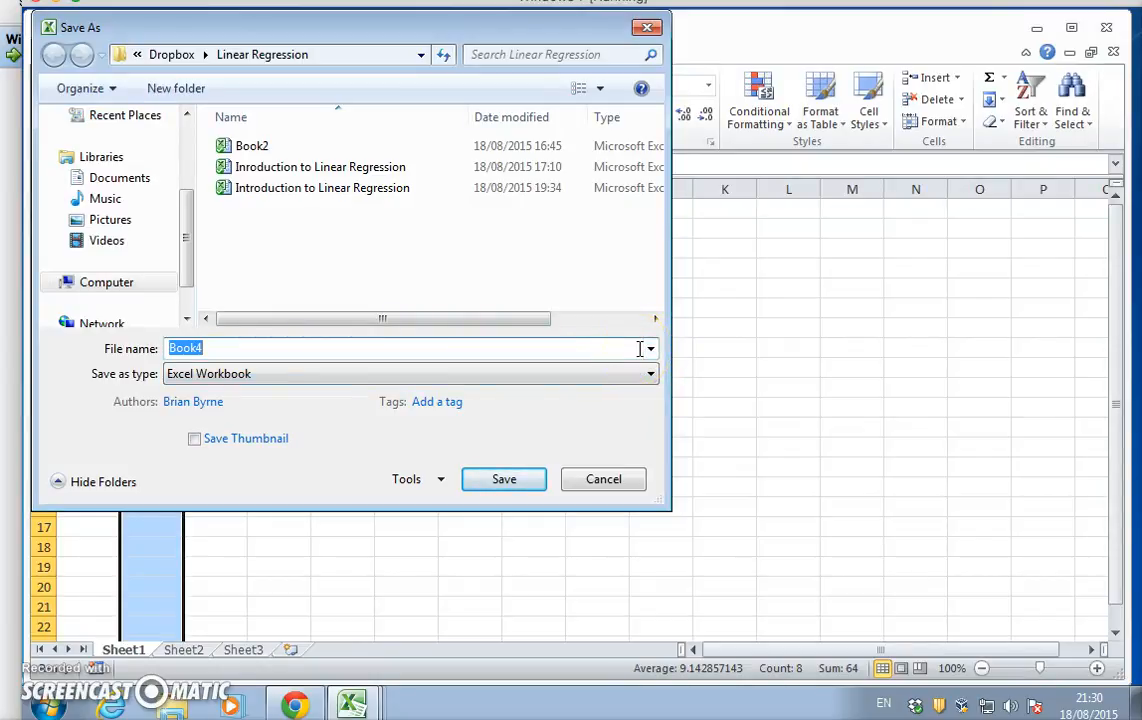
pyautogui.write('SimpleRe')
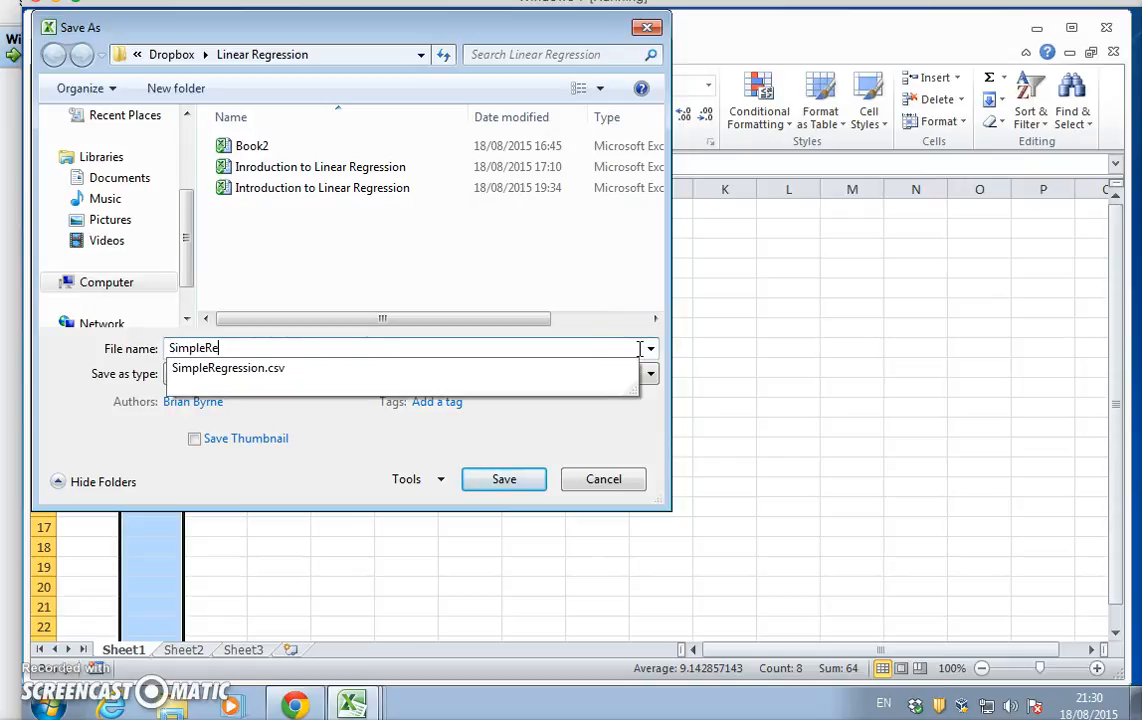
pyautogui.write('gression.csv')
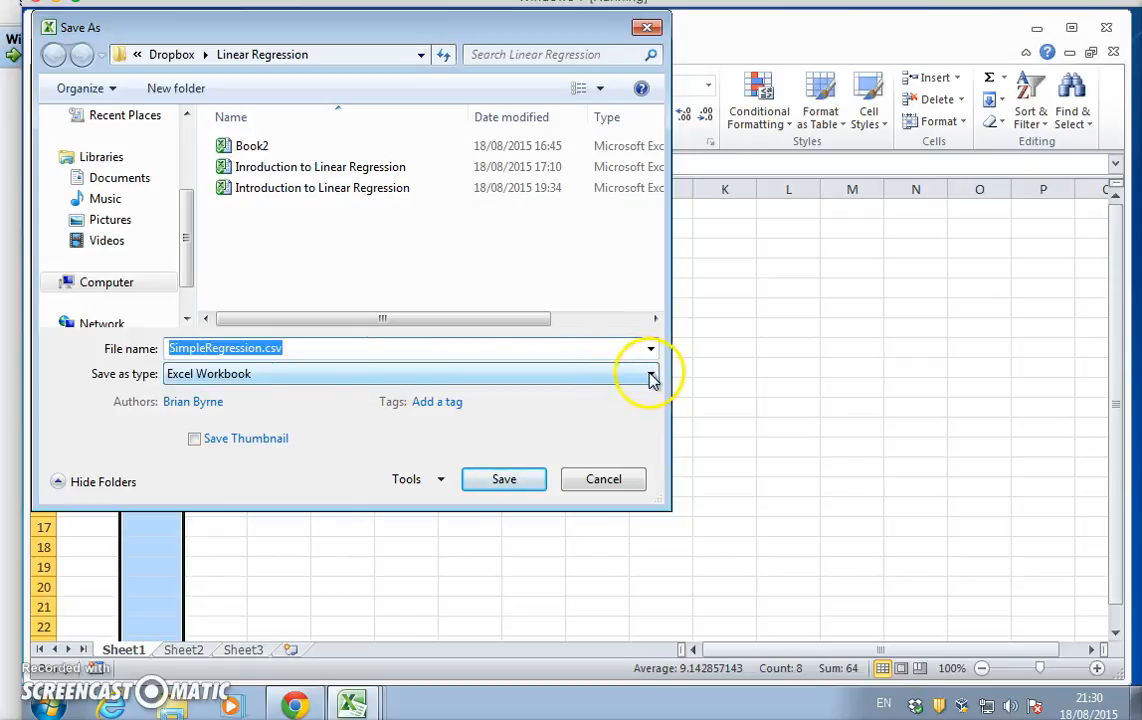
pyautogui.click(651, 373)
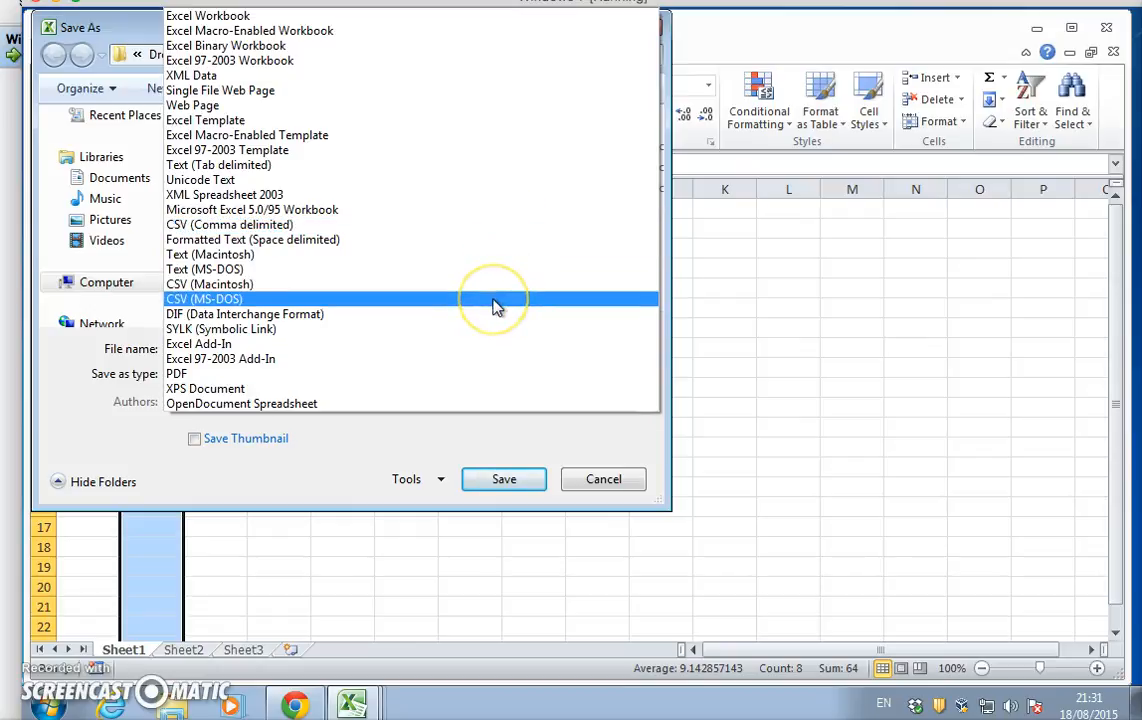
pyautogui.moveTo(497, 307)
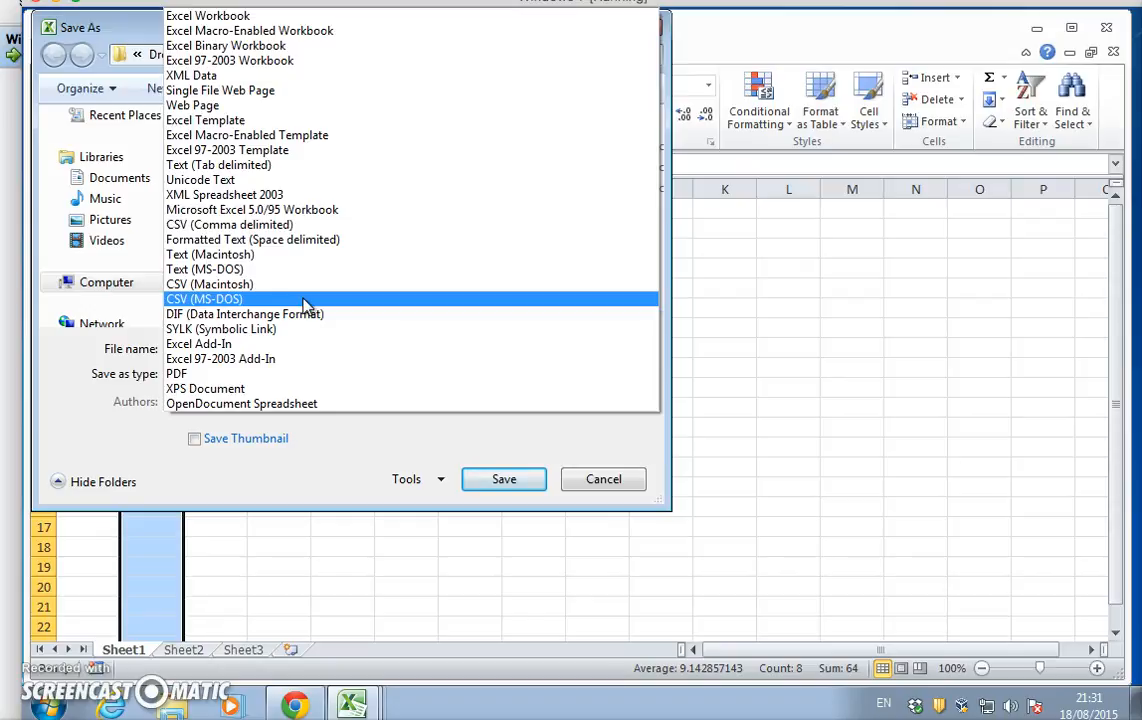
pyautogui.click(204, 298)
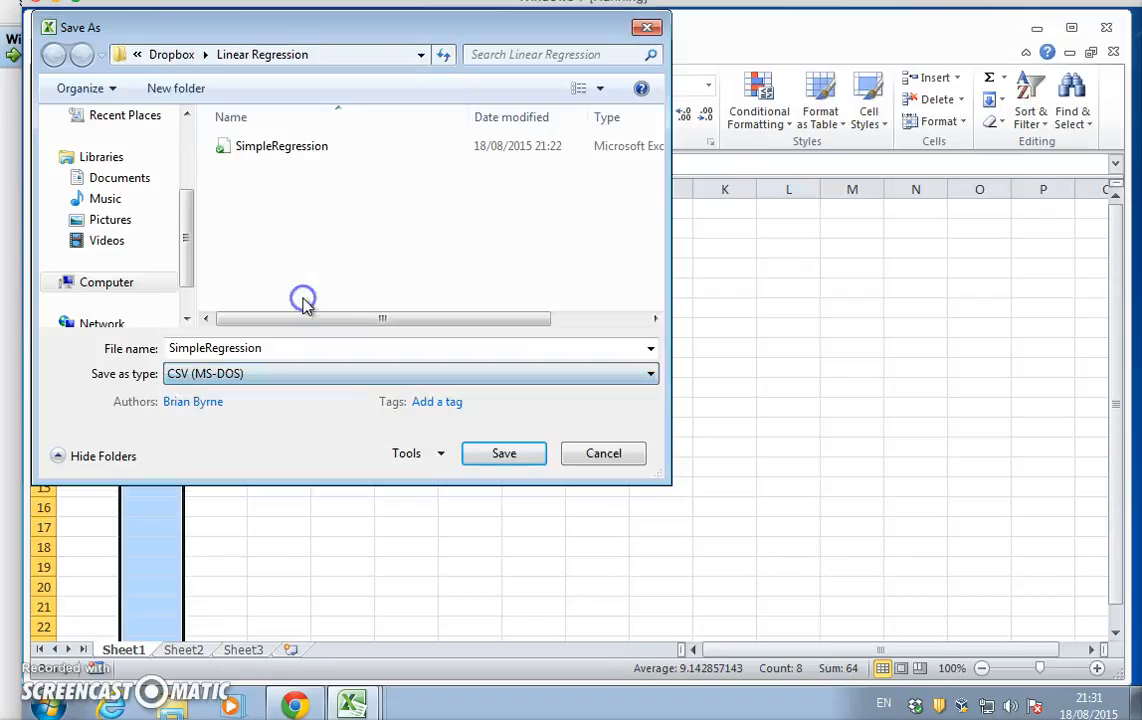
pyautogui.click(503, 453)
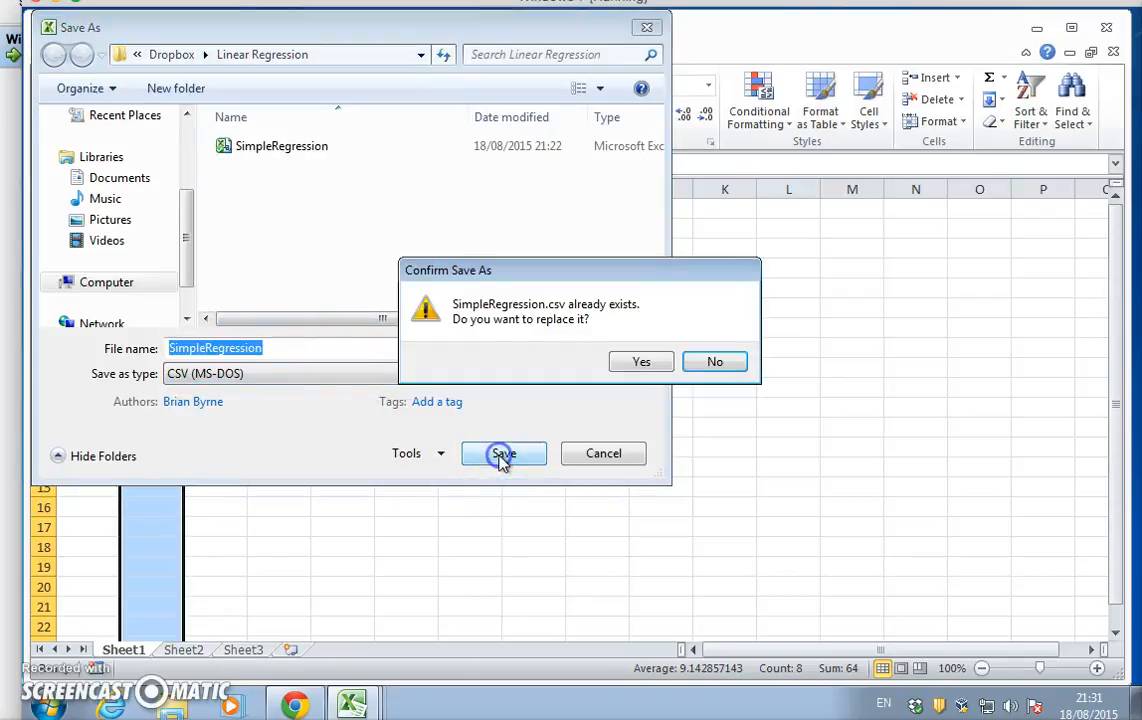
pyautogui.click(641, 361)
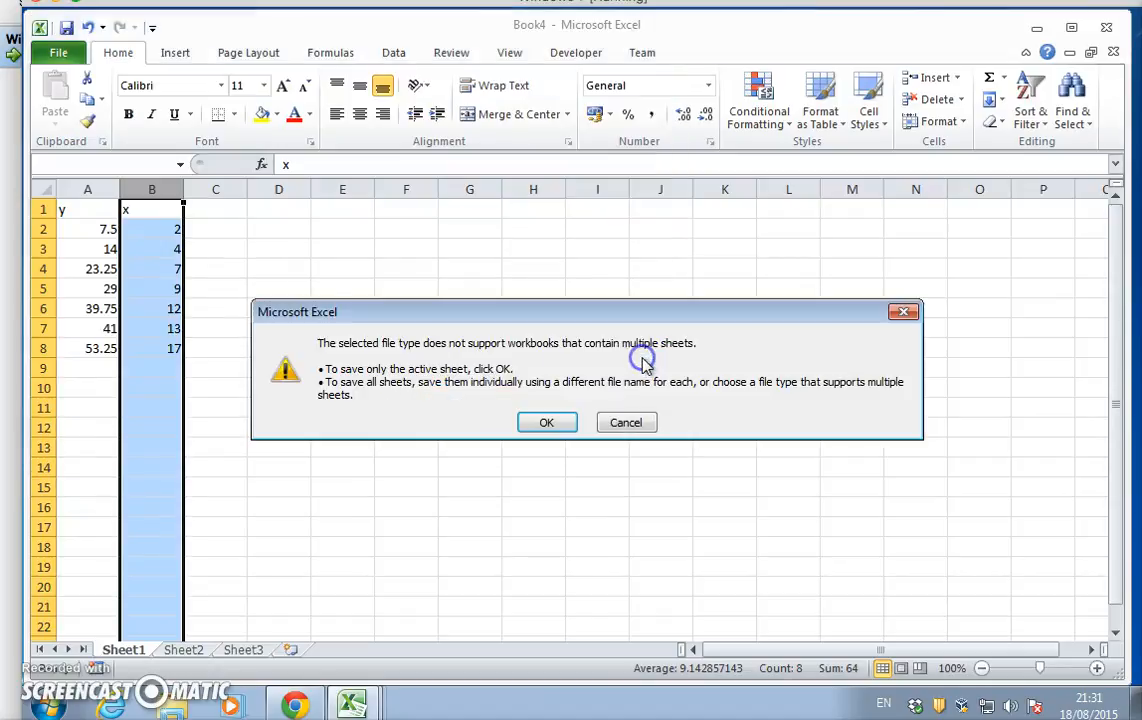
pyautogui.click(546, 422)
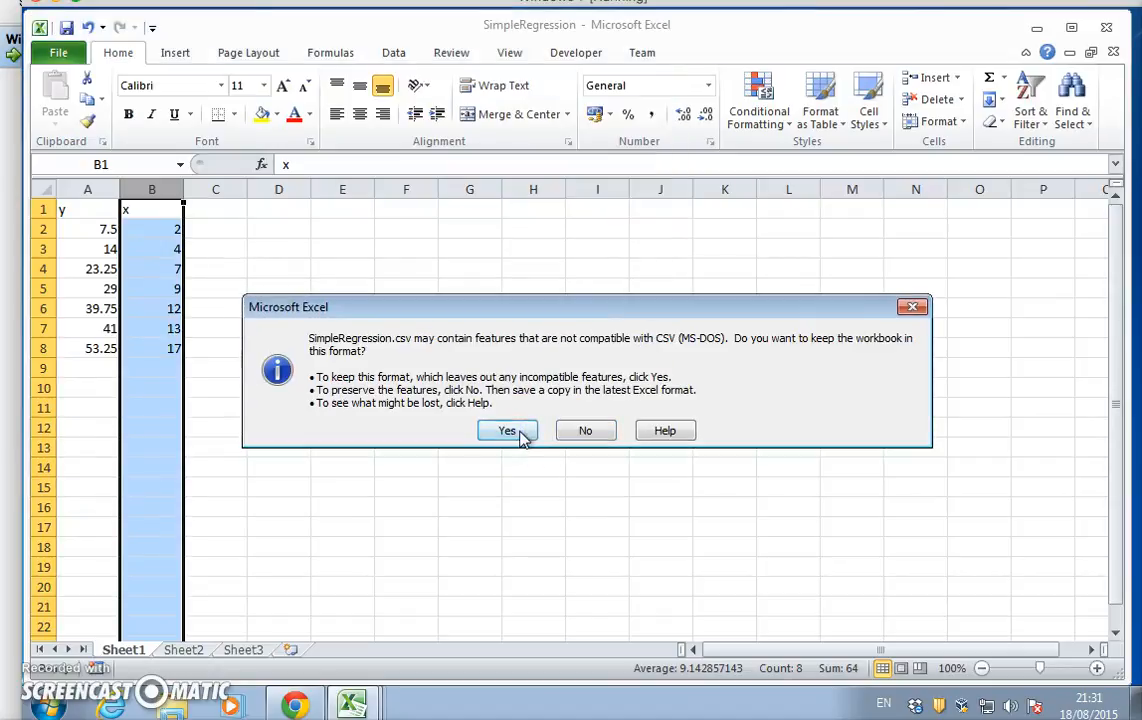
pyautogui.click(507, 430)
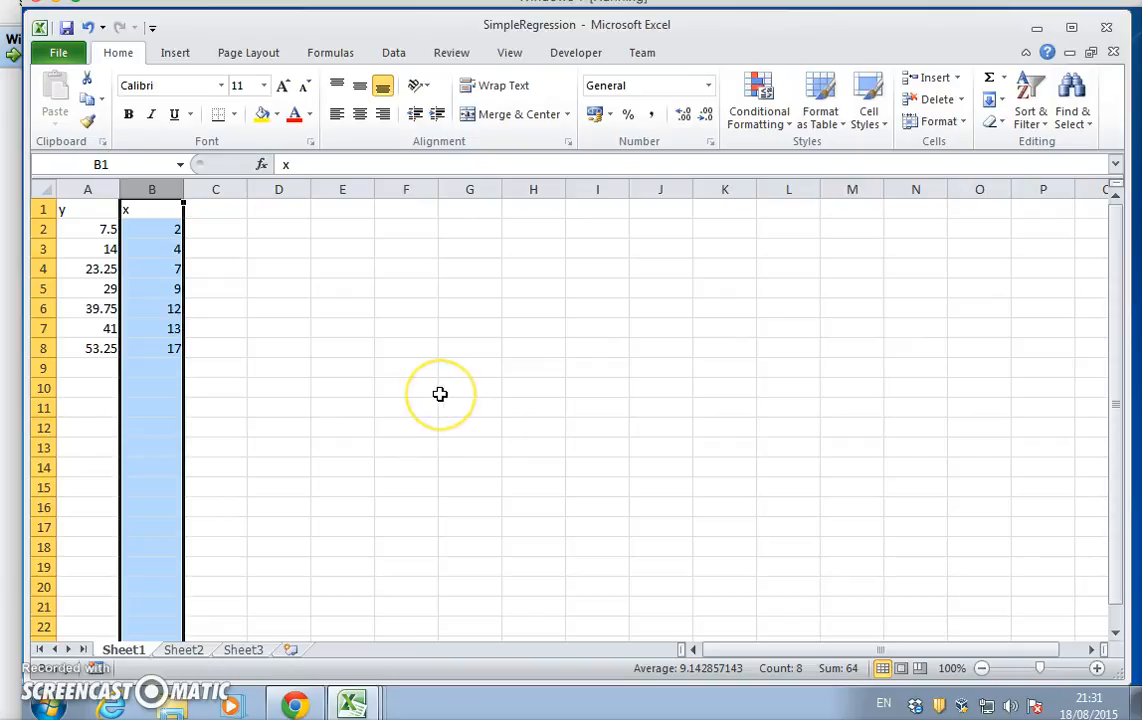
pyautogui.moveTo(441, 394)
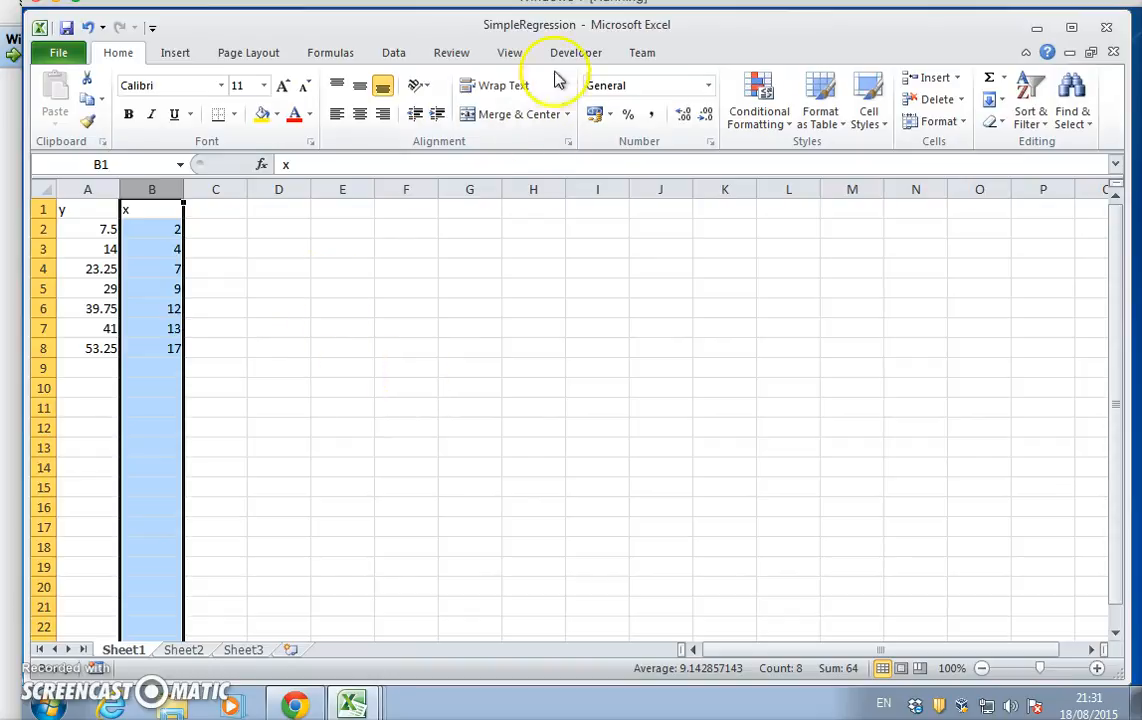
pyautogui.moveTo(225, 267)
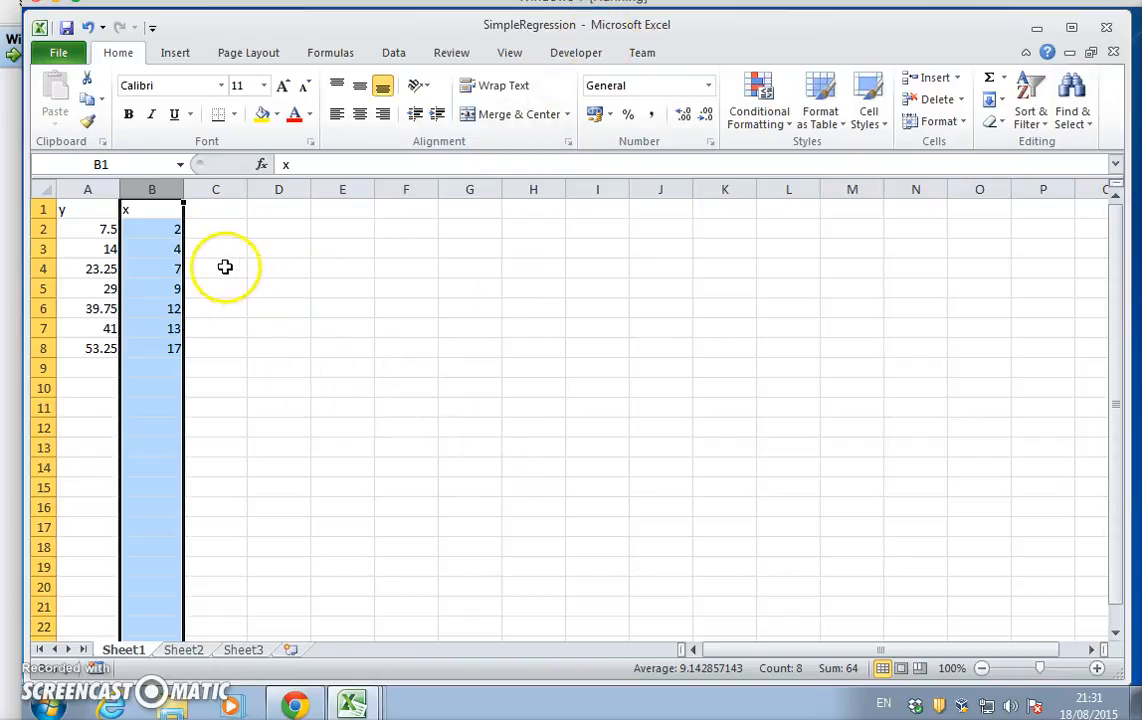
pyautogui.moveTo(233, 251)
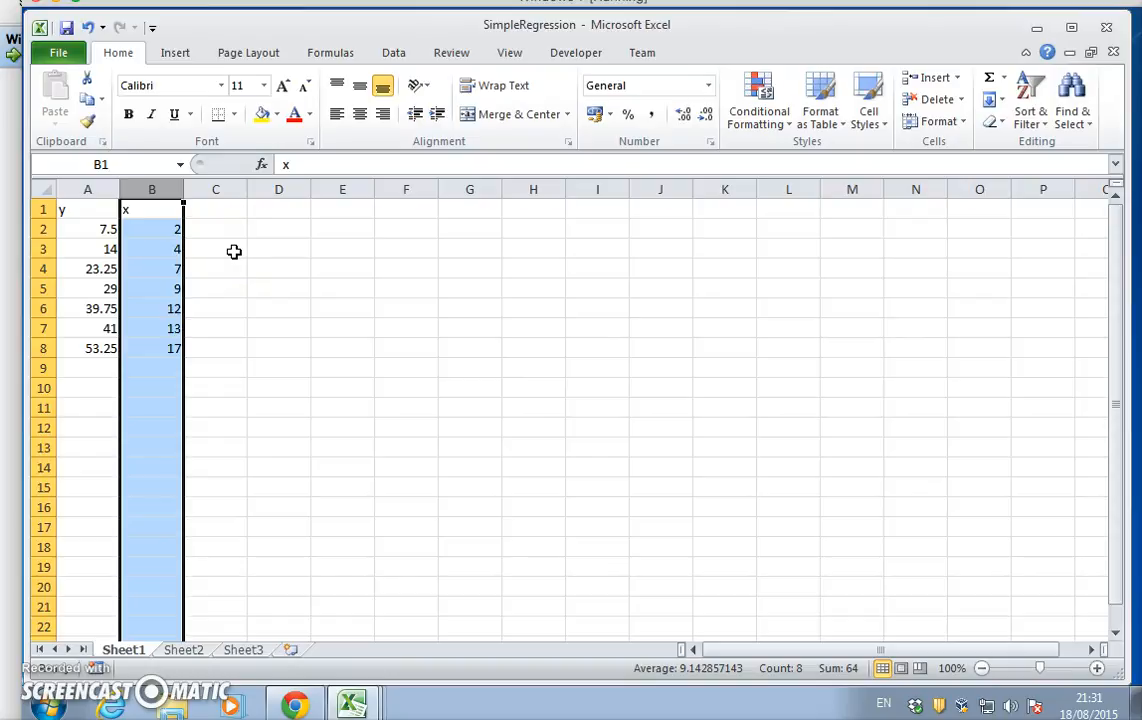
pyautogui.moveTo(240, 245)
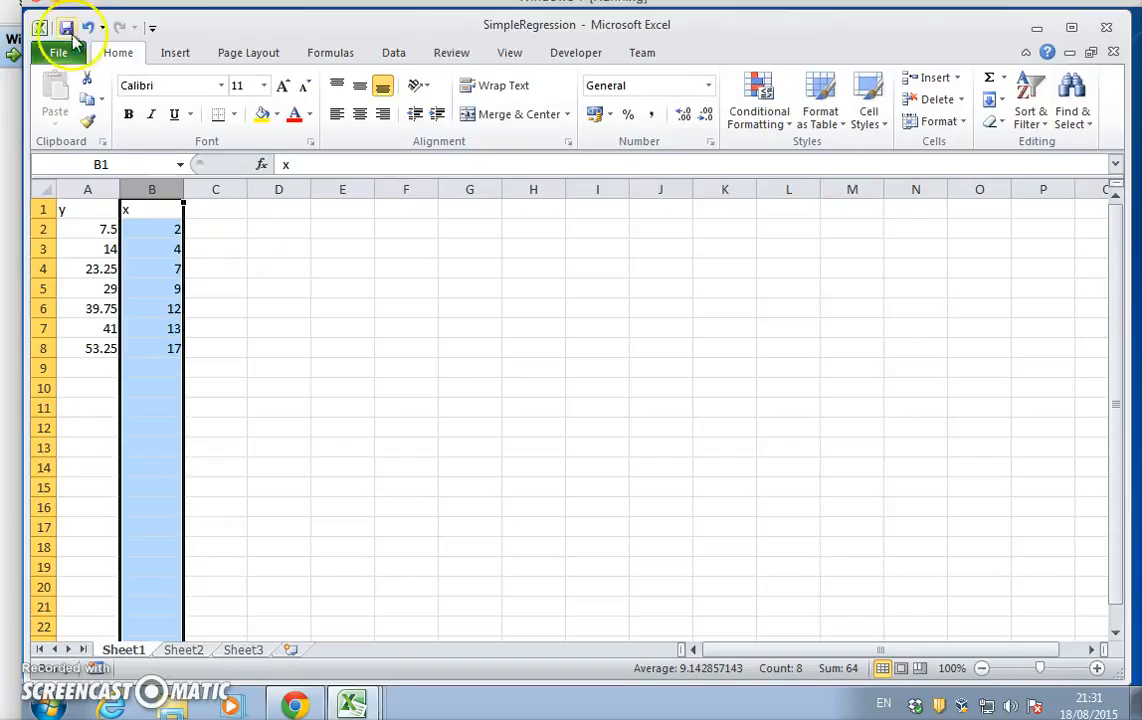
pyautogui.moveTo(473, 482)
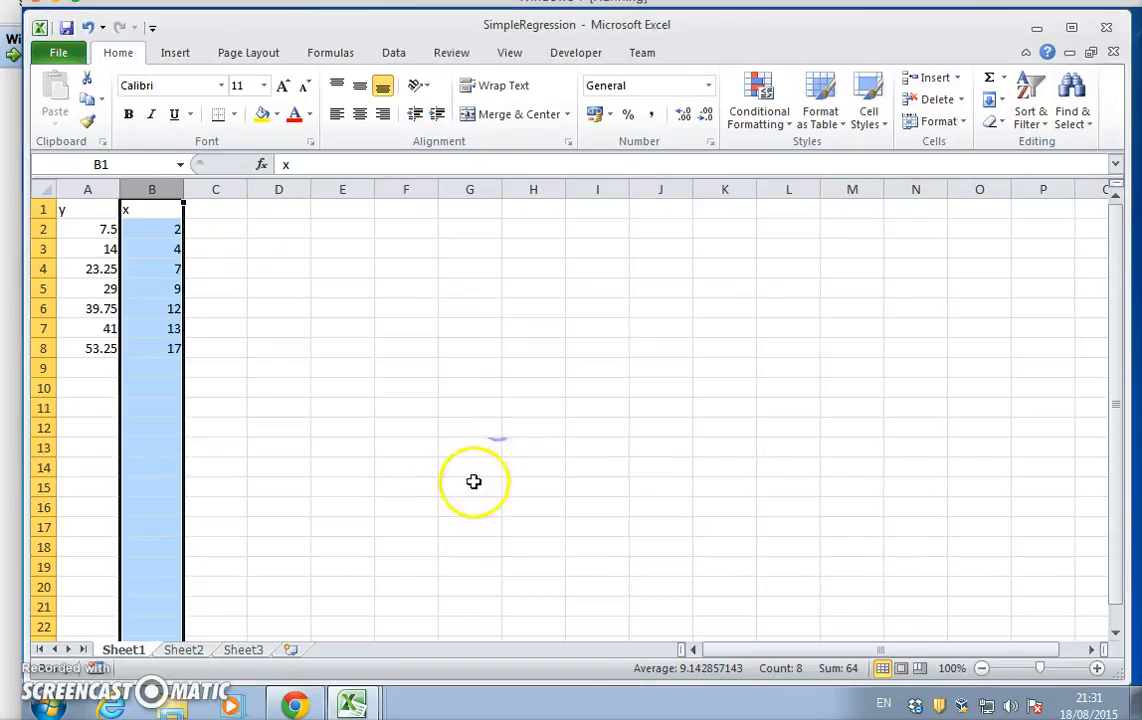
pyautogui.moveTo(1072, 104)
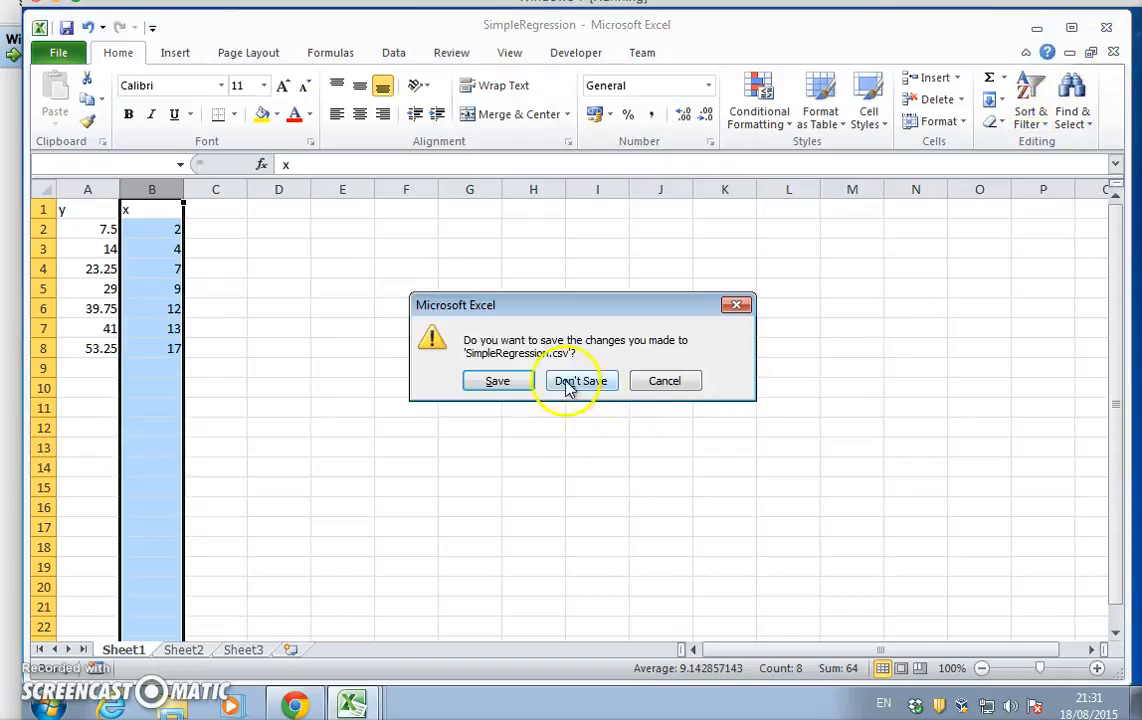
# Close SimpleRegression.csv with Don't Save, returning to the Linest with Error sheet.
pyautogui.click(580, 380)
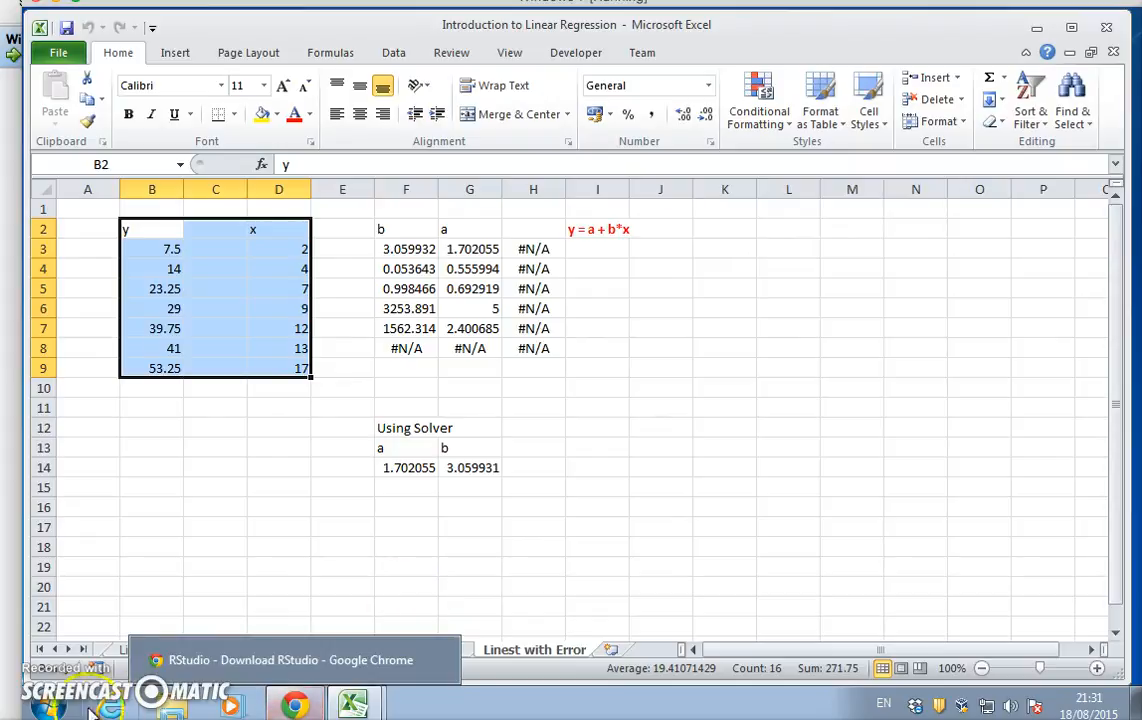
# Search 'RStudio' in the Start menu, fixing a typo, and launch RStudio.
pyautogui.click(48, 705)
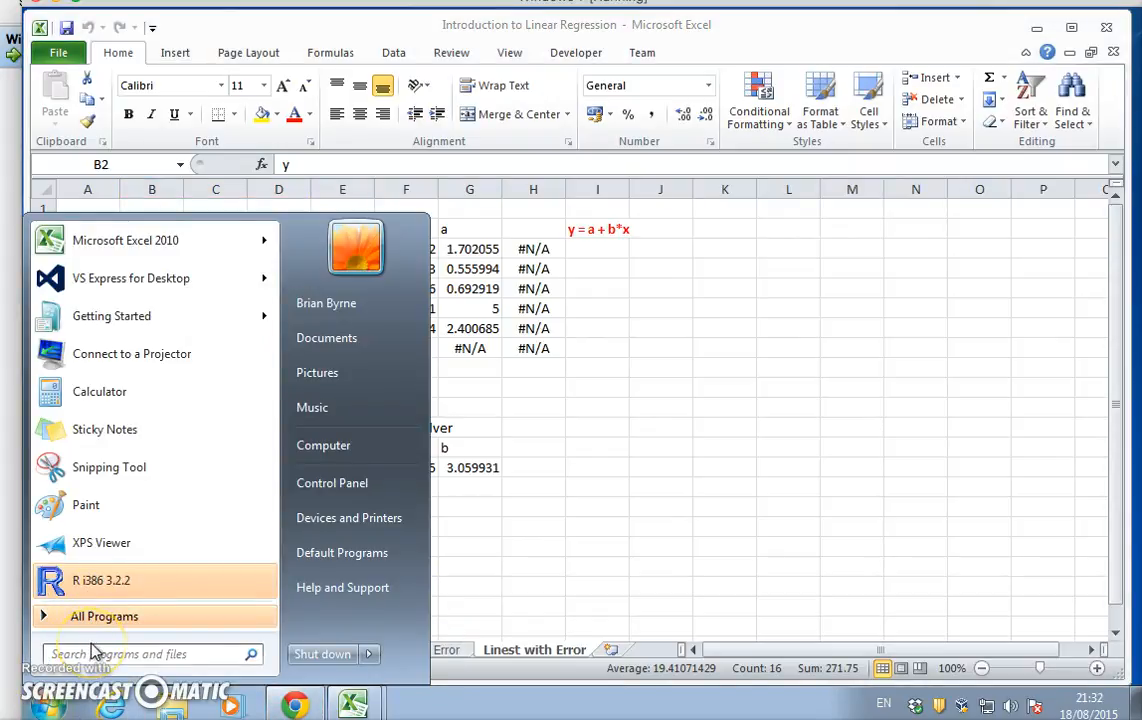
pyautogui.write('Srst')
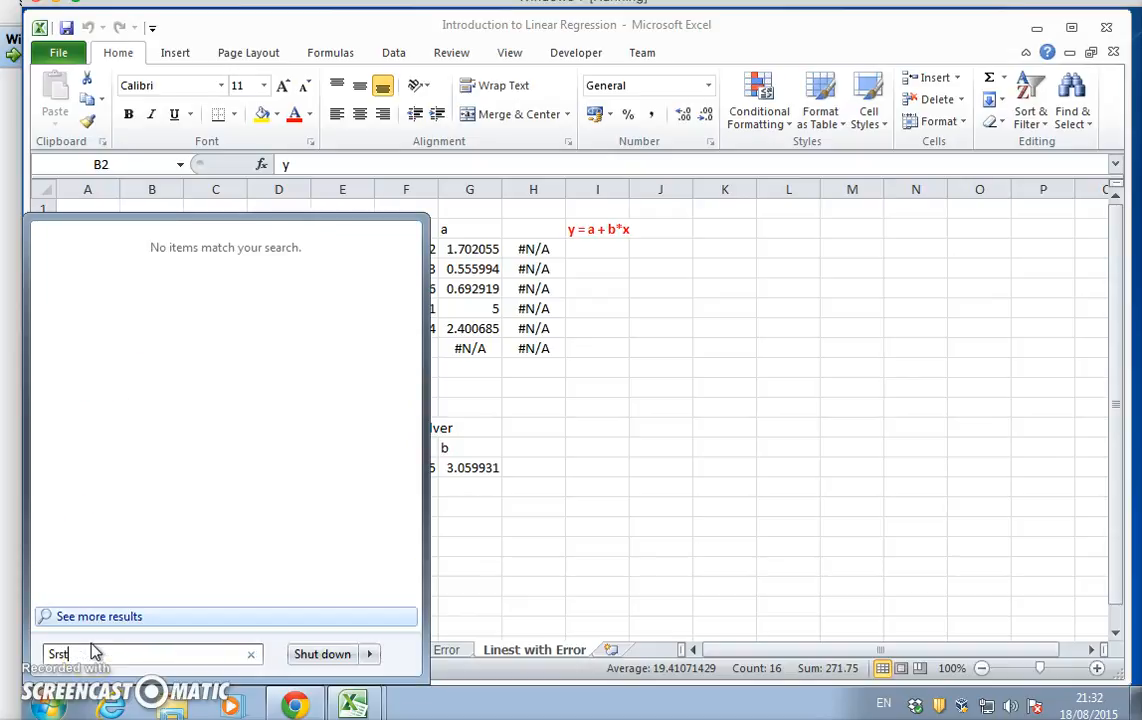
pyautogui.press('Backspace')
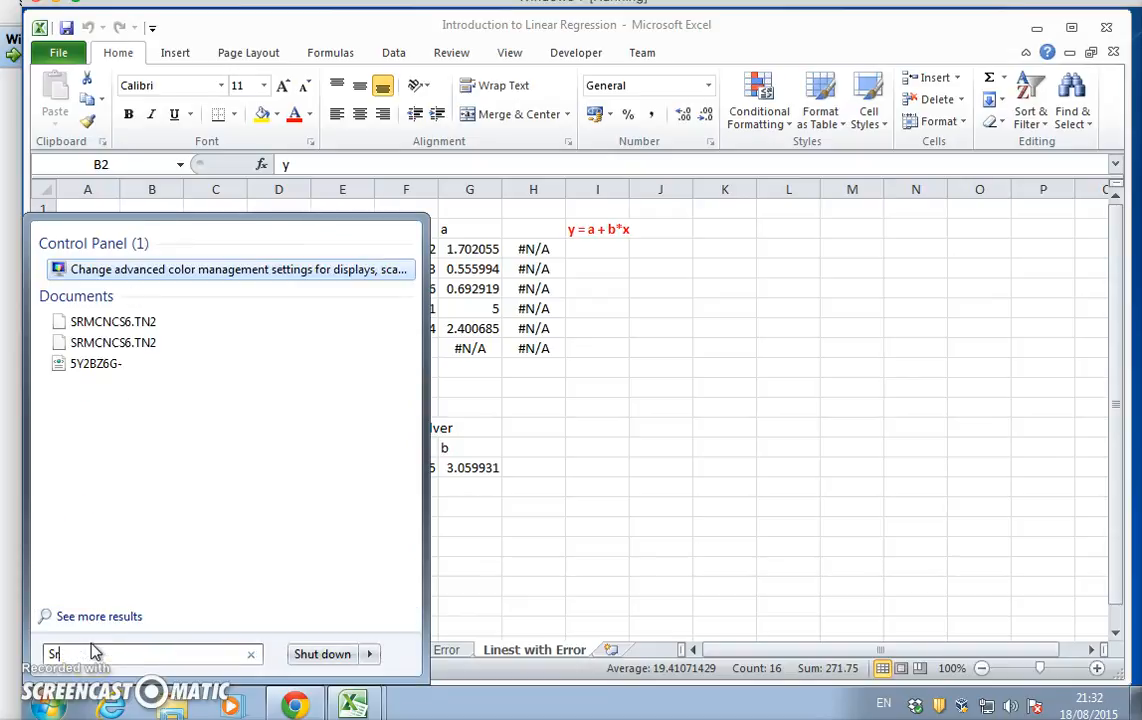
pyautogui.write('Rs')
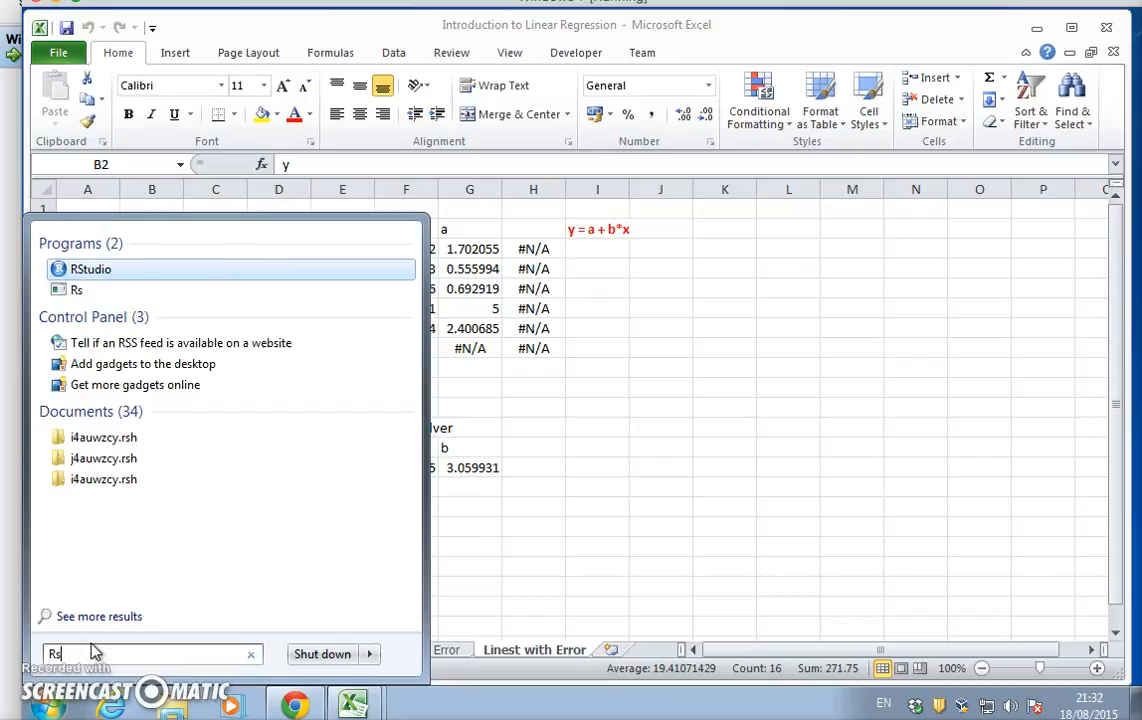
pyautogui.write('tud')
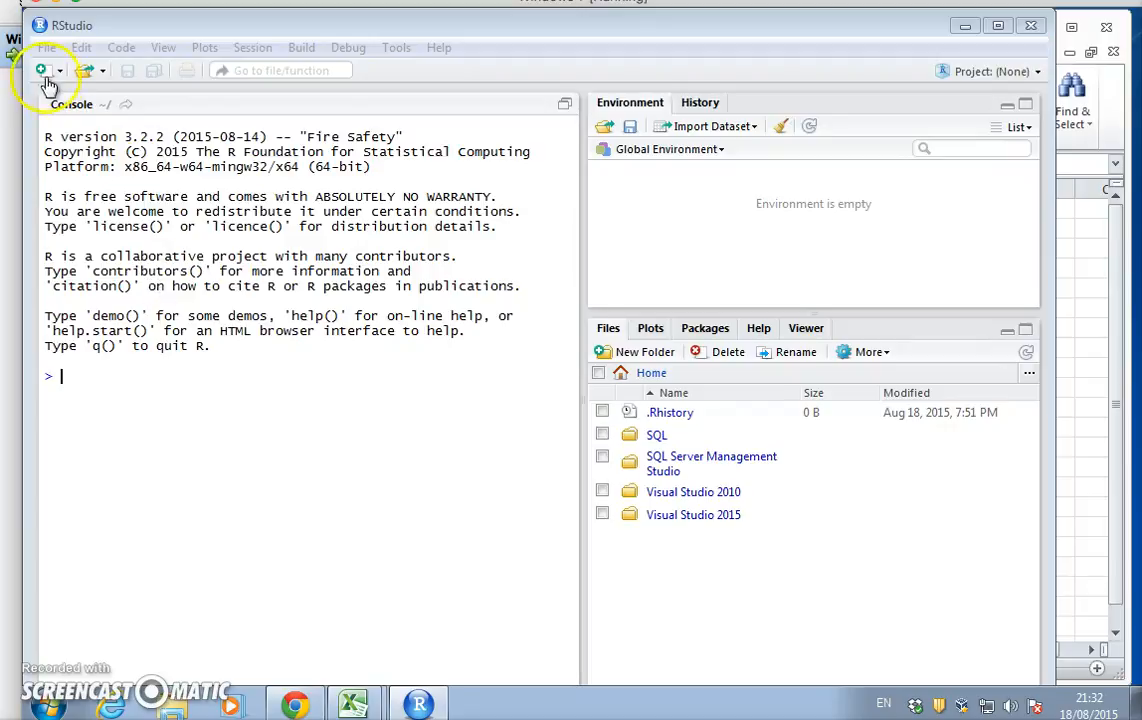
# Create an Untitled1 R script through File > New File > R Script.
pyautogui.click(46, 47)
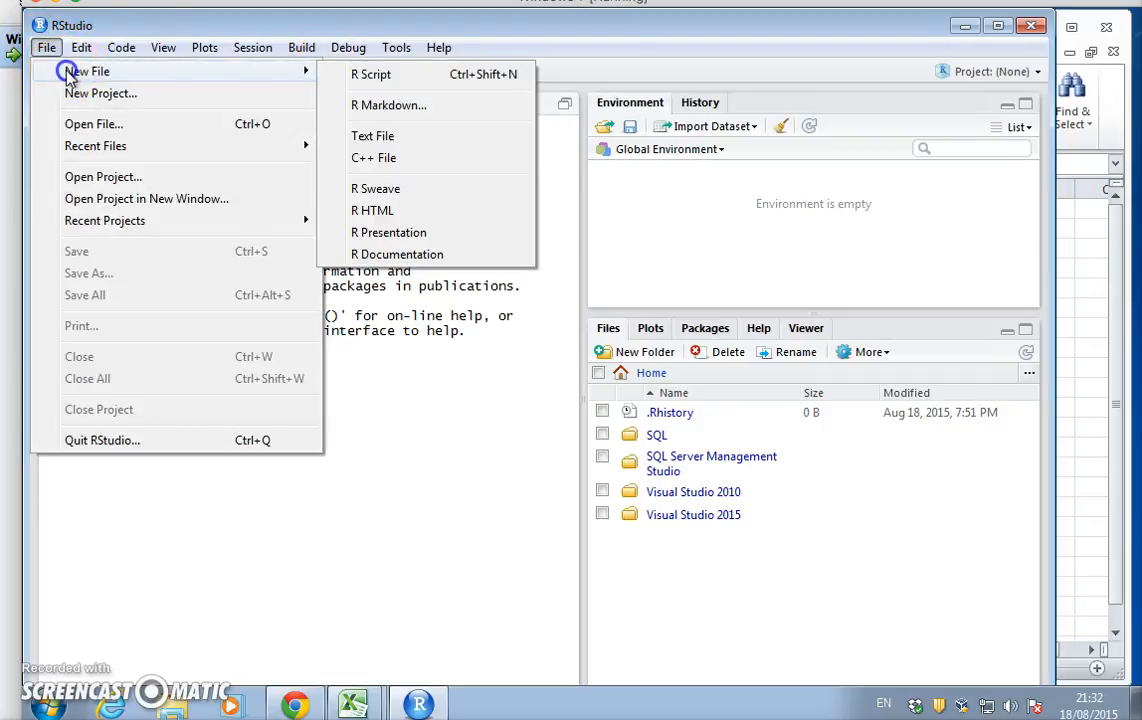
pyautogui.click(371, 73)
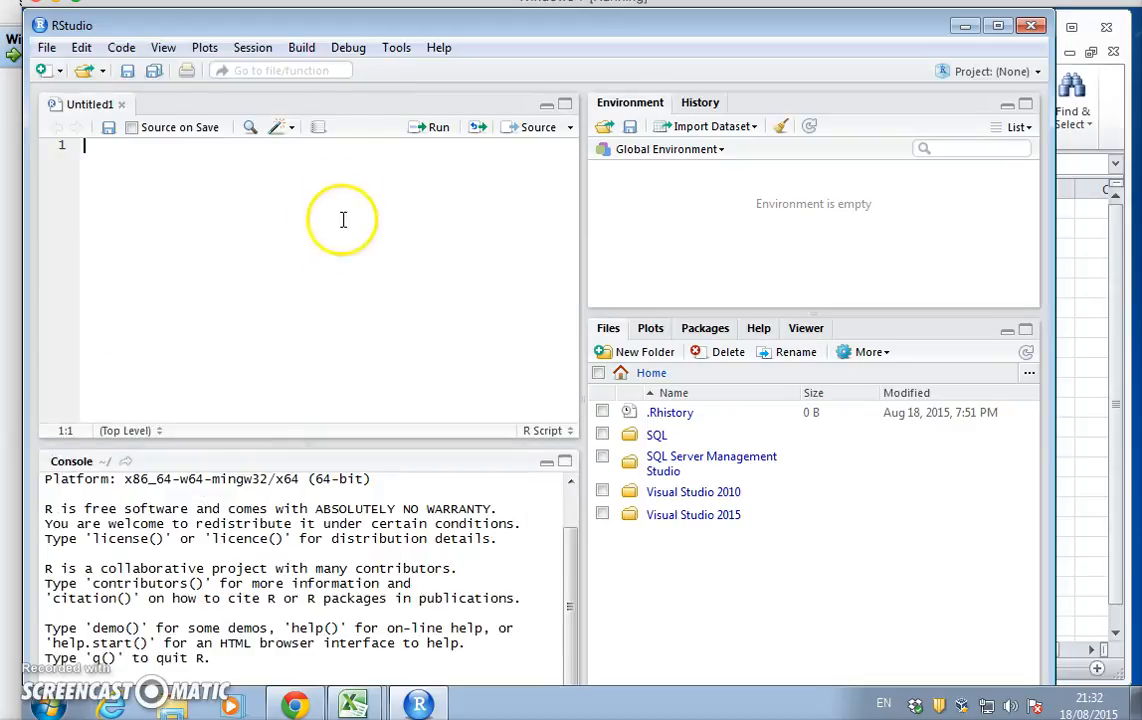
pyautogui.moveTo(312, 445)
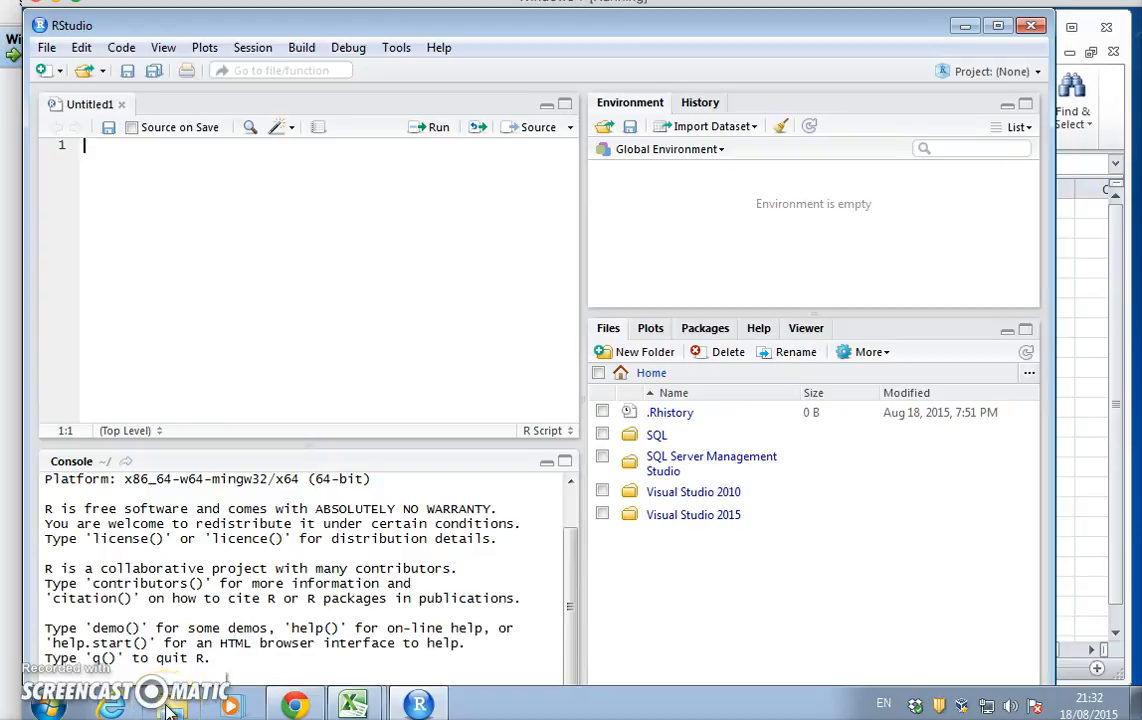
pyautogui.moveTo(155, 710)
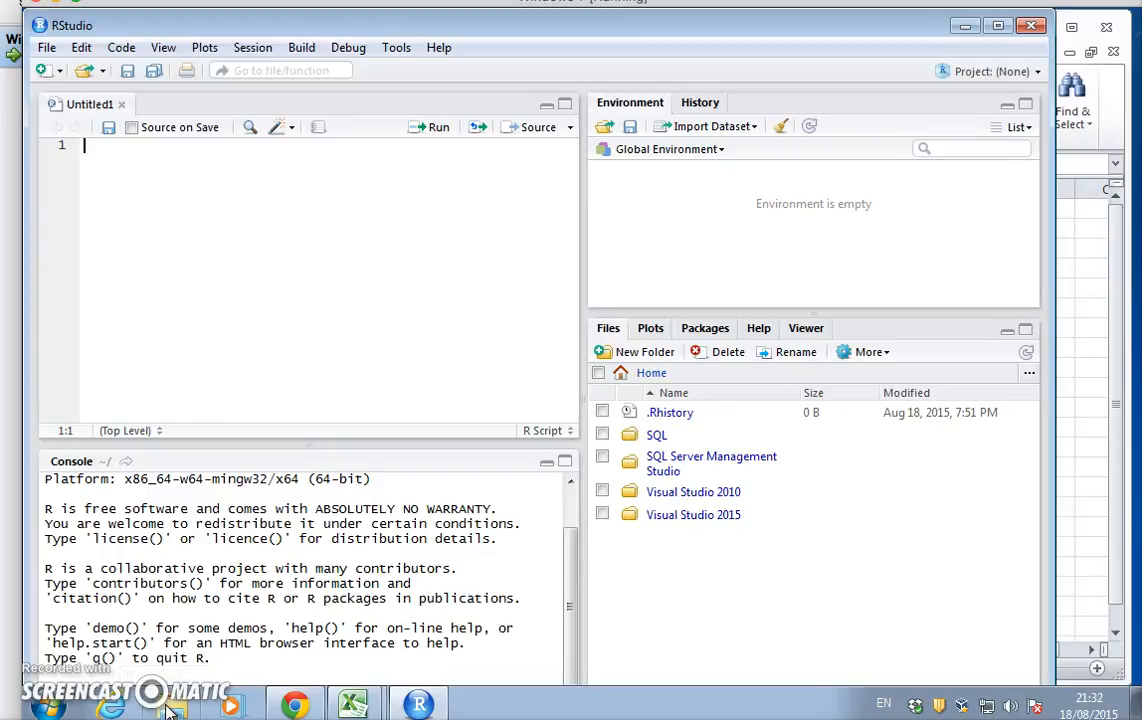
# Open 'Linear Regression R code' from Dropbox > Simple Linear Regression in Windows Explorer.
pyautogui.click(168, 705)
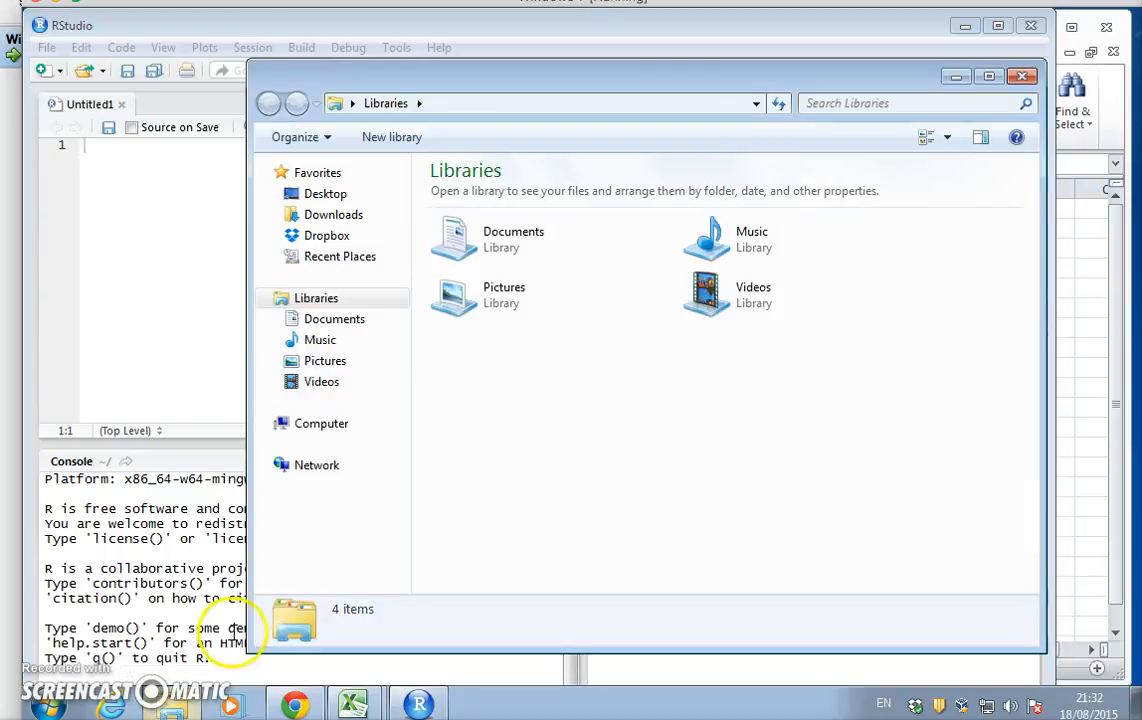
pyautogui.click(326, 235)
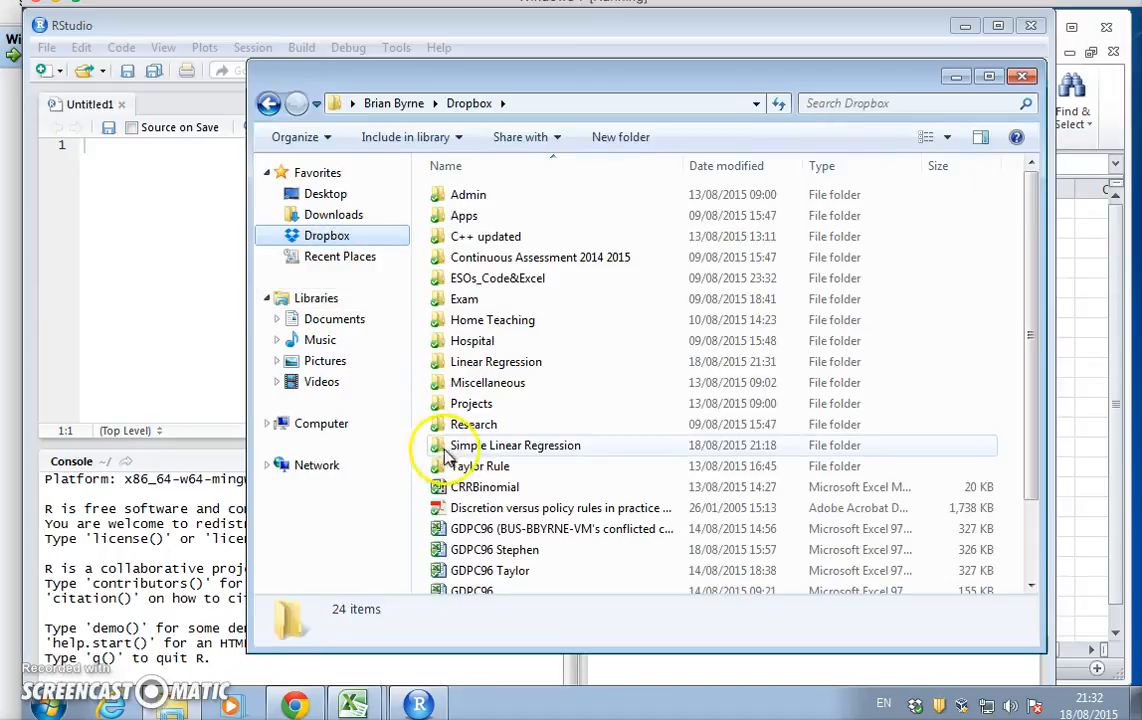
pyautogui.doubleClick(516, 445)
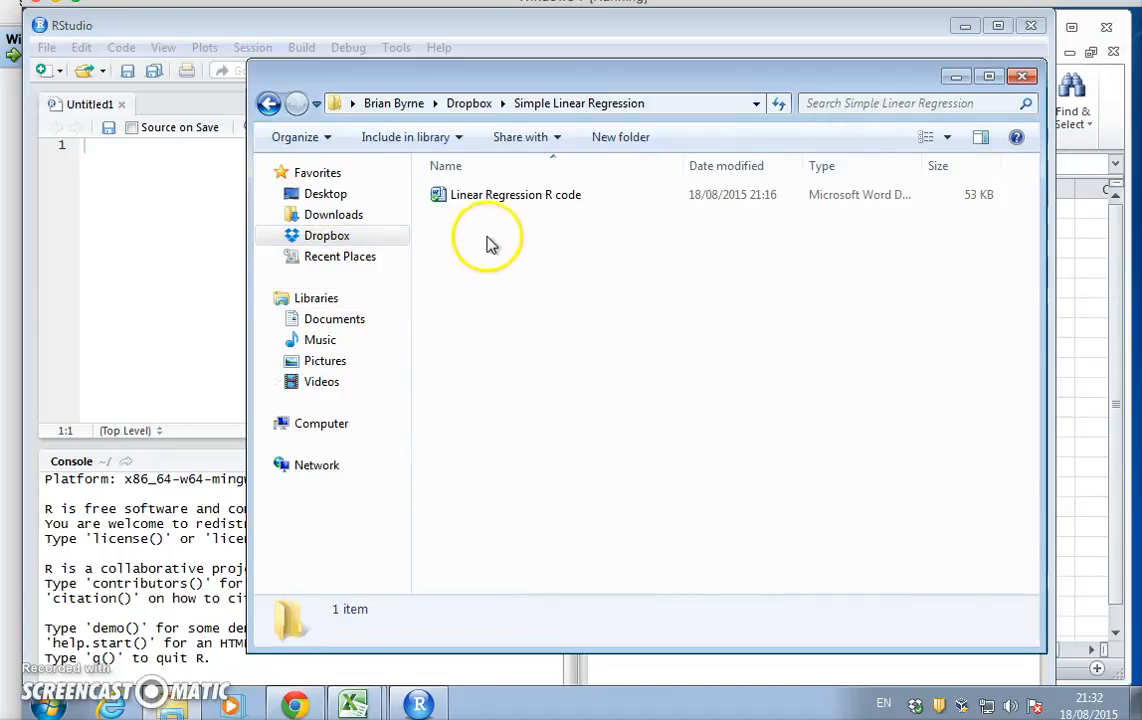
pyautogui.doubleClick(515, 194)
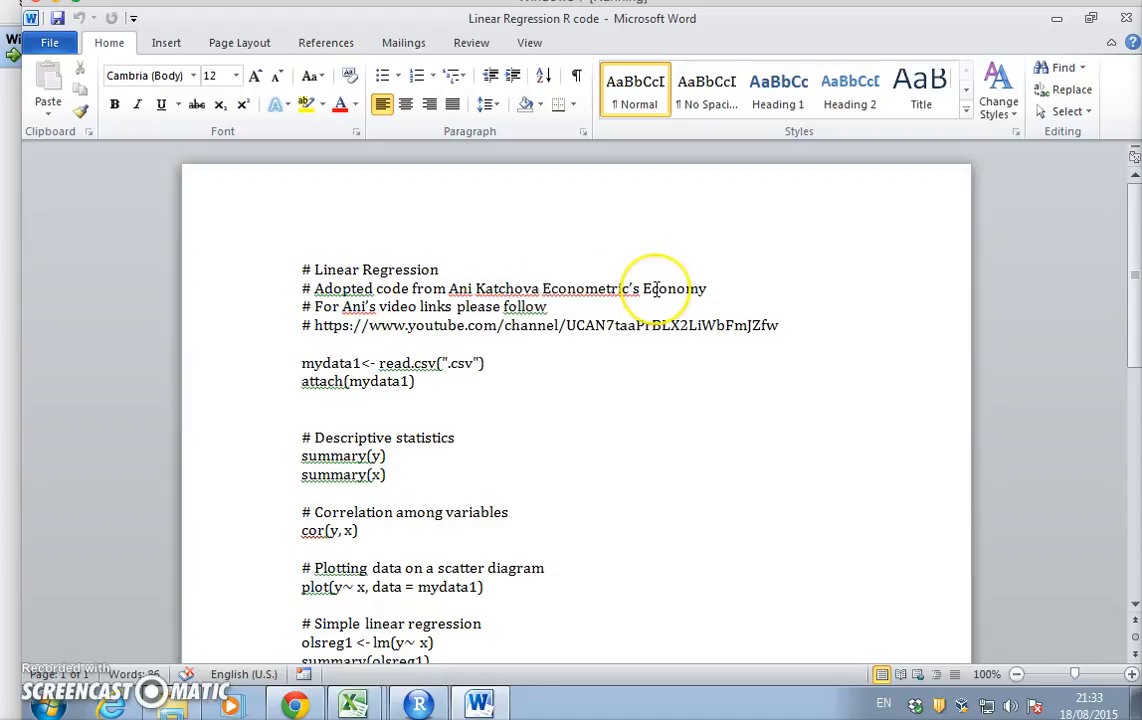
pyautogui.moveTo(678, 288)
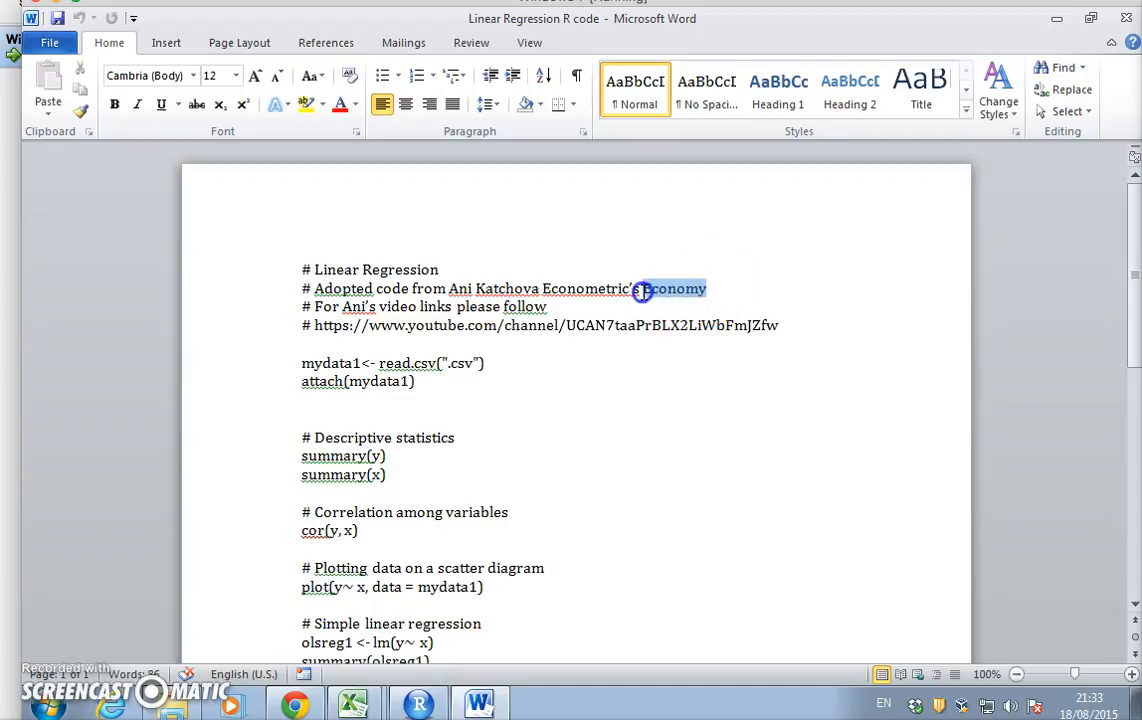
# Fix the comment to credit 'Econometric's Academy' and copy the selected R code.
pyautogui.write('A')
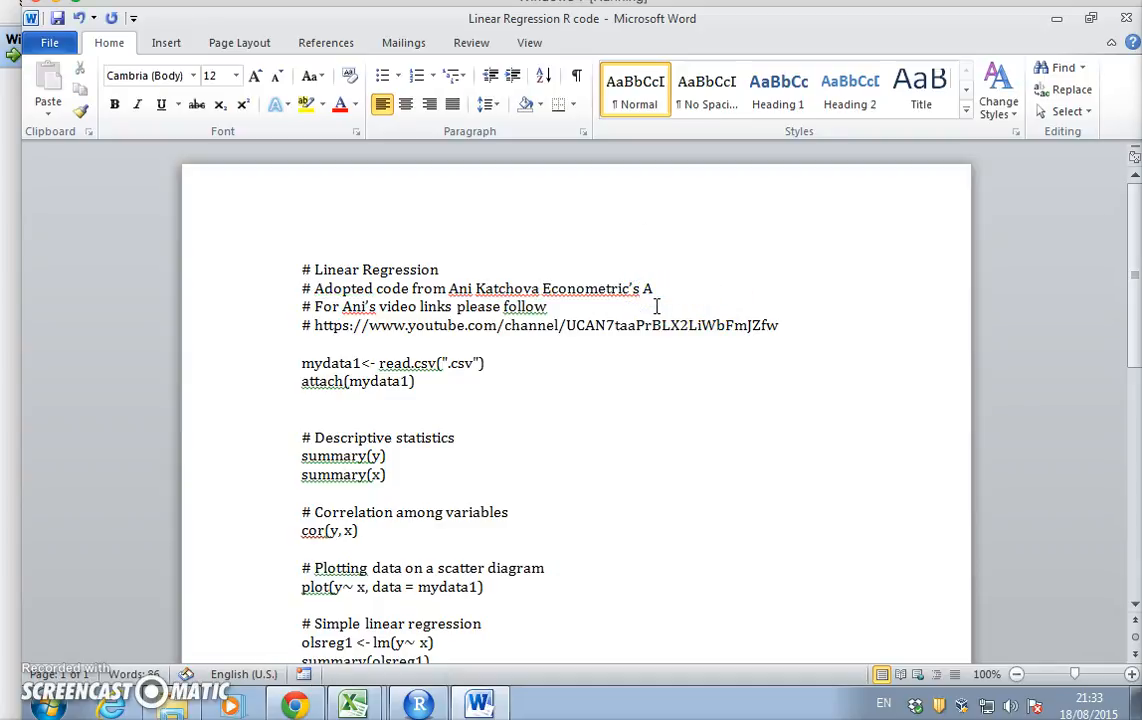
pyautogui.write('Acedm')
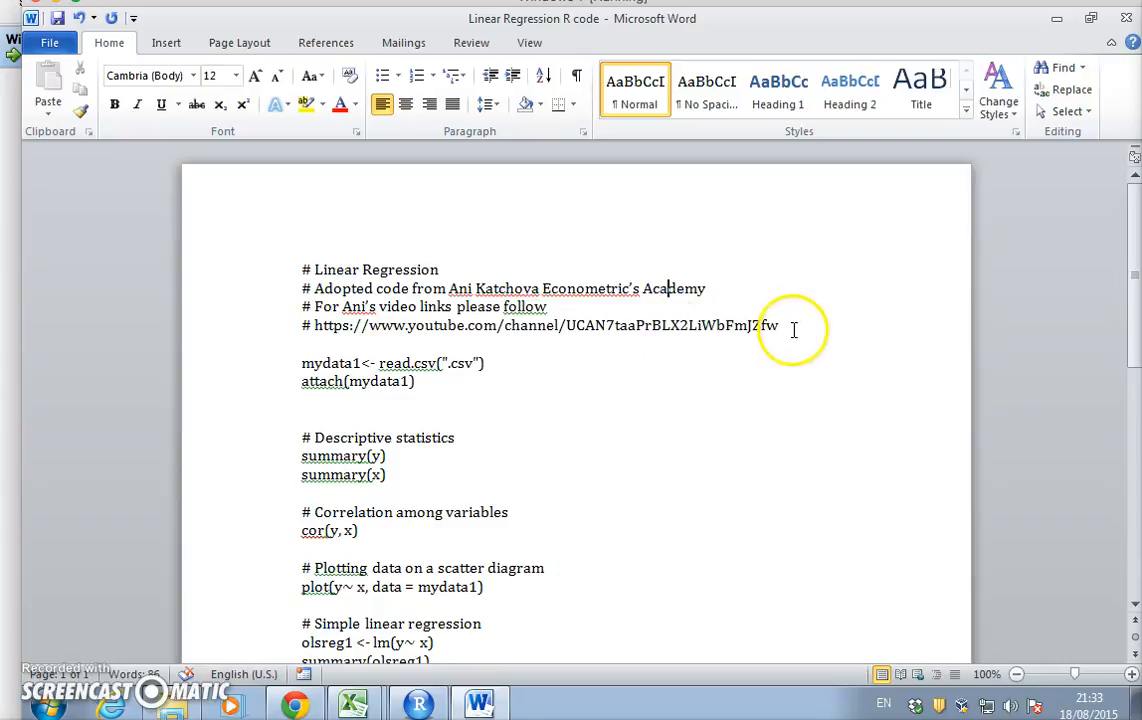
pyautogui.moveTo(355, 310)
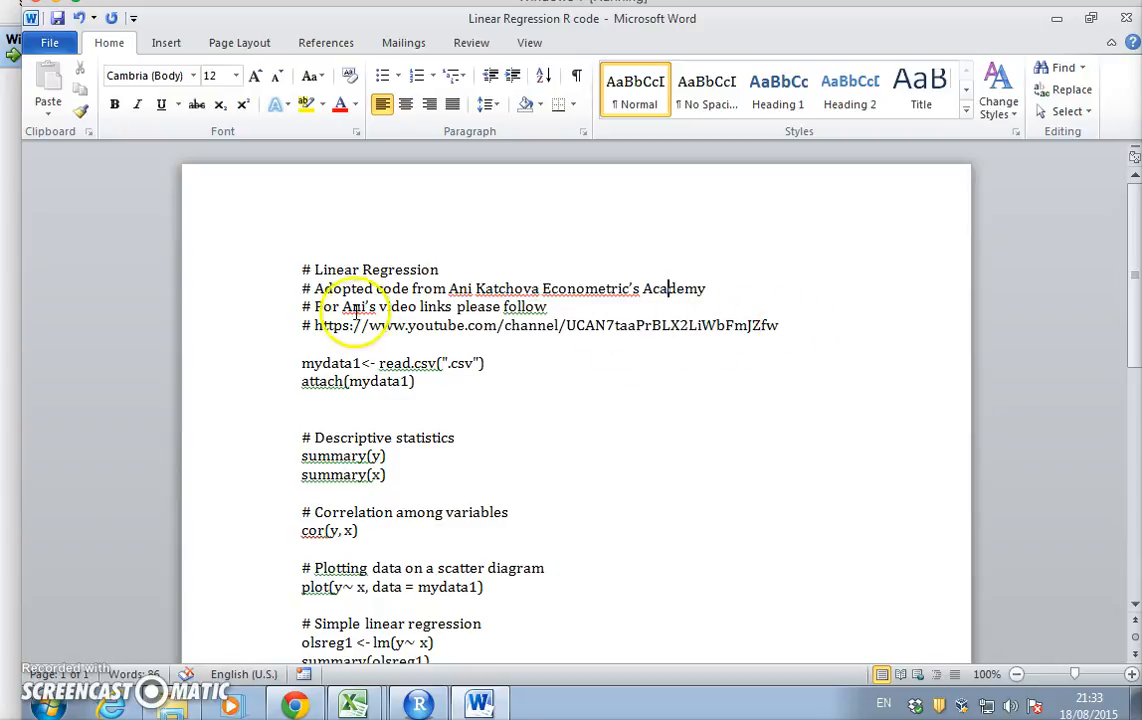
pyautogui.moveTo(648, 447)
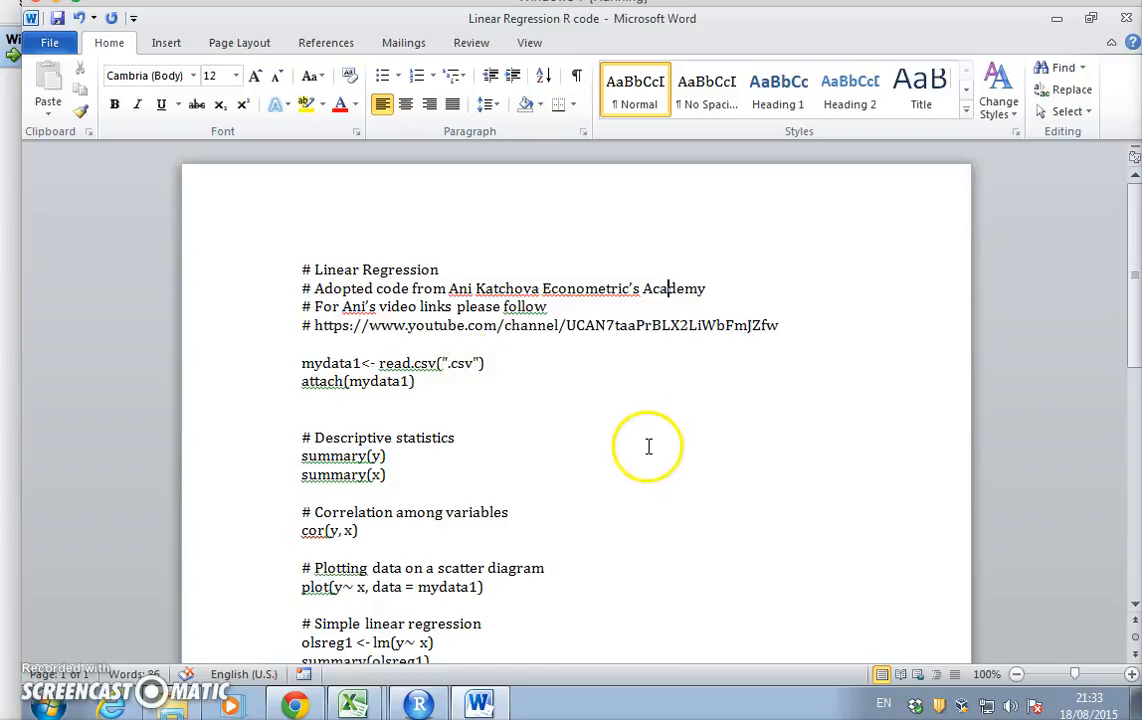
pyautogui.moveTo(298, 269)
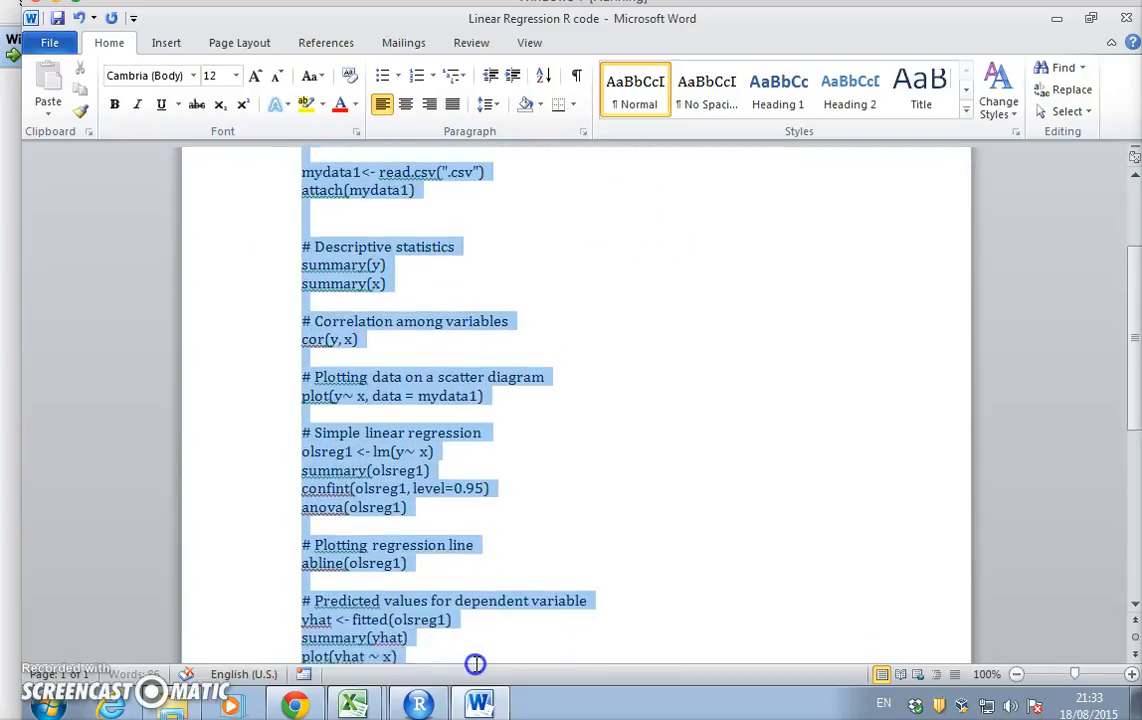
pyautogui.scroll(-3)
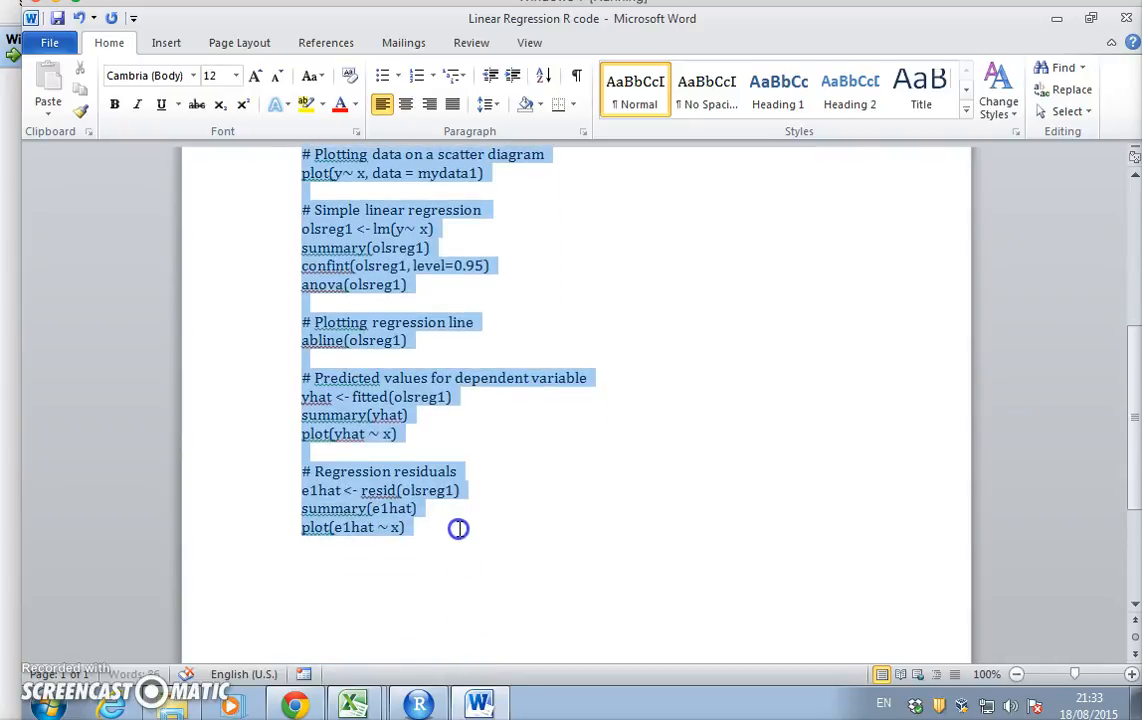
pyautogui.rightClick(458, 528)
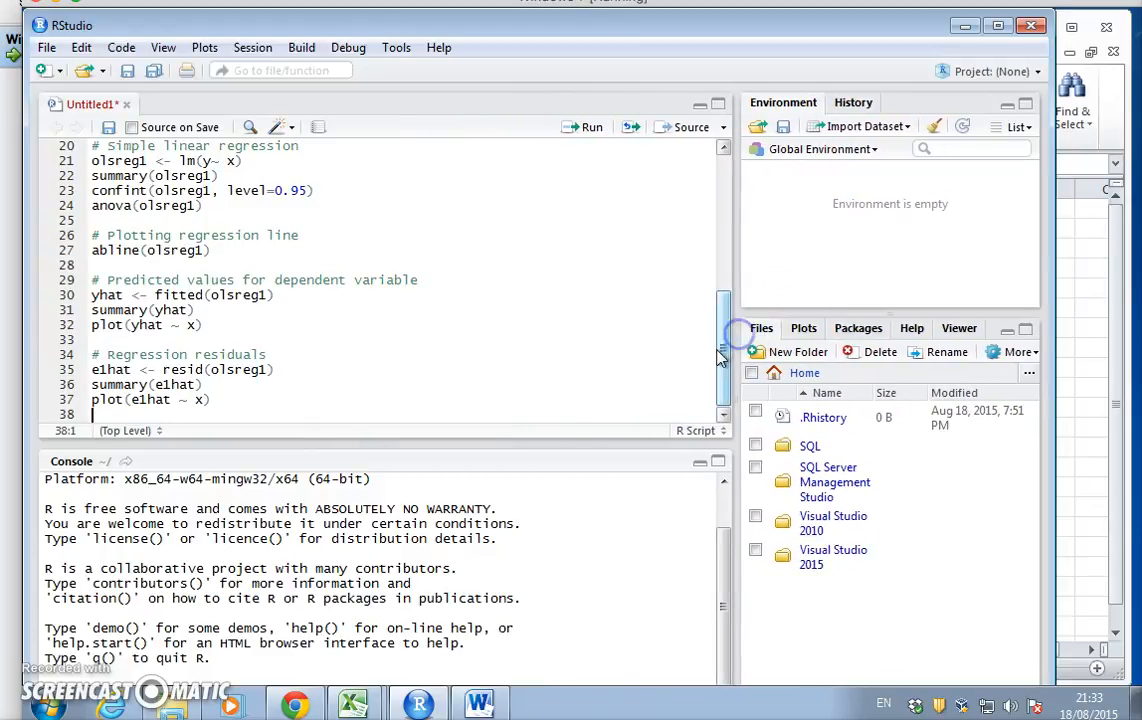
# Scroll back to the top of the pasted script and begin saving it.
pyautogui.scroll(3)
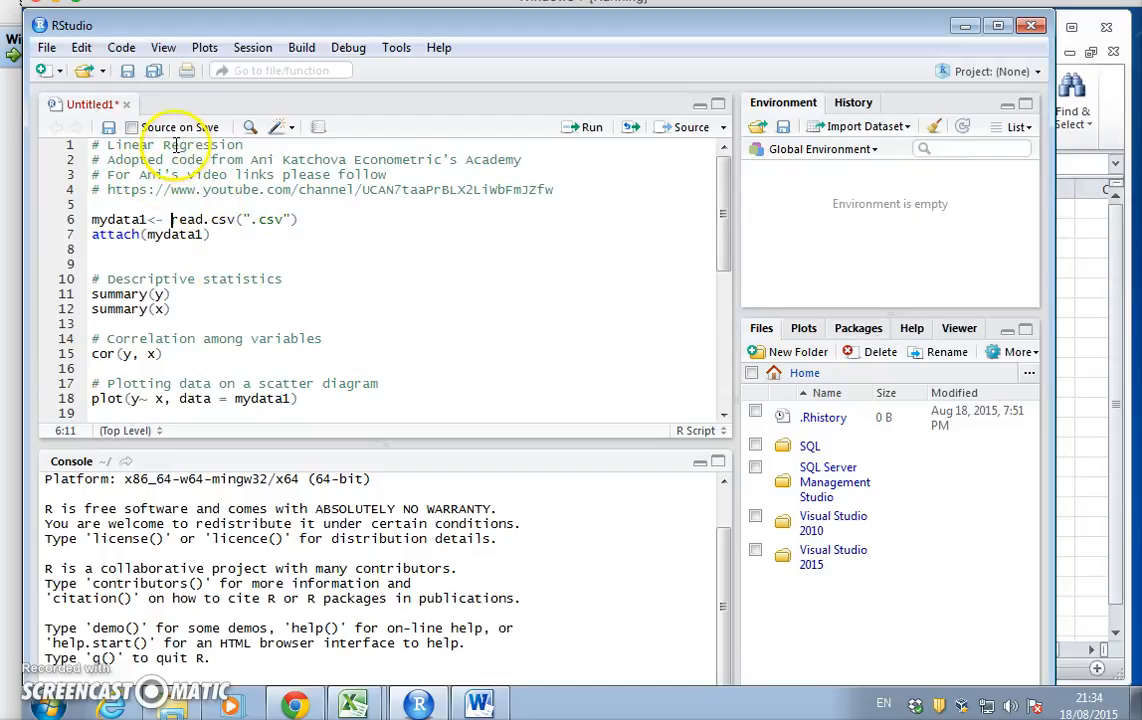
pyautogui.click(46, 47)
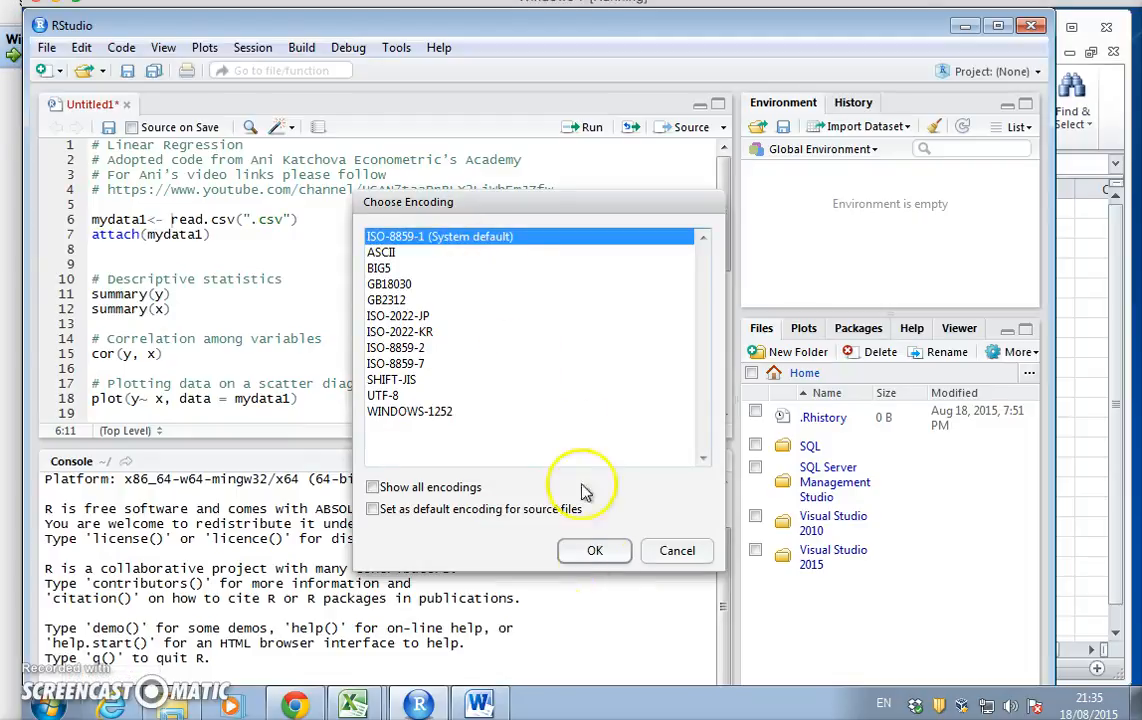
# Keep the default encoding and save the script as SimpleRegression in the Linear Regression folder.
pyautogui.click(594, 550)
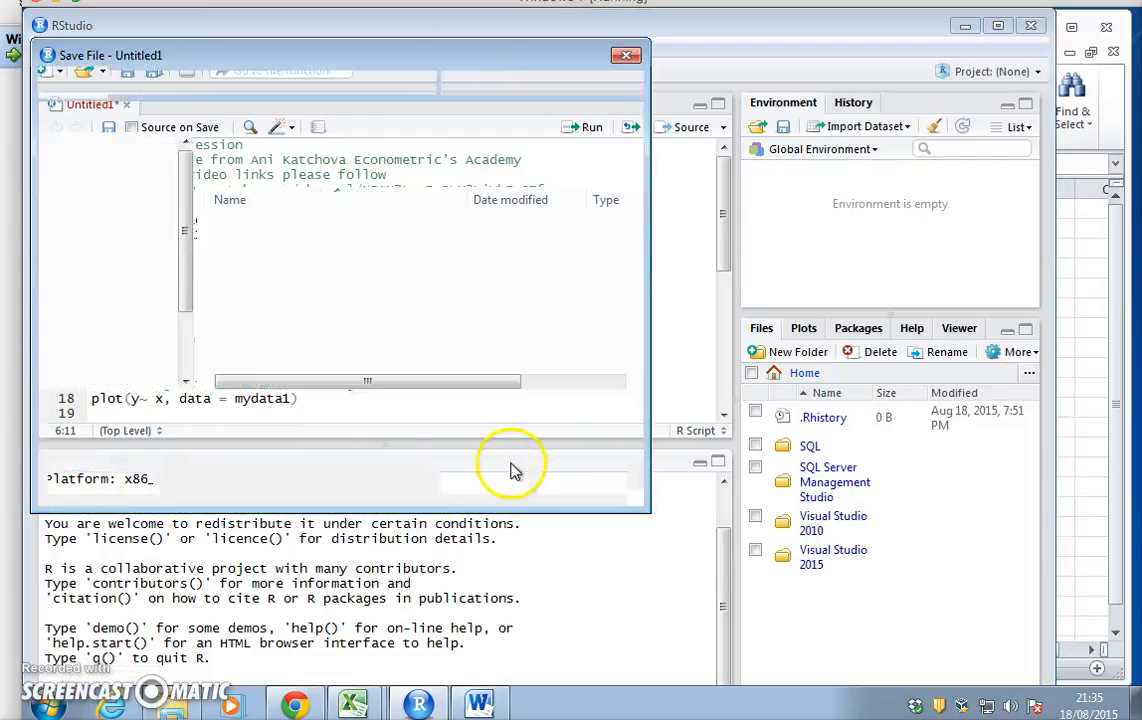
pyautogui.click(107, 214)
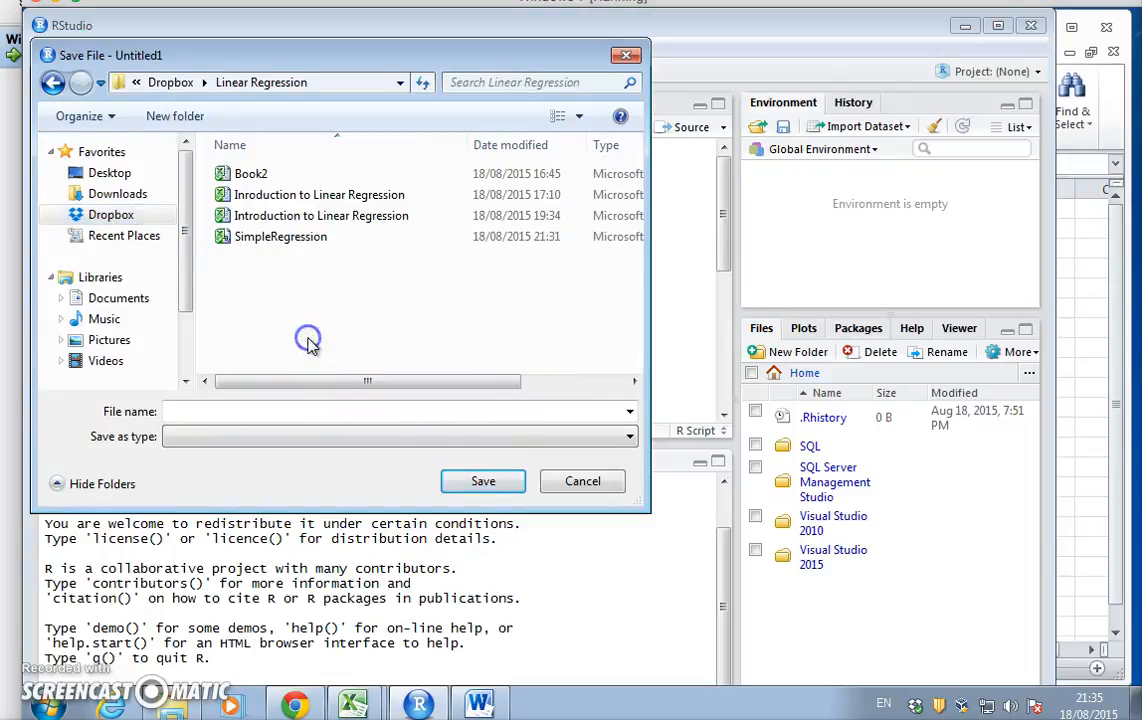
pyautogui.moveTo(320, 280)
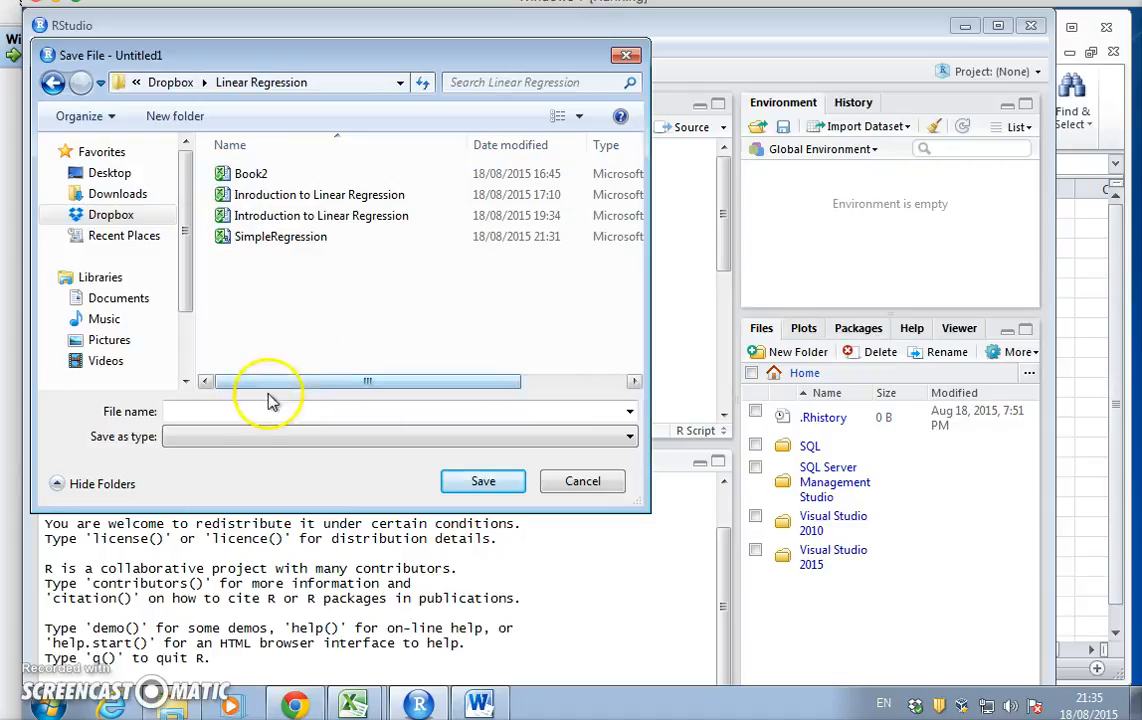
pyautogui.click(390, 411)
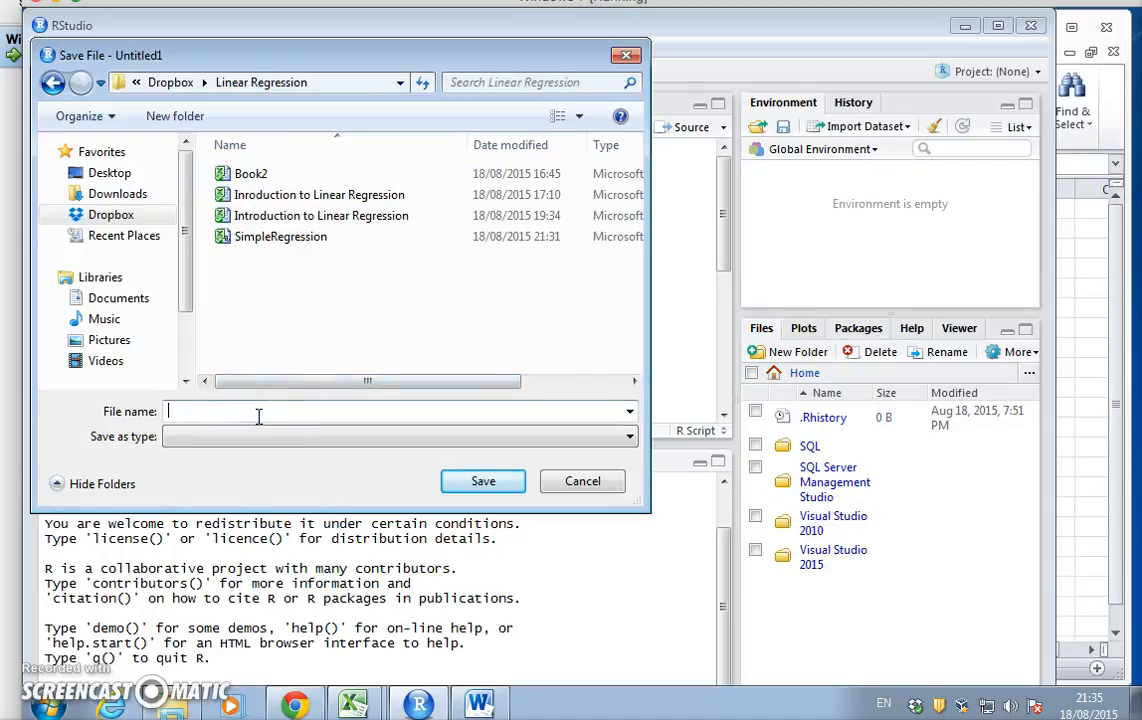
pyautogui.write('SimpleRegression')
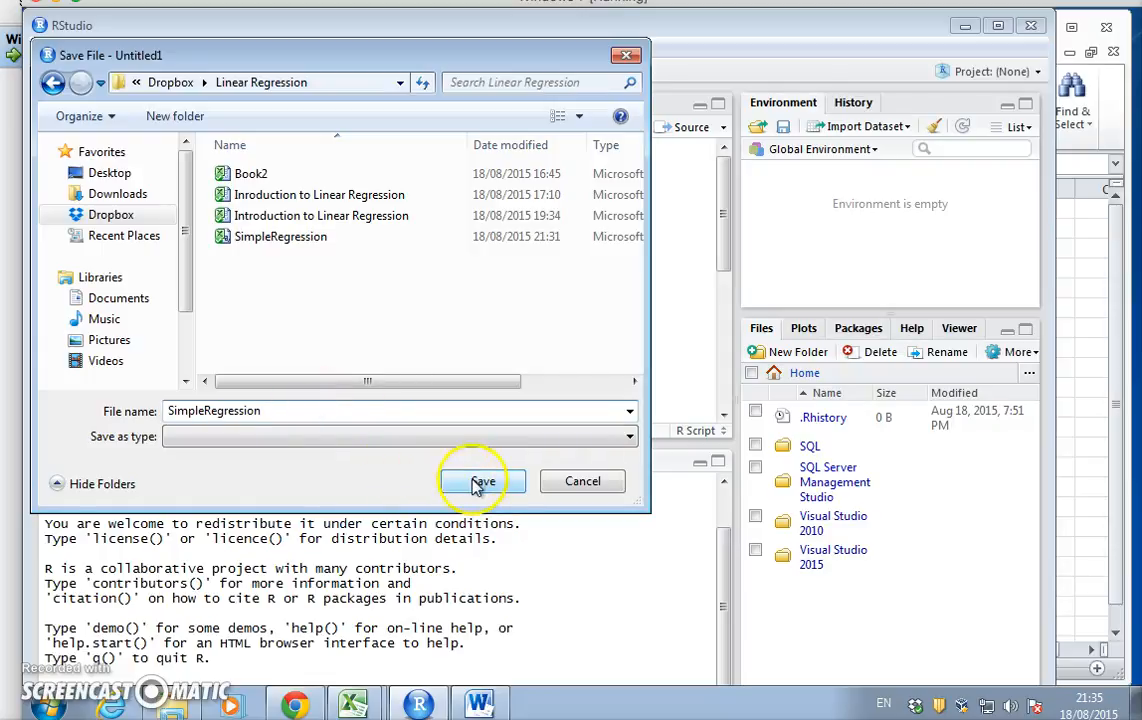
pyautogui.click(482, 481)
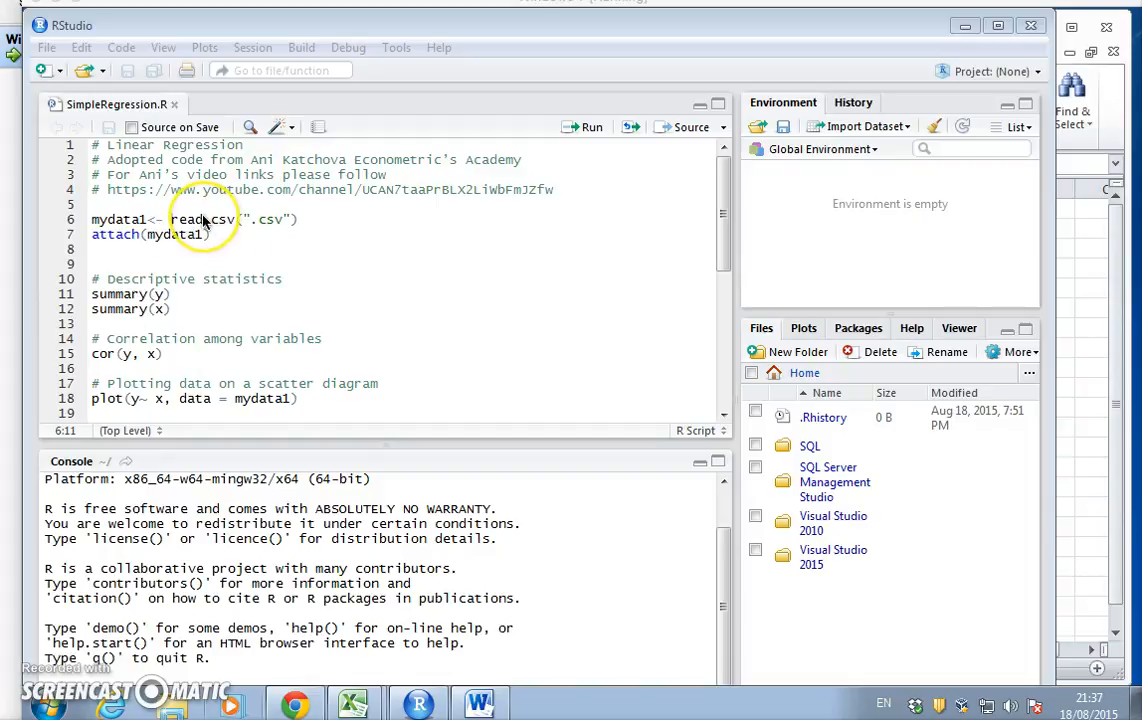
pyautogui.moveTo(168, 710)
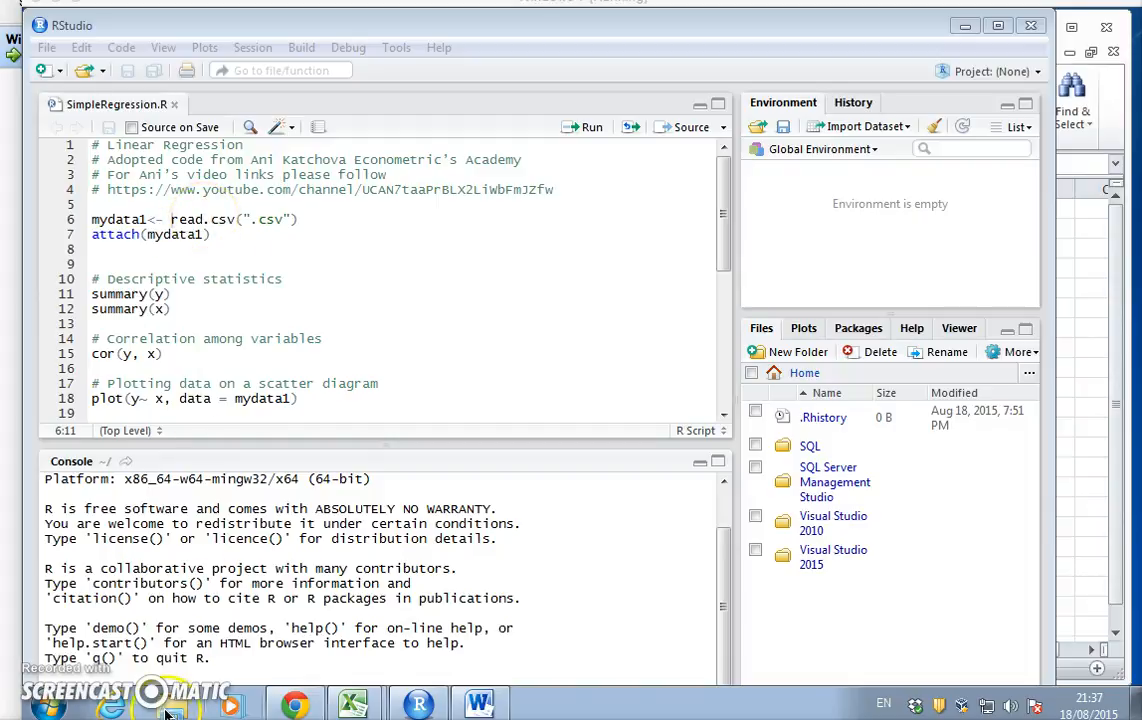
# Copy the Dropbox Linear Regression folder path from SimpleRegression.csv's Properties in Explorer.
pyautogui.click(168, 703)
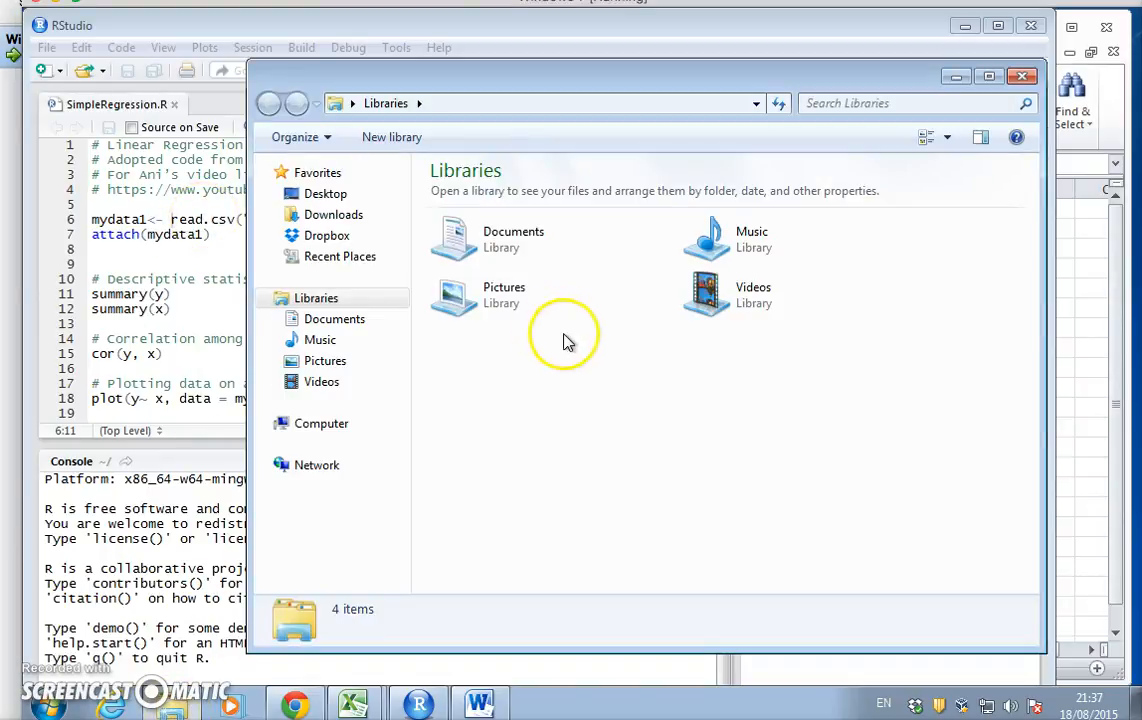
pyautogui.click(326, 235)
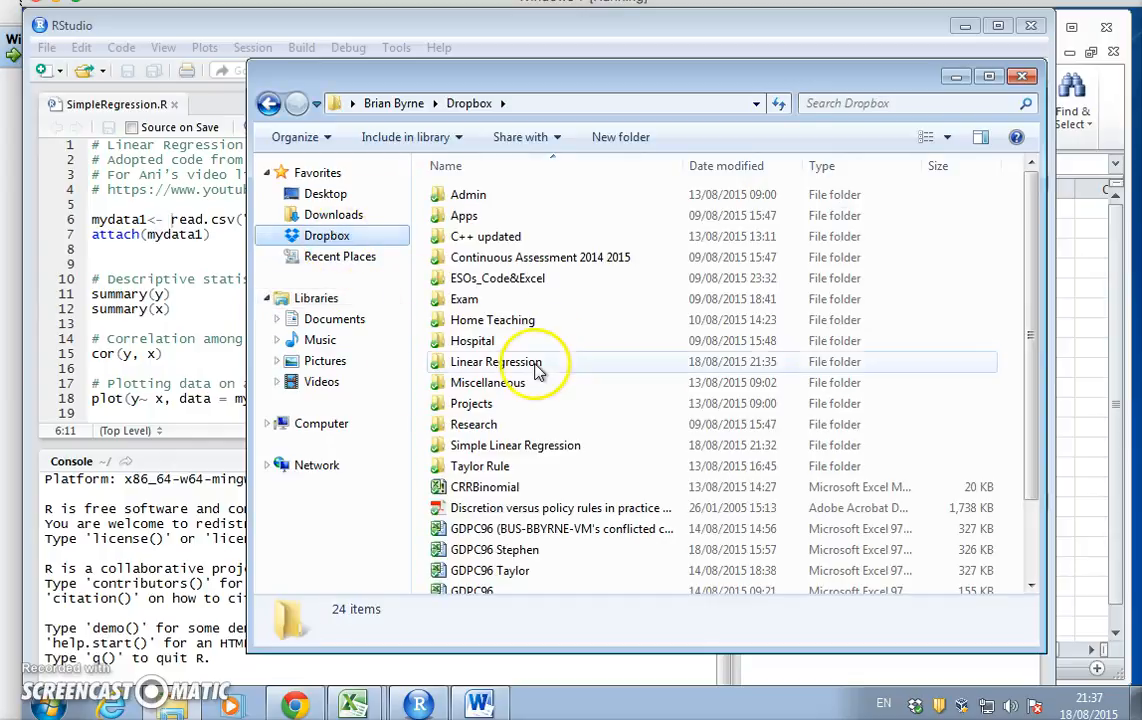
pyautogui.click(497, 361)
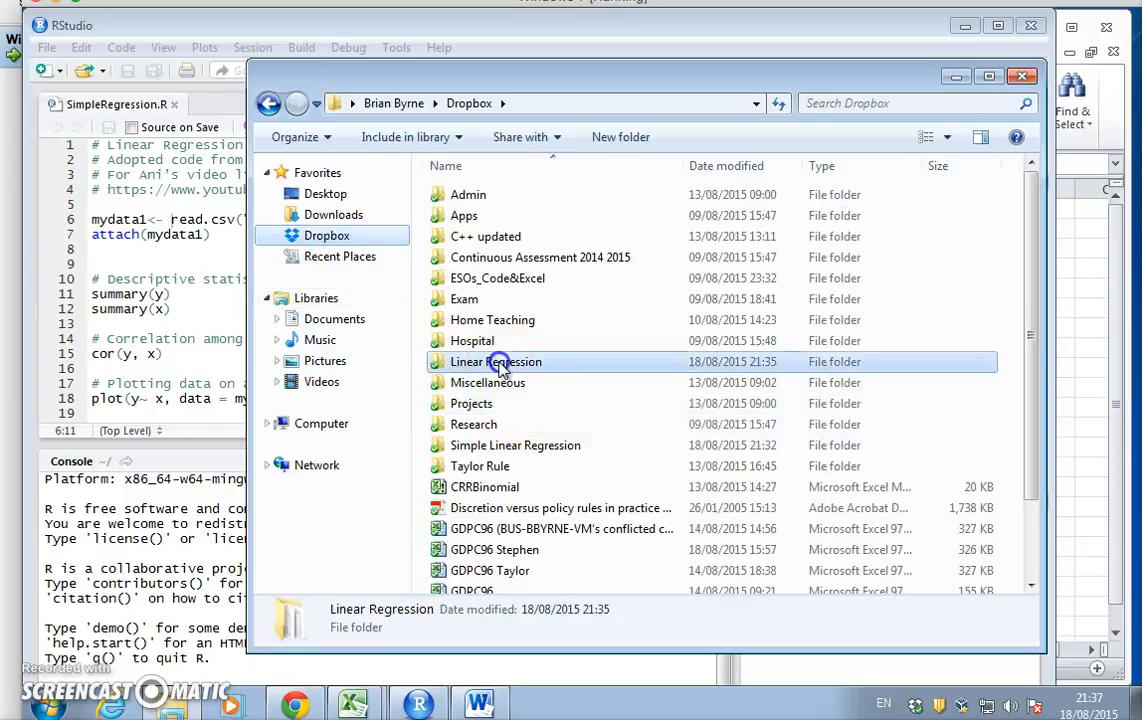
pyautogui.doubleClick(495, 361)
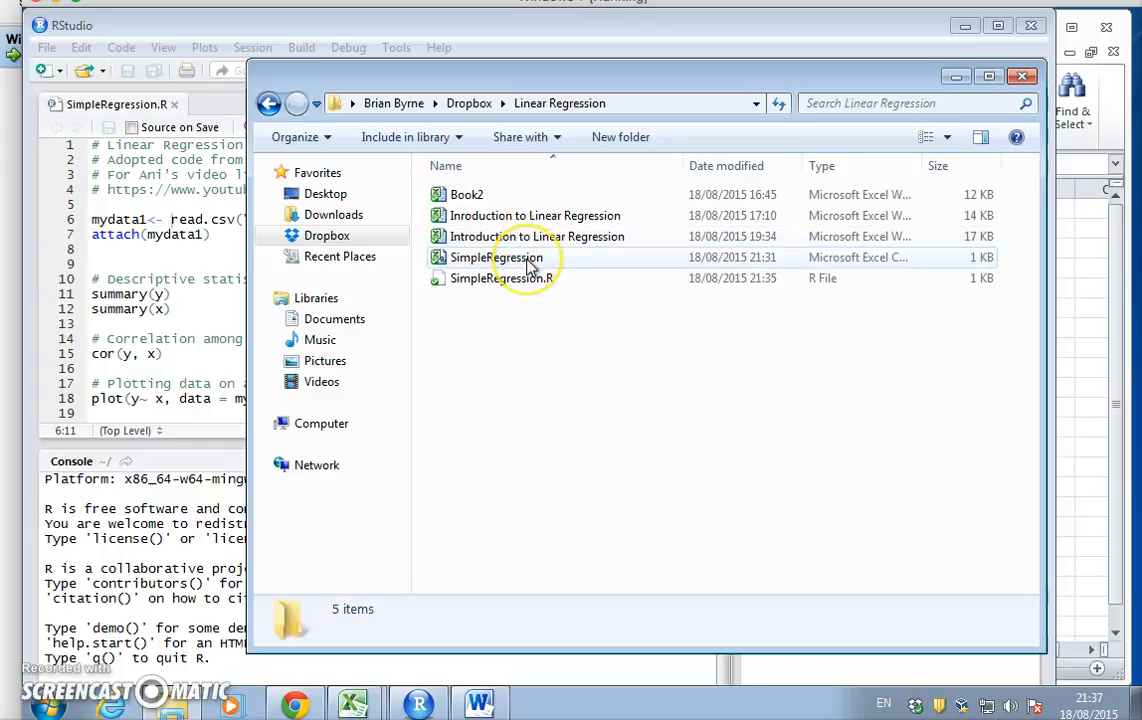
pyautogui.rightClick(497, 257)
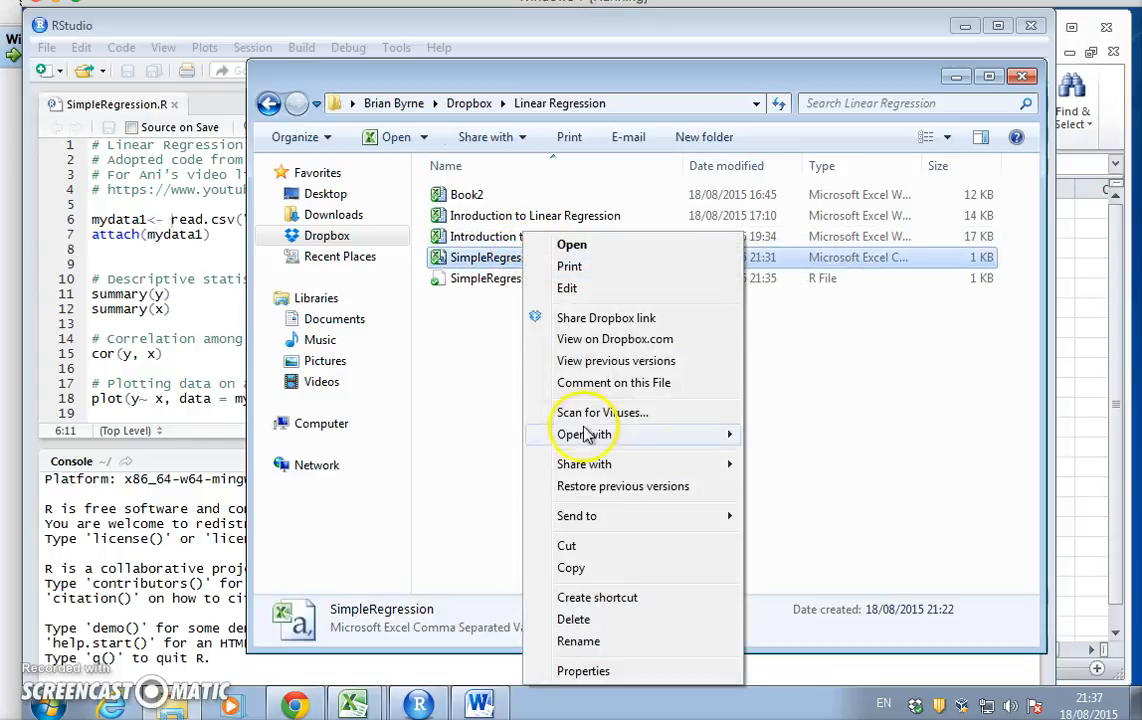
pyautogui.moveTo(595, 670)
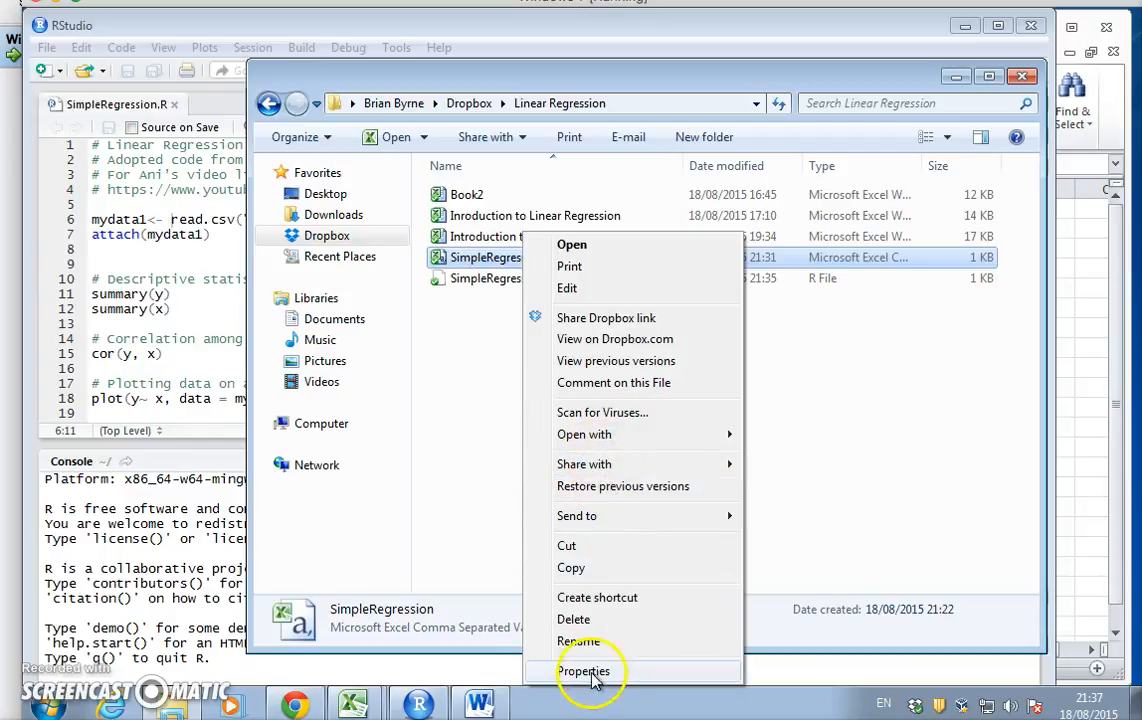
pyautogui.click(584, 671)
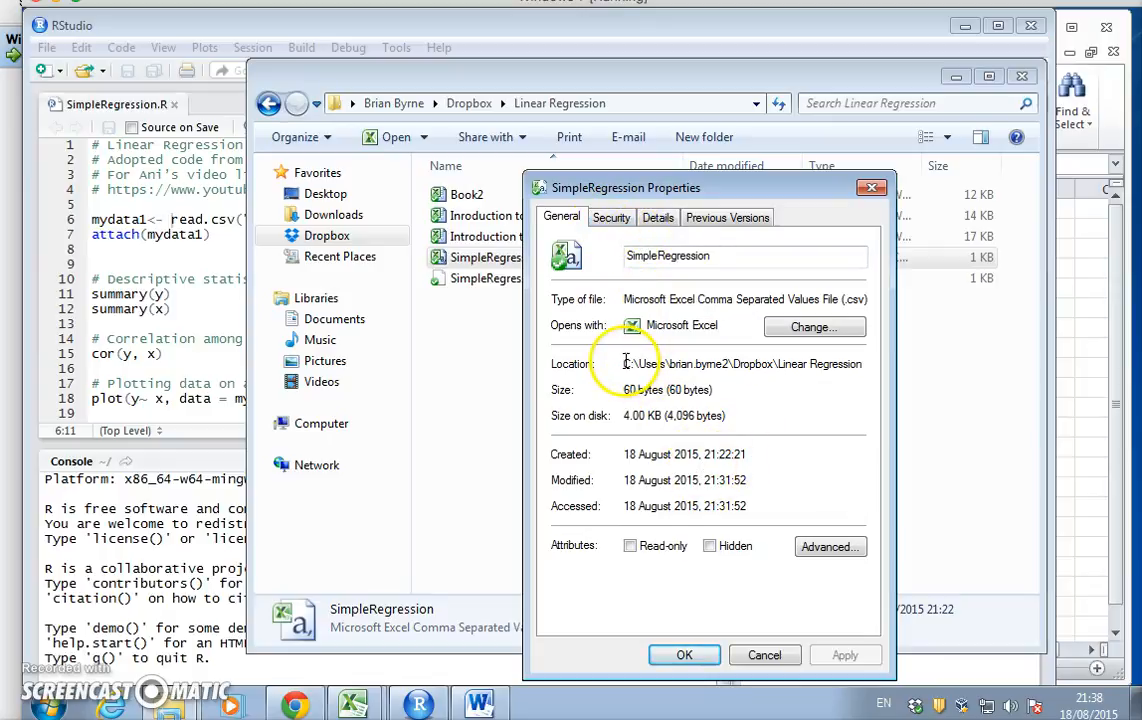
pyautogui.tripleClick(740, 363)
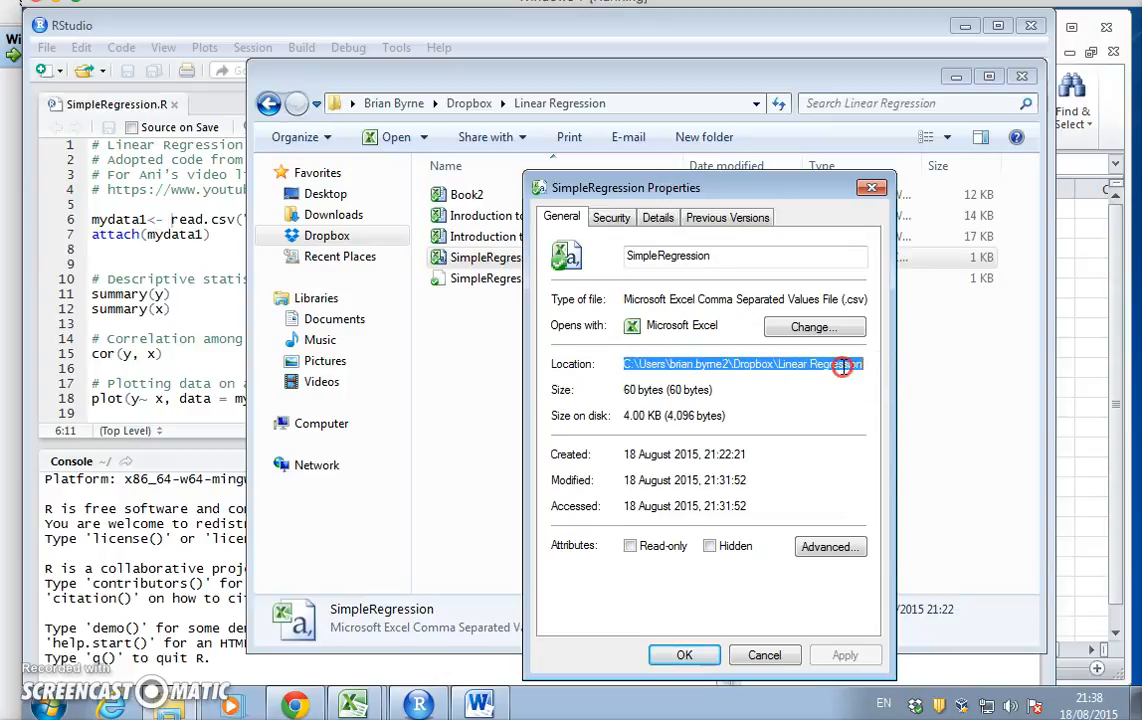
pyautogui.moveTo(757, 625)
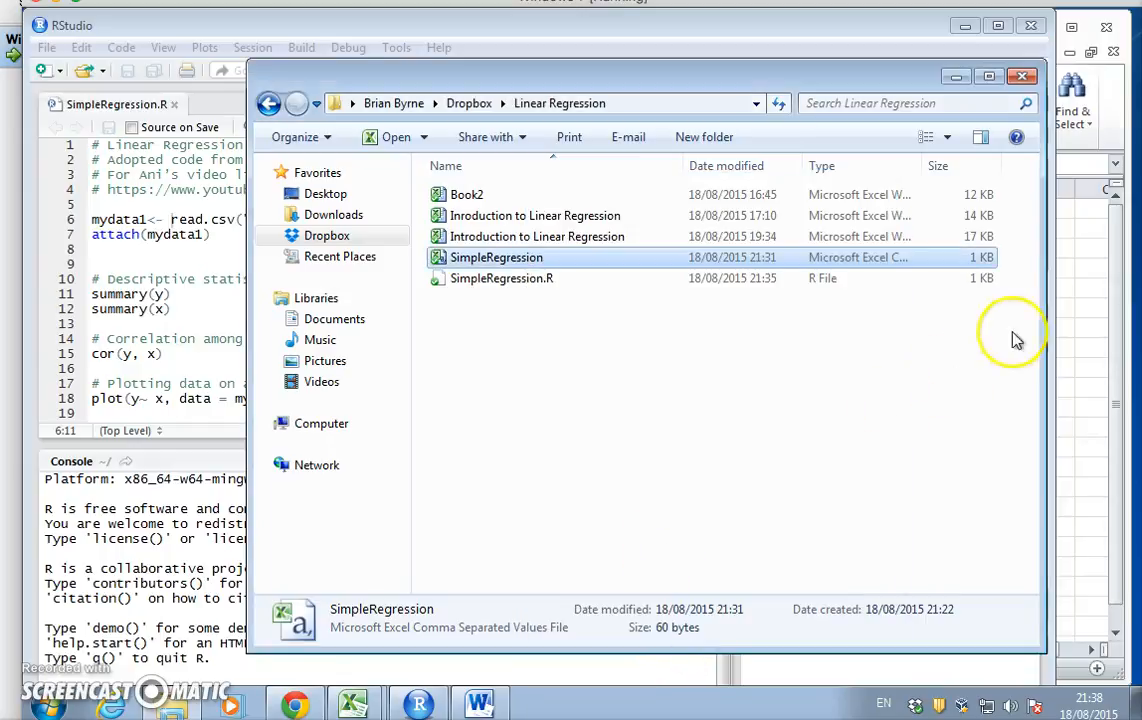
pyautogui.click(1022, 76)
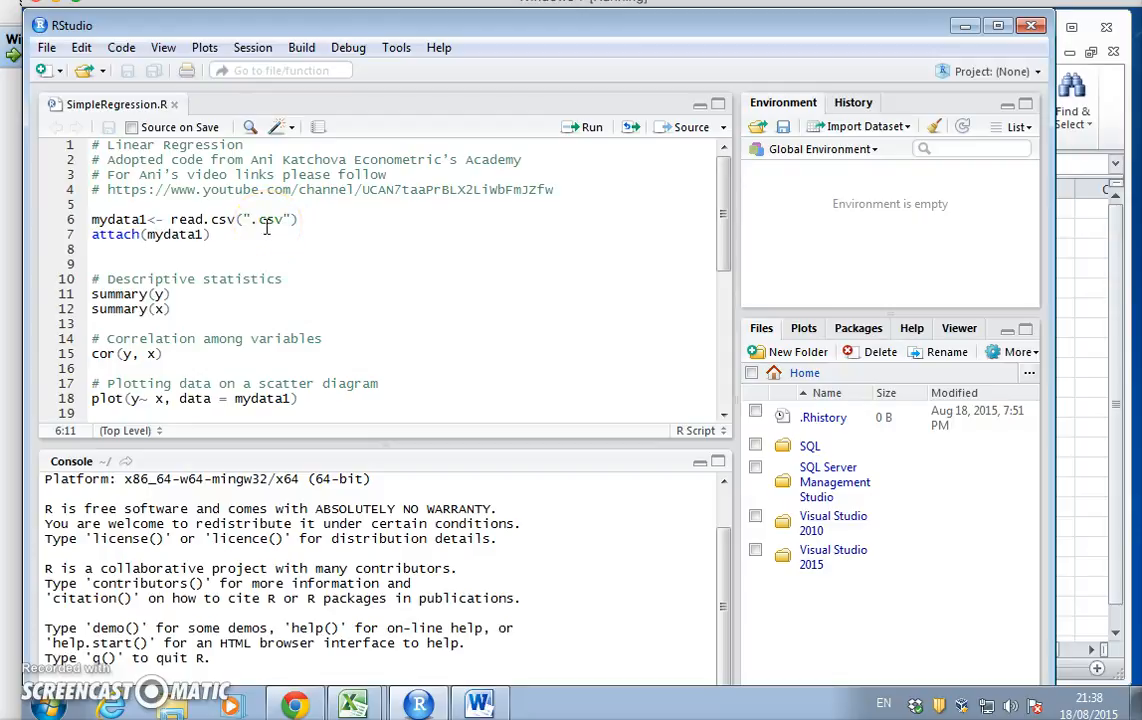
# Paste C:\Users\brian.byrne2\Dropbox\Linear Regression into read.csv, use forward slashes, and run it.
pyautogui.click(248, 219)
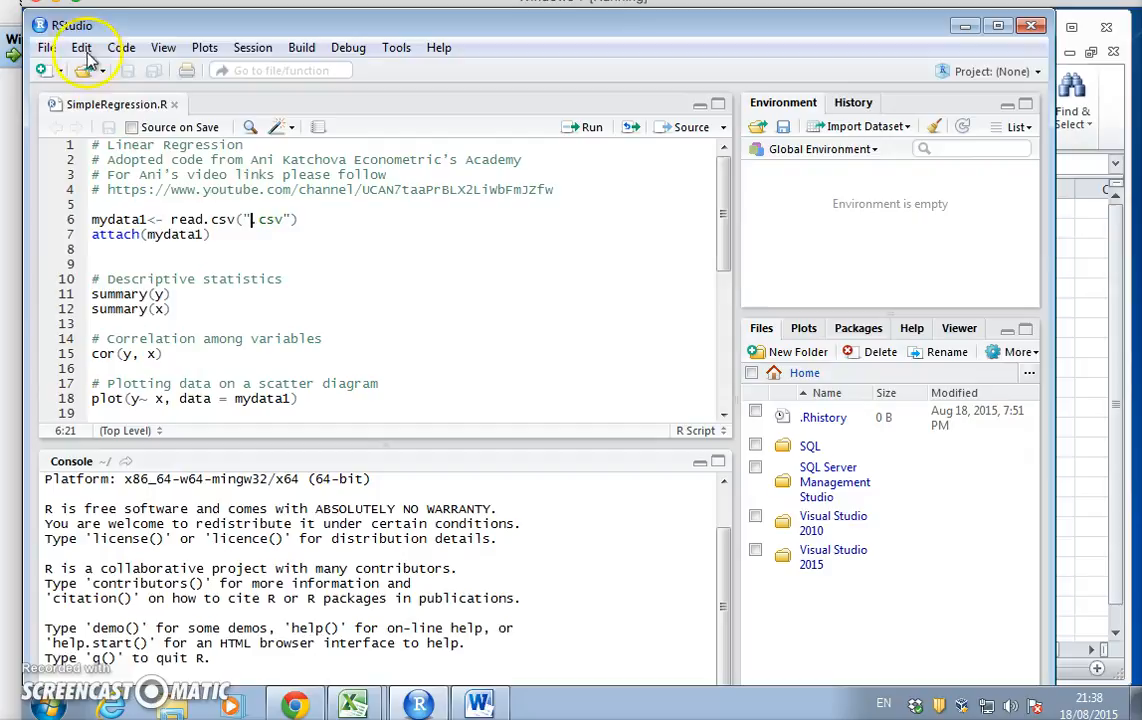
pyautogui.write('C:\\Users\\brian.byrne2\\Dropbox\\Linear Regression')
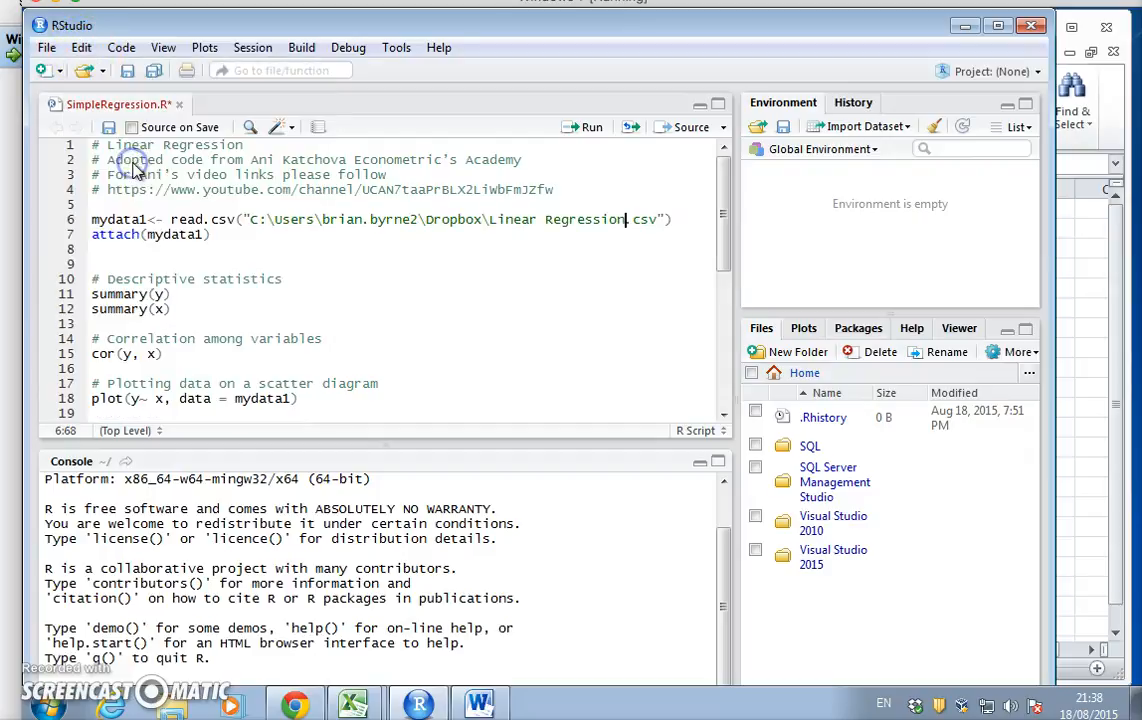
pyautogui.moveTo(359, 293)
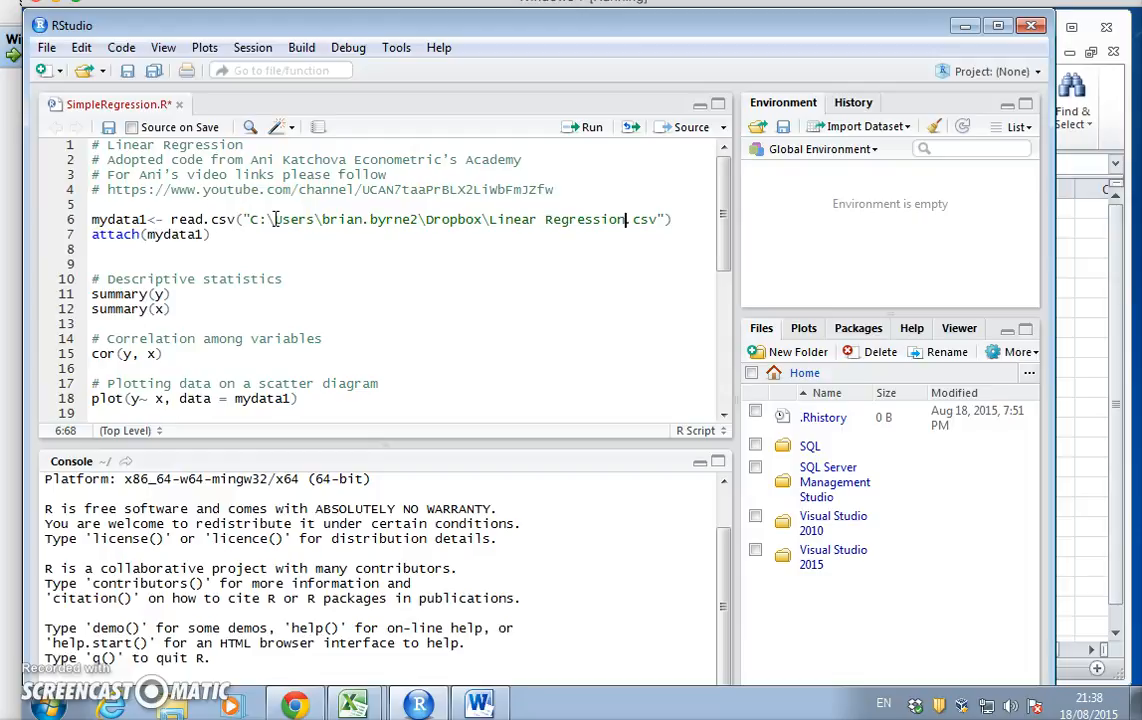
pyautogui.click(264, 219)
pyautogui.write('/')
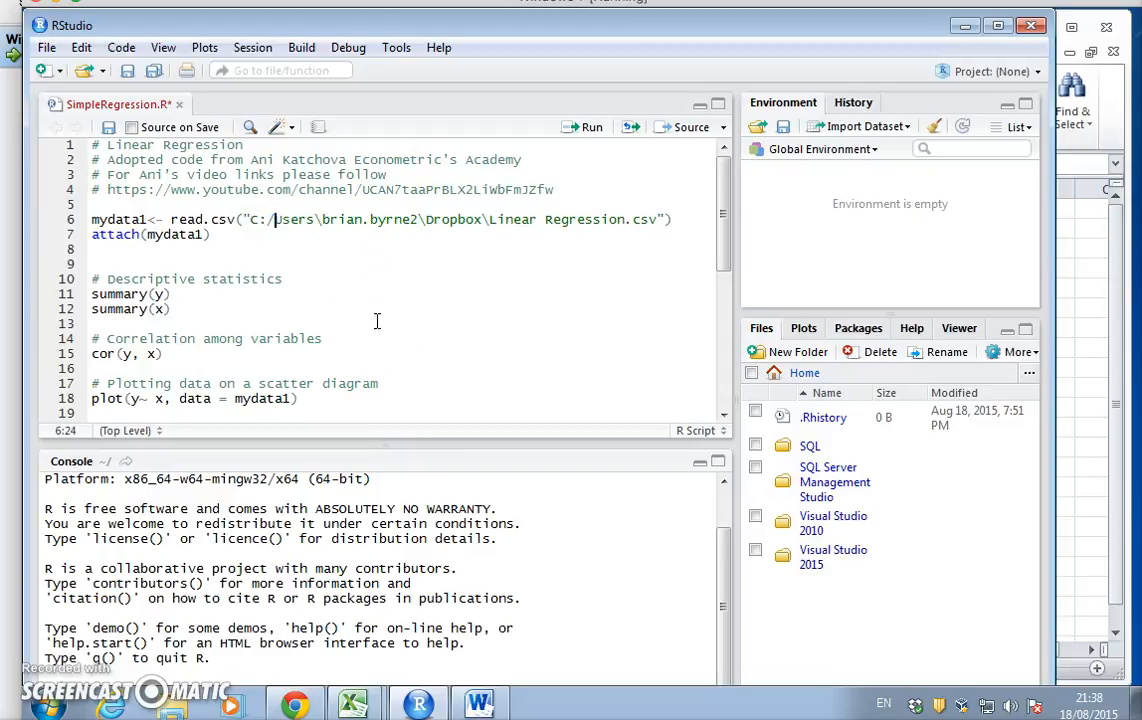
pyautogui.click(318, 219)
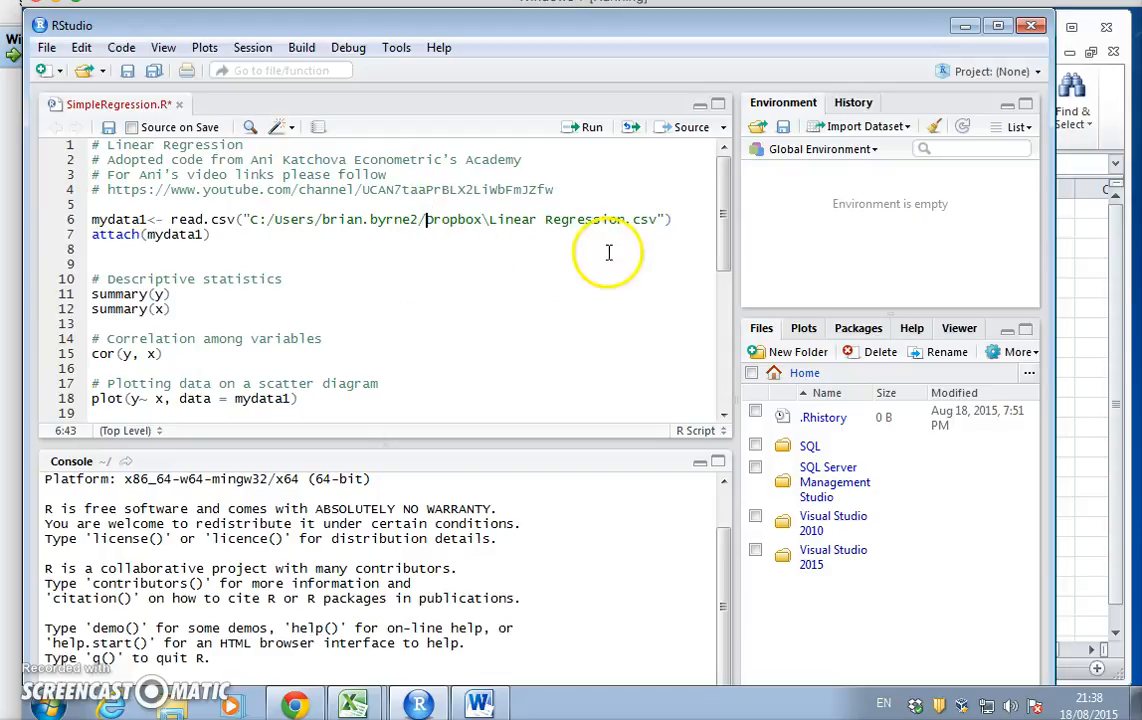
pyautogui.moveTo(428, 583)
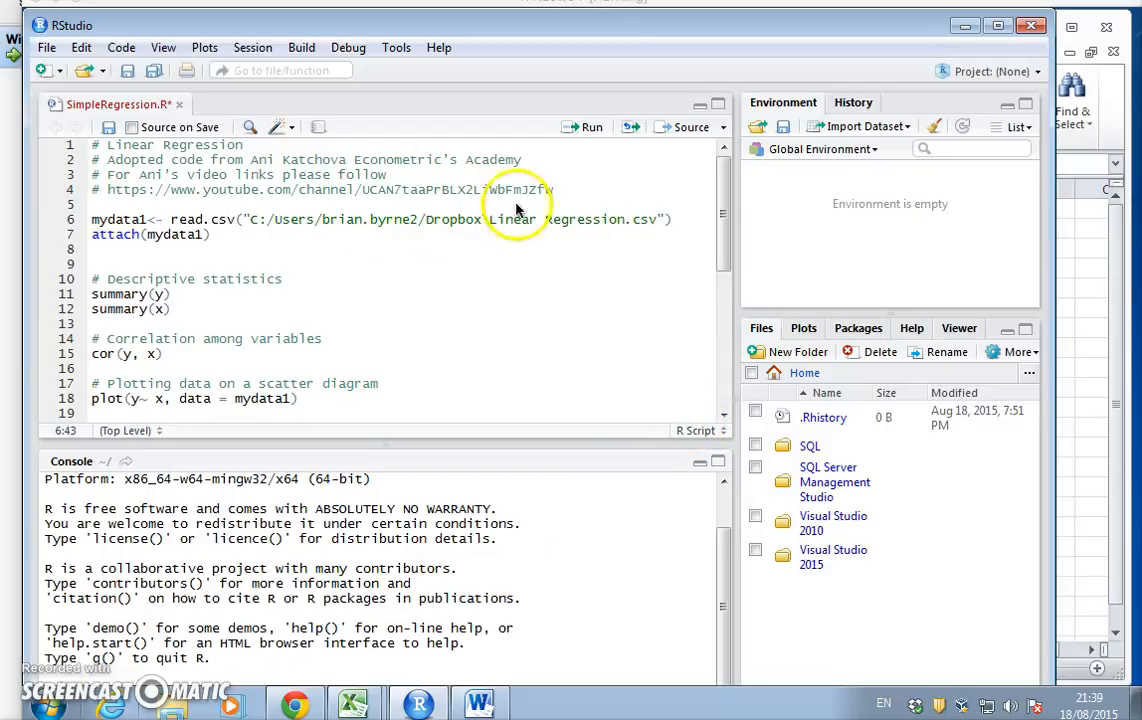
pyautogui.click(483, 219)
pyautogui.write('/')
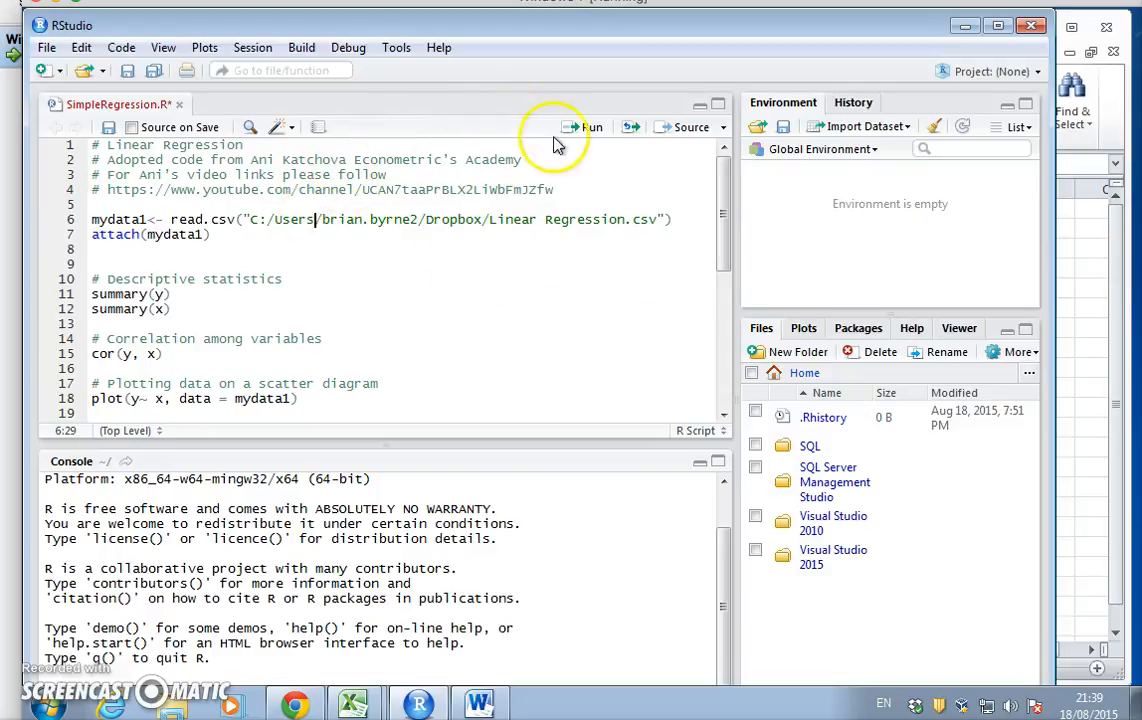
pyautogui.click(583, 127)
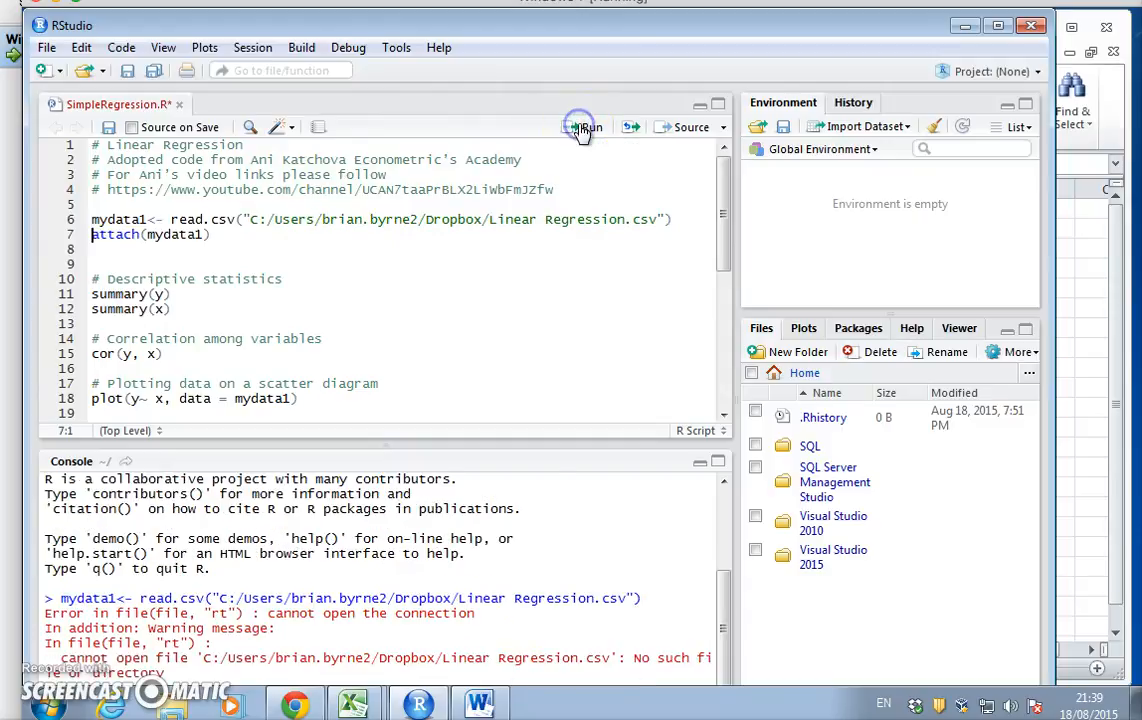
pyautogui.moveTo(335, 485)
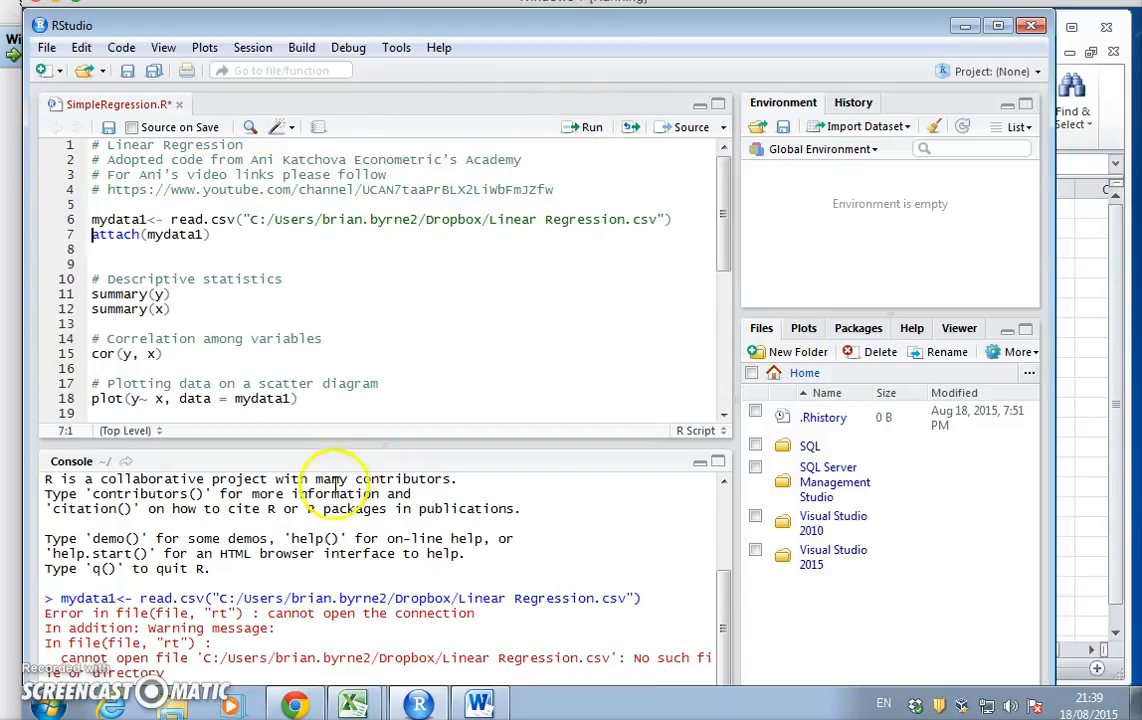
pyautogui.moveTo(280, 583)
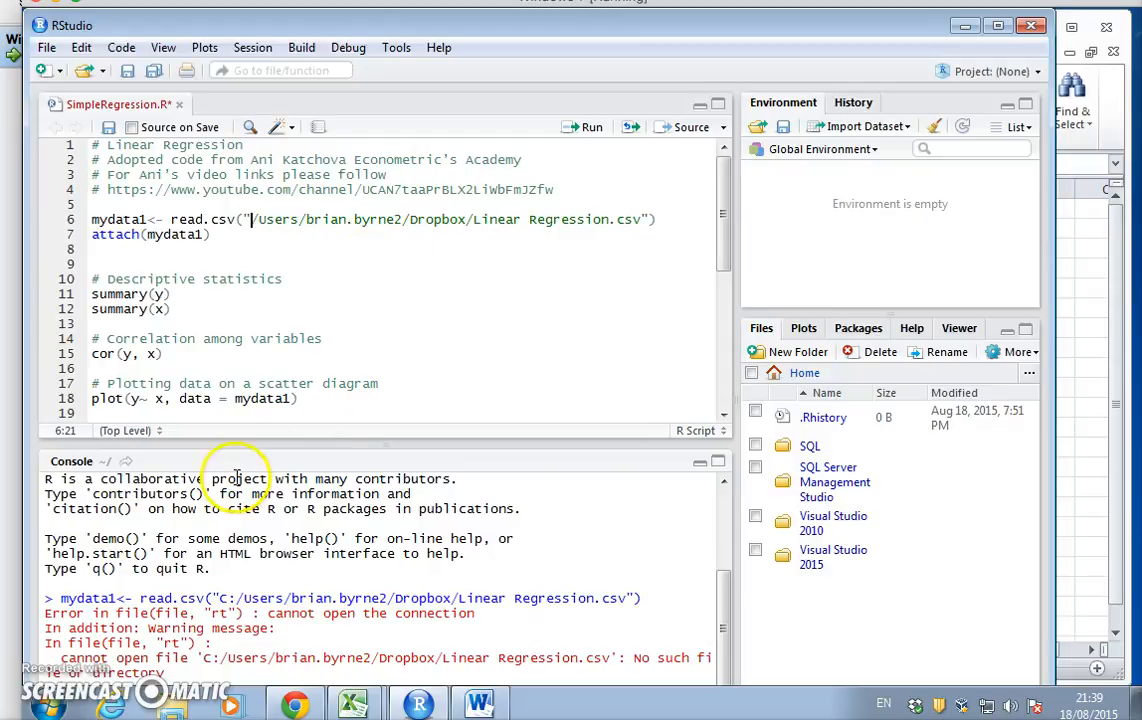
pyautogui.moveTo(460, 127)
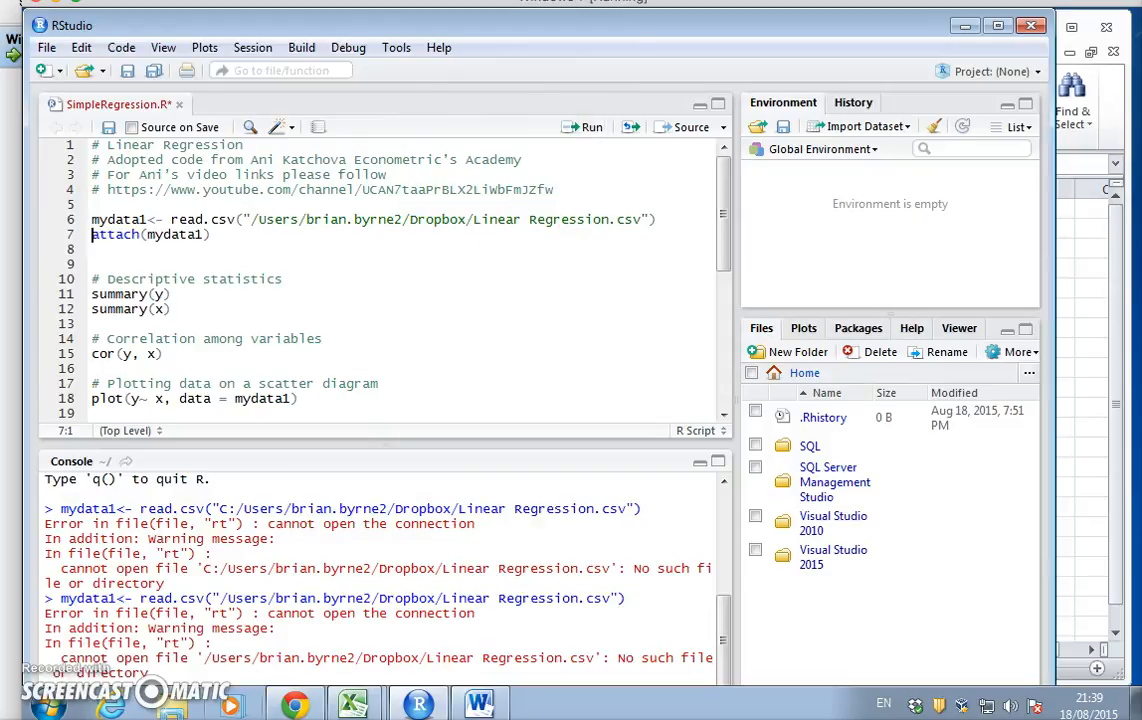
# Place the caret inside the read.csv file path to edit it further.
pyautogui.click(403, 219)
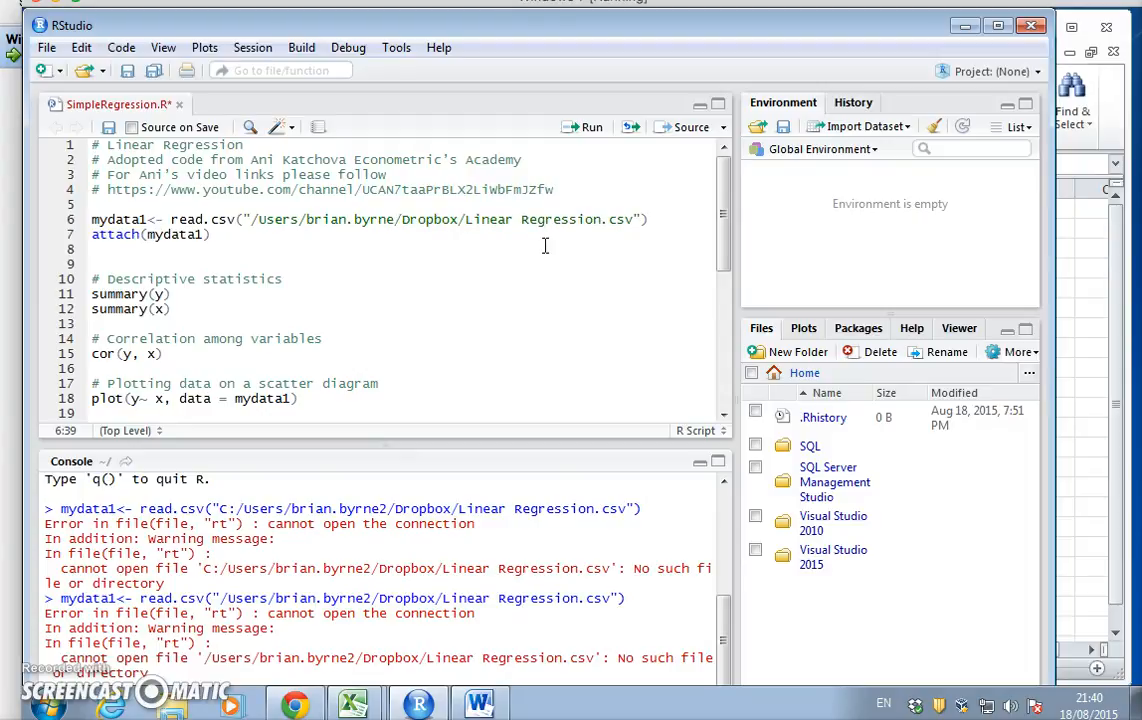
pyautogui.moveTo(610, 219)
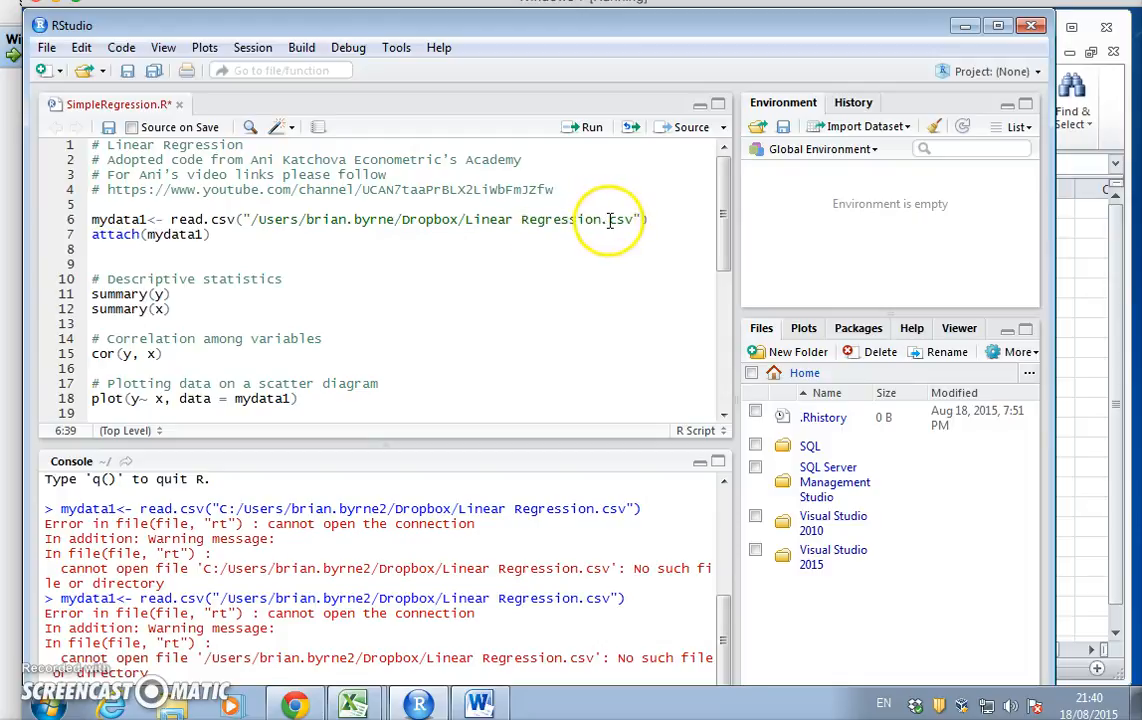
# Restore 'brian.byrne2' and append '/SimpleR...' to the Linear Regression path.
pyautogui.write('2')
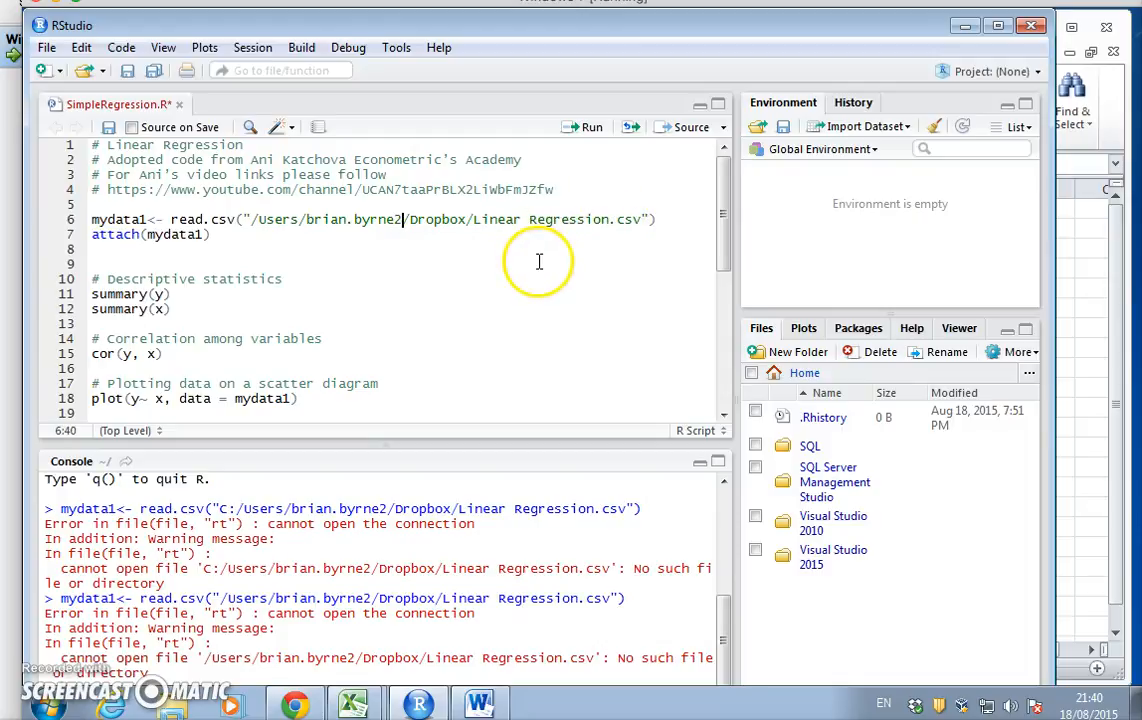
pyautogui.moveTo(608, 221)
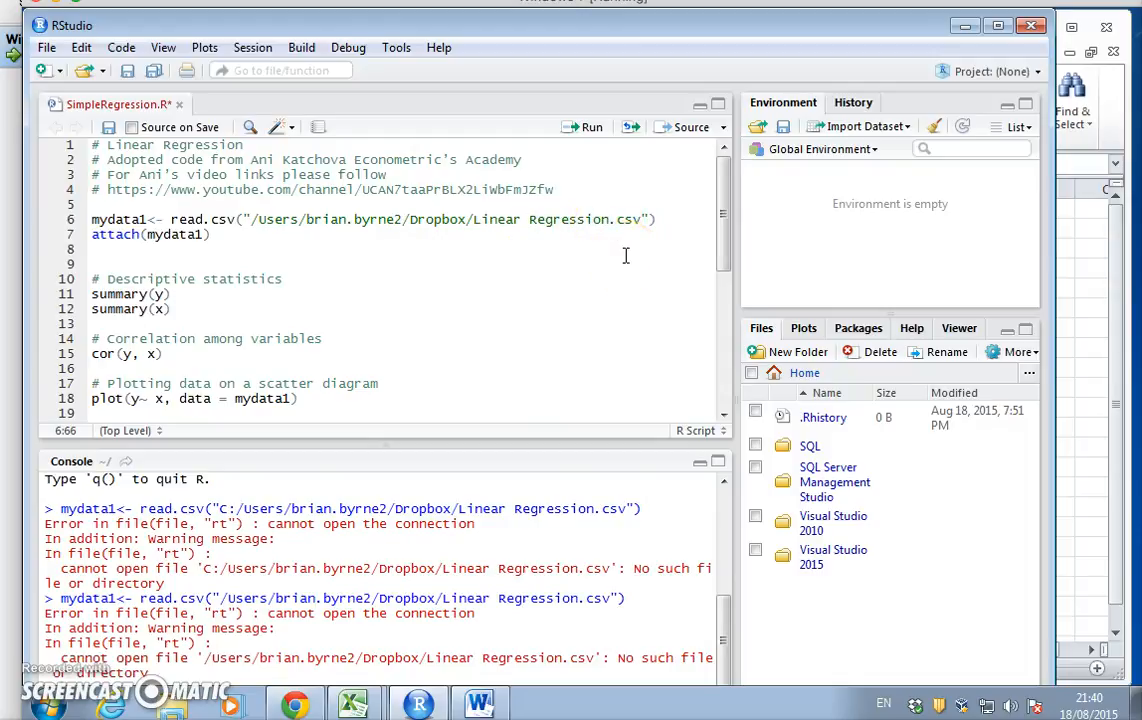
pyautogui.write('/')
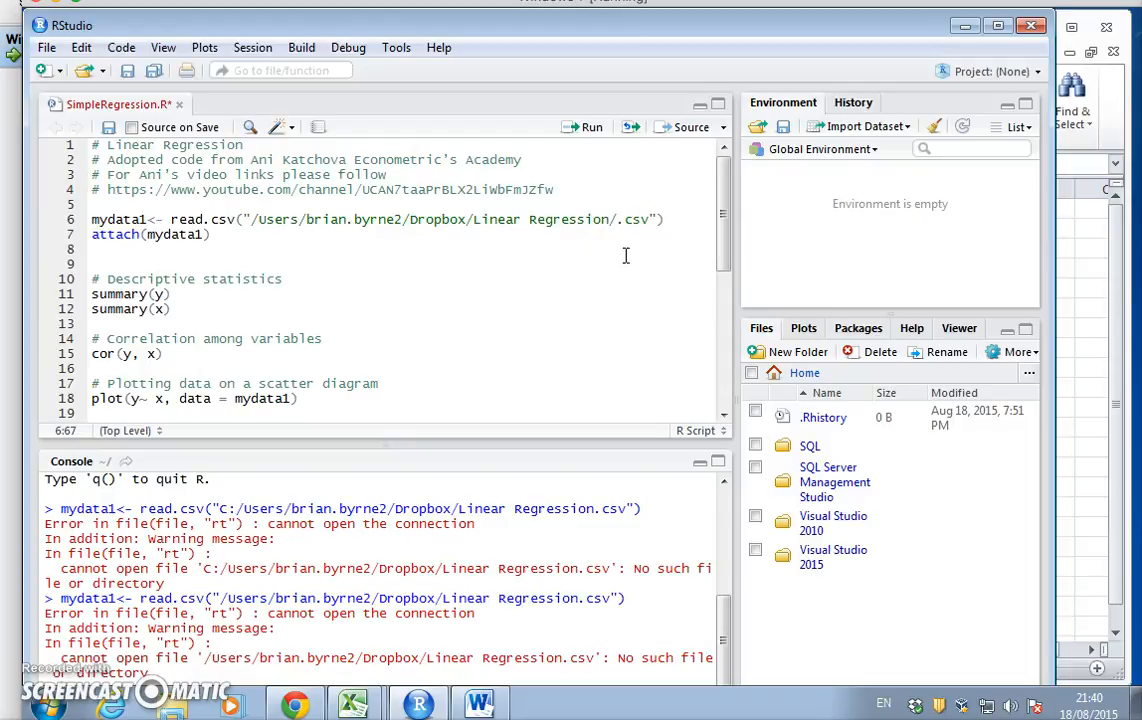
pyautogui.write('Sim')
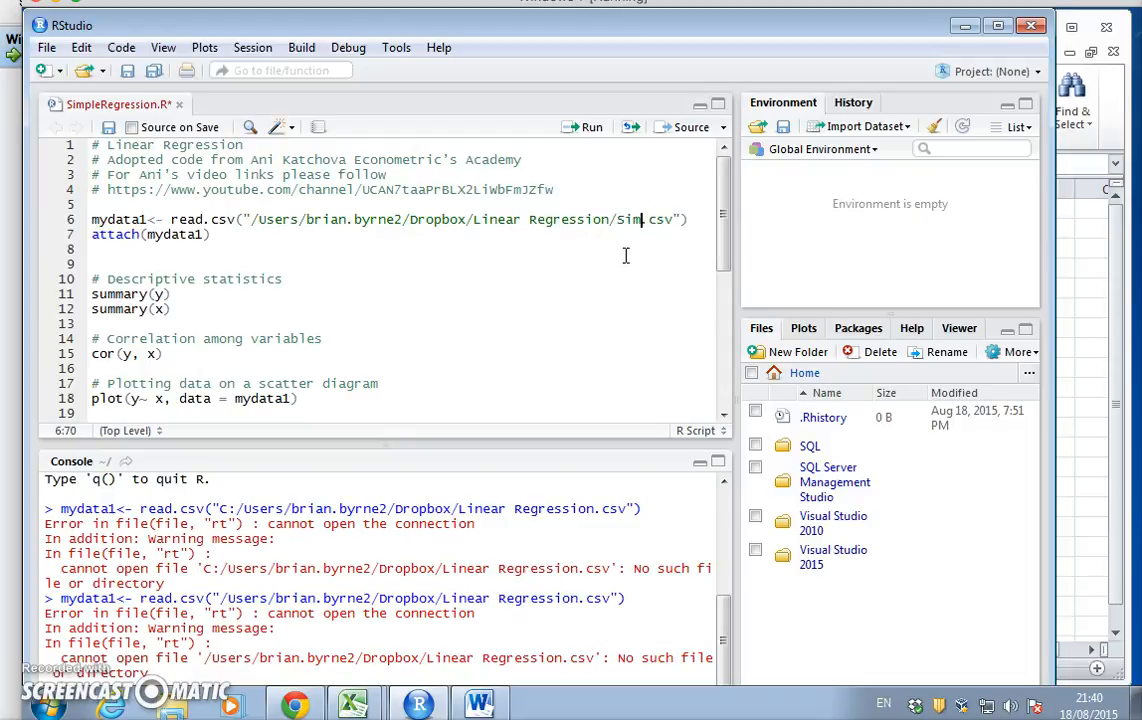
pyautogui.write('ple')
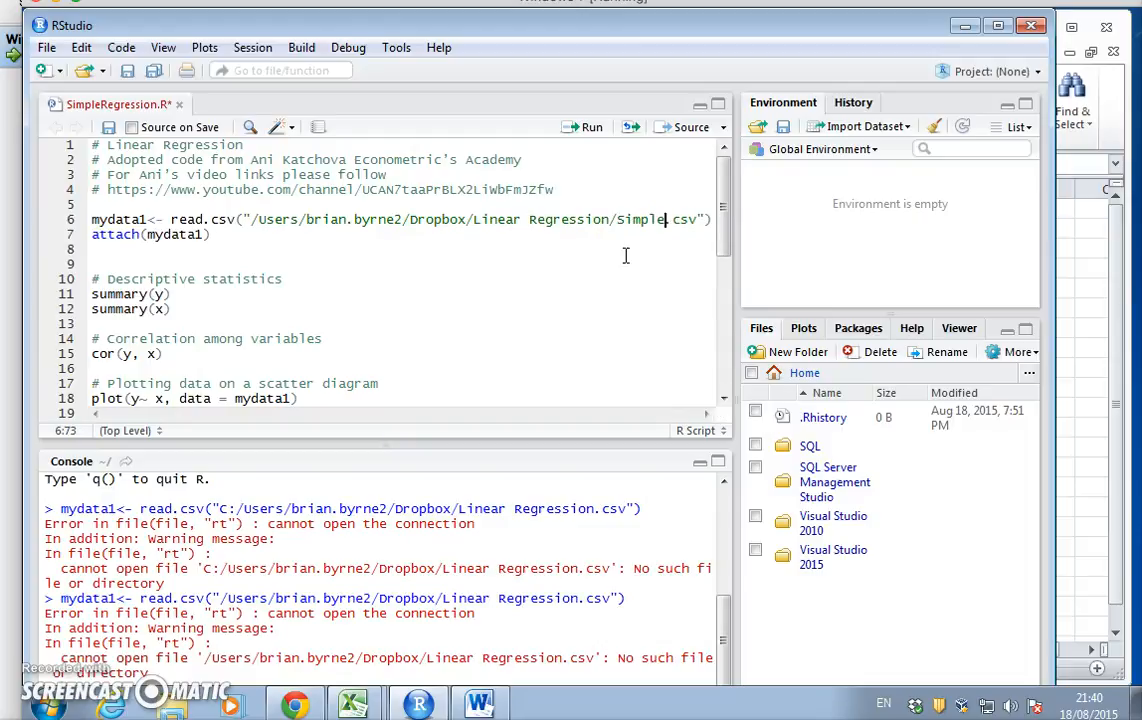
pyautogui.write('Regression')
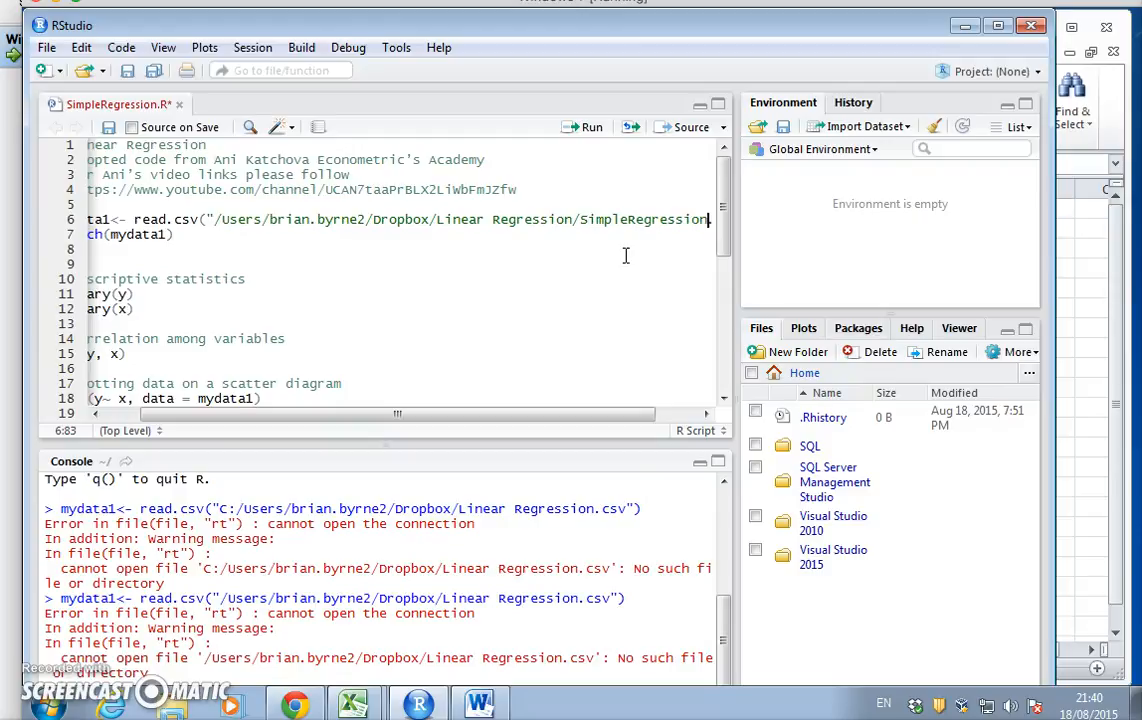
pyautogui.moveTo(735, 283)
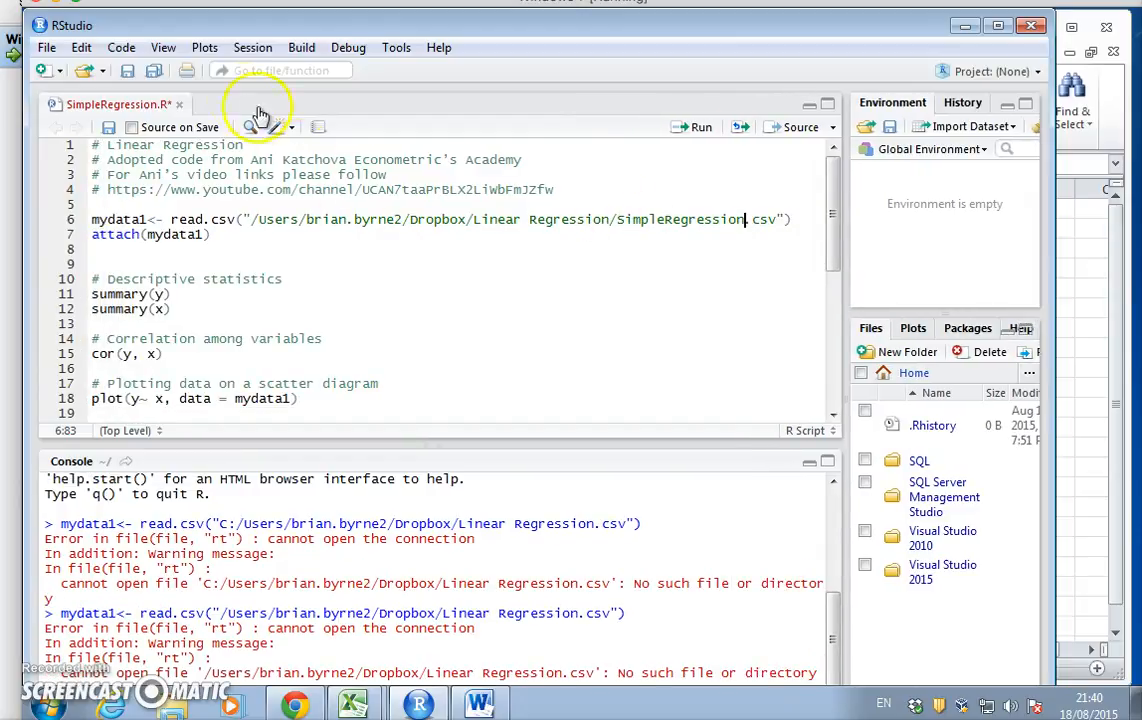
pyautogui.moveTo(578, 118)
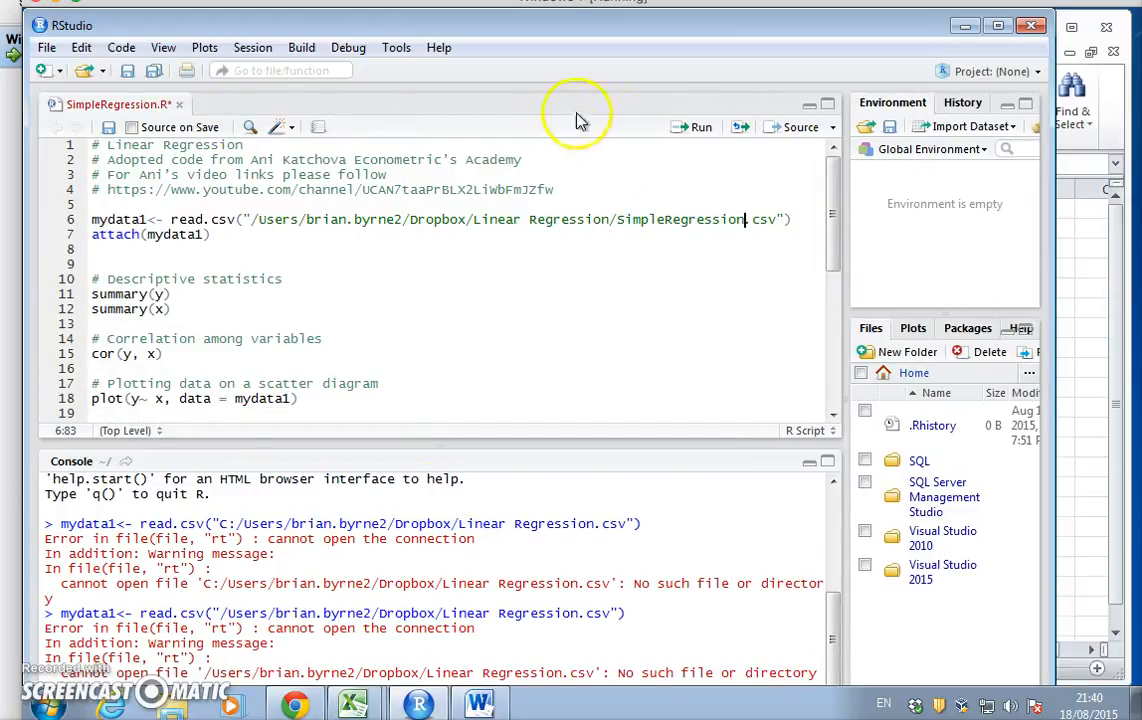
# Run read.csv, attach(mydata1), summary(y) and summary(x) to load and summarize the data.
pyautogui.click(698, 127)
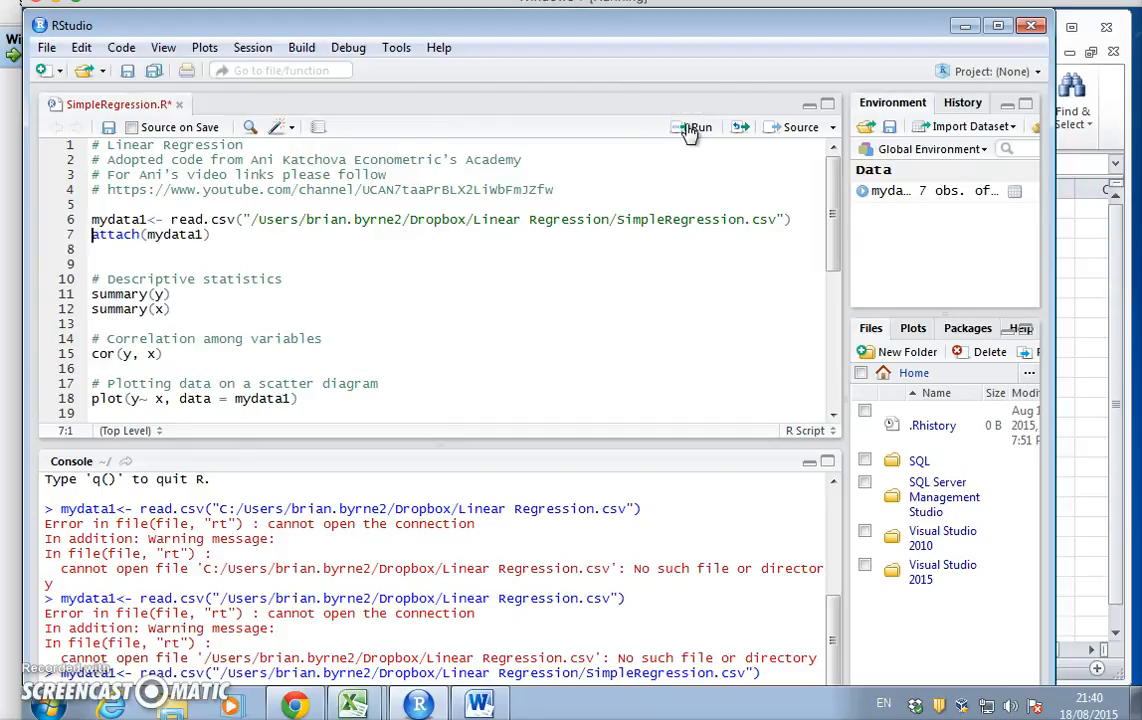
pyautogui.moveTo(537, 567)
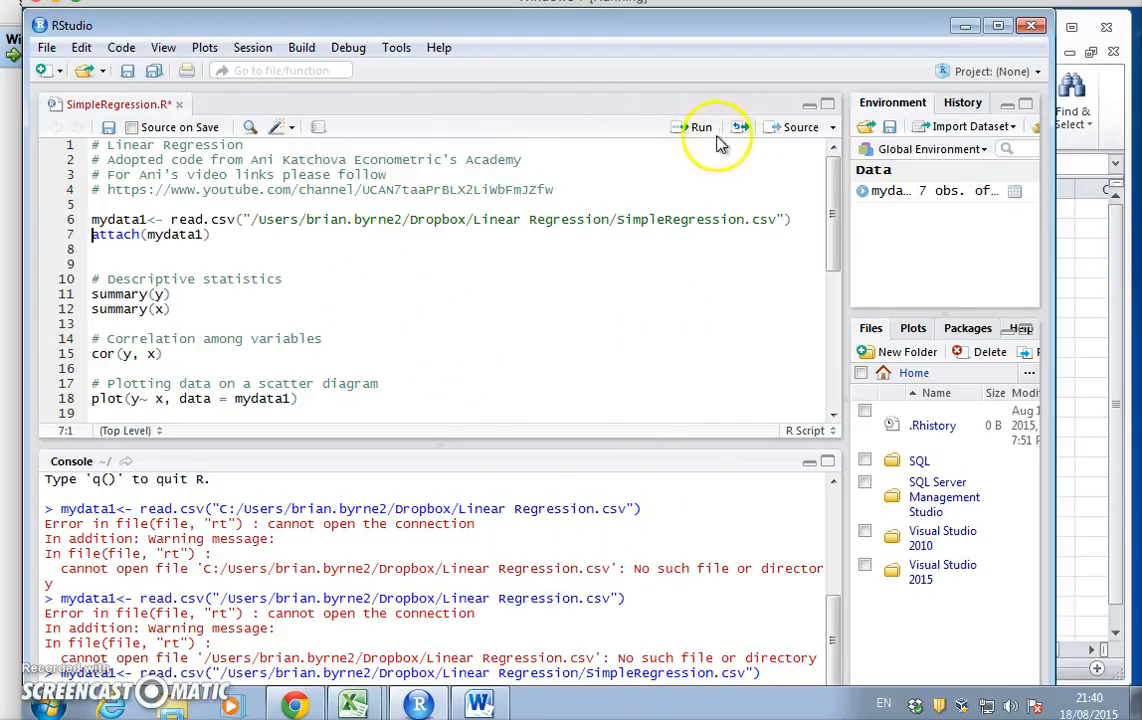
pyautogui.click(701, 127)
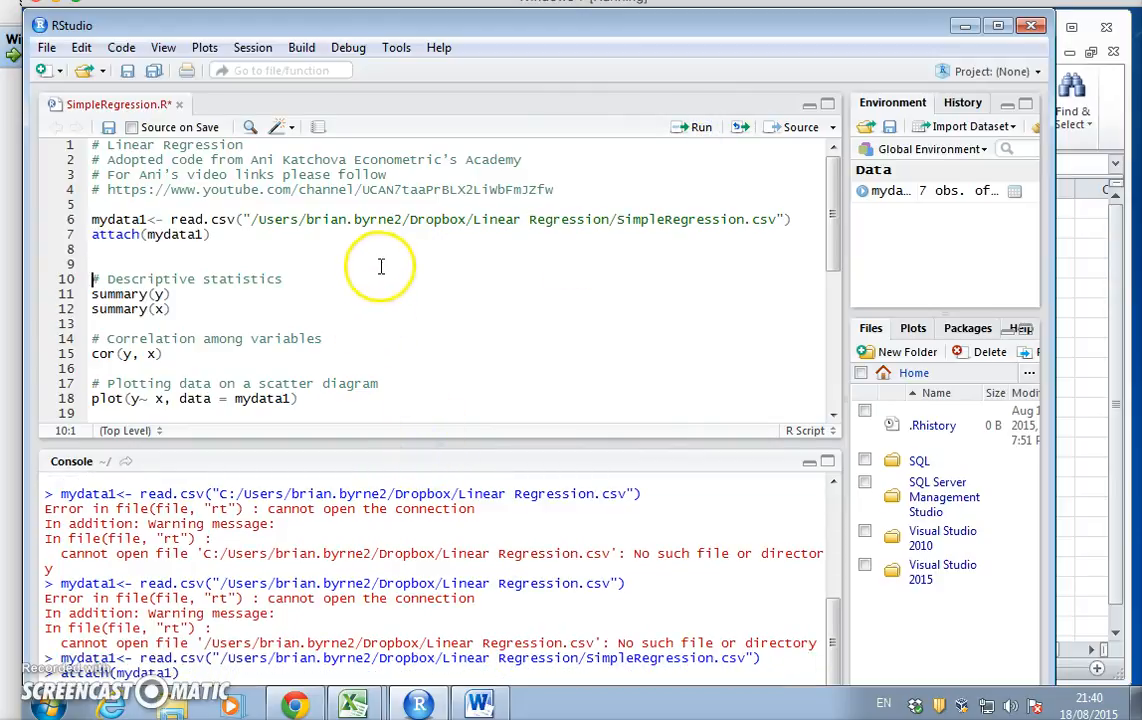
pyautogui.click(694, 127)
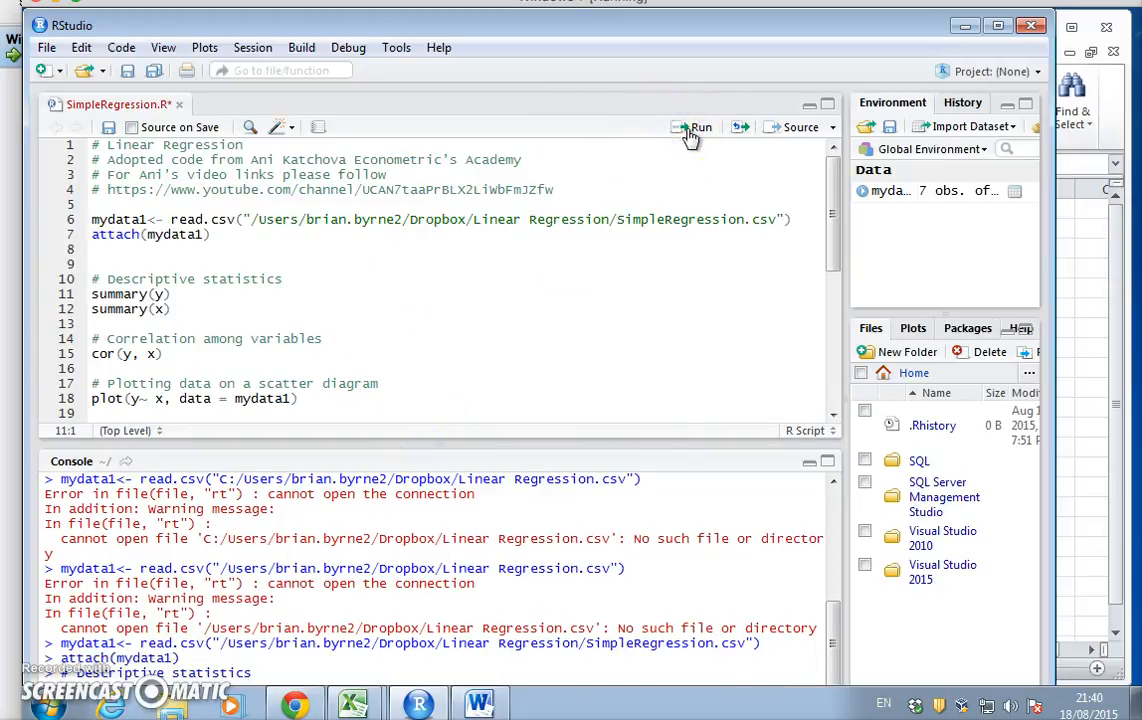
pyautogui.click(701, 127)
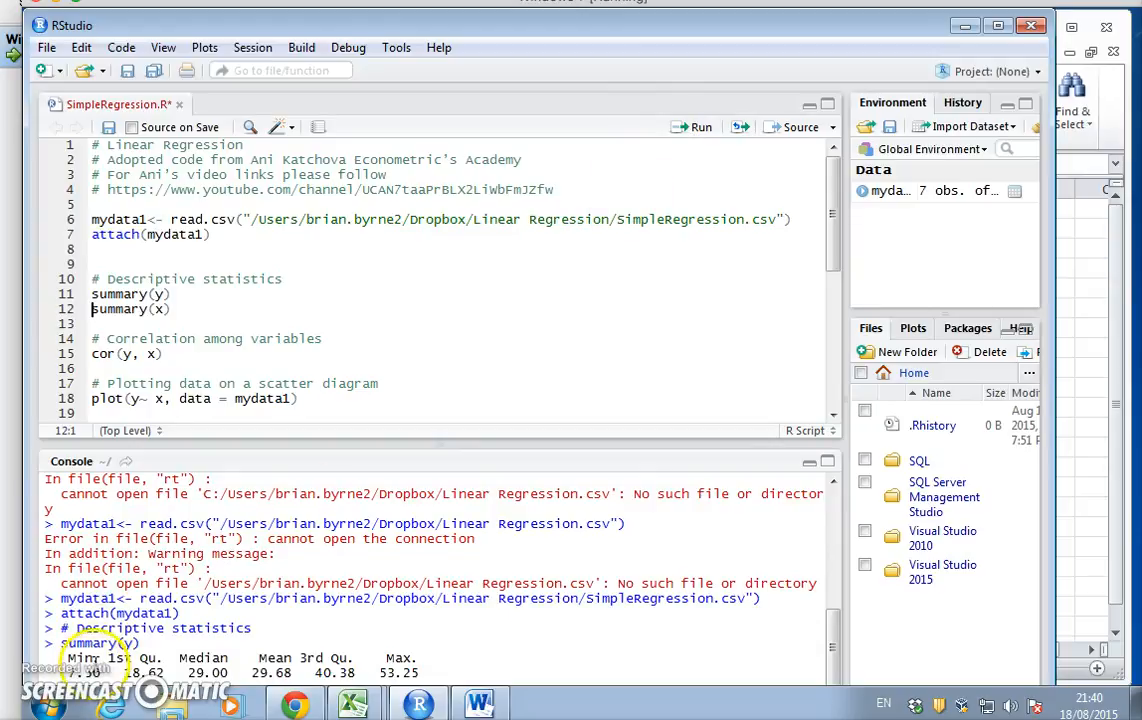
pyautogui.moveTo(702, 127)
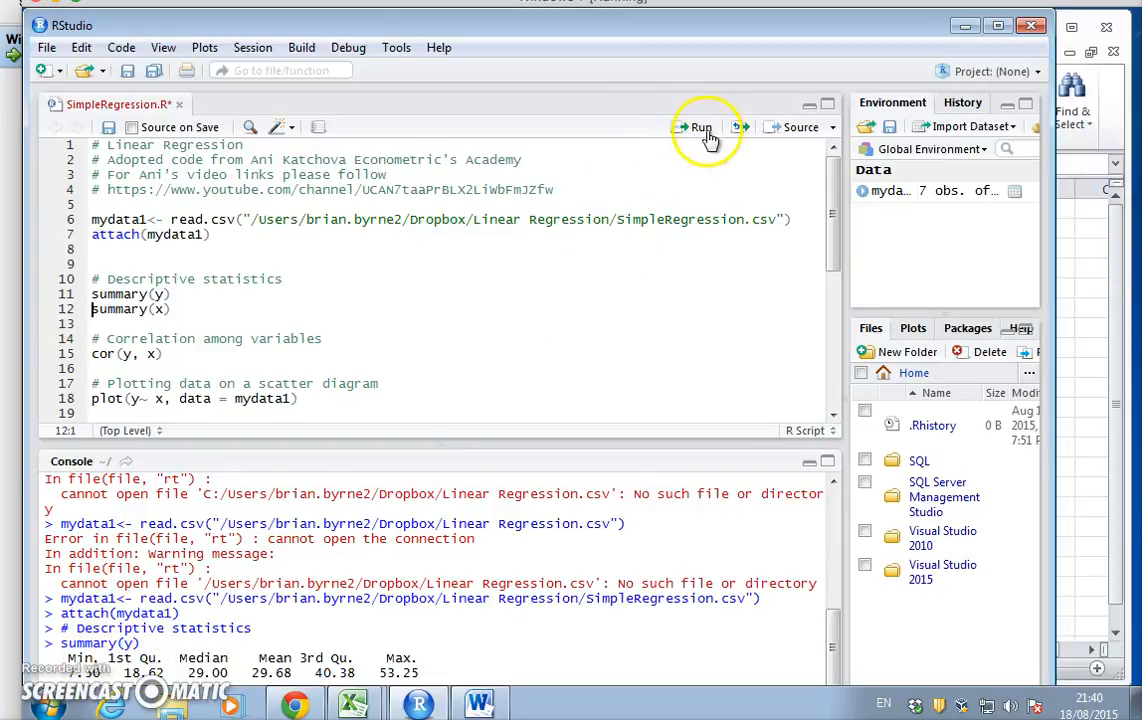
pyautogui.click(696, 127)
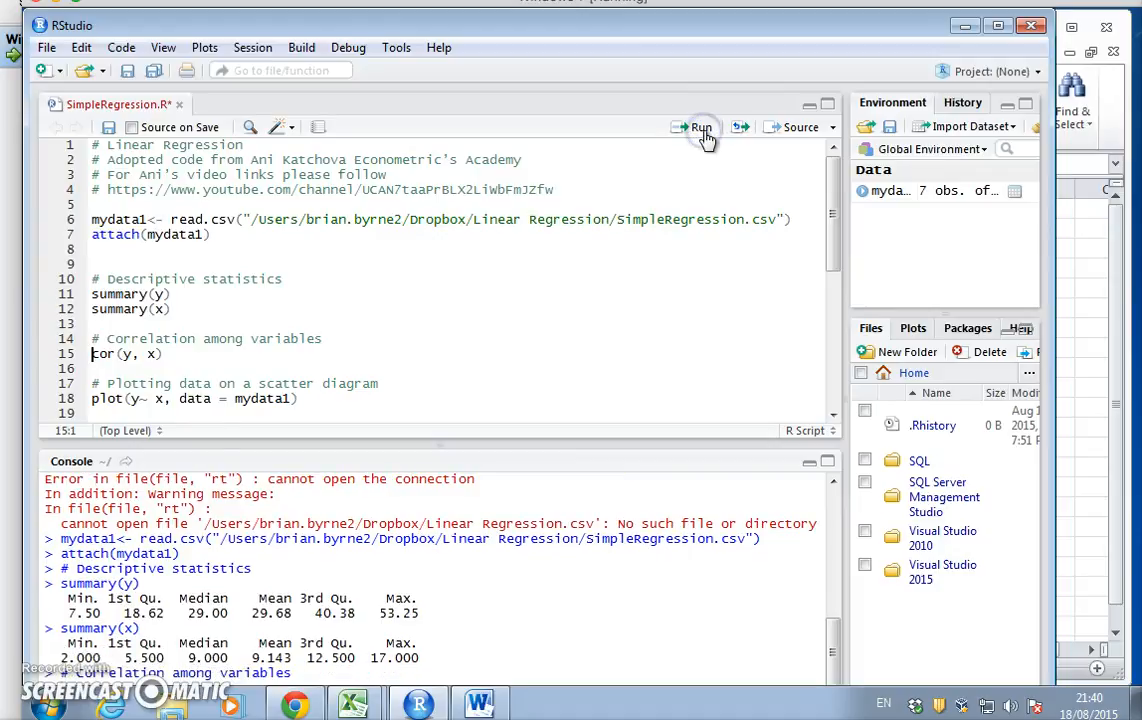
pyautogui.moveTo(862, 250)
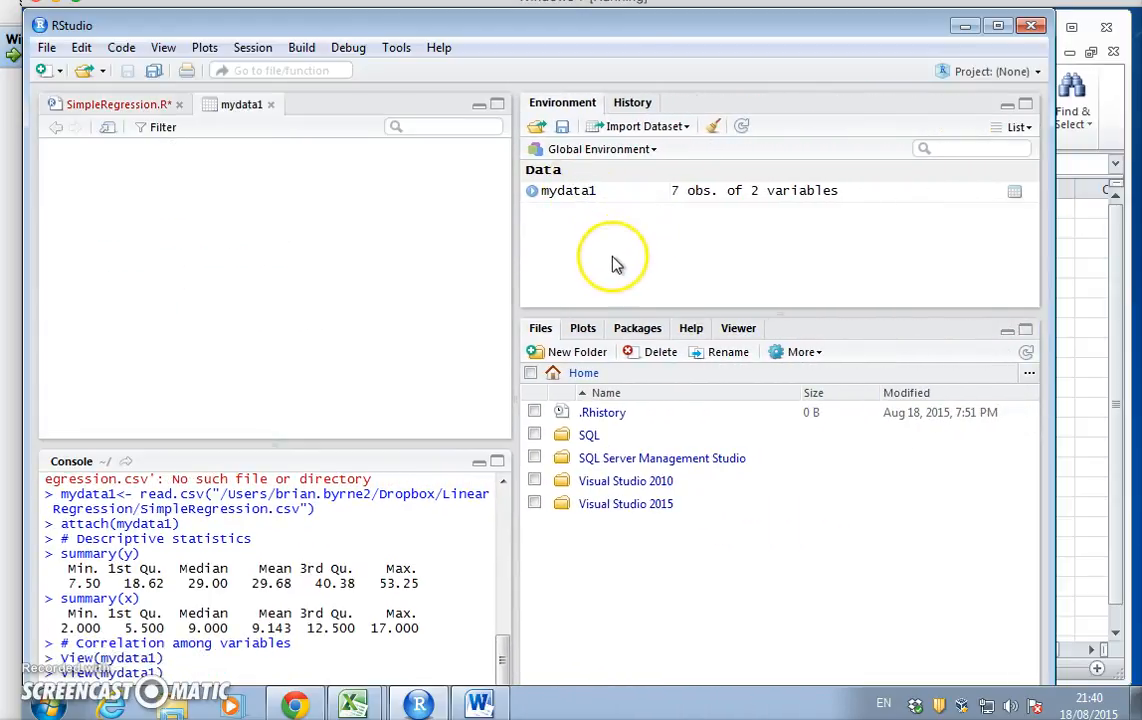
# Open mydata1 from the Environment pane to view its seven y and x rows.
pyautogui.click(240, 104)
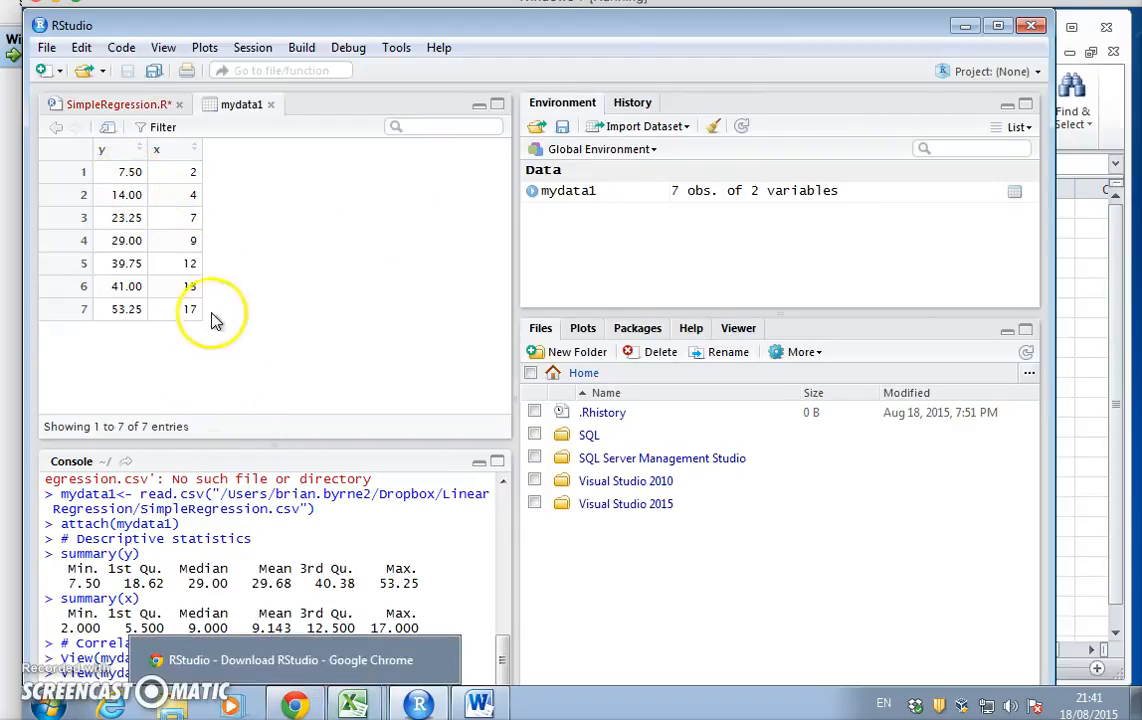
pyautogui.moveTo(120, 170)
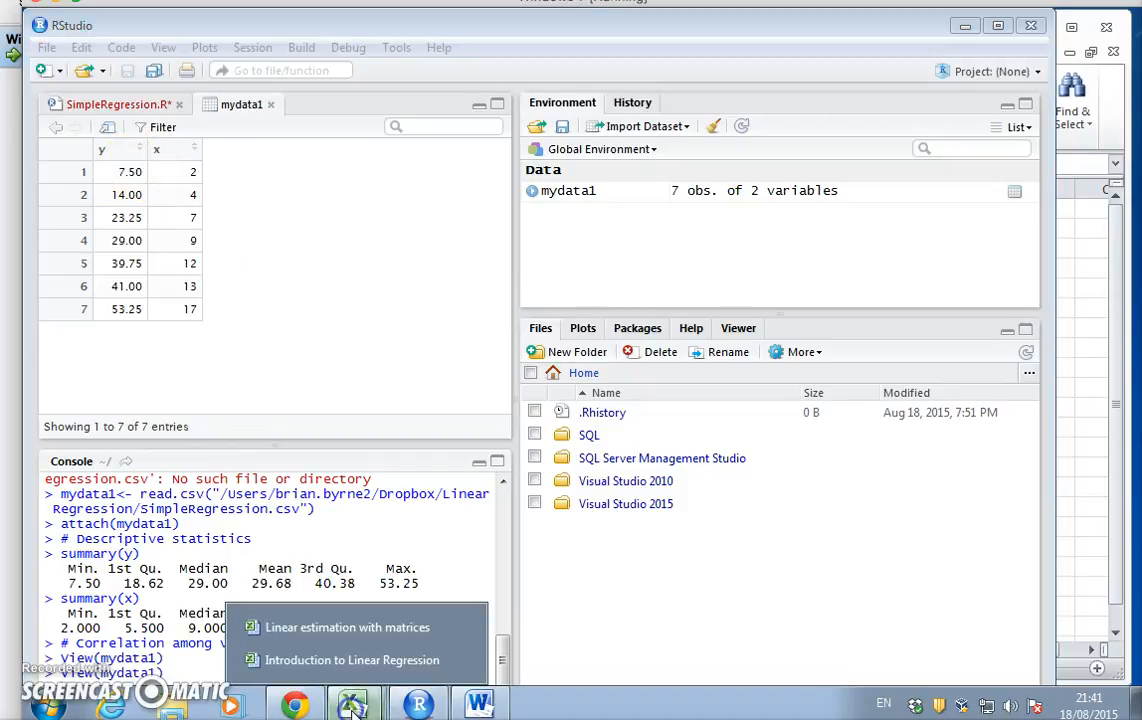
pyautogui.moveTo(355, 660)
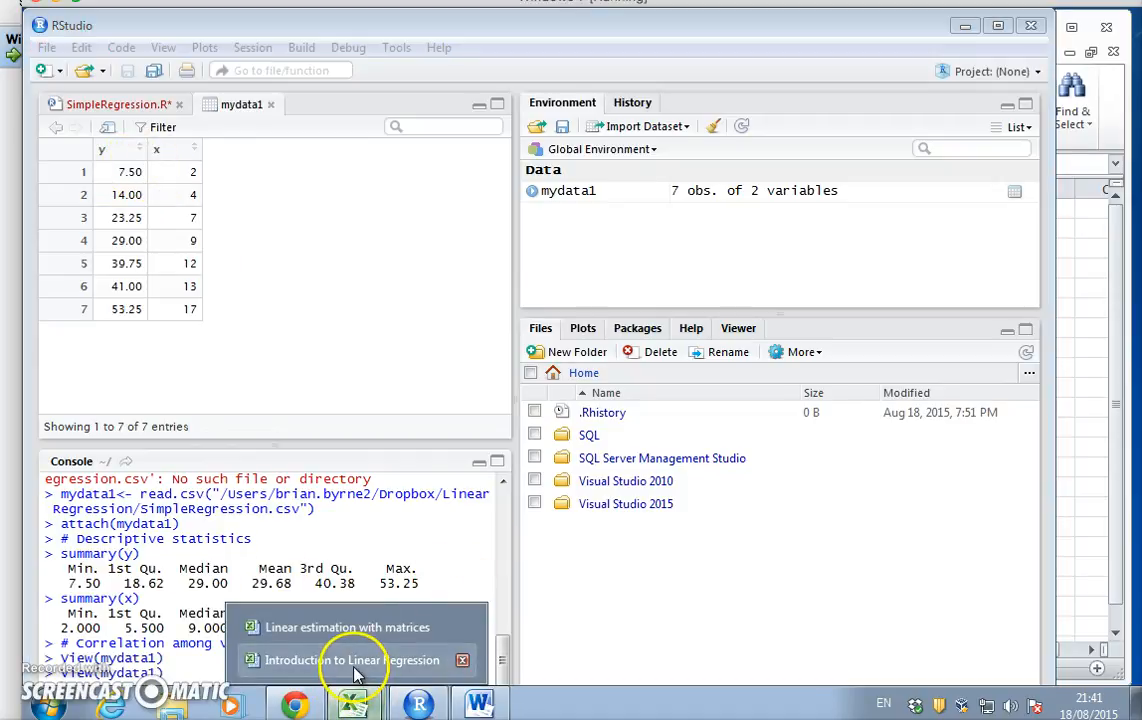
# Compare the y and x data in the Introduction to Linear Regression workbook, then return to RStudio.
pyautogui.click(352, 660)
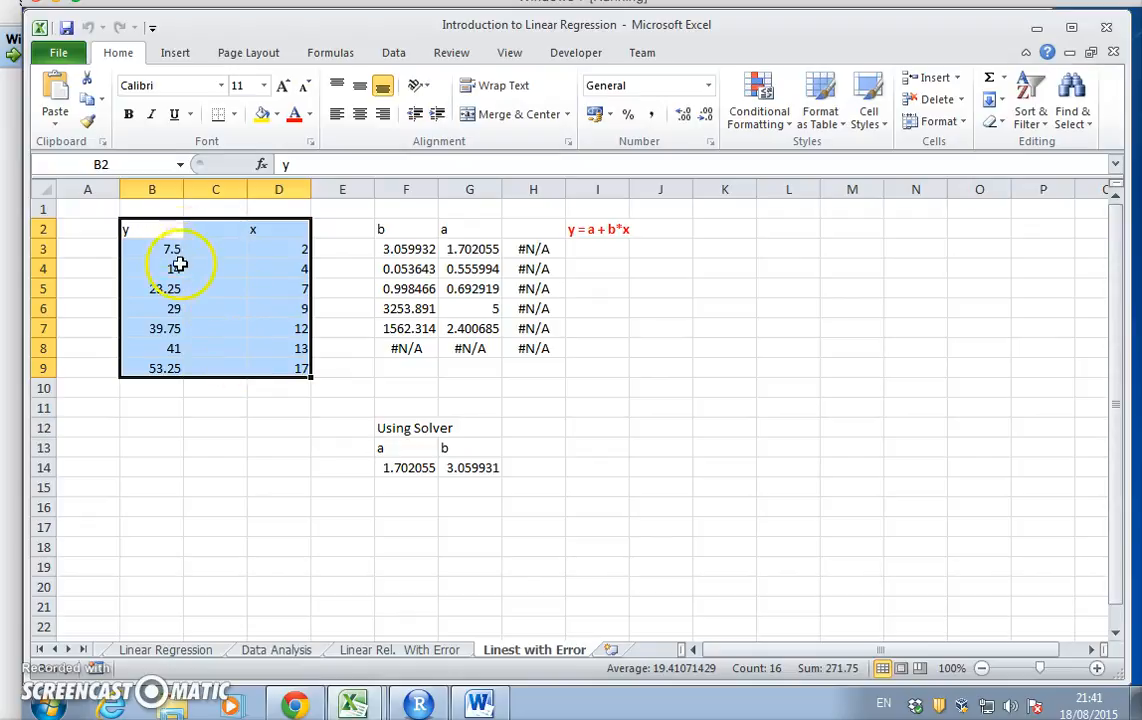
pyautogui.moveTo(218, 329)
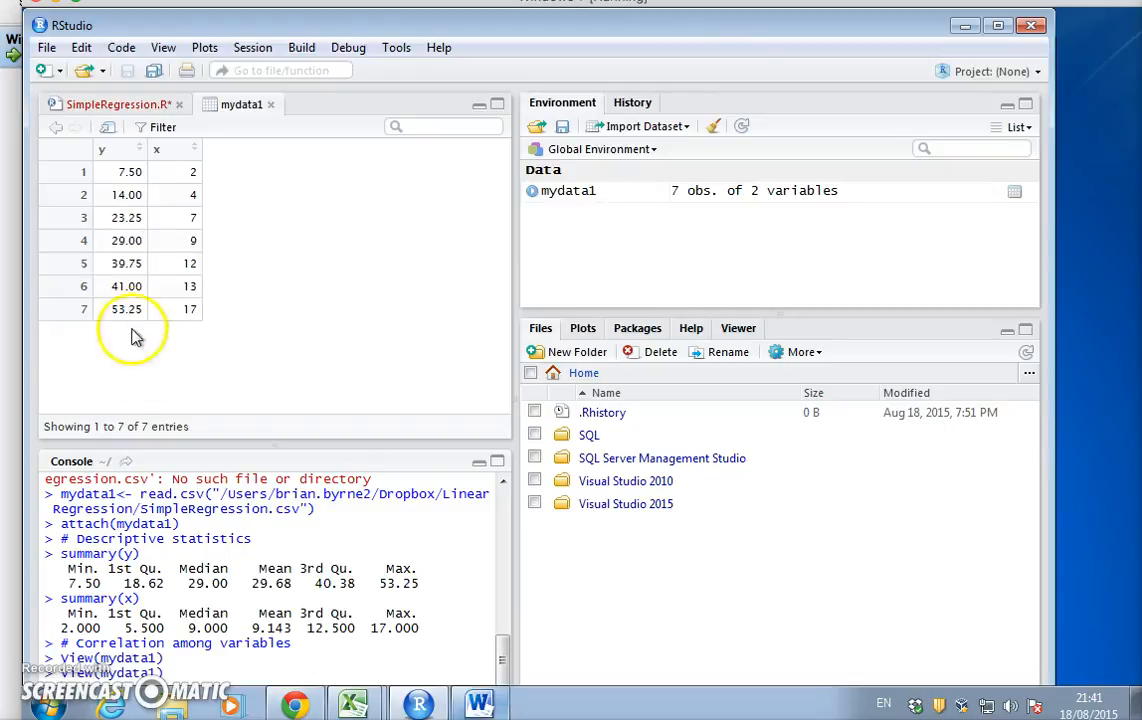
pyautogui.click(355, 703)
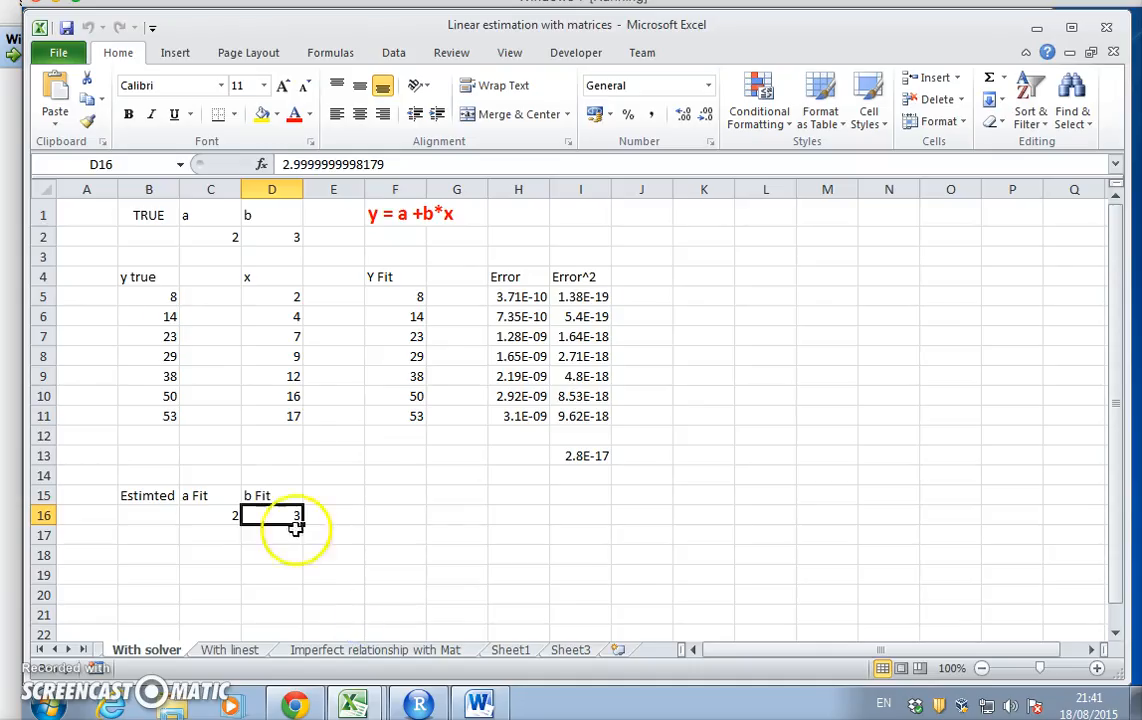
pyautogui.click(356, 703)
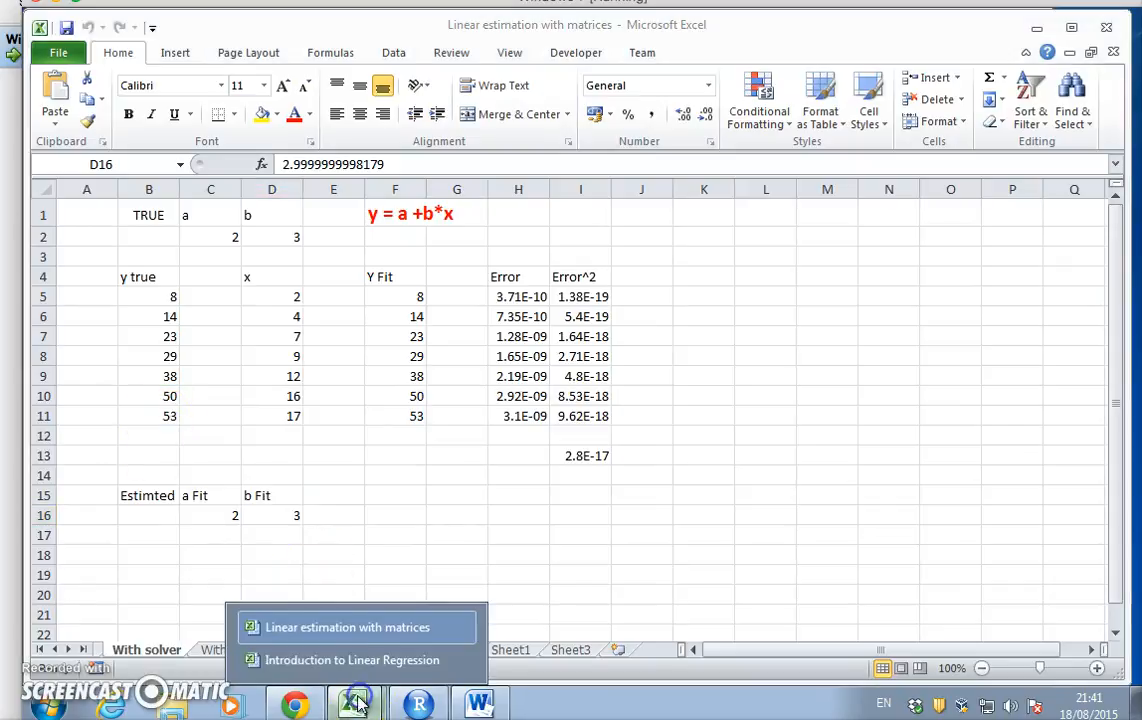
pyautogui.click(352, 660)
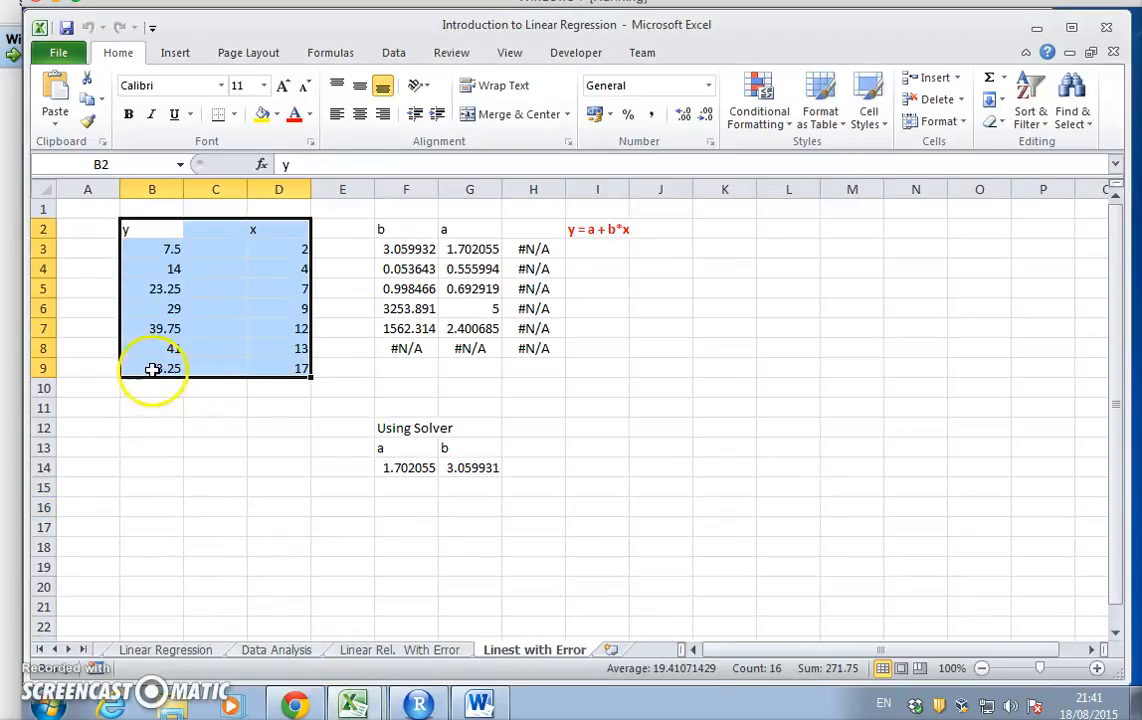
pyautogui.click(151, 368)
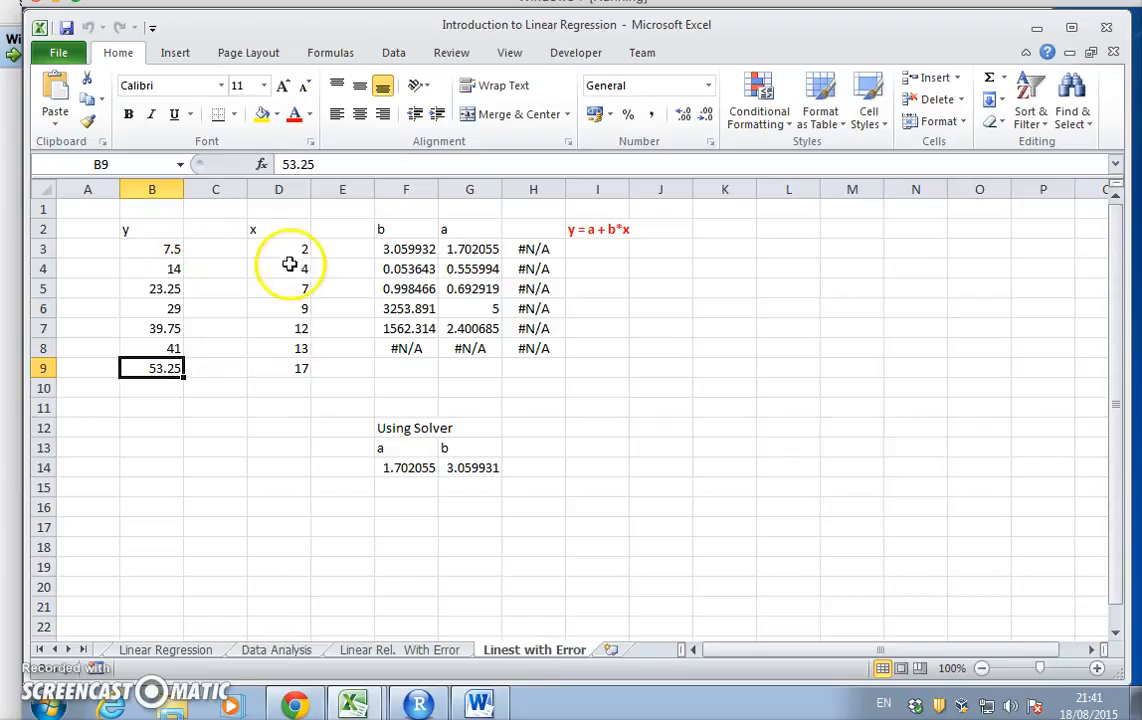
pyautogui.moveTo(498, 360)
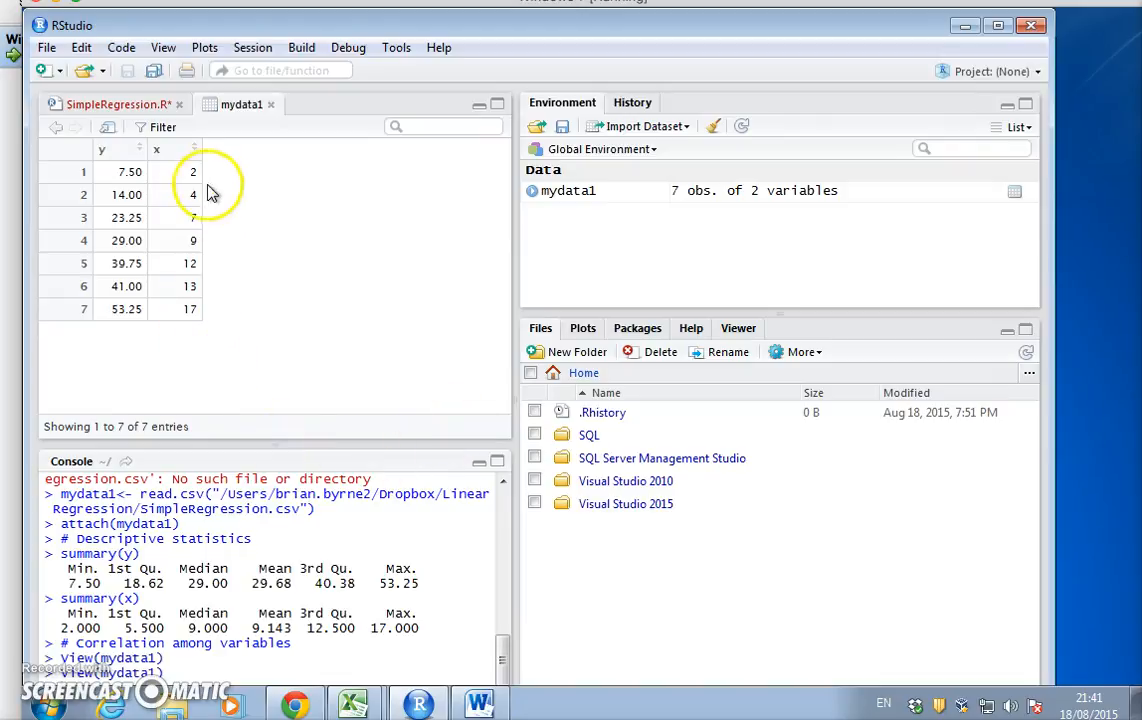
pyautogui.moveTo(260, 290)
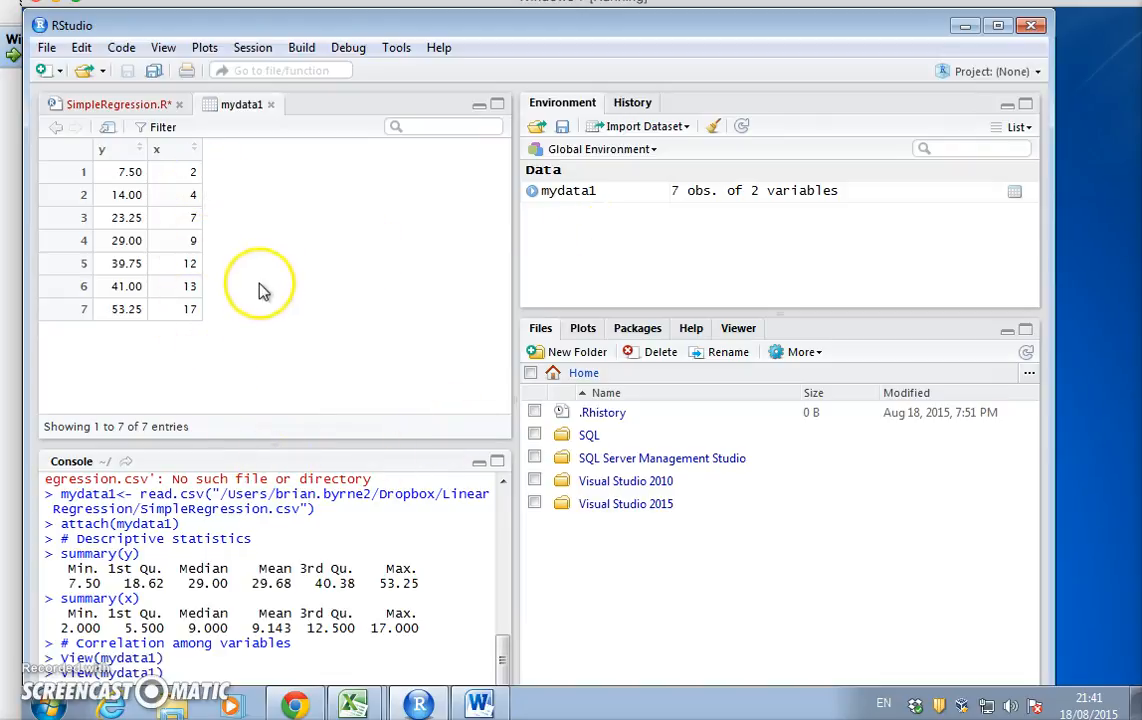
pyautogui.click(110, 104)
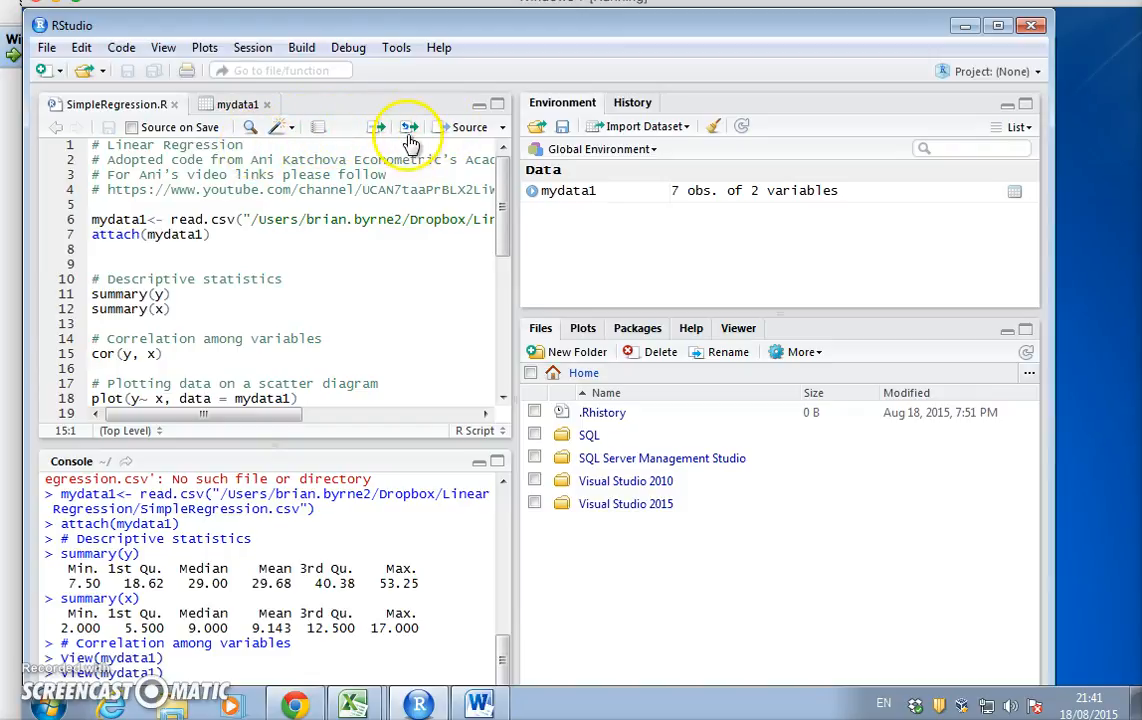
pyautogui.moveTo(438, 207)
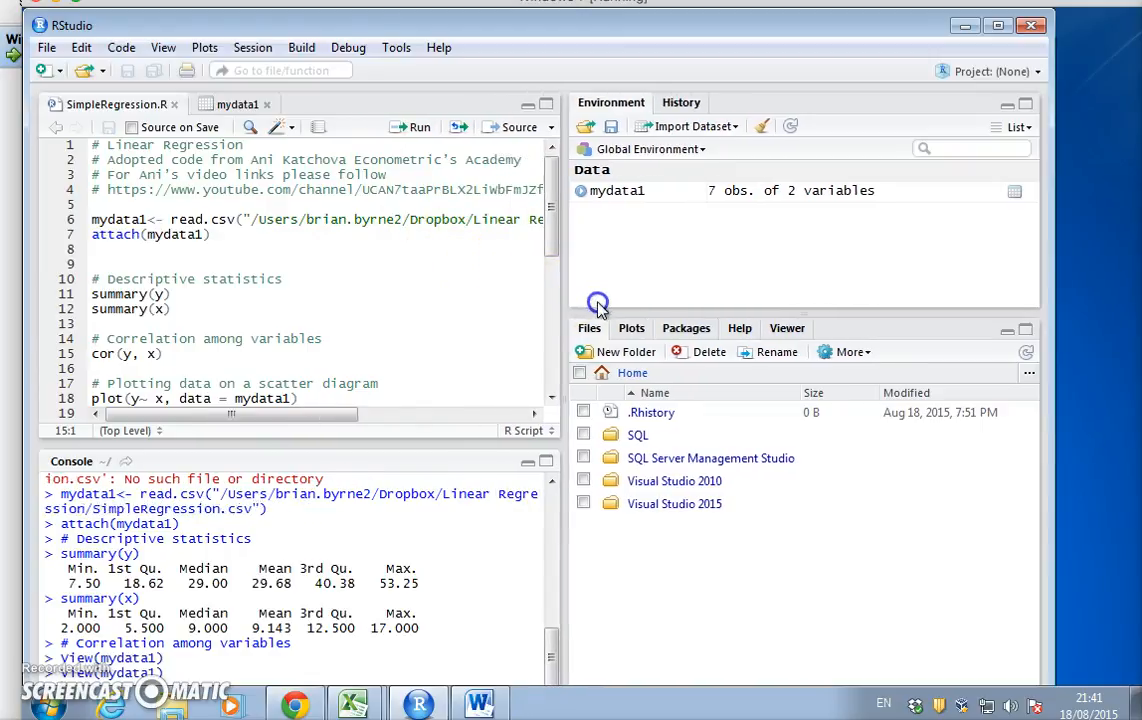
# Run cor(y, x), which gives 0.9992, and plot(y ~ x, data = mydata1).
pyautogui.click(483, 127)
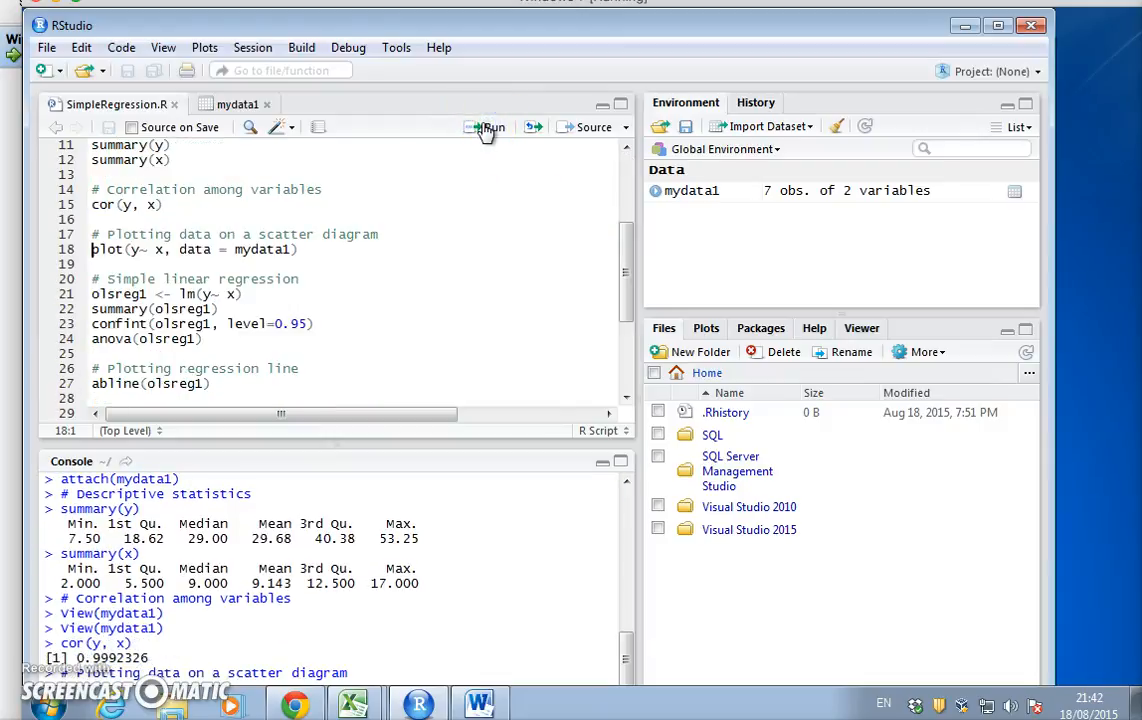
pyautogui.click(489, 127)
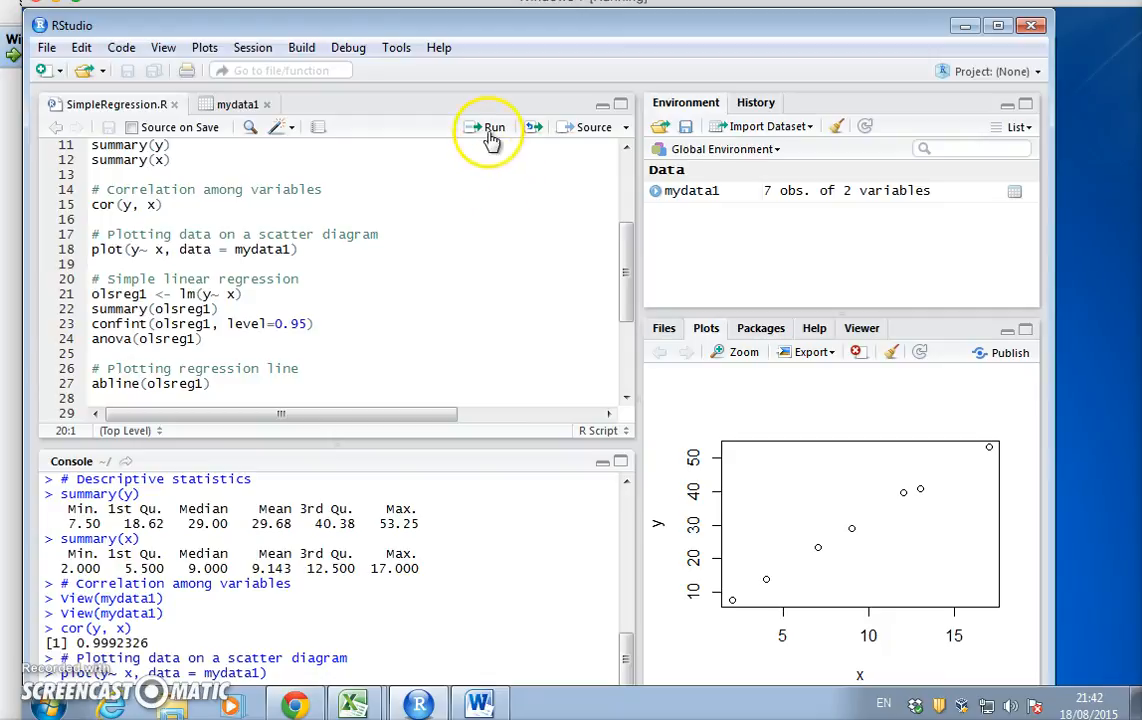
pyautogui.moveTo(780, 553)
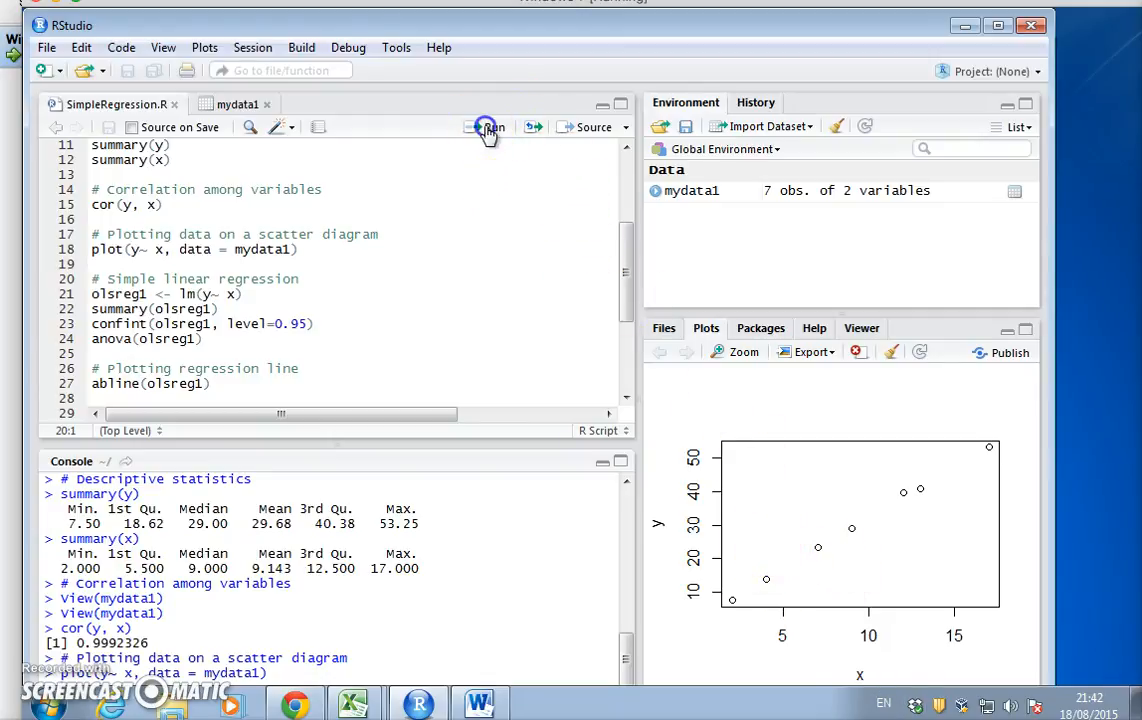
# Run lm(y ~ x) as olsreg1 and summary(olsreg1): intercept 1.702, slope 3.060, R-squared 0.9985.
pyautogui.click(489, 127)
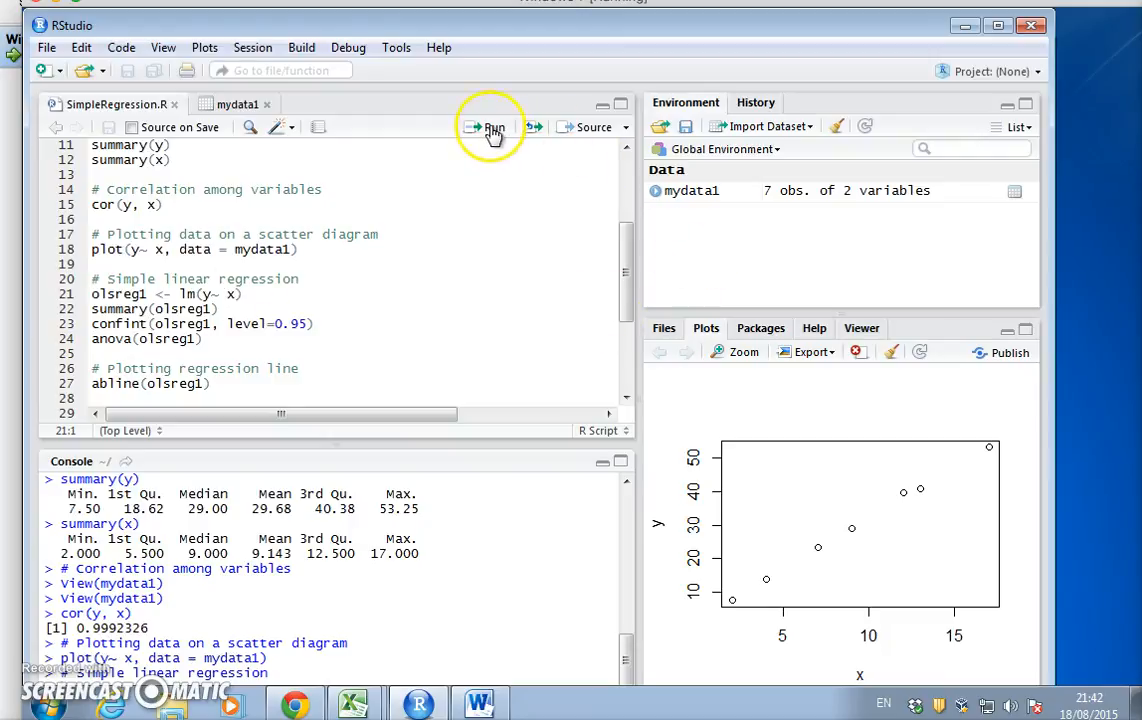
pyautogui.click(489, 127)
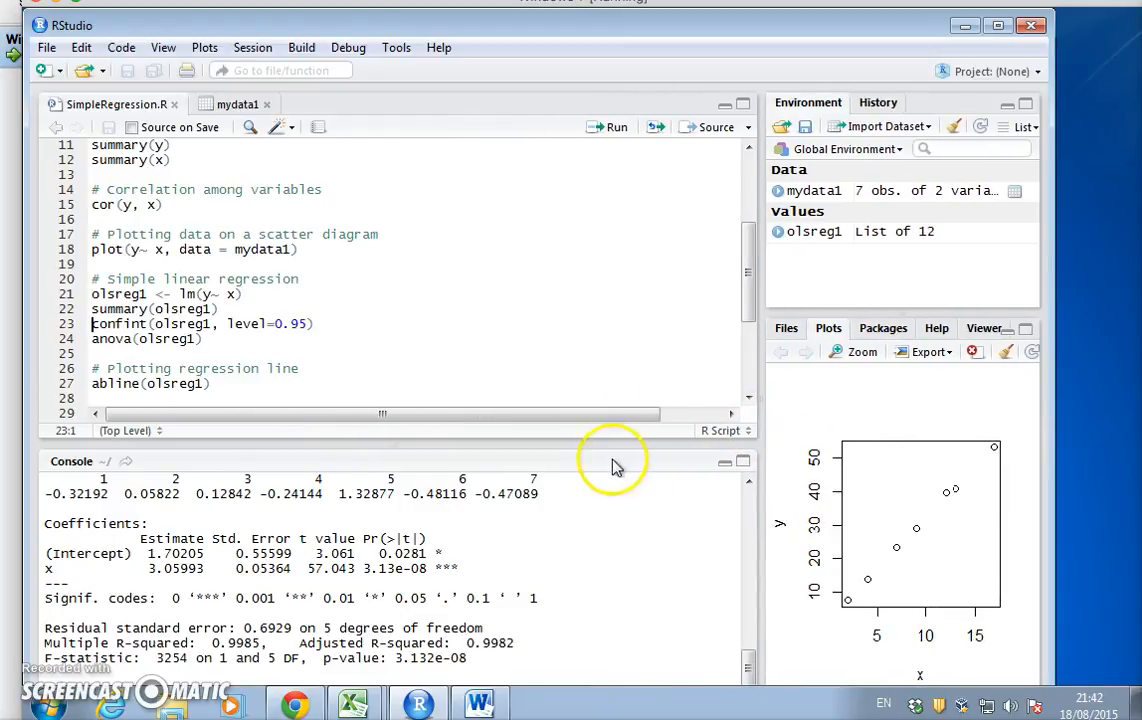
pyautogui.moveTo(591, 446)
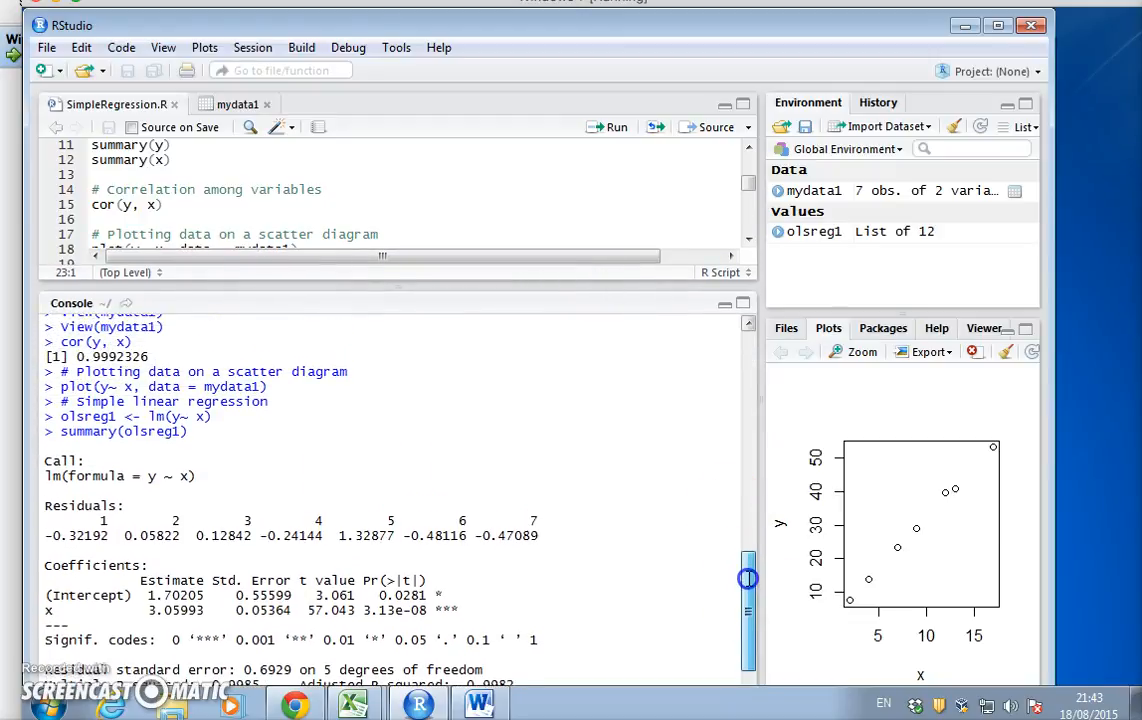
# Select and copy R's Coefficients table through the significance codes from the Console.
pyautogui.scroll(-3)
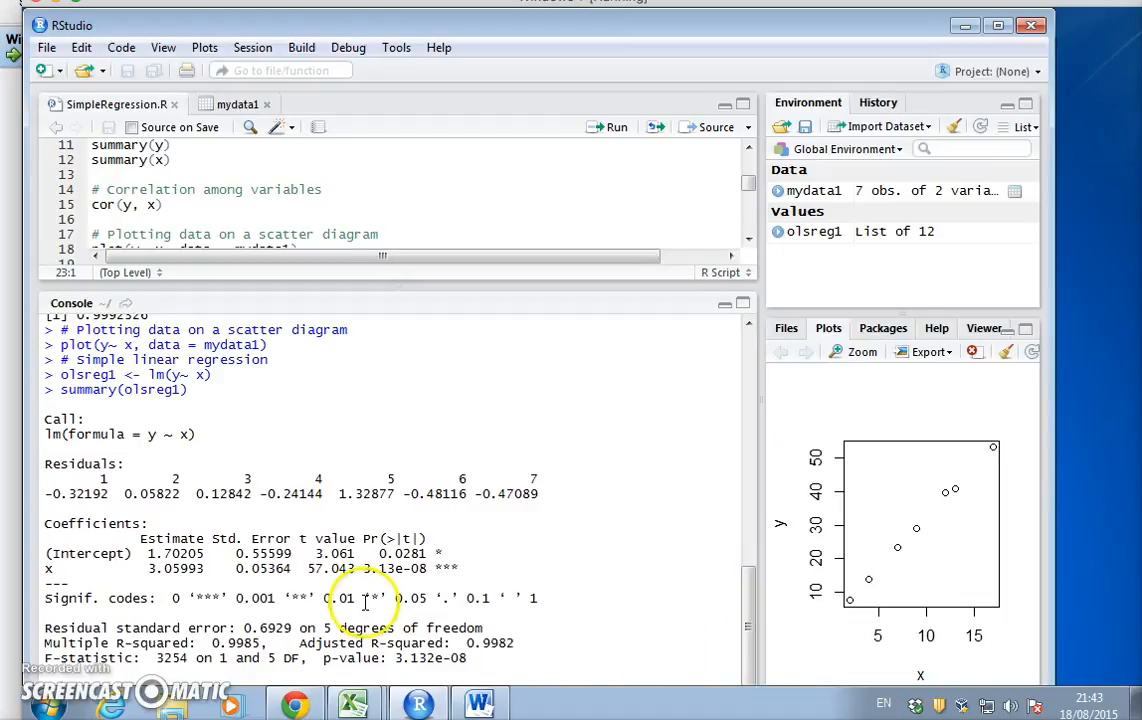
pyautogui.moveTo(45, 463)
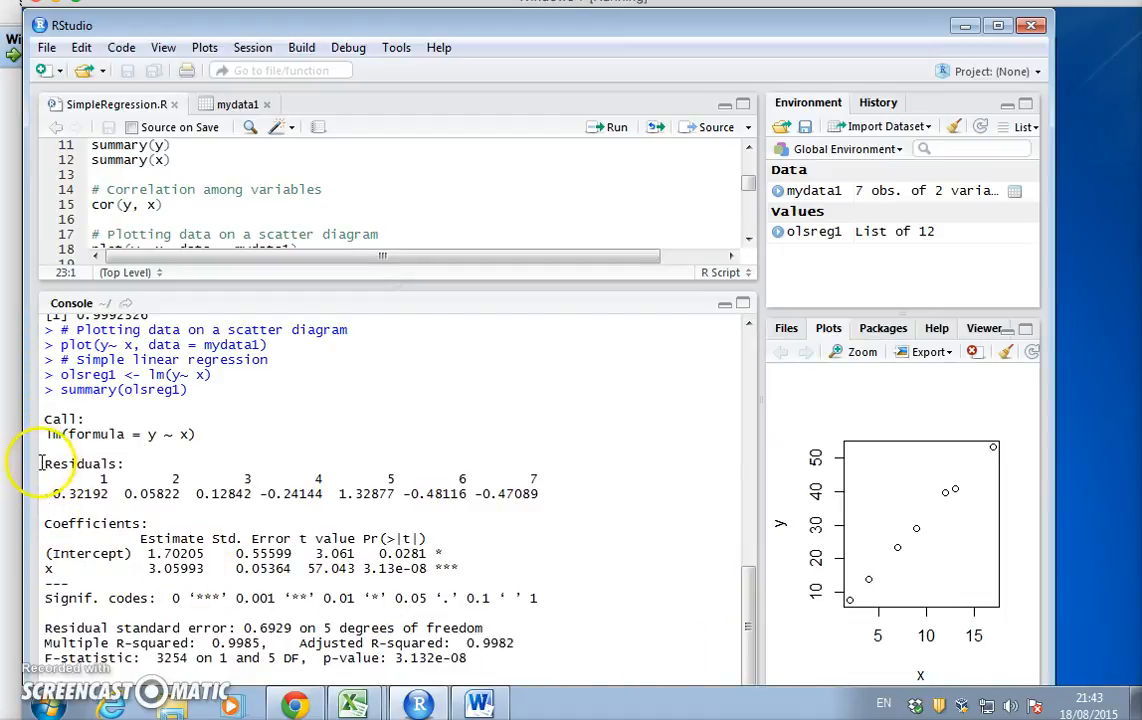
pyautogui.moveTo(45, 463); pyautogui.dragTo(90, 553)
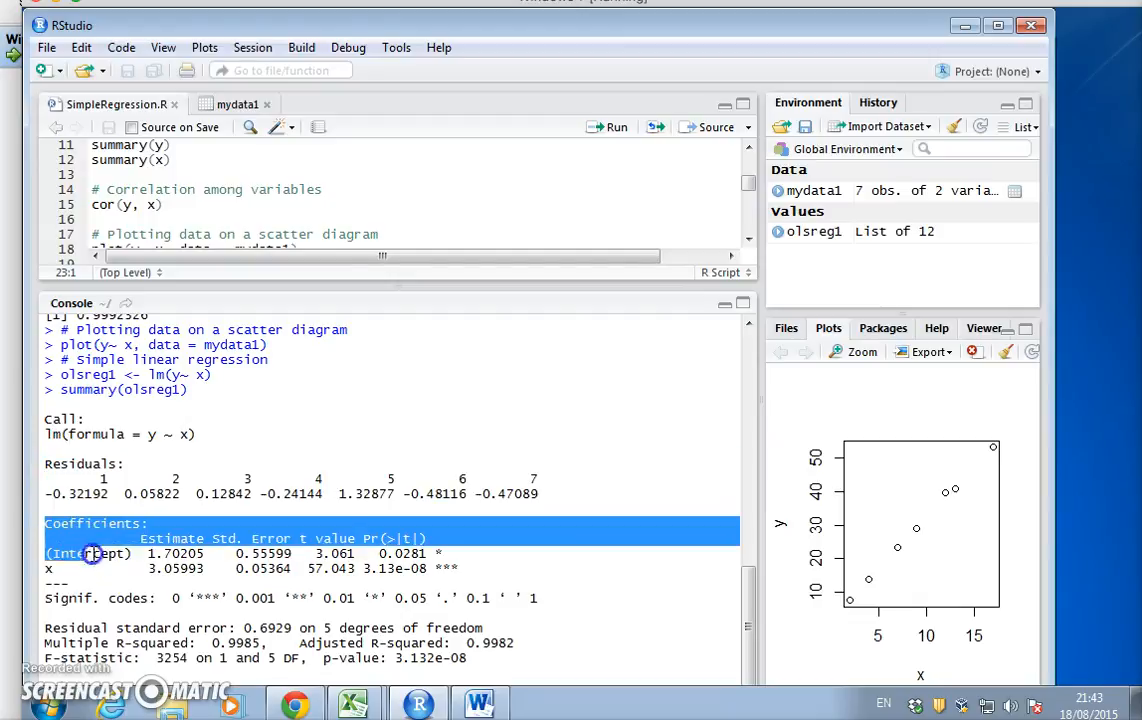
pyautogui.moveTo(95, 553); pyautogui.dragTo(345, 598)
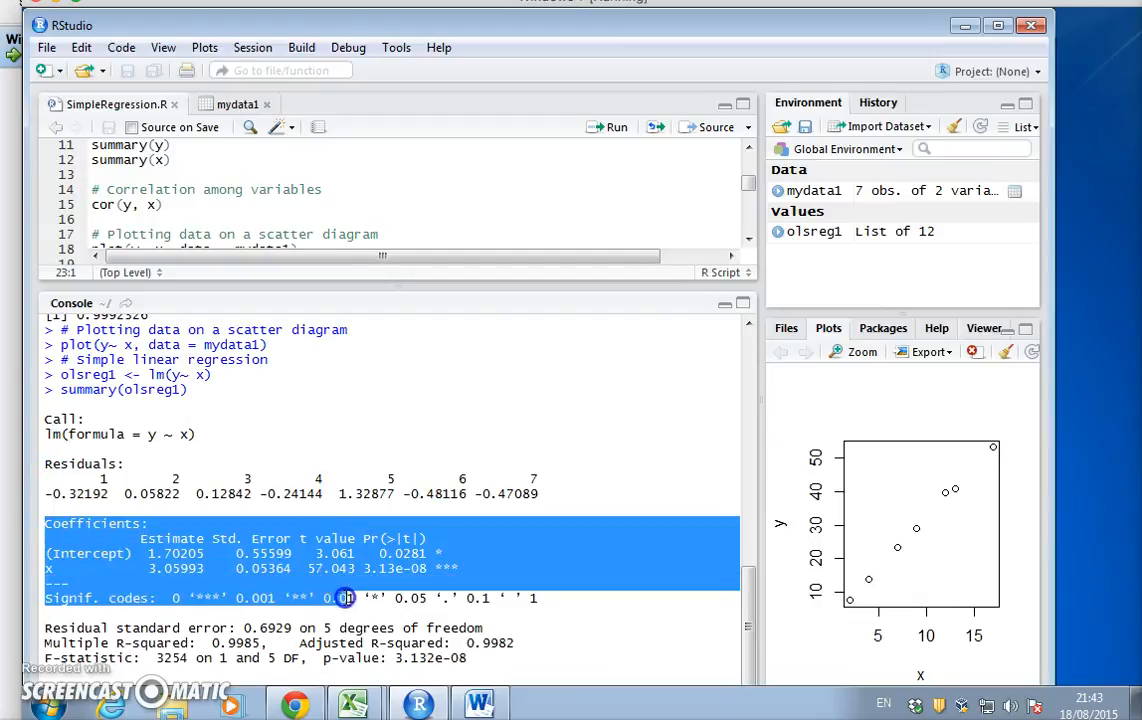
pyautogui.rightClick(500, 598)
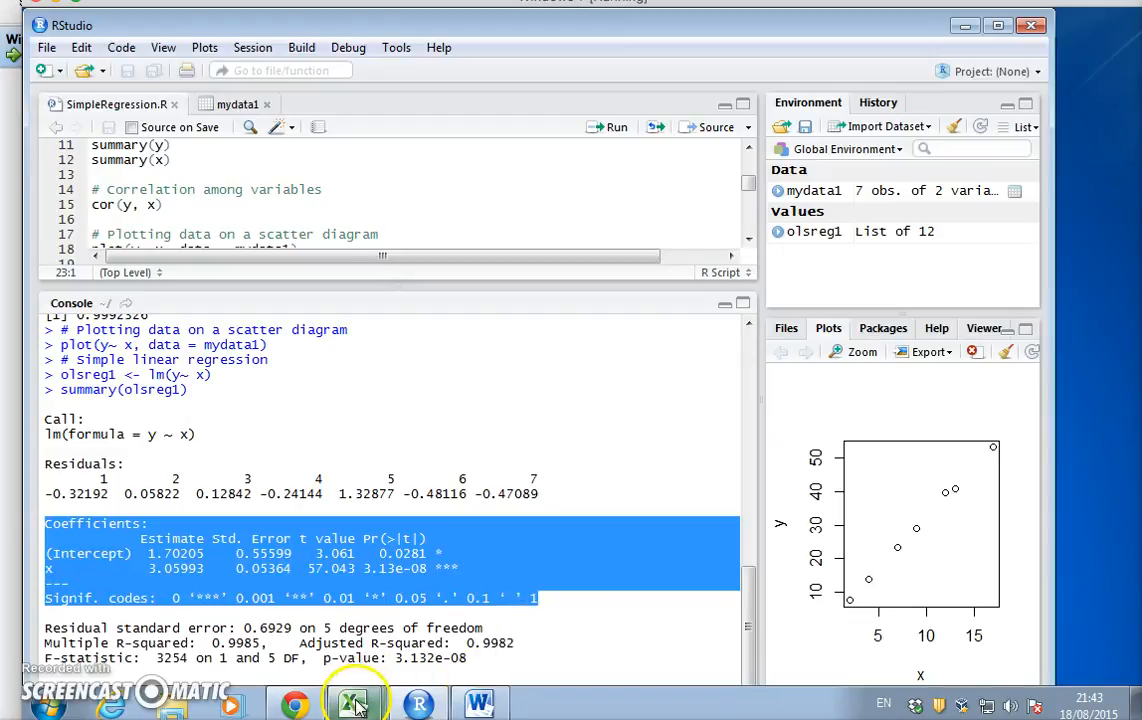
pyautogui.click(354, 703)
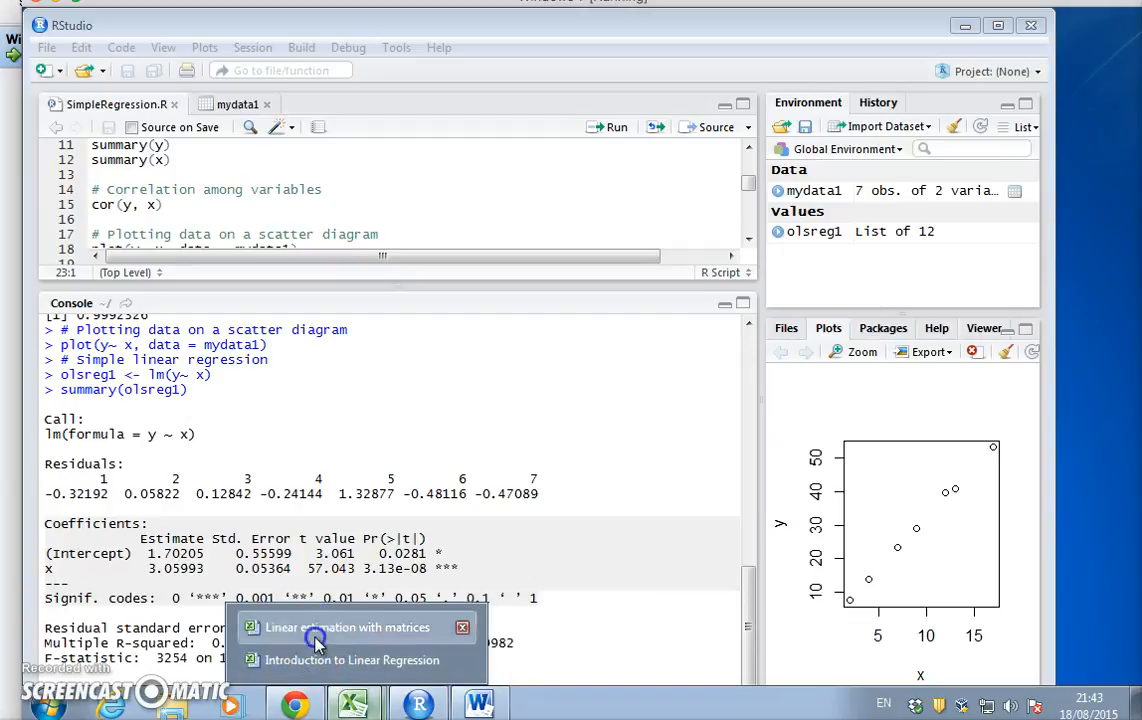
# Go to the Introduction to Linear Regression workbook's Linest with Error sheet and select K2.
pyautogui.click(343, 627)
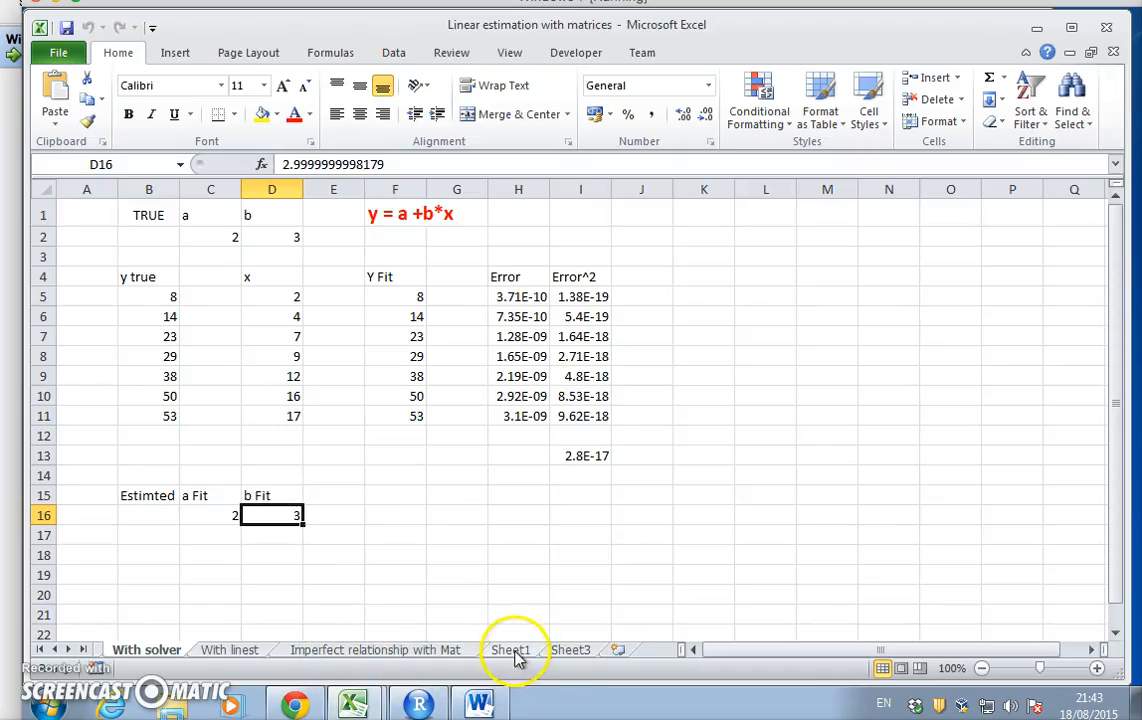
pyautogui.moveTo(780, 358)
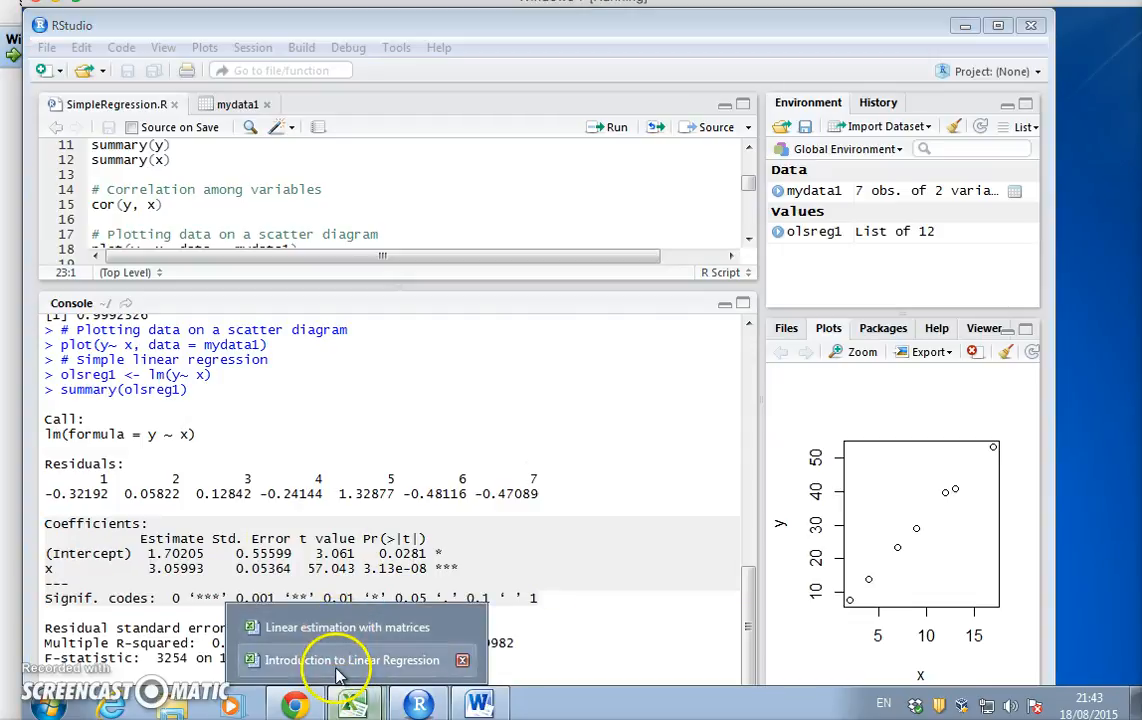
pyautogui.click(354, 659)
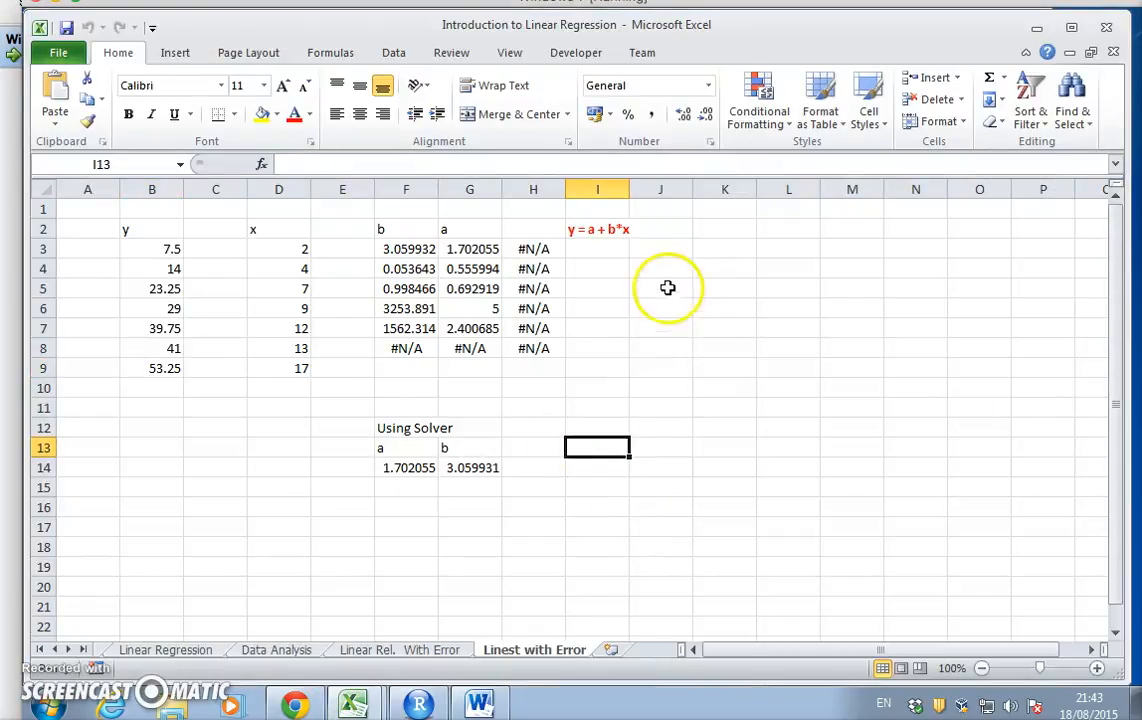
pyautogui.moveTo(683, 374)
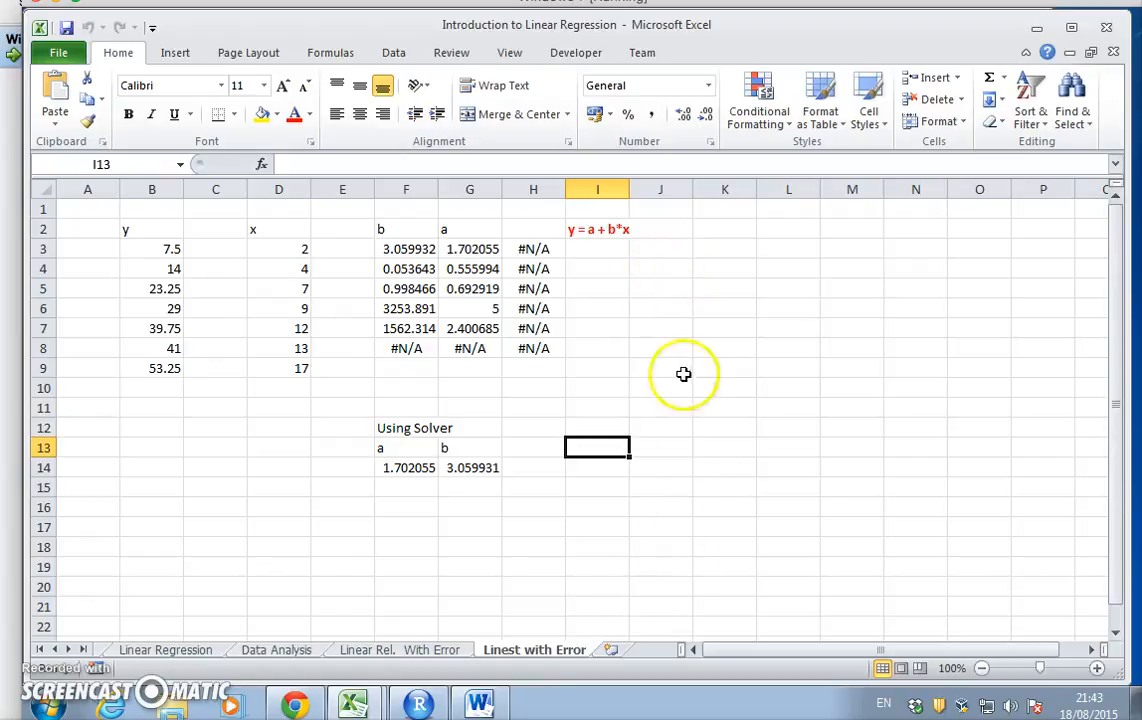
pyautogui.moveTo(435, 649)
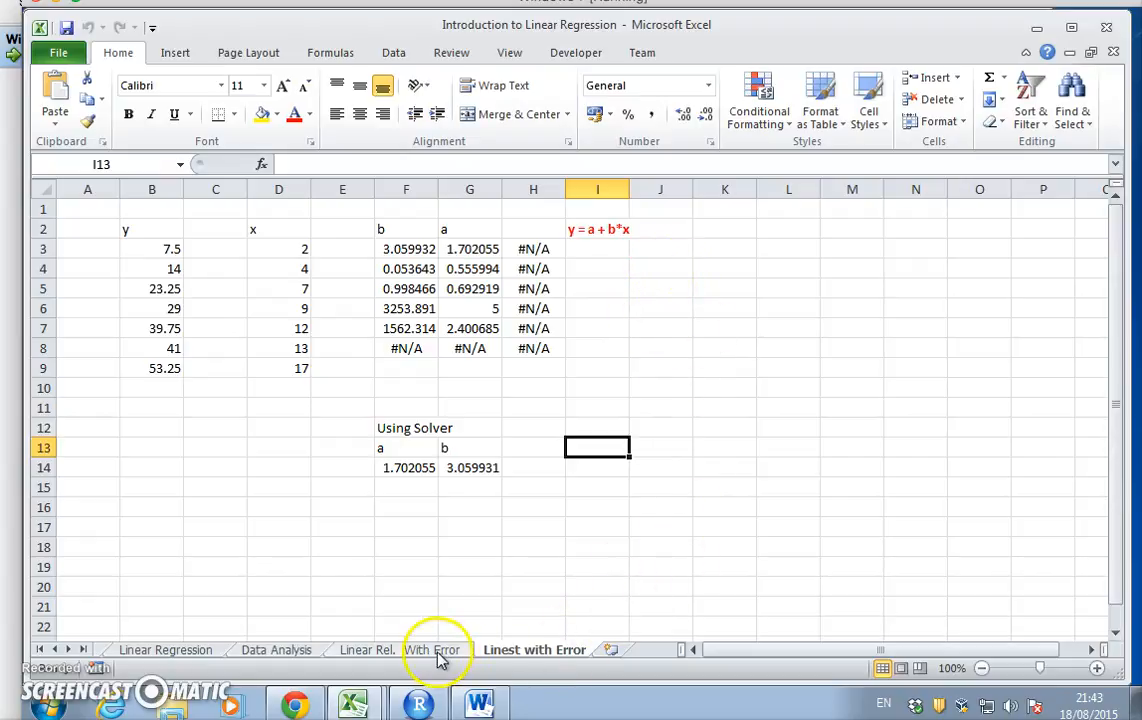
pyautogui.click(398, 649)
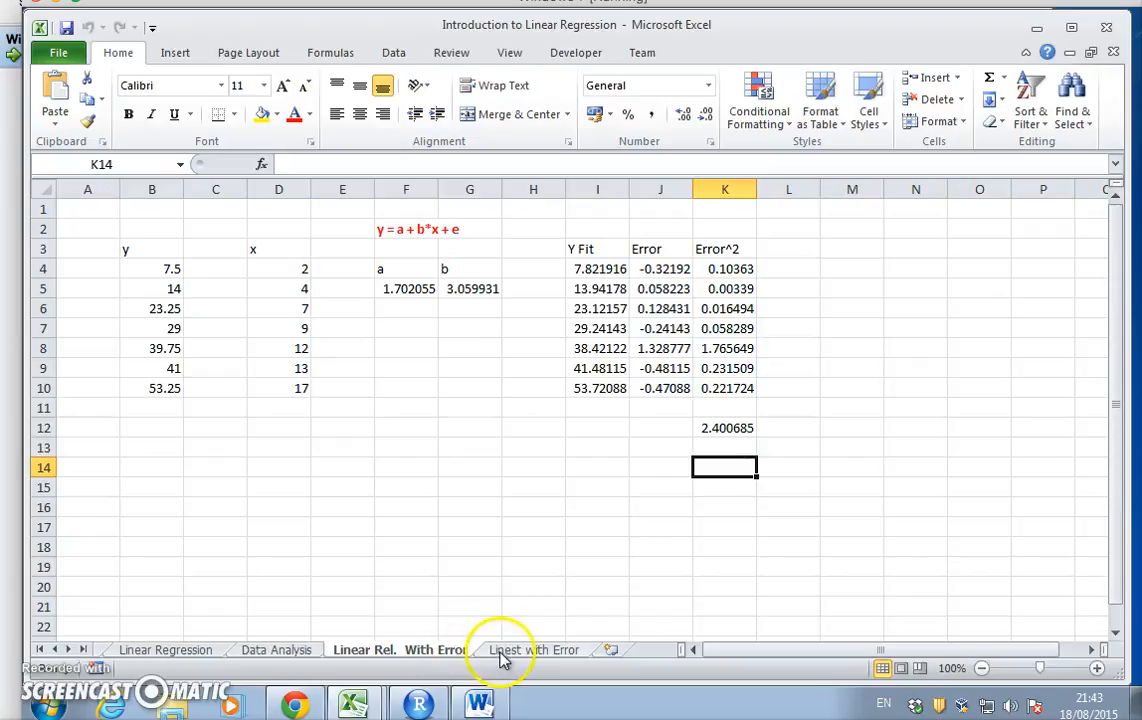
pyautogui.click(534, 649)
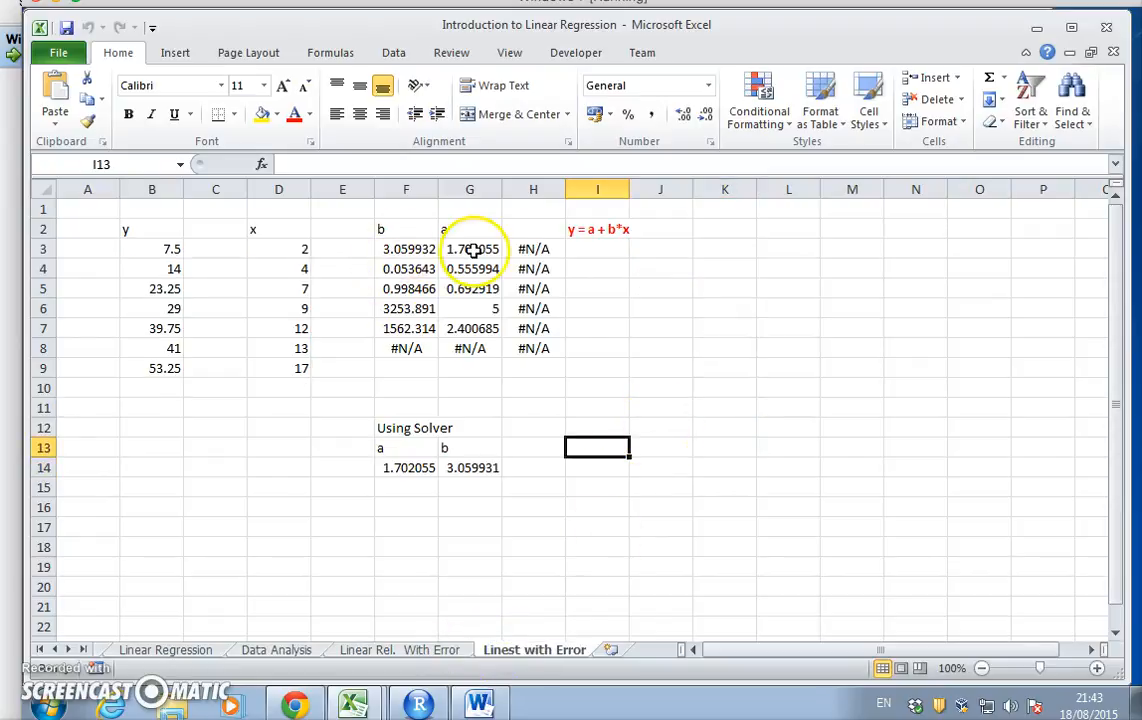
pyautogui.moveTo(722, 235)
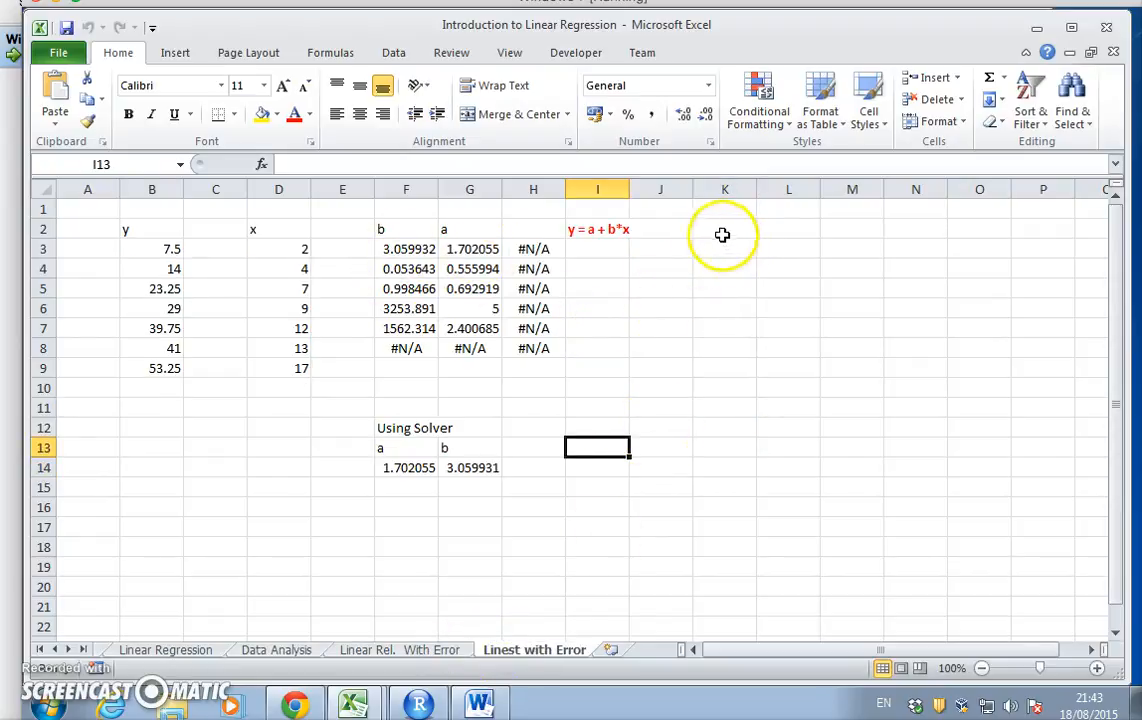
pyautogui.click(724, 229)
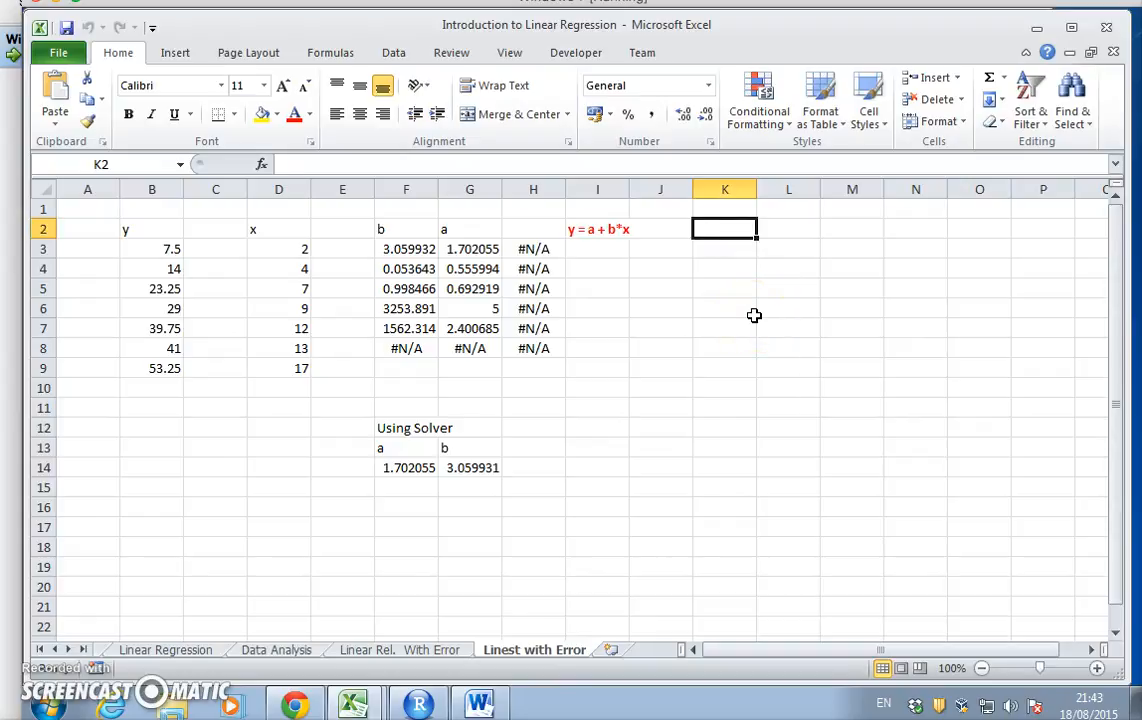
# Enter 'R Output' in K2 and paste the copied R coefficients summary beneath it.
pyautogui.write('R Ou')
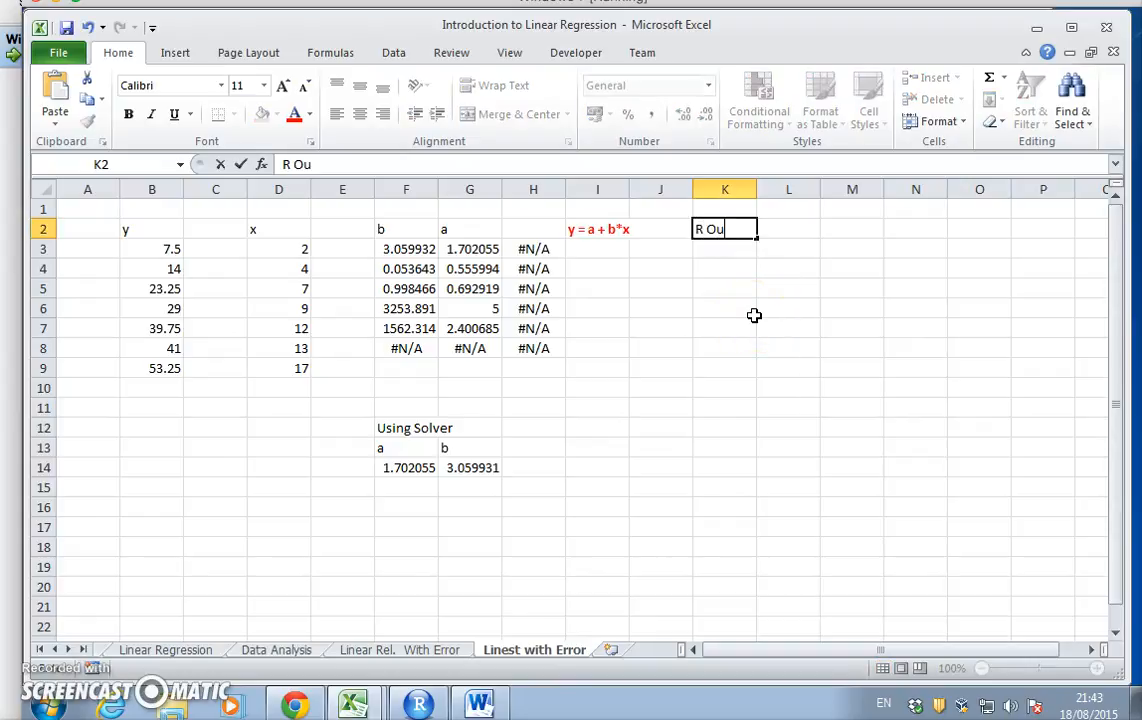
pyautogui.write('tput')
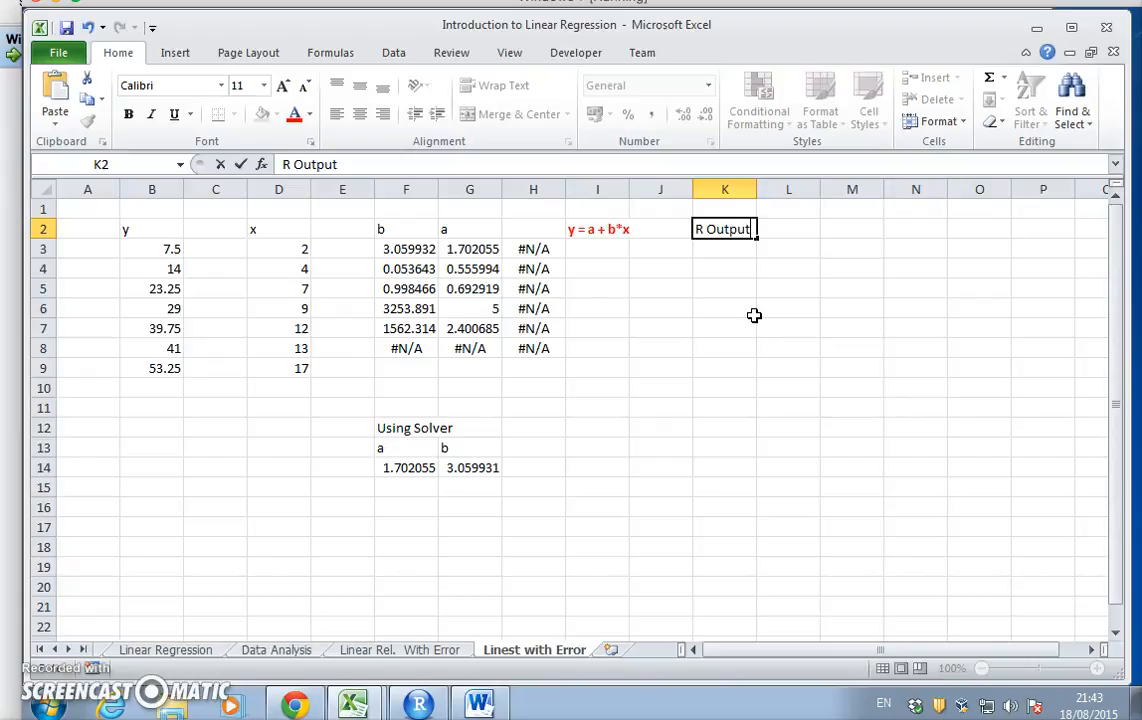
pyautogui.press('Return')
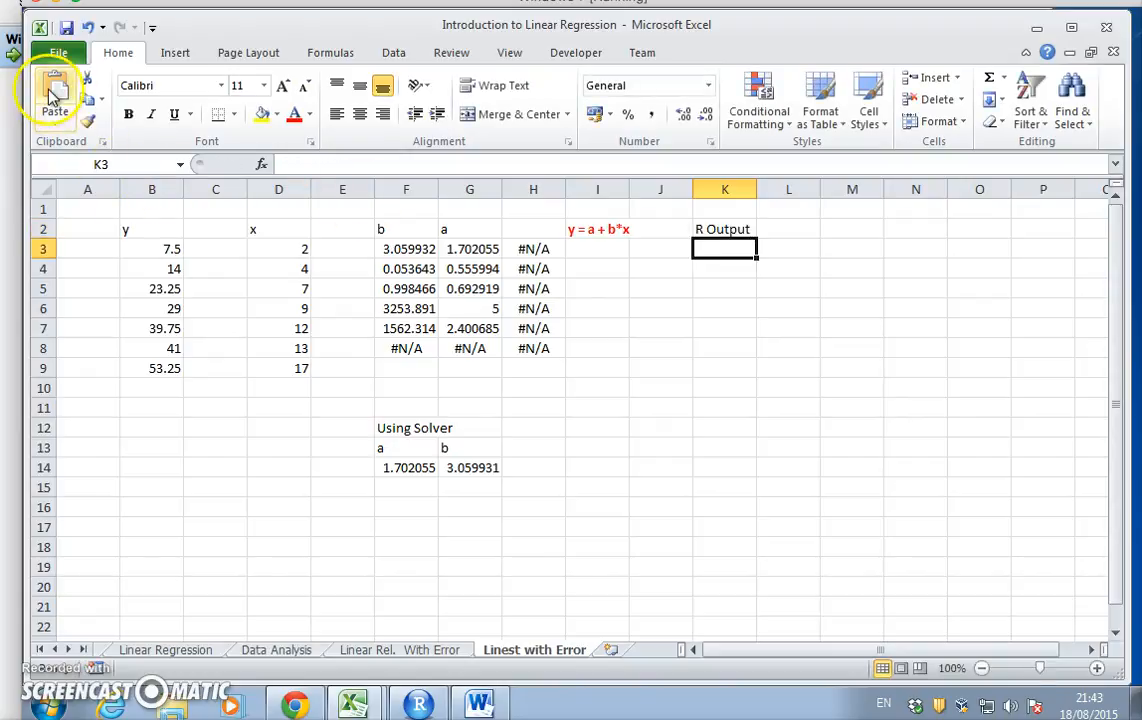
pyautogui.click(54, 95)
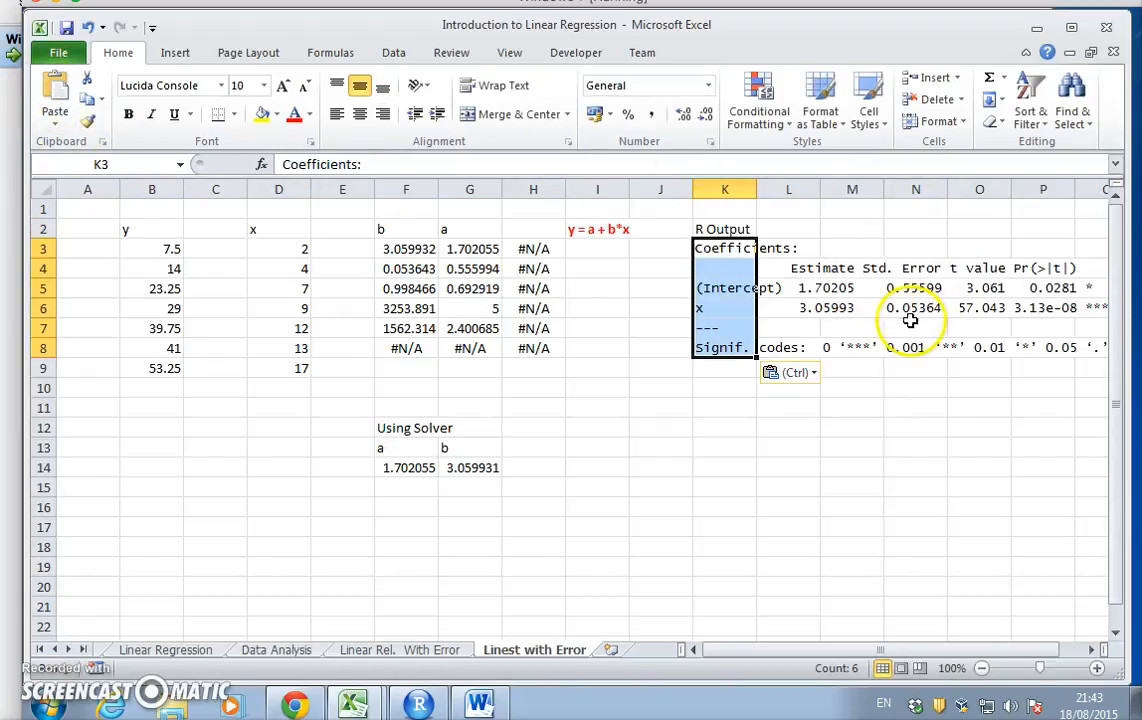
pyautogui.click(915, 327)
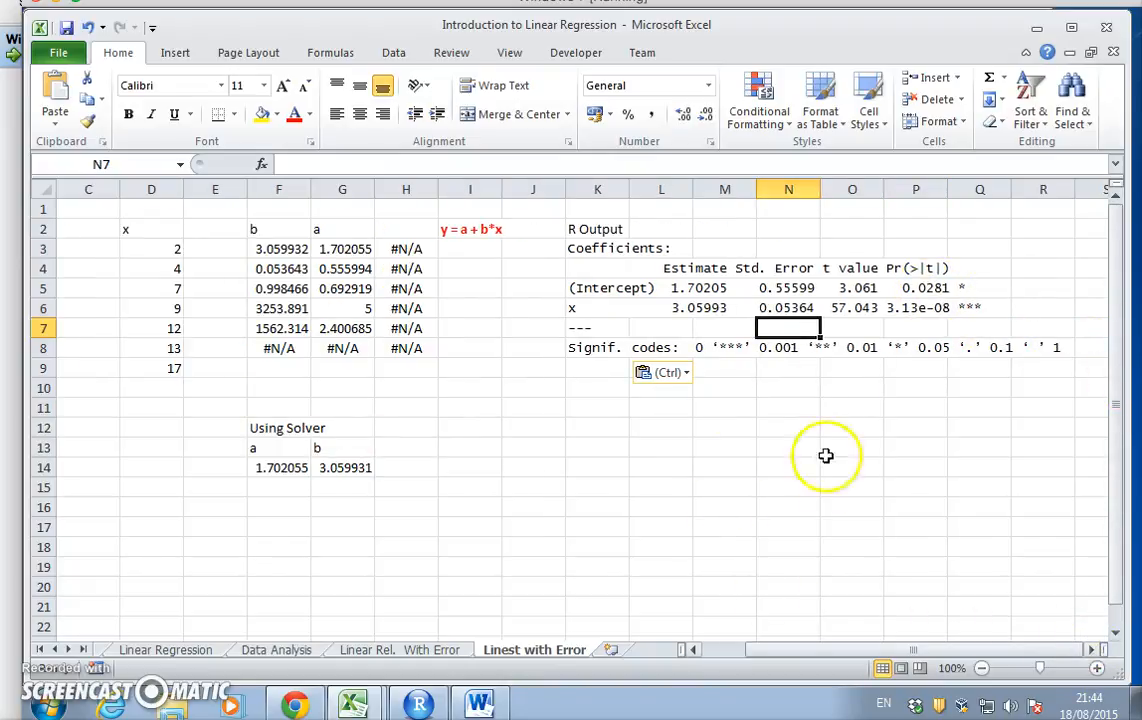
pyautogui.moveTo(446, 231)
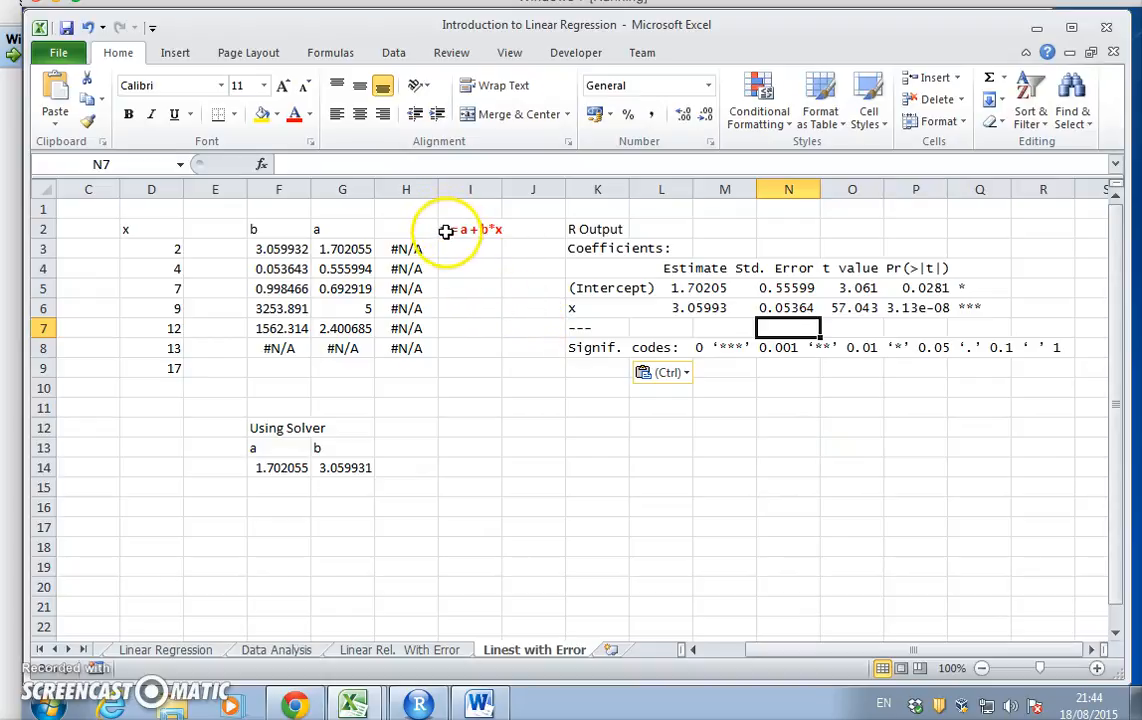
pyautogui.click(533, 308)
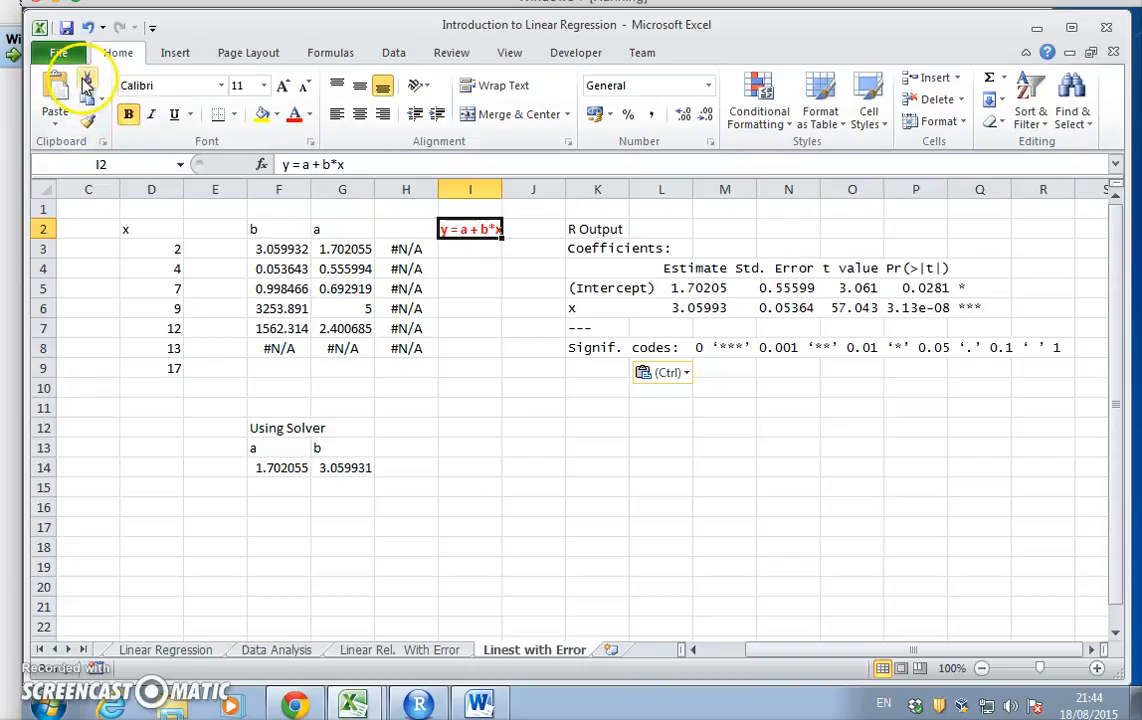
# Move the y = a + b*x label to F1, widen column E and narrow column I.
pyautogui.click(278, 208)
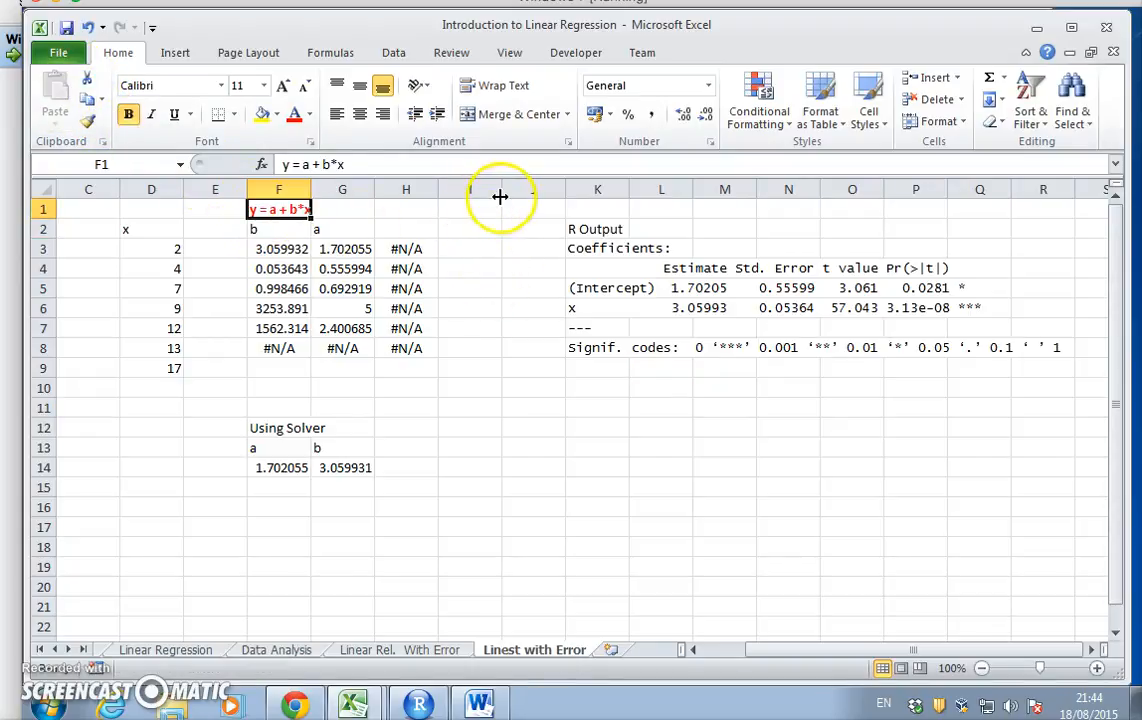
pyautogui.click(505, 428)
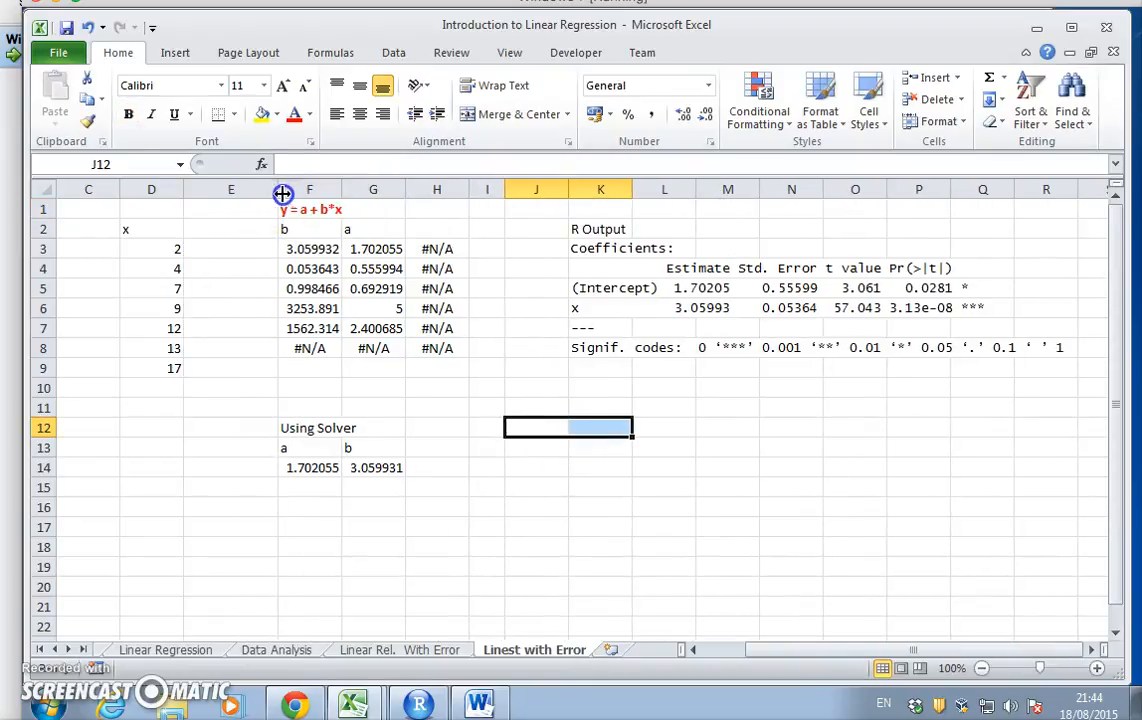
pyautogui.click(487, 189)
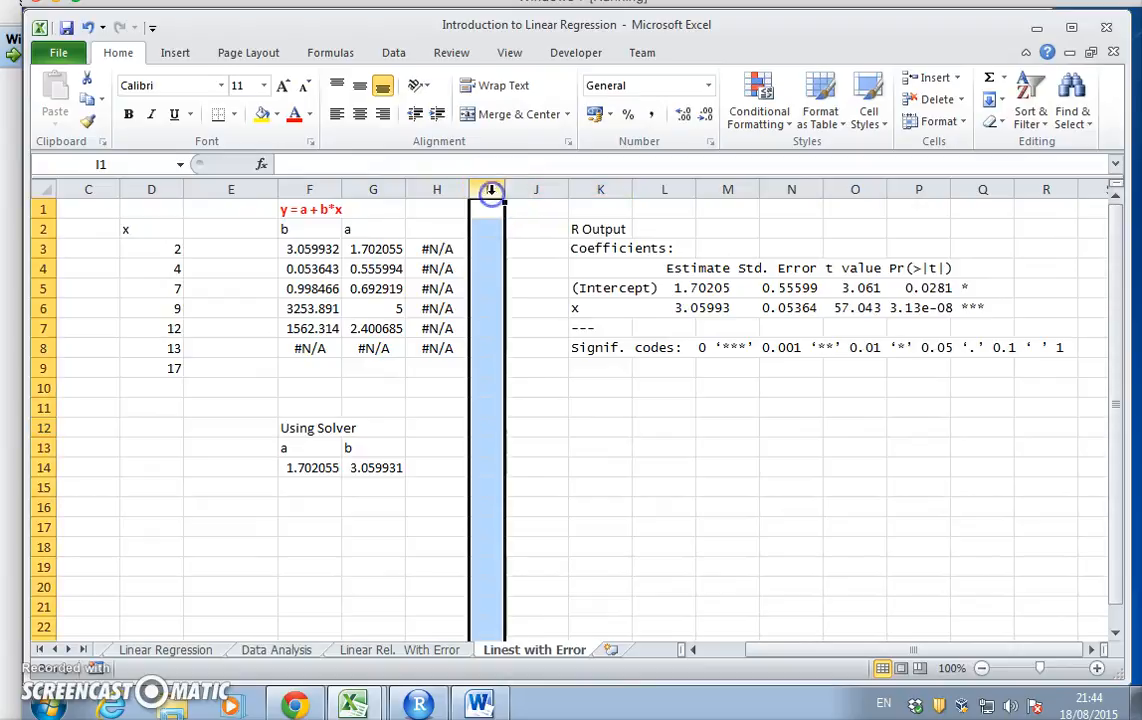
pyautogui.click(530, 447)
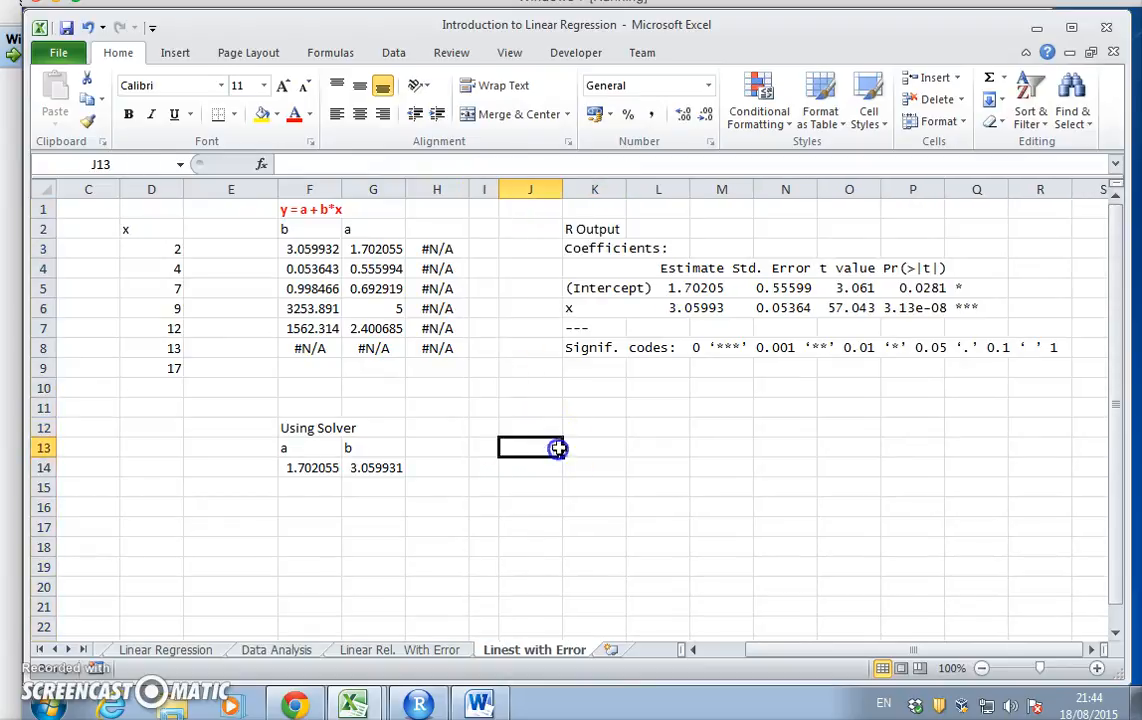
pyautogui.click(594, 288)
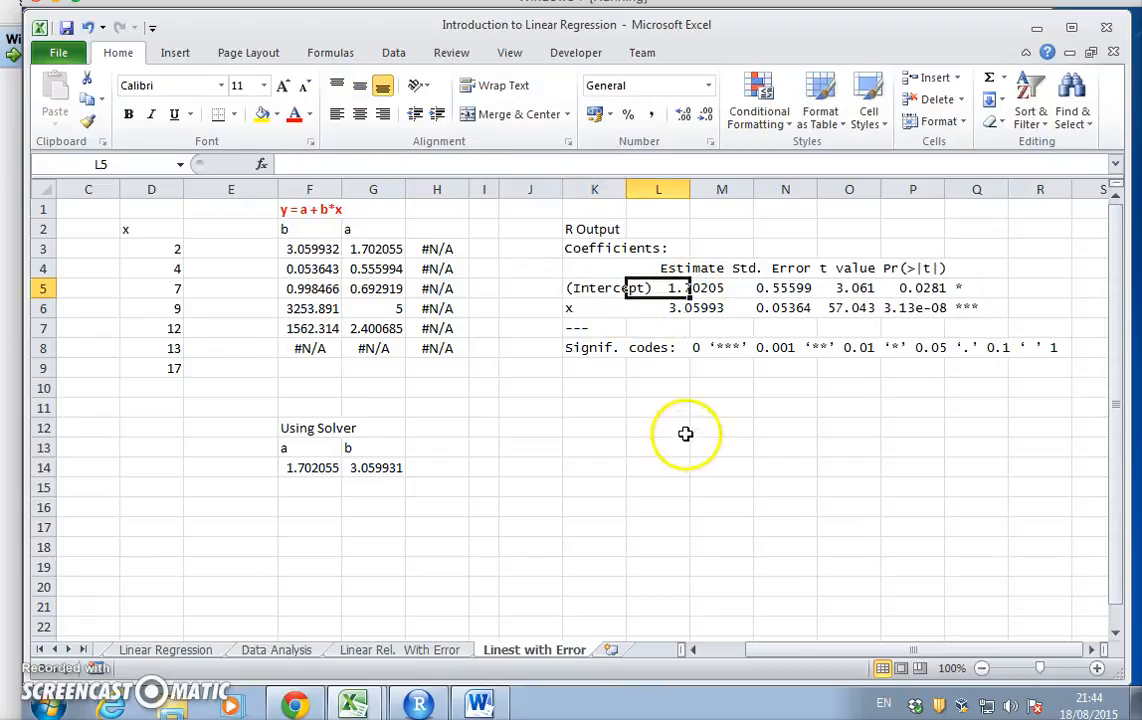
pyautogui.click(721, 507)
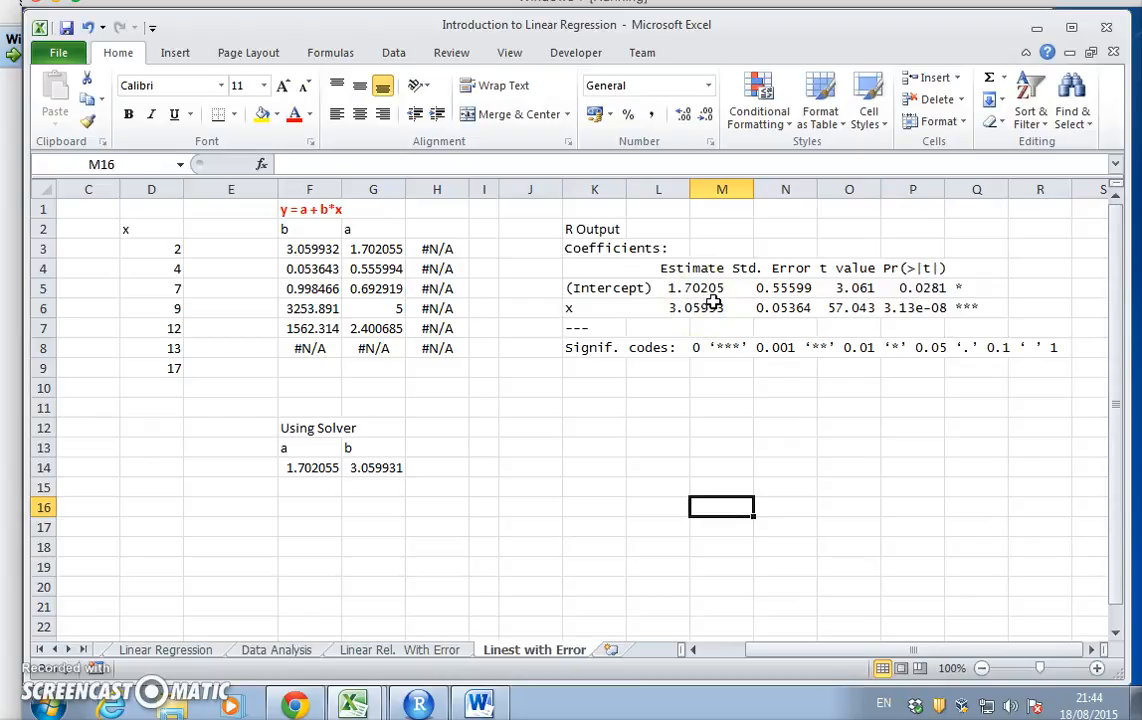
pyautogui.click(309, 268)
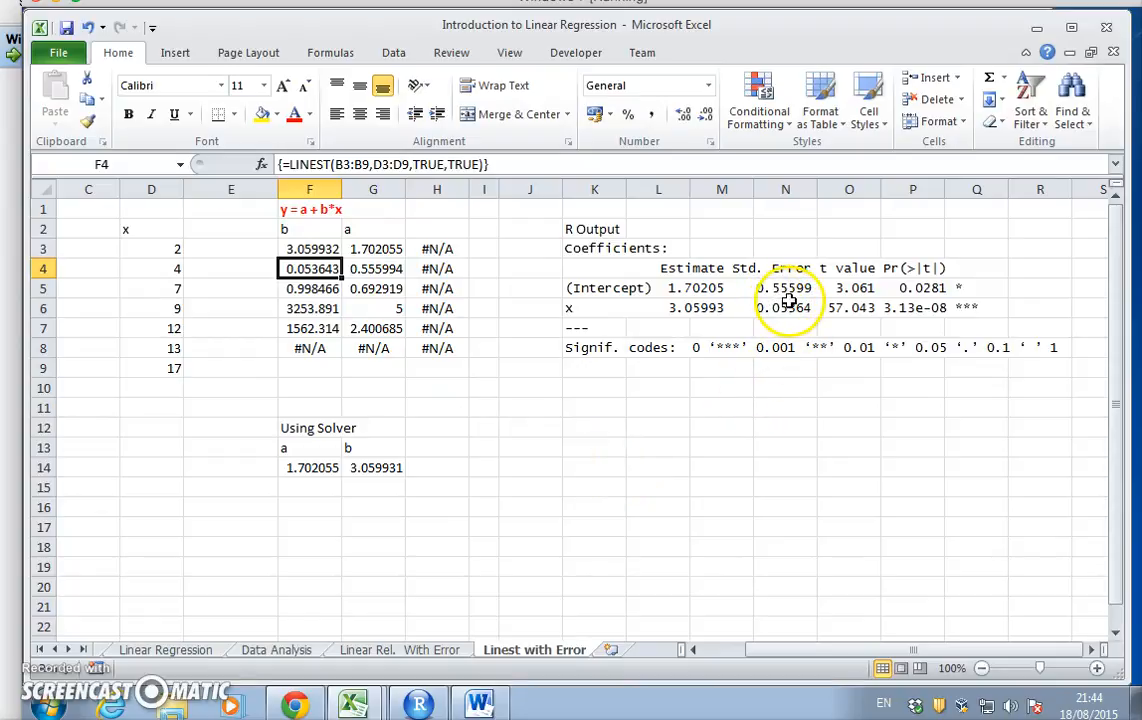
pyautogui.moveTo(500, 299)
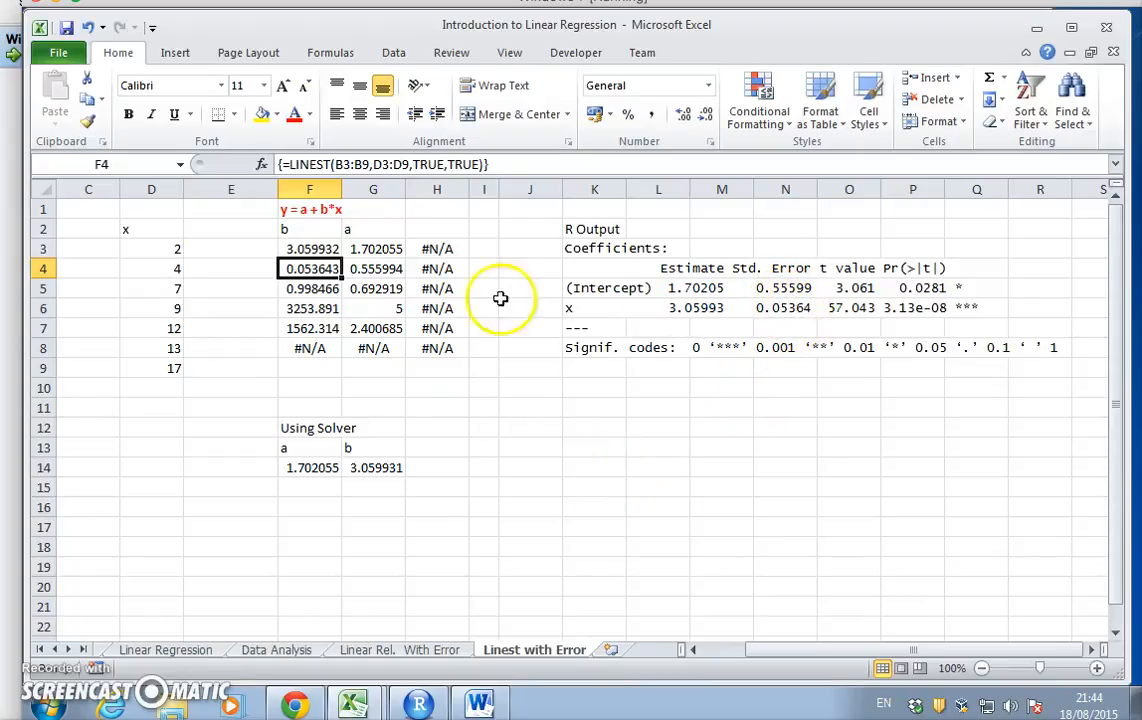
pyautogui.click(373, 268)
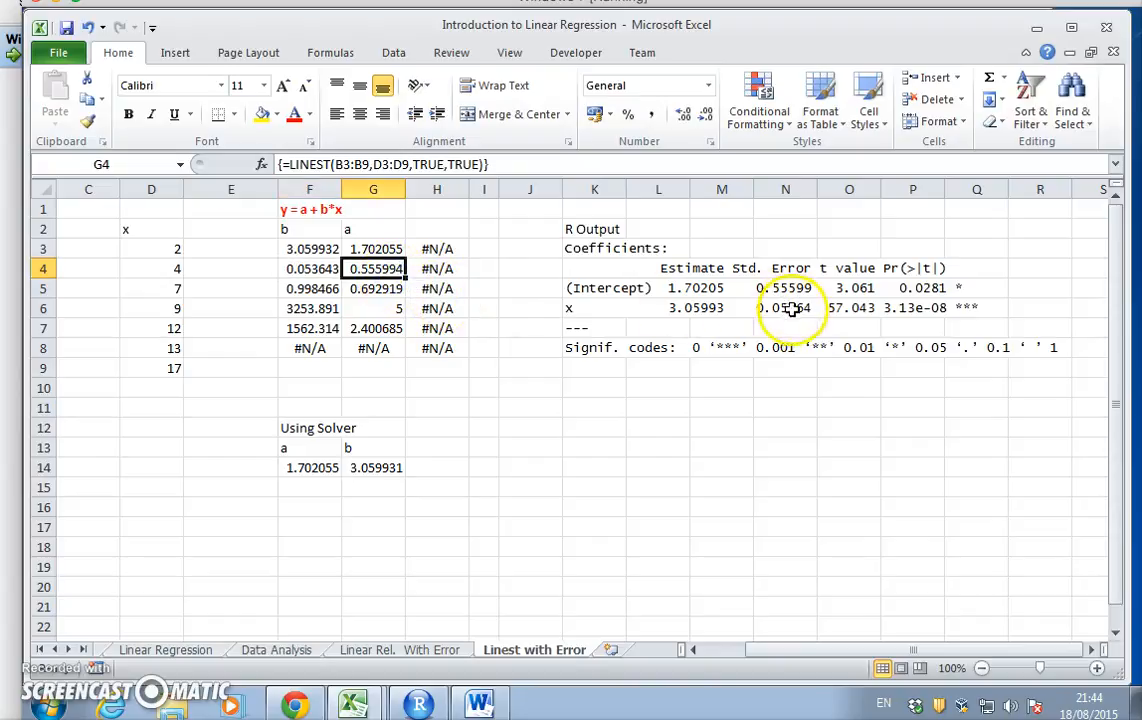
pyautogui.click(849, 288)
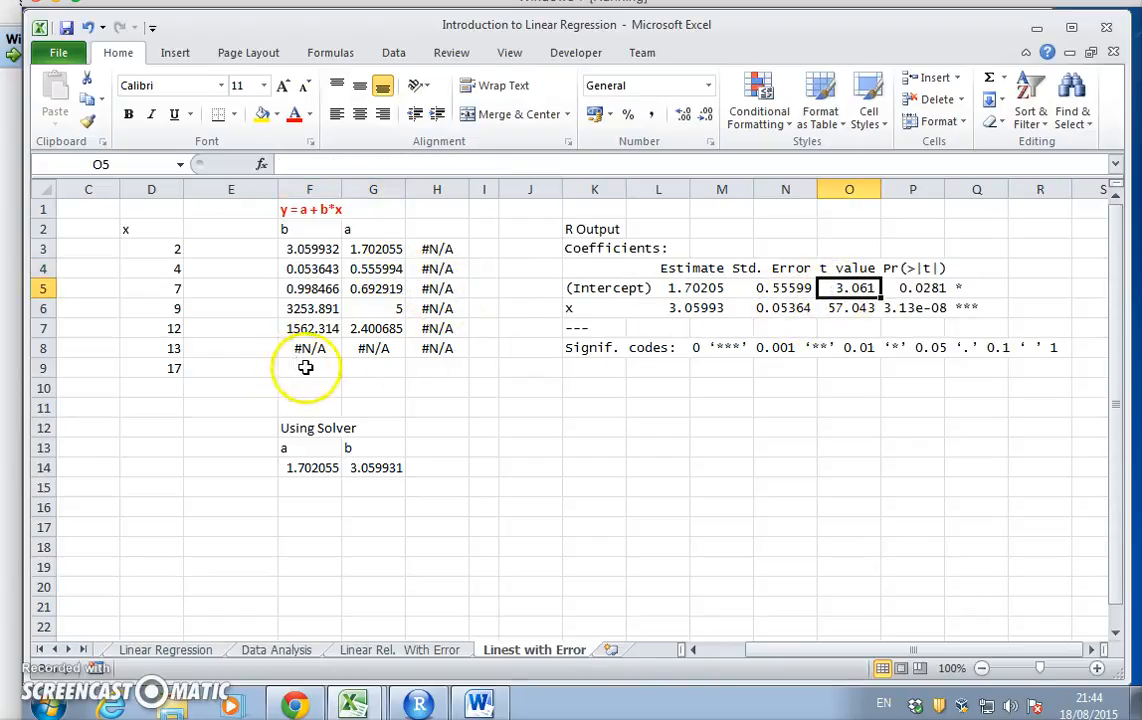
# Enter =F3/F4 in F10 and fill it to G10, giving 57.04289 and 3.061283.
pyautogui.click(309, 388)
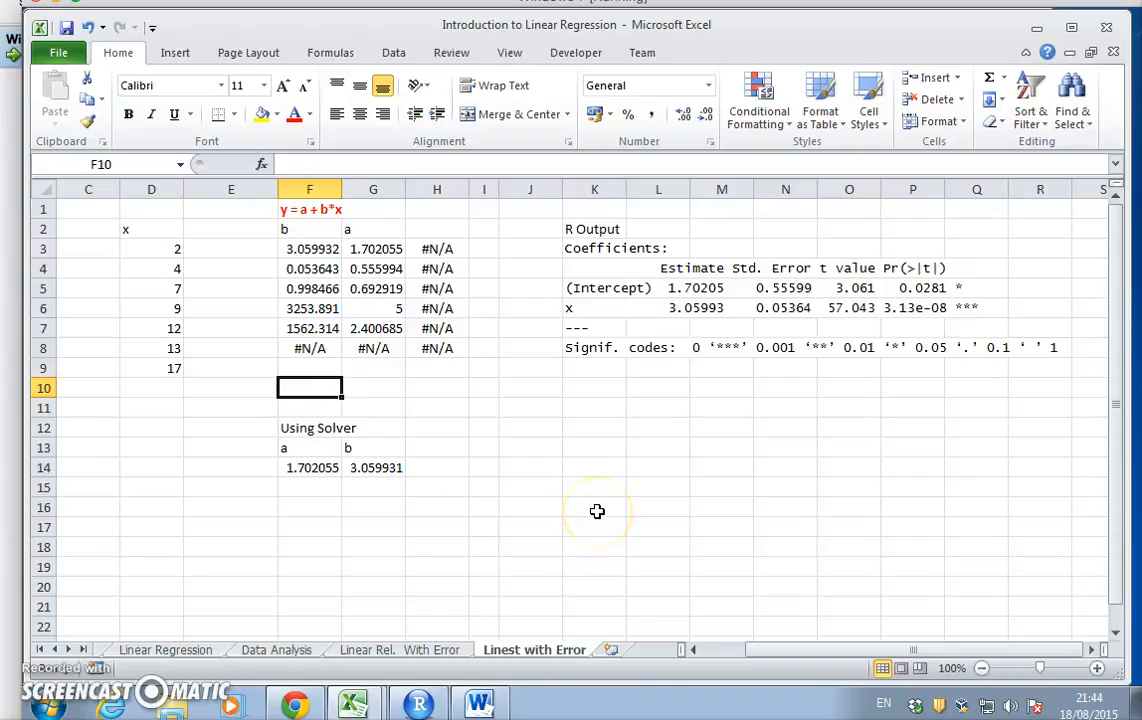
pyautogui.write('=')
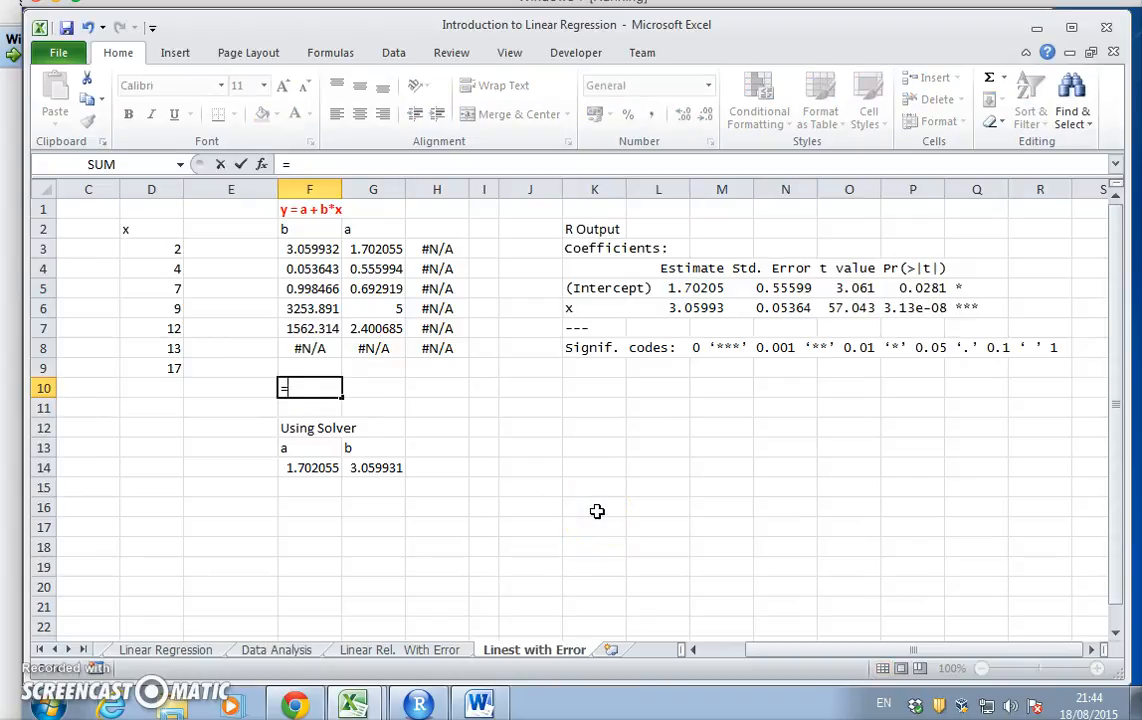
pyautogui.click(309, 249)
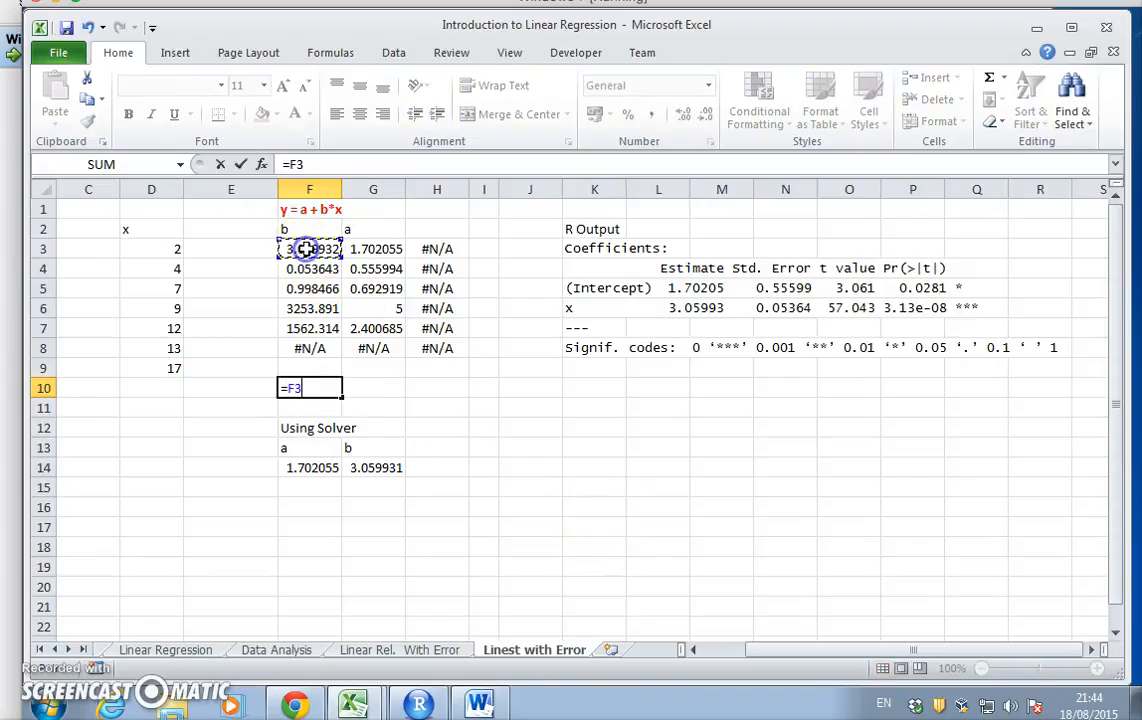
pyautogui.write('/')
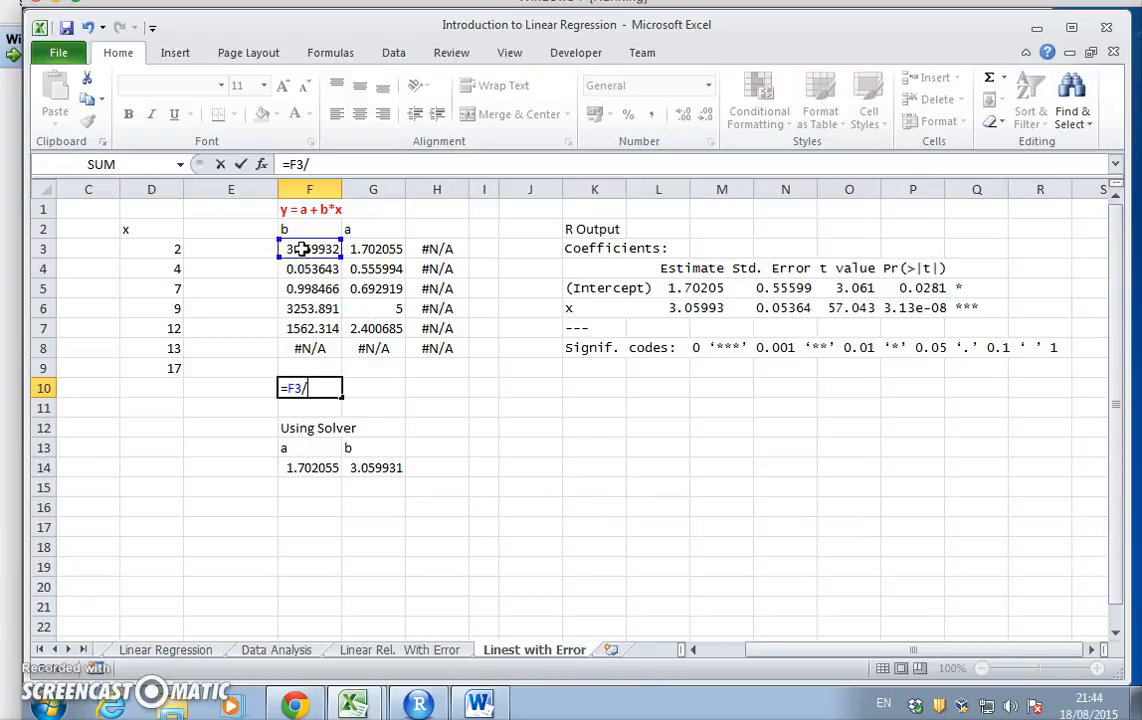
pyautogui.click(309, 268)
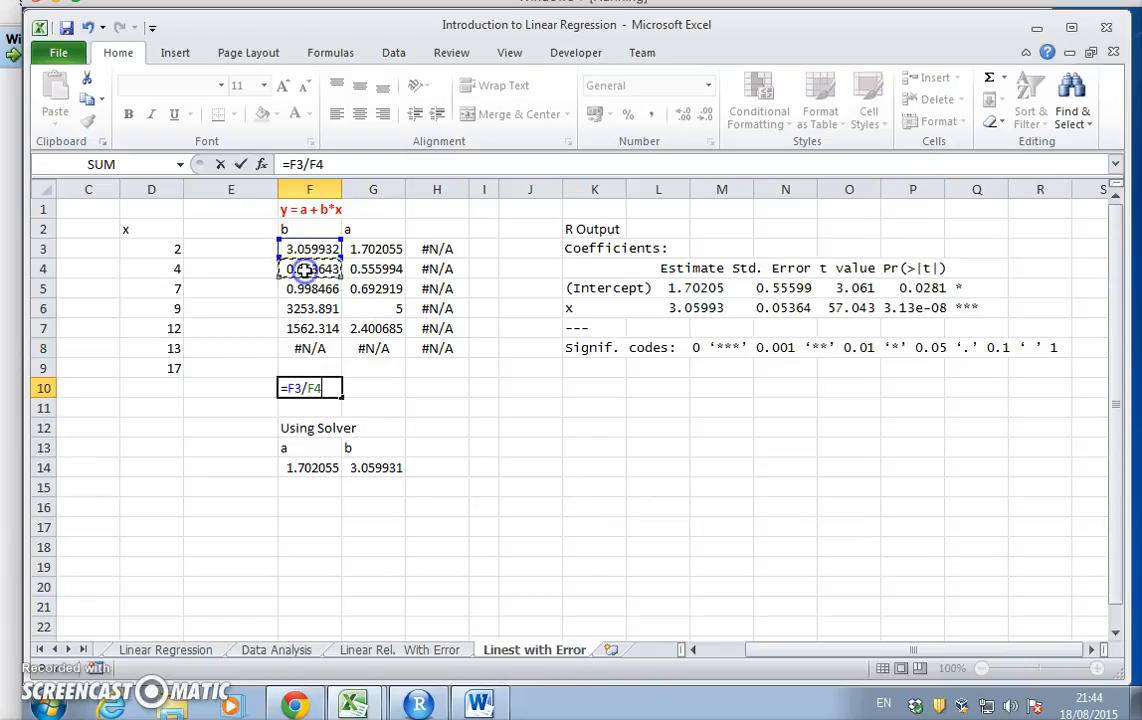
pyautogui.press('Return')
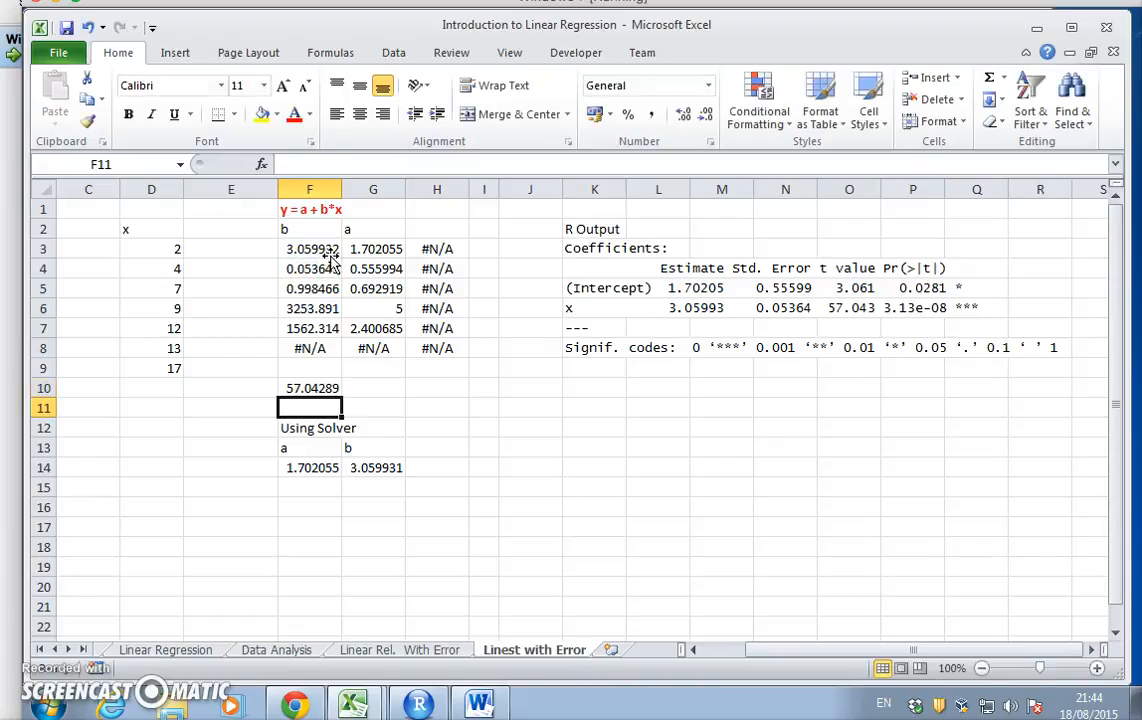
pyautogui.moveTo(737, 334)
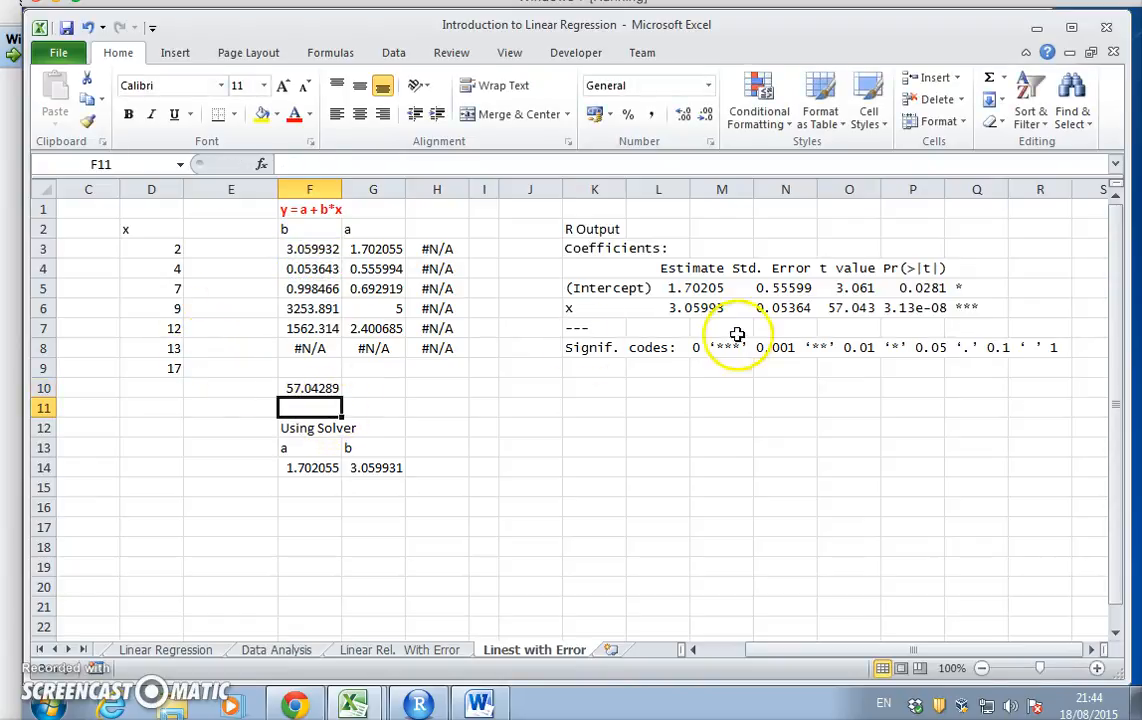
pyautogui.moveTo(517, 371)
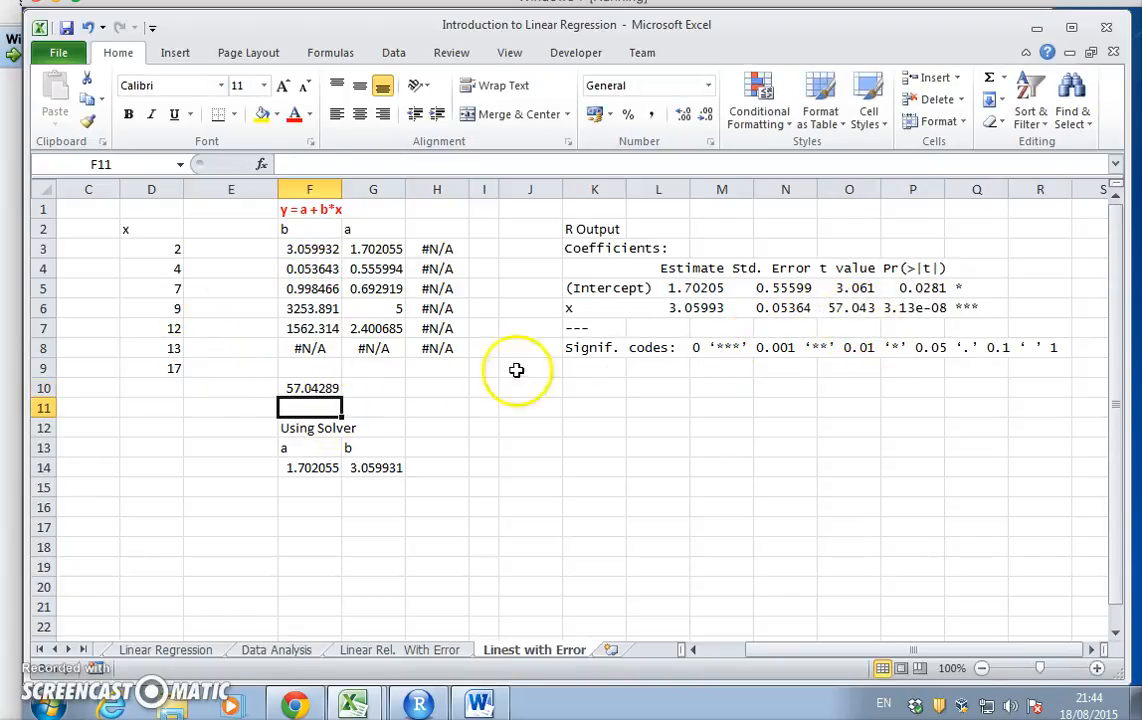
pyautogui.click(309, 388)
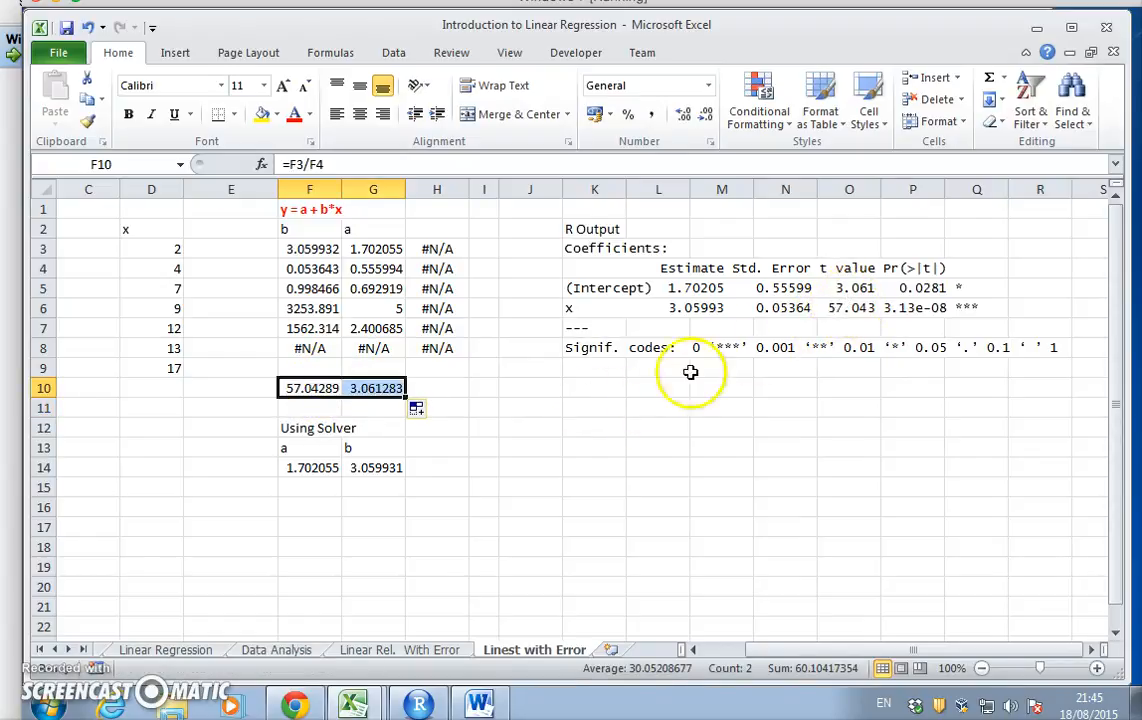
pyautogui.moveTo(211, 388)
pyautogui.write('T')
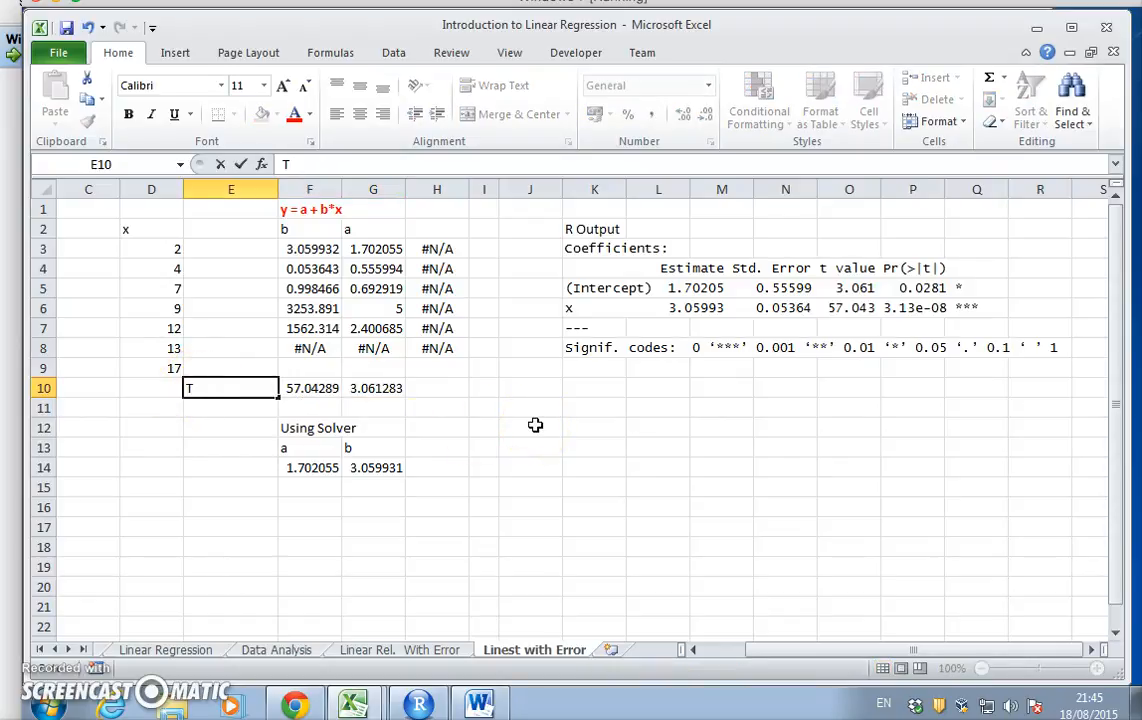
# Finish the 'T-stats' label and resize columns E and F.
pyautogui.write('-stats')
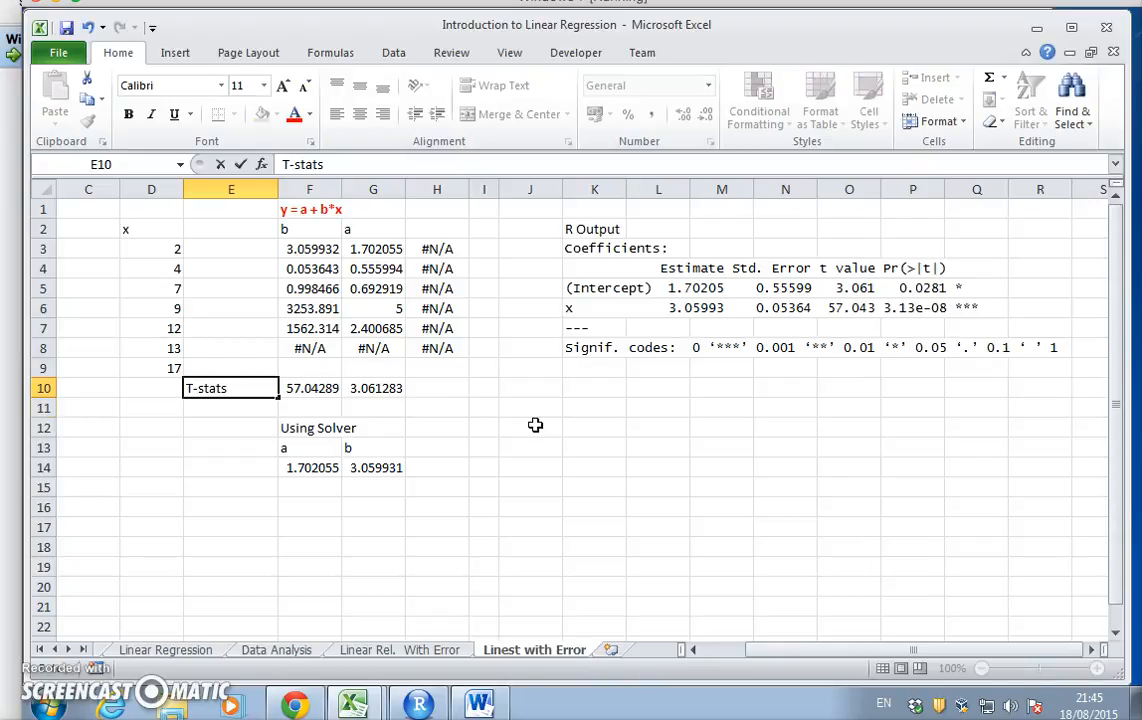
pyautogui.click(231, 189)
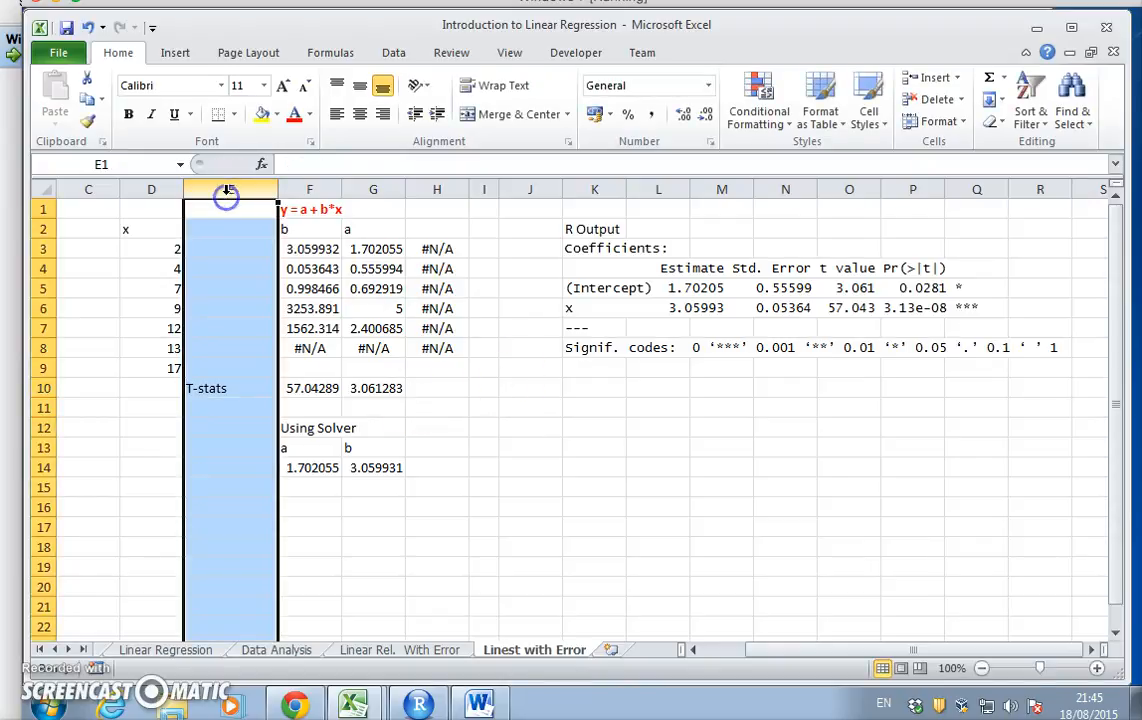
pyautogui.moveTo(247, 189); pyautogui.dragTo(215, 189)
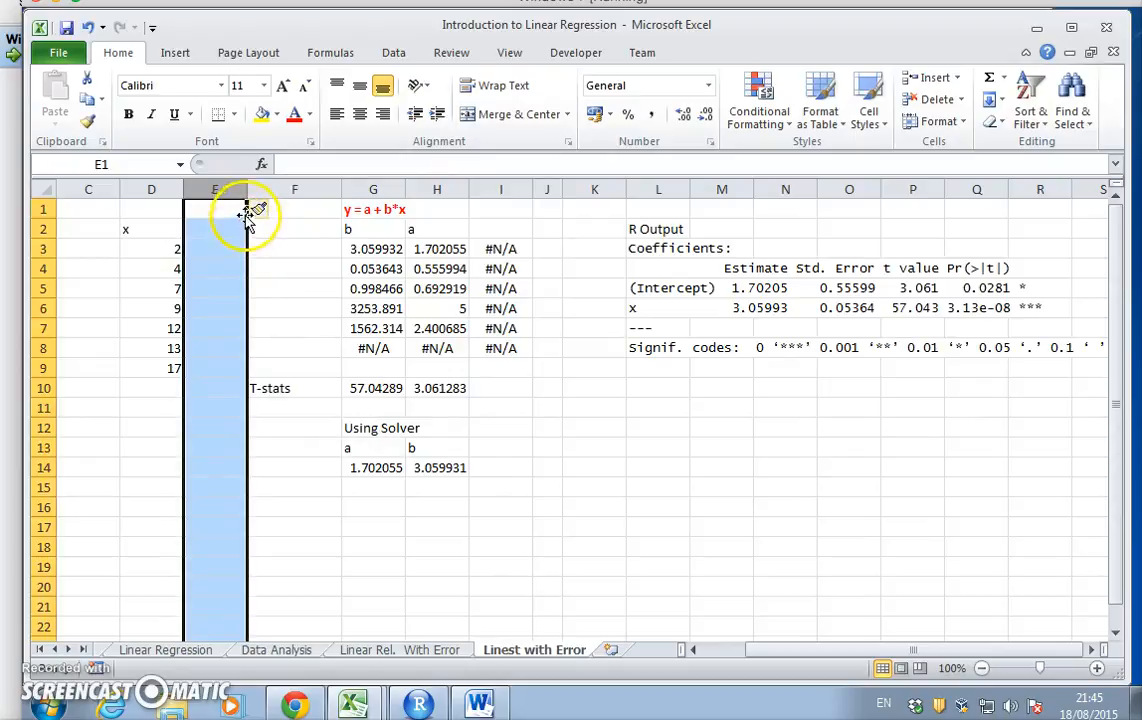
pyautogui.moveTo(248, 189); pyautogui.dragTo(213, 189)
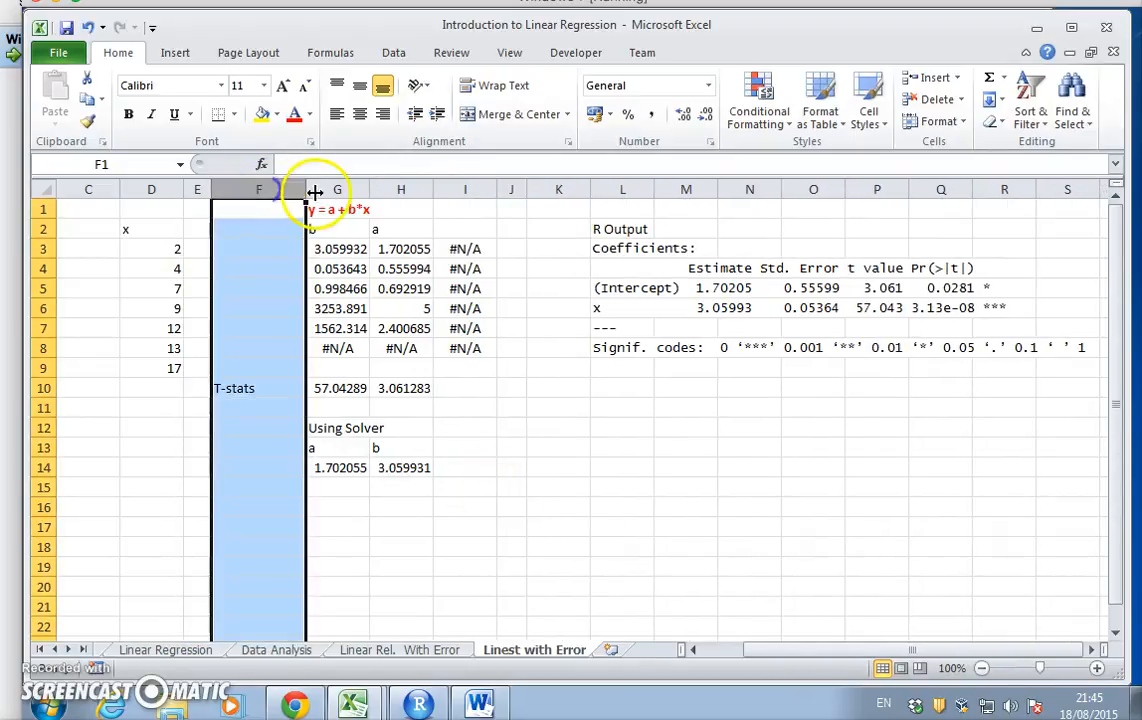
pyautogui.moveTo(315, 189); pyautogui.dragTo(298, 189)
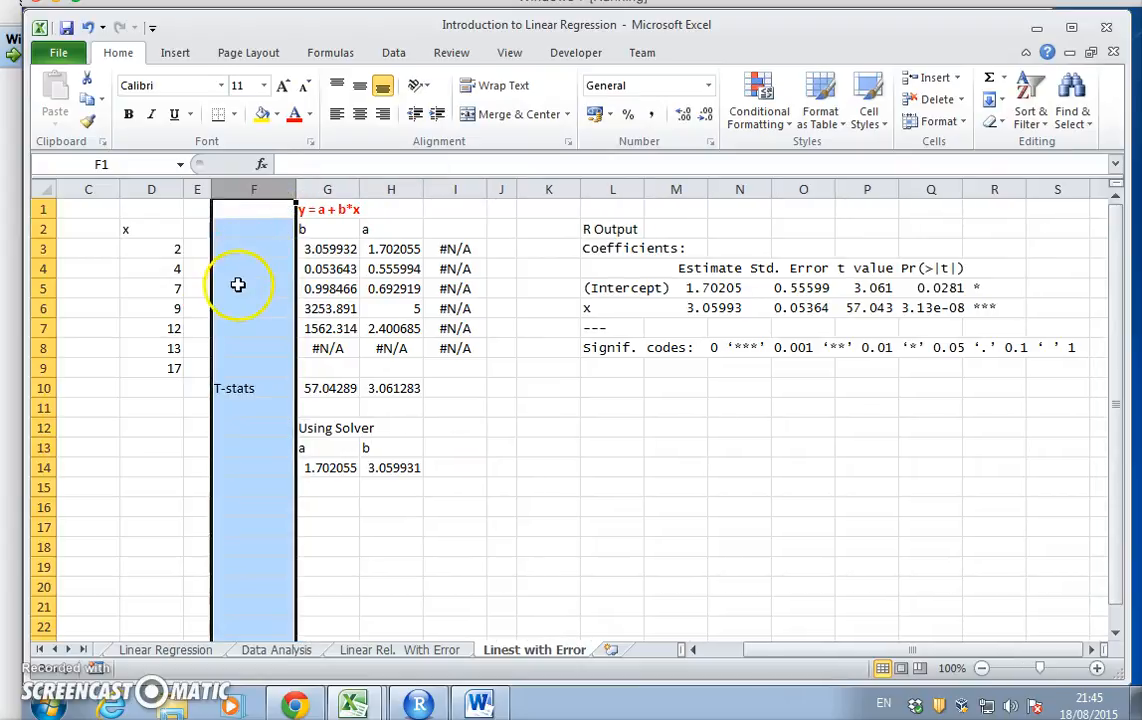
# Label F5 'R' and switch back to RStudio.
pyautogui.write('R')
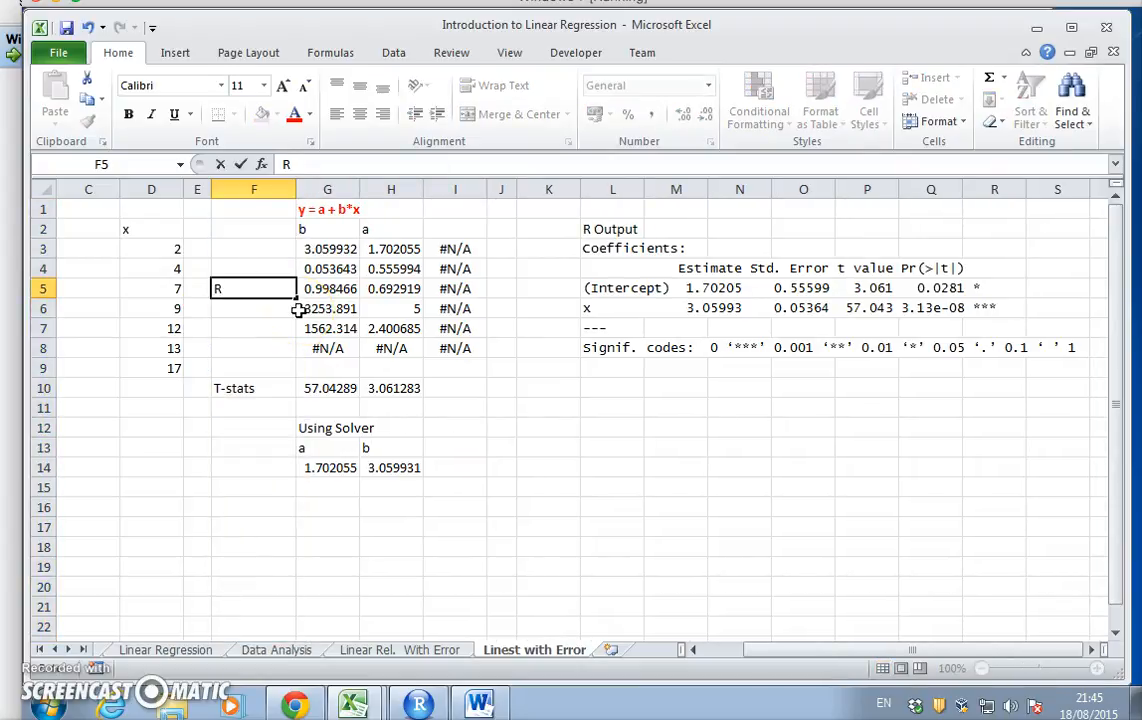
pyautogui.press('Return')
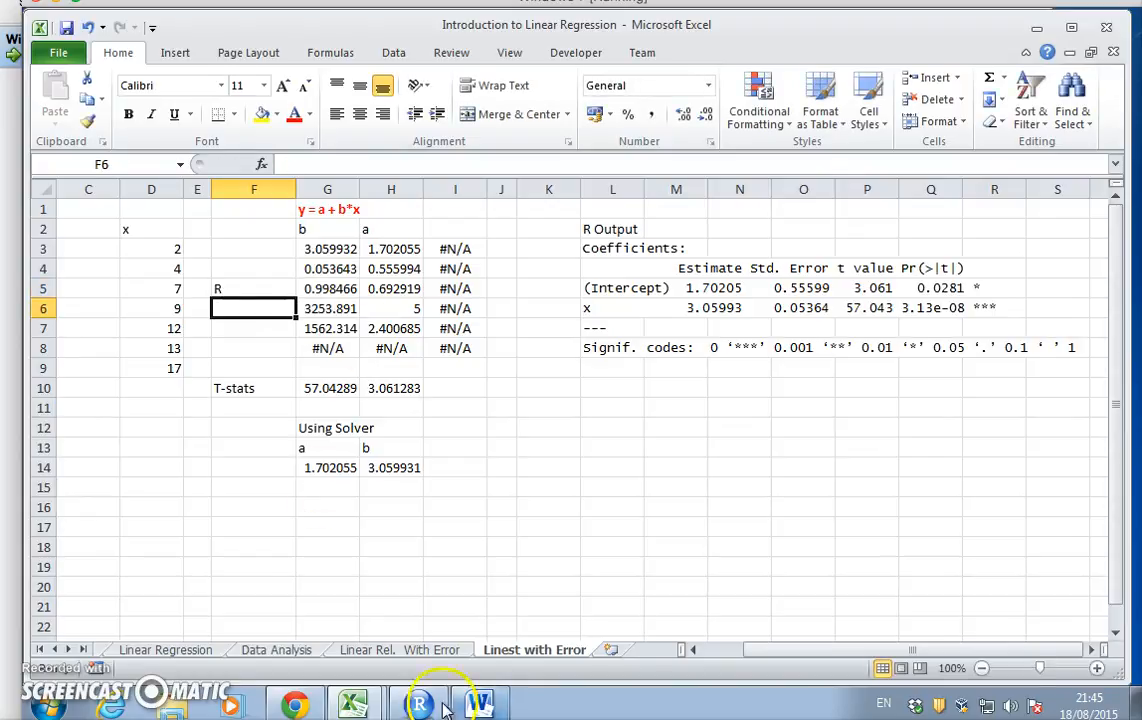
pyautogui.click(419, 703)
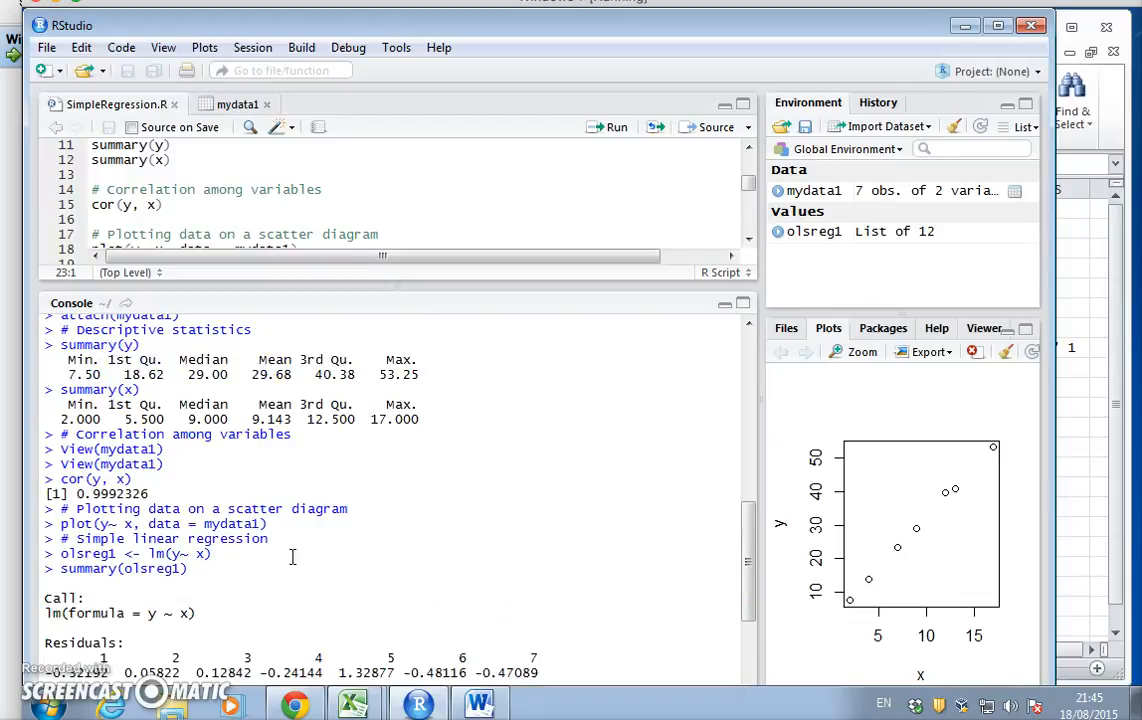
# Copy the residual standard error, R-squared and F-statistic lines from the console summary.
pyautogui.scroll(-3)
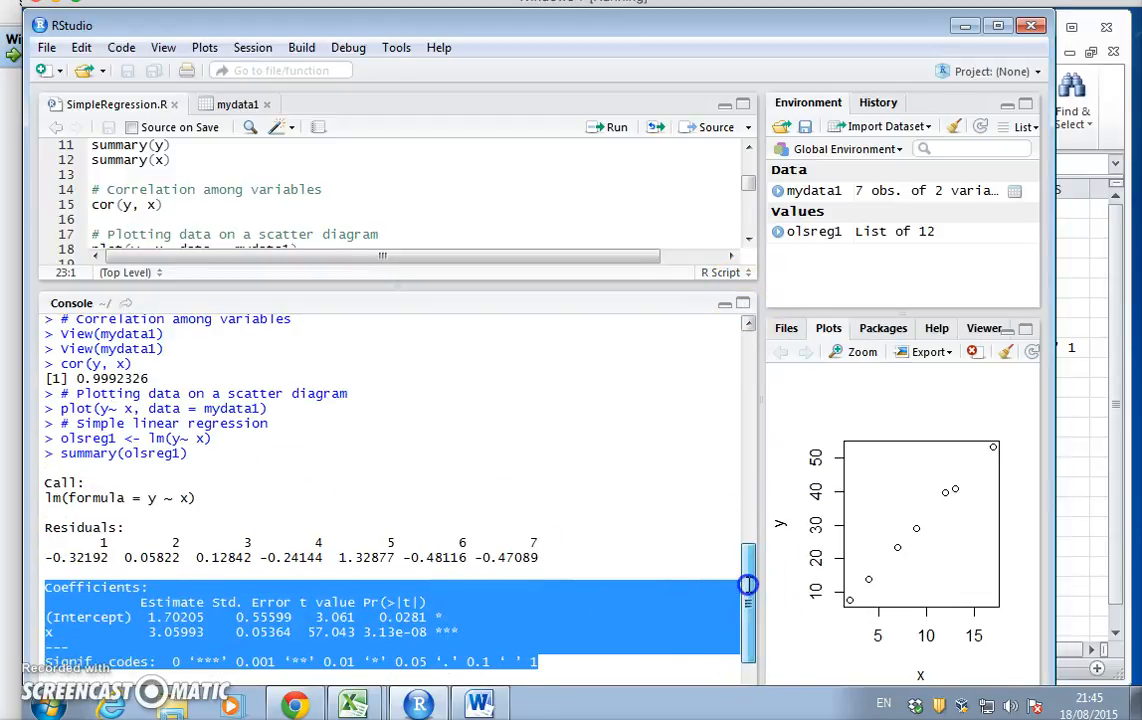
pyautogui.scroll(-3)
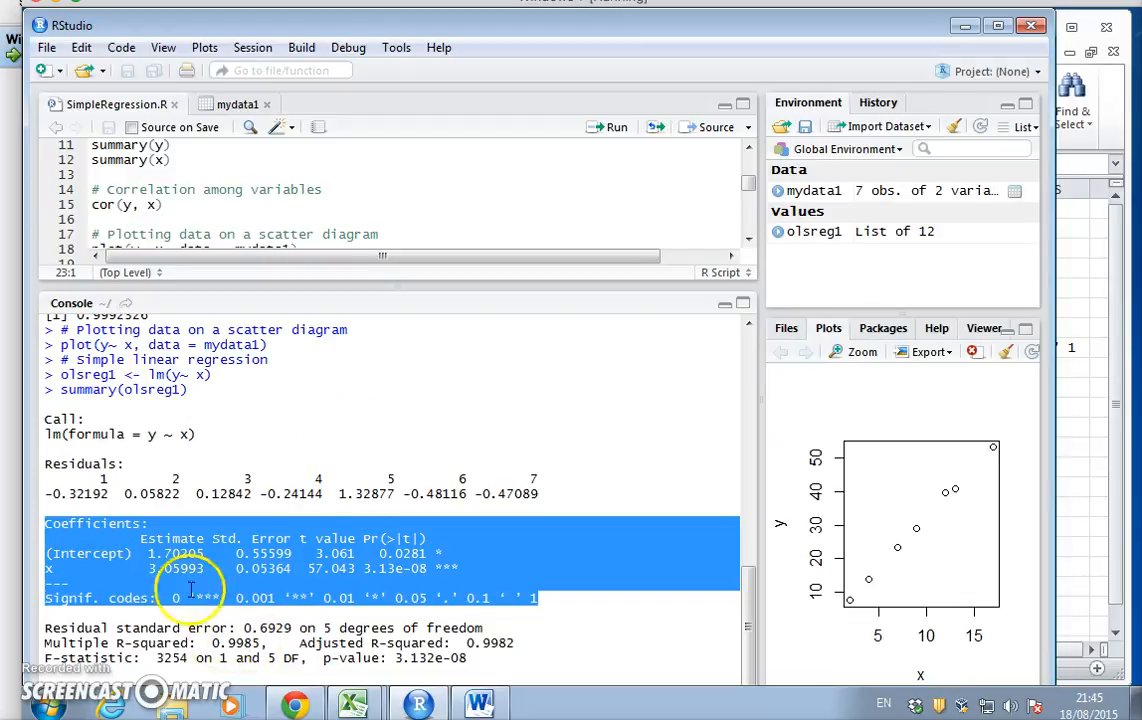
pyautogui.click(170, 658)
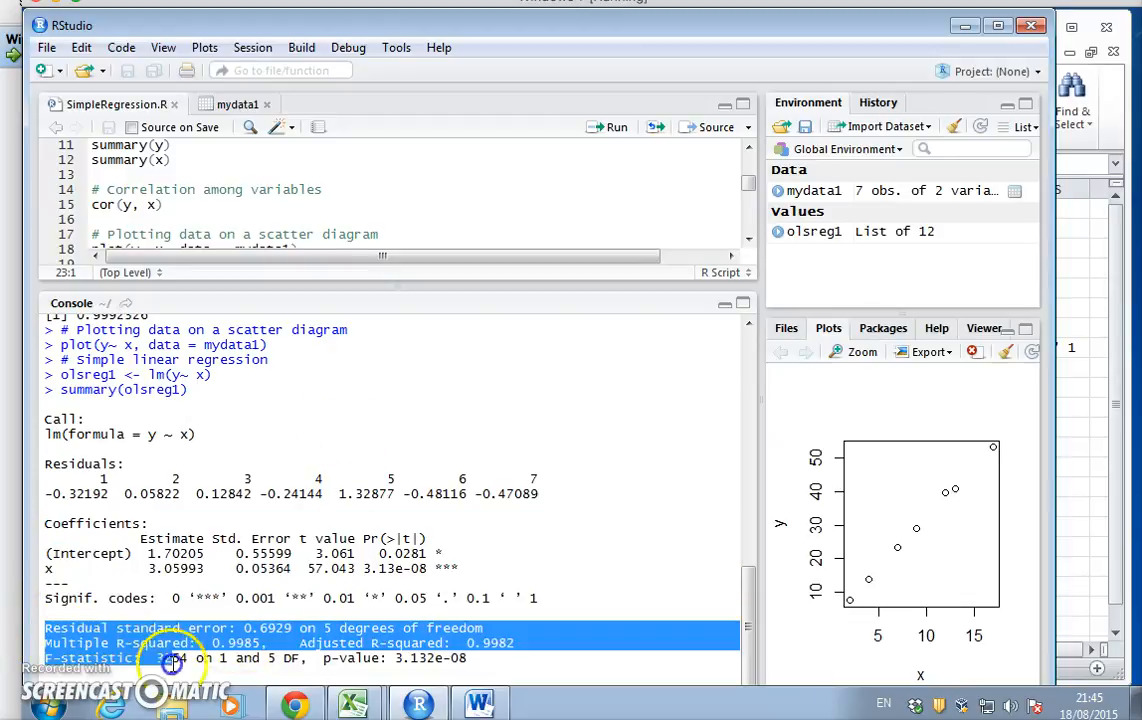
pyautogui.rightClick(430, 658)
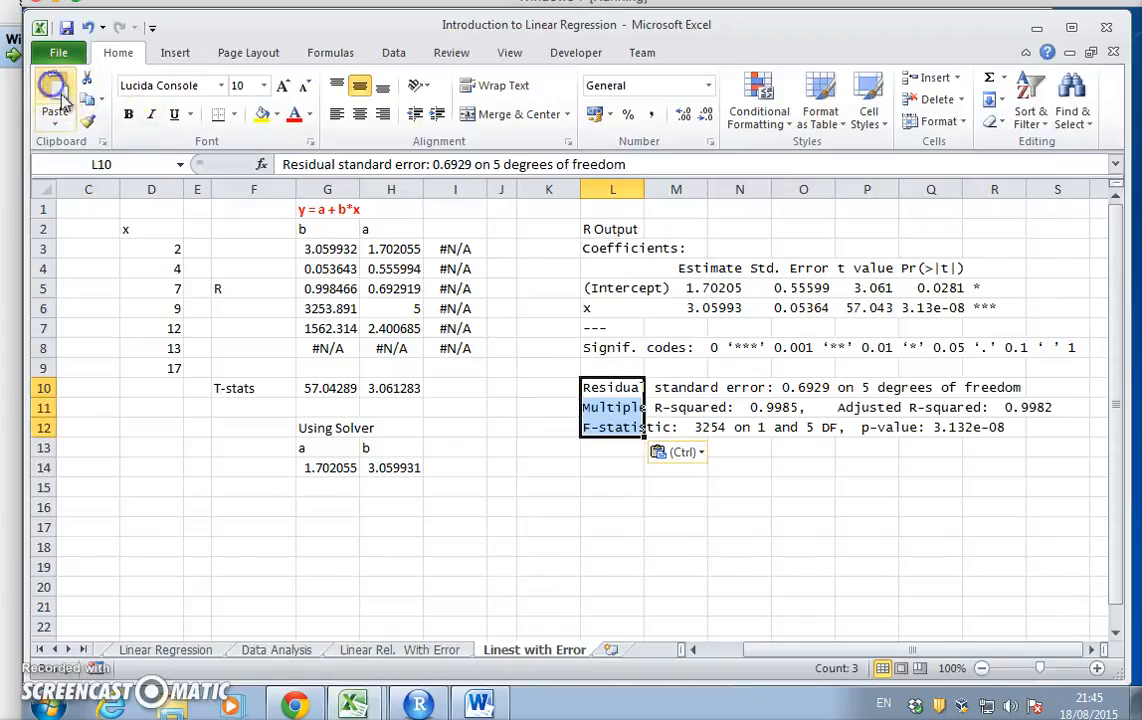
# Check LINEST's 0.998466 in G5 against R's 0.9985 and start editing F5's label.
pyautogui.click(675, 507)
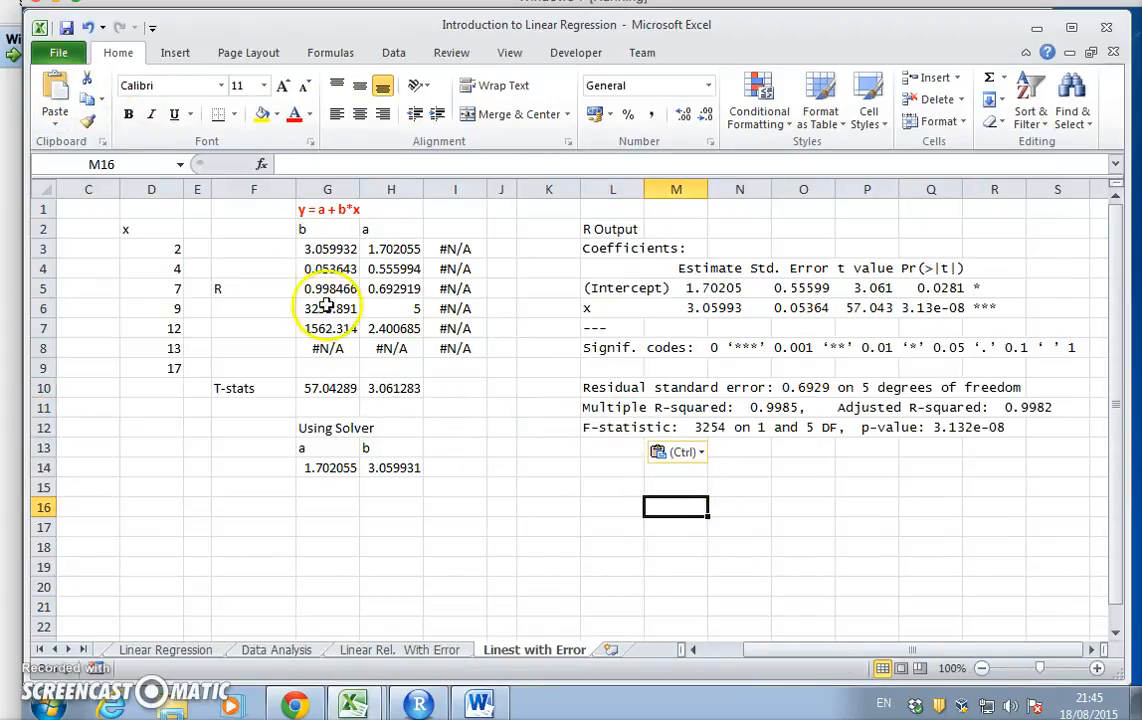
pyautogui.click(327, 288)
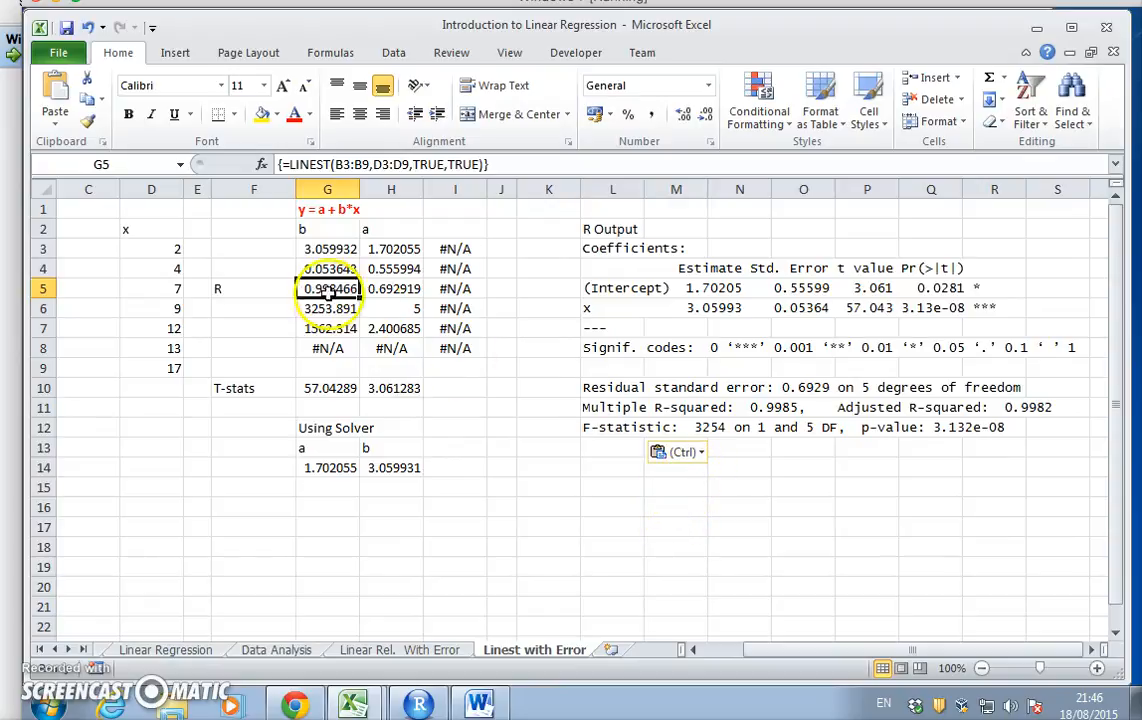
pyautogui.moveTo(700, 405)
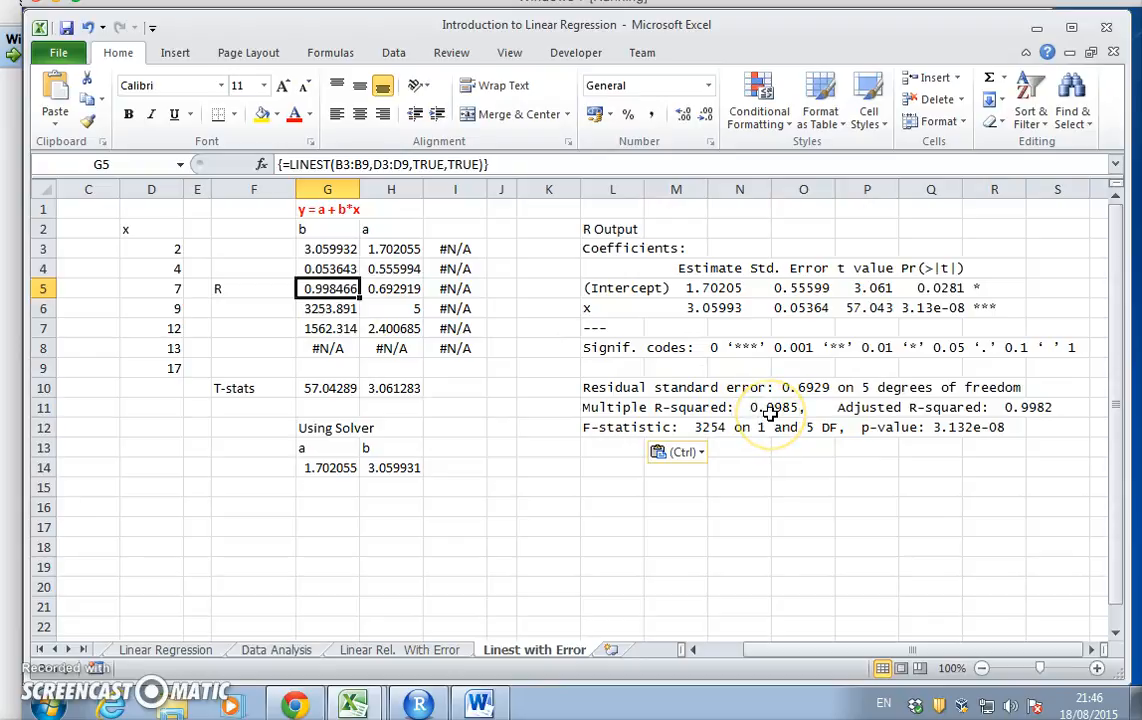
pyautogui.moveTo(767, 411)
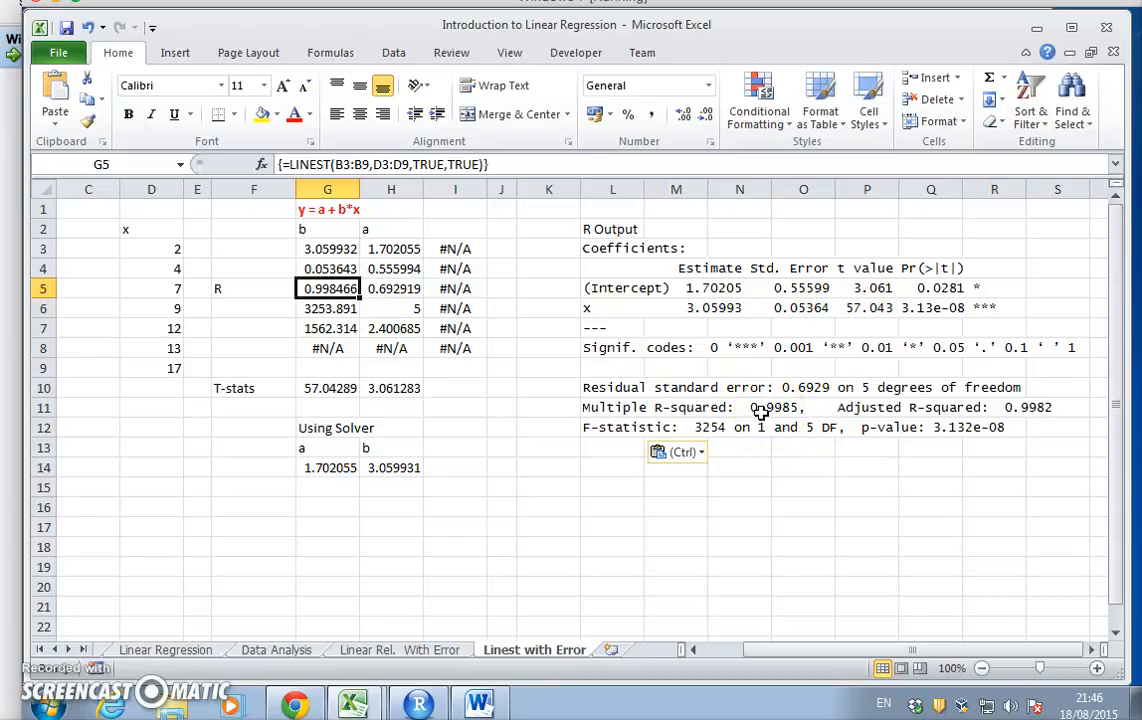
pyautogui.click(253, 288)
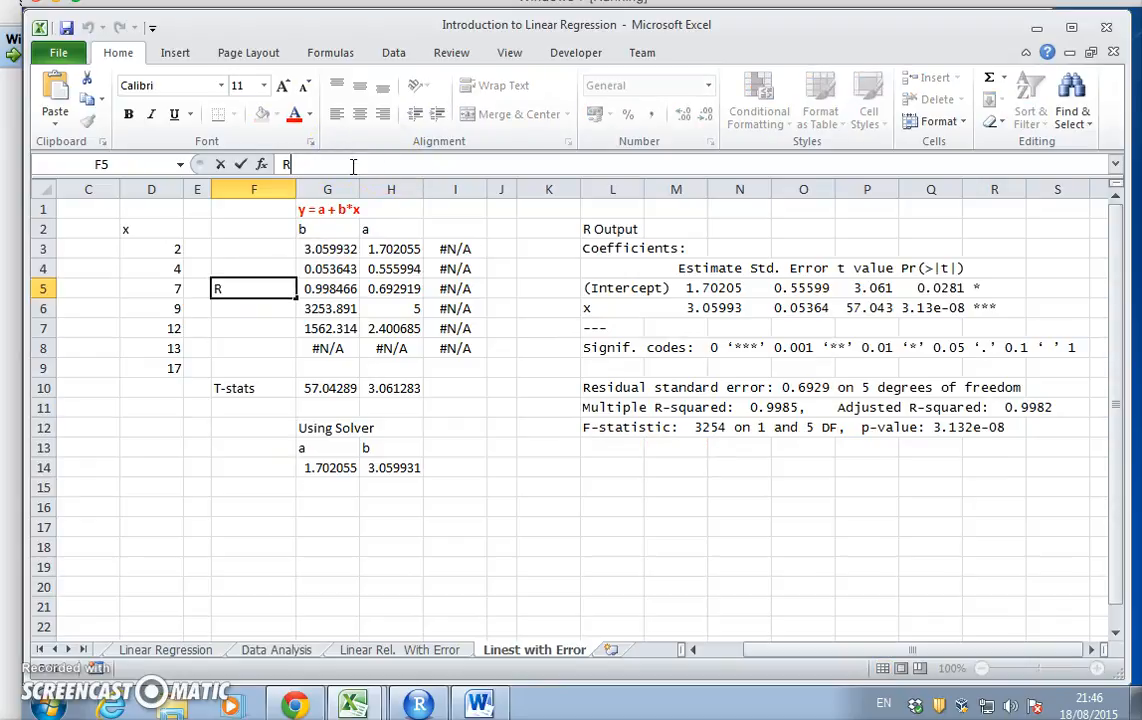
# Change F5's label to R^2 and begin typing 'Co-eff' in F3.
pyautogui.write('^2')
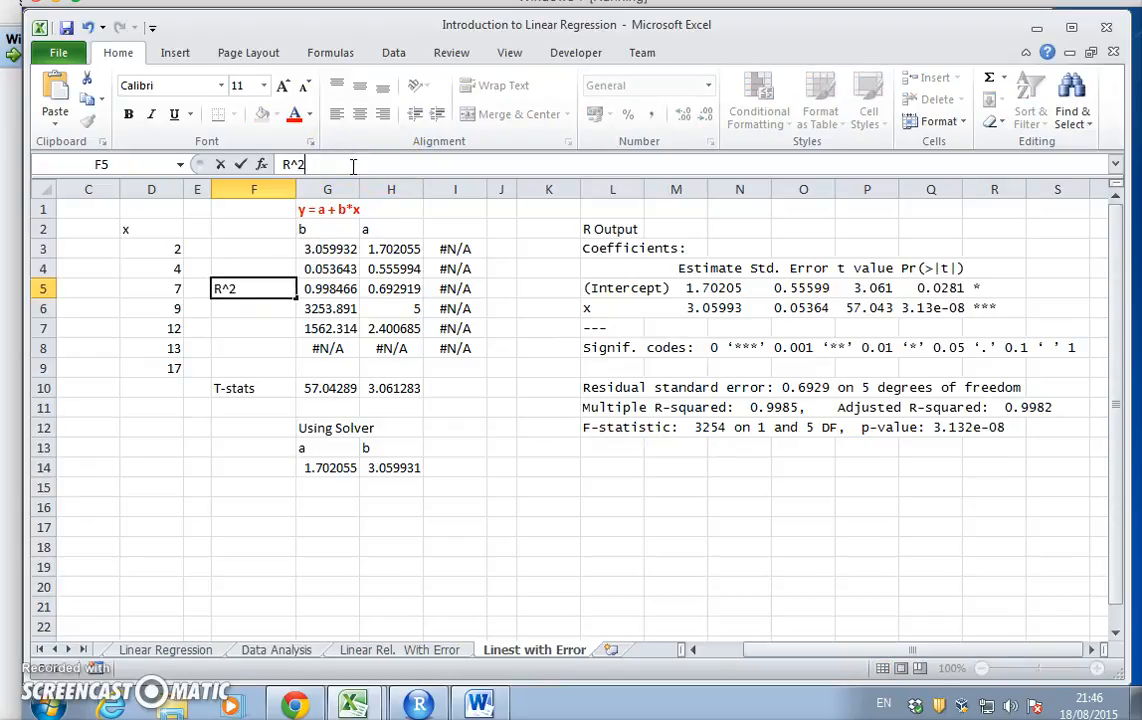
pyautogui.click(253, 248)
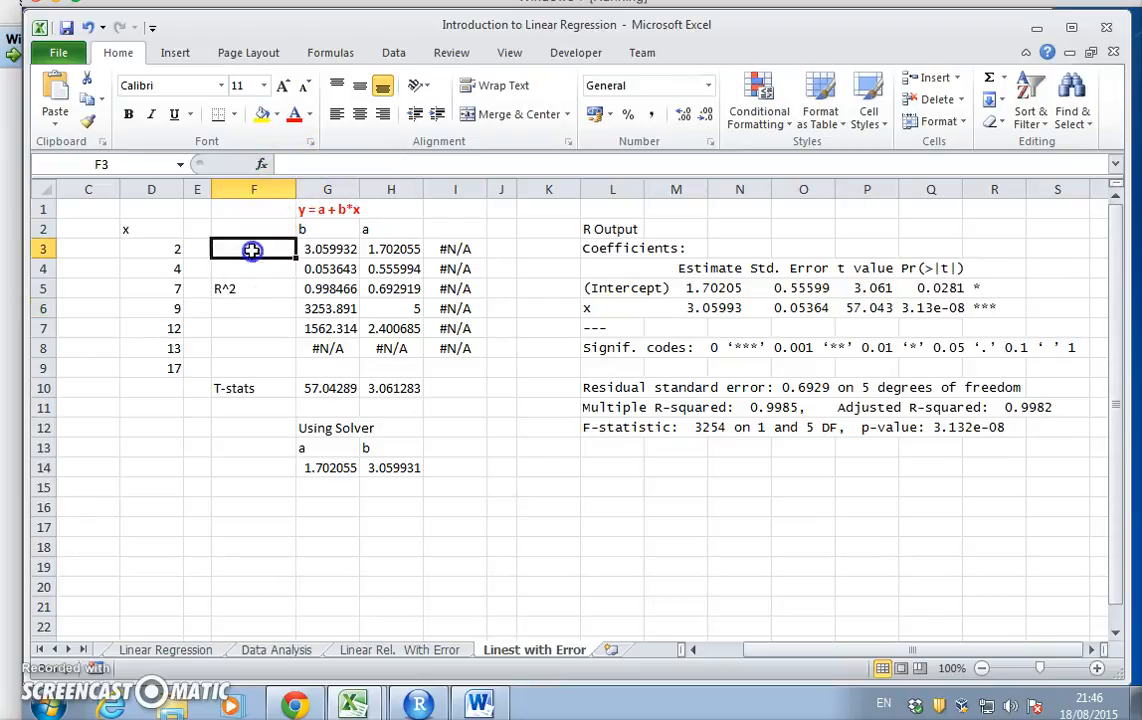
pyautogui.write('C')
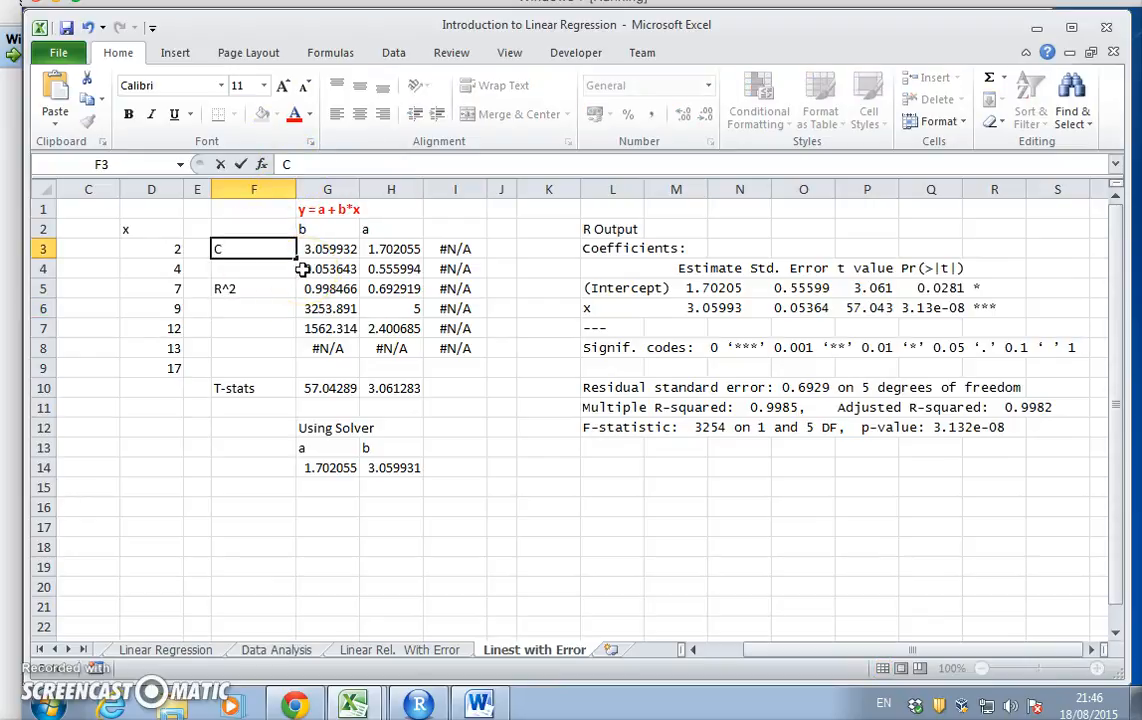
pyautogui.write('o-ee')
pyautogui.click(253, 268)
pyautogui.write('SE')
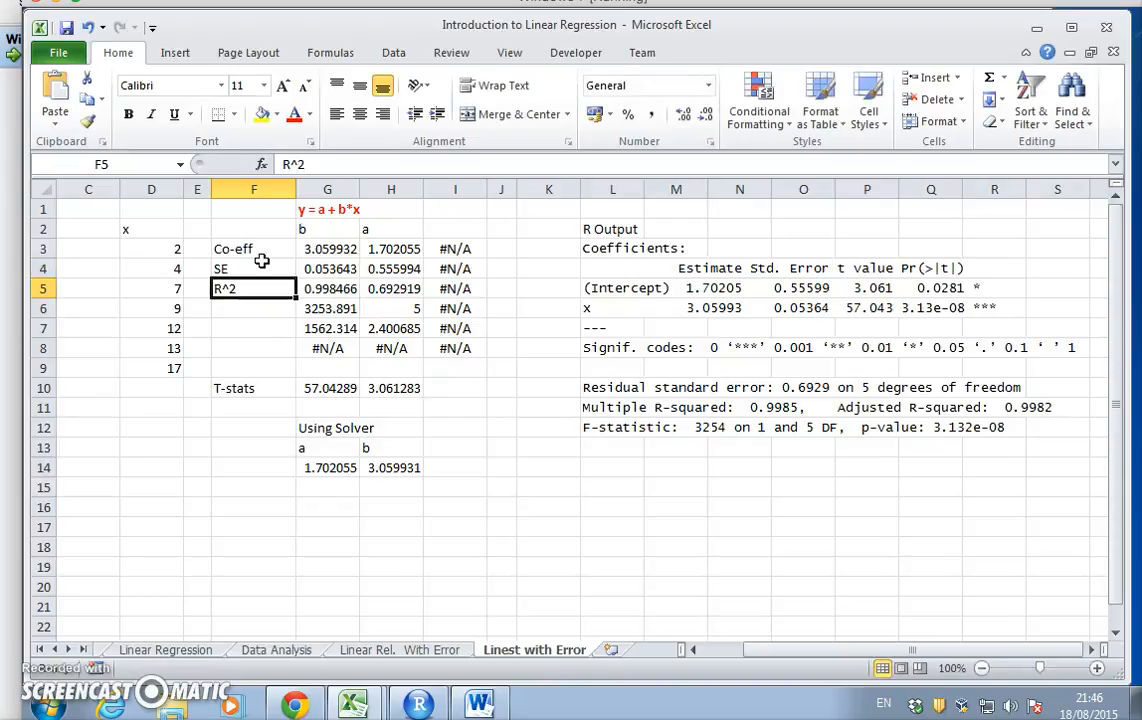
pyautogui.moveTo(818, 519)
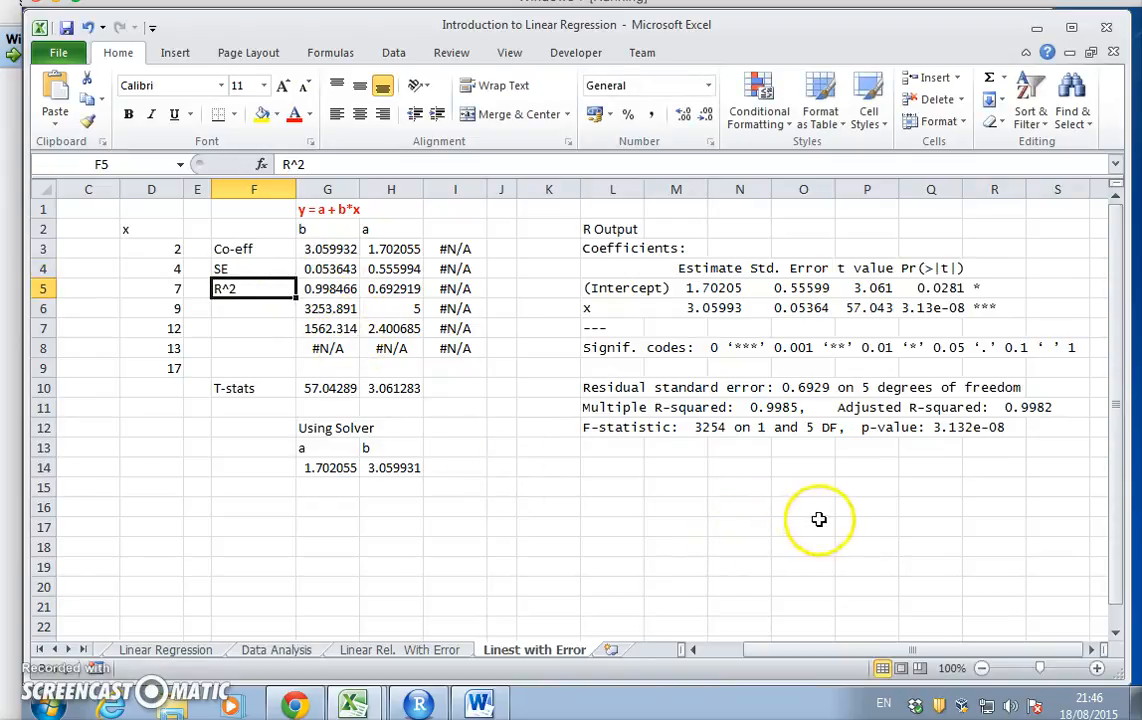
pyautogui.moveTo(867, 487)
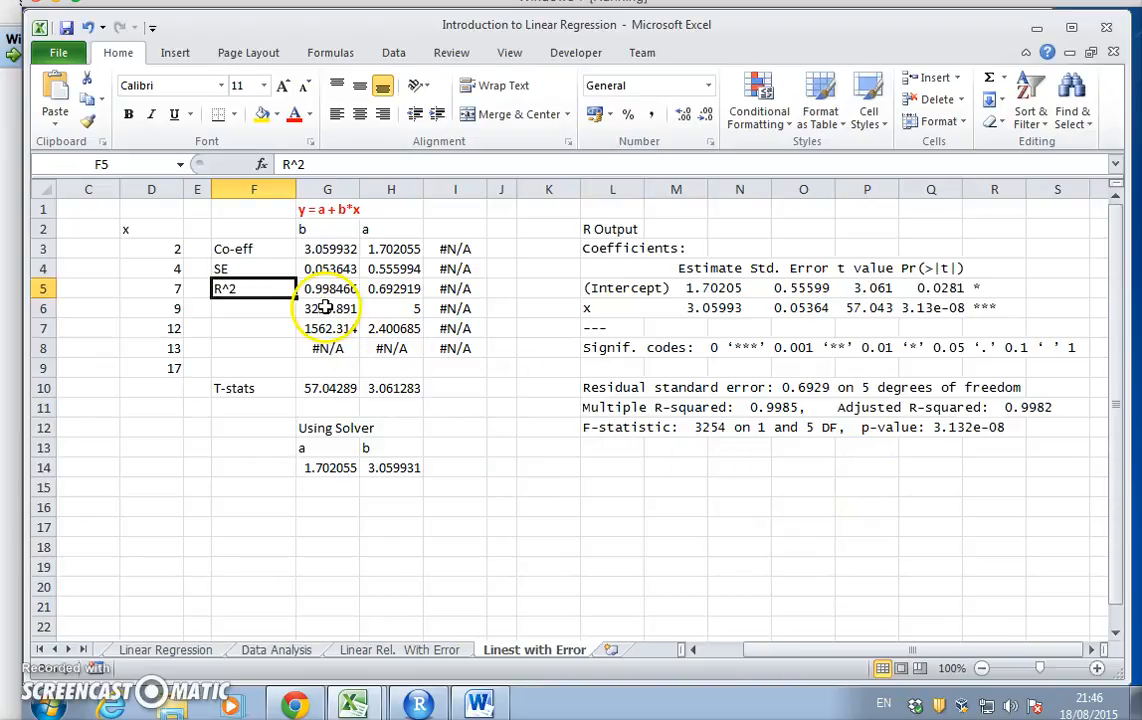
pyautogui.click(327, 308)
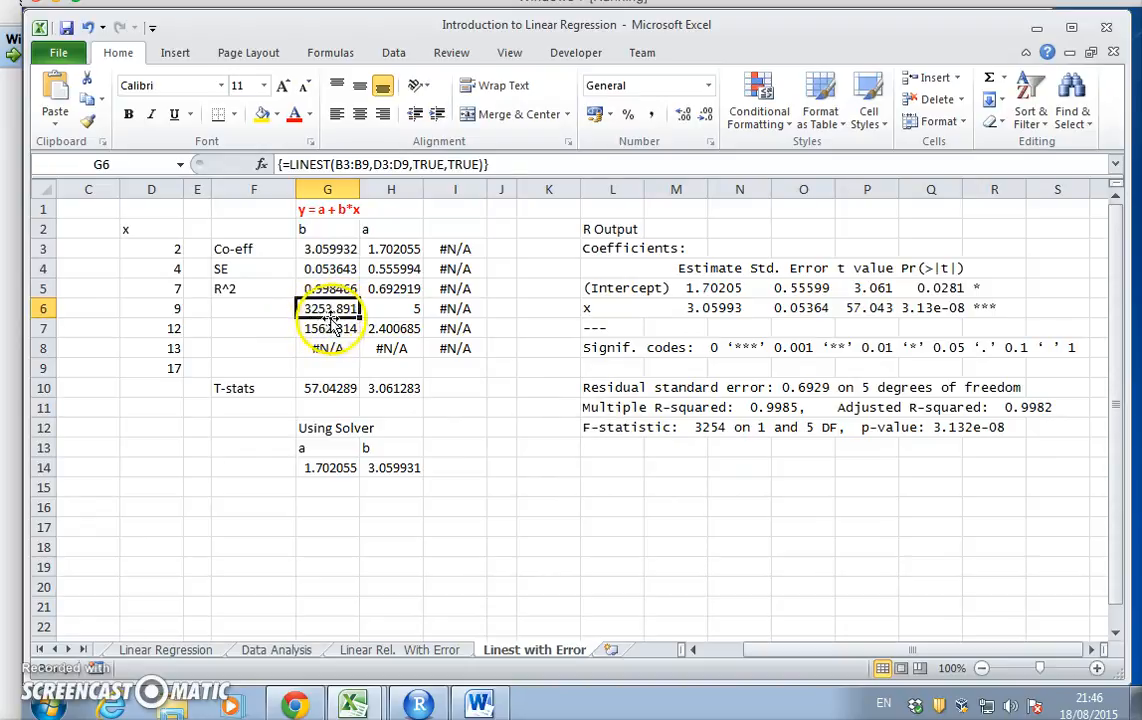
pyautogui.moveTo(805, 440)
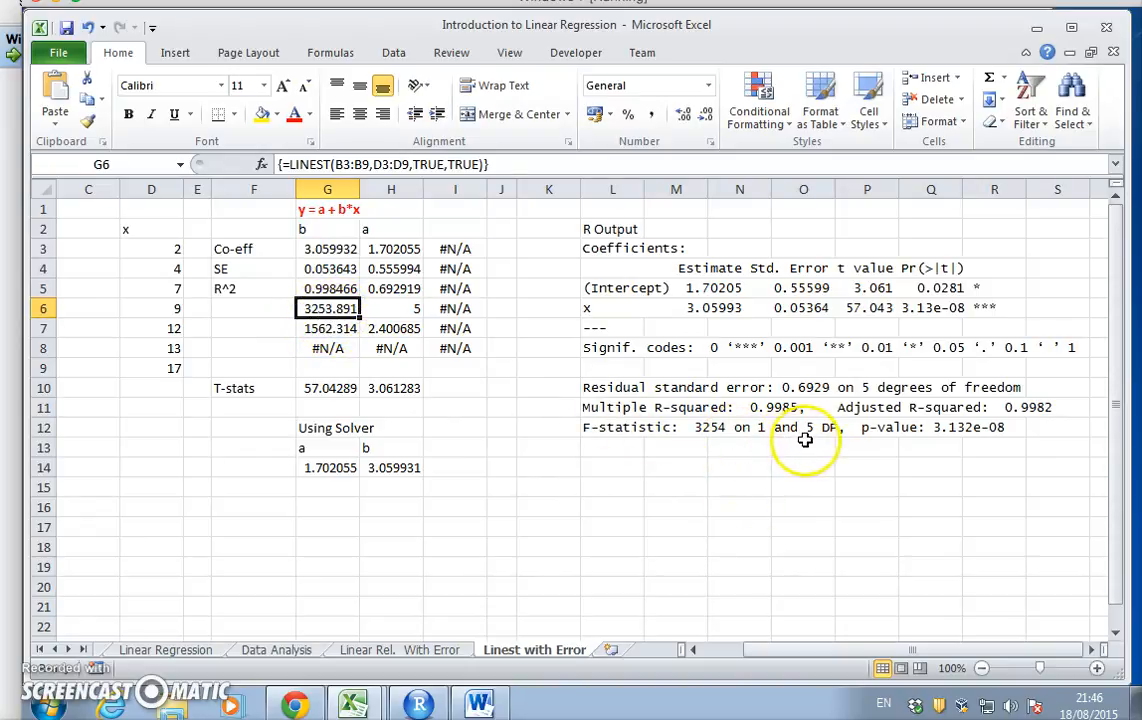
pyautogui.click(391, 308)
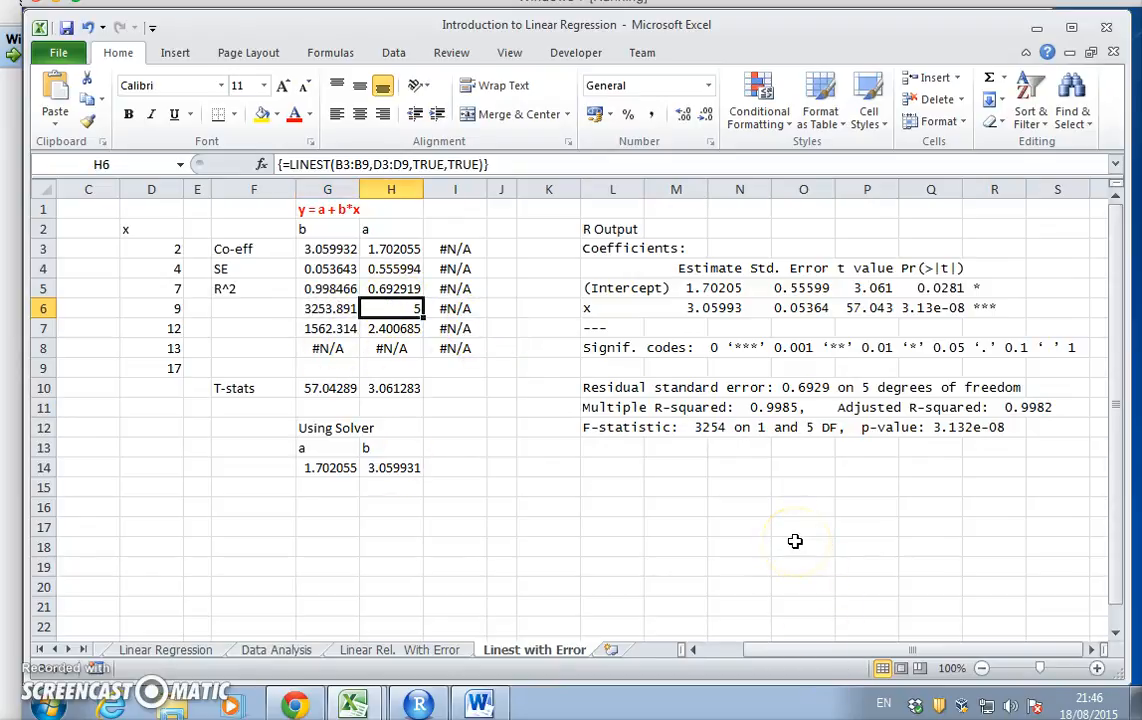
pyautogui.moveTo(807, 516)
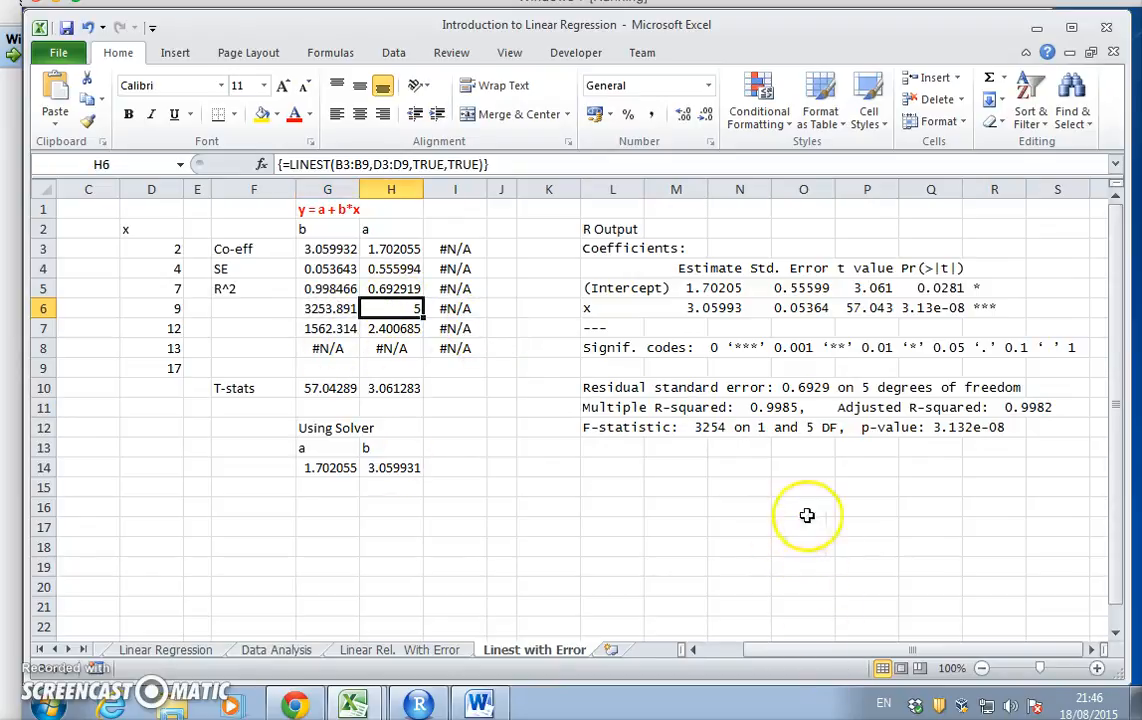